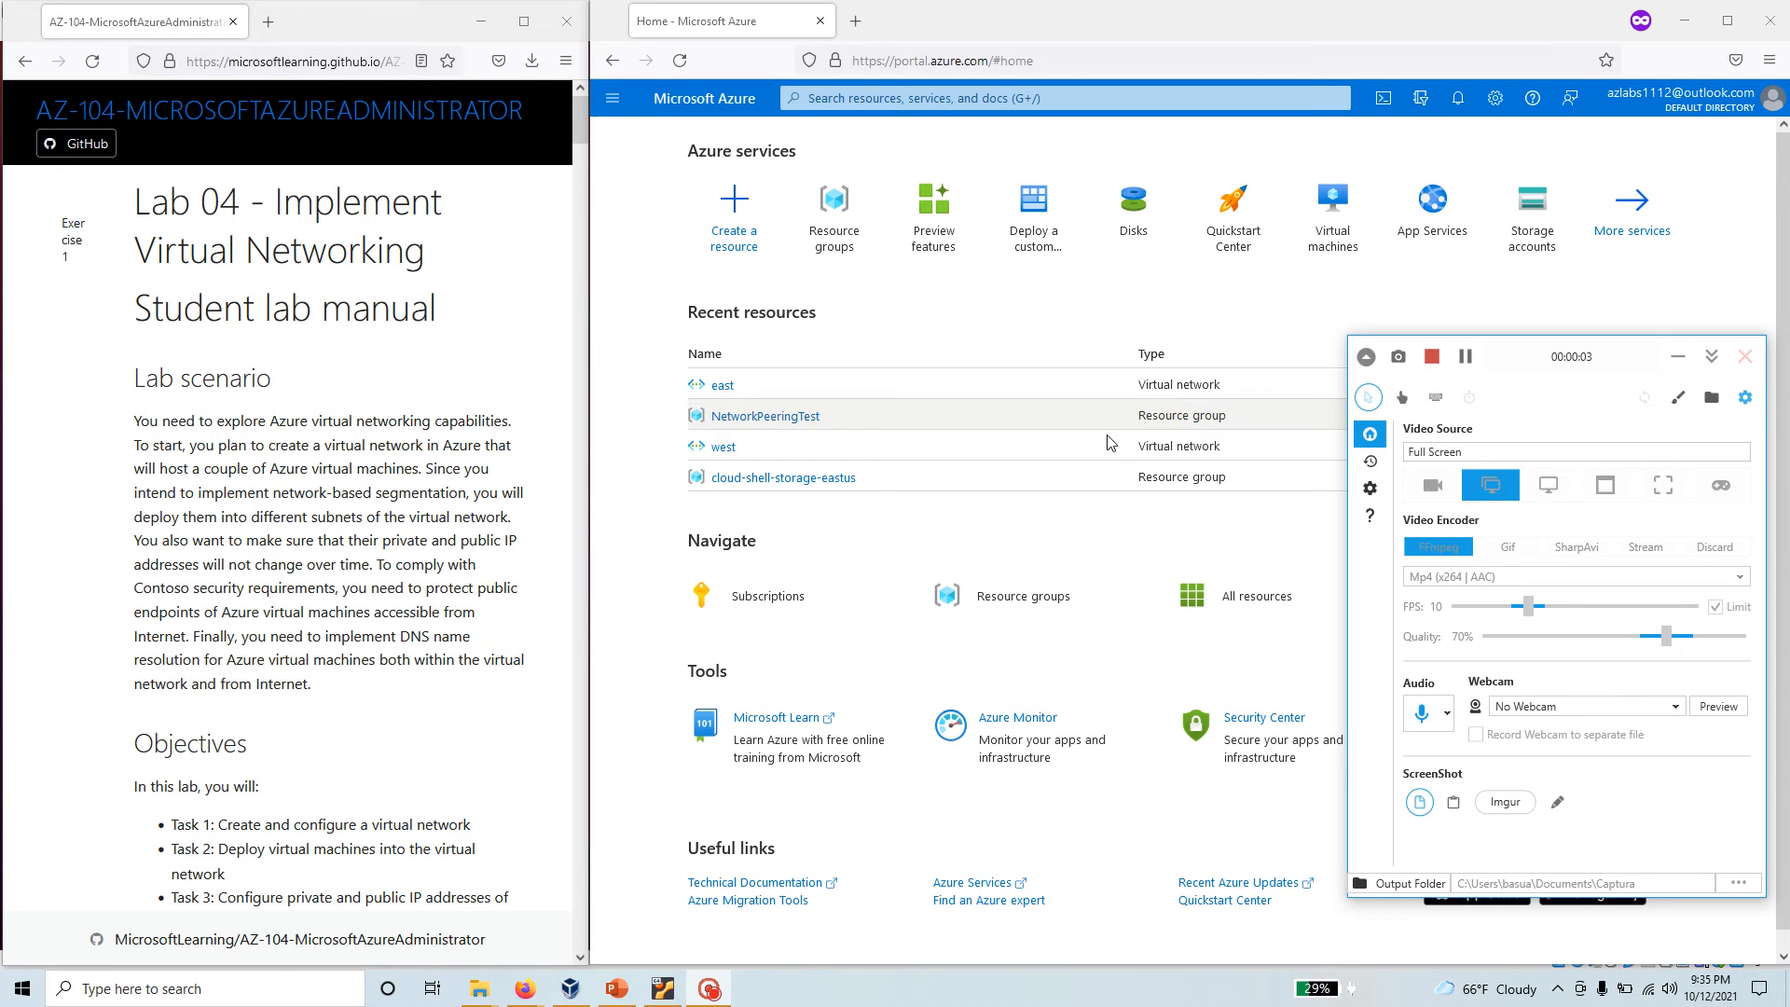
Maximize the Lab 04 manual and scroll to its task list and architecture diagram.
double_click(173, 202)
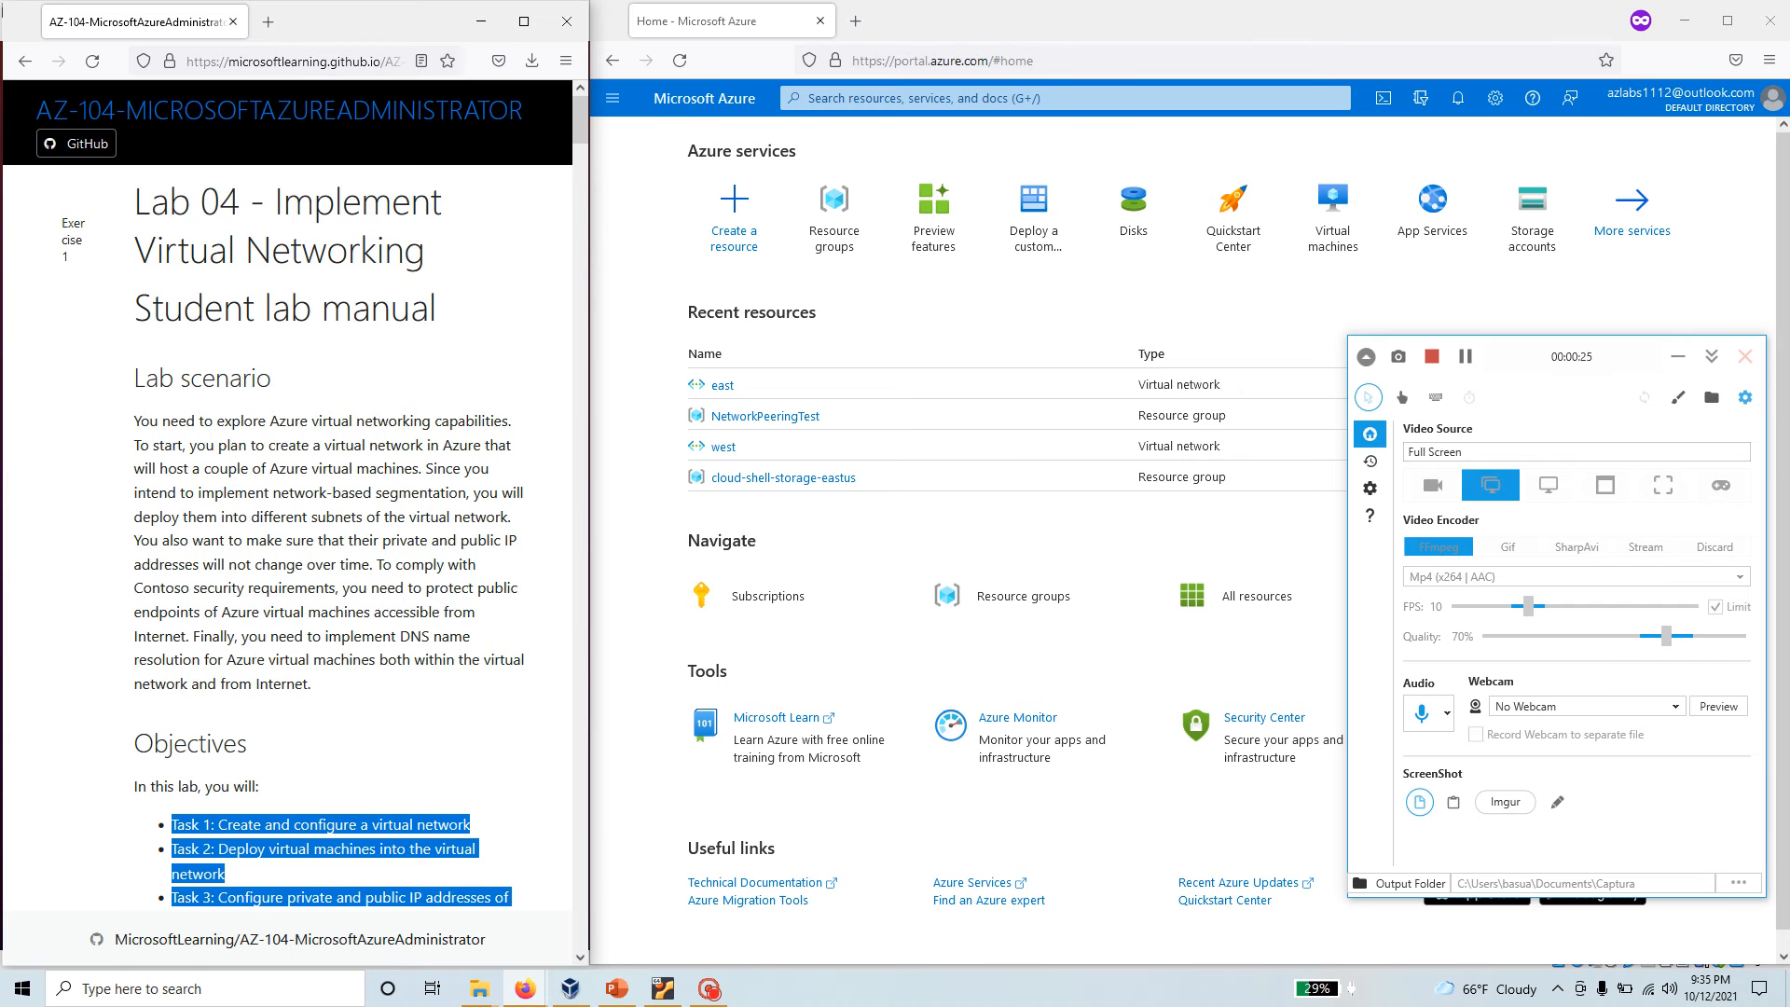
scroll(down, 3)
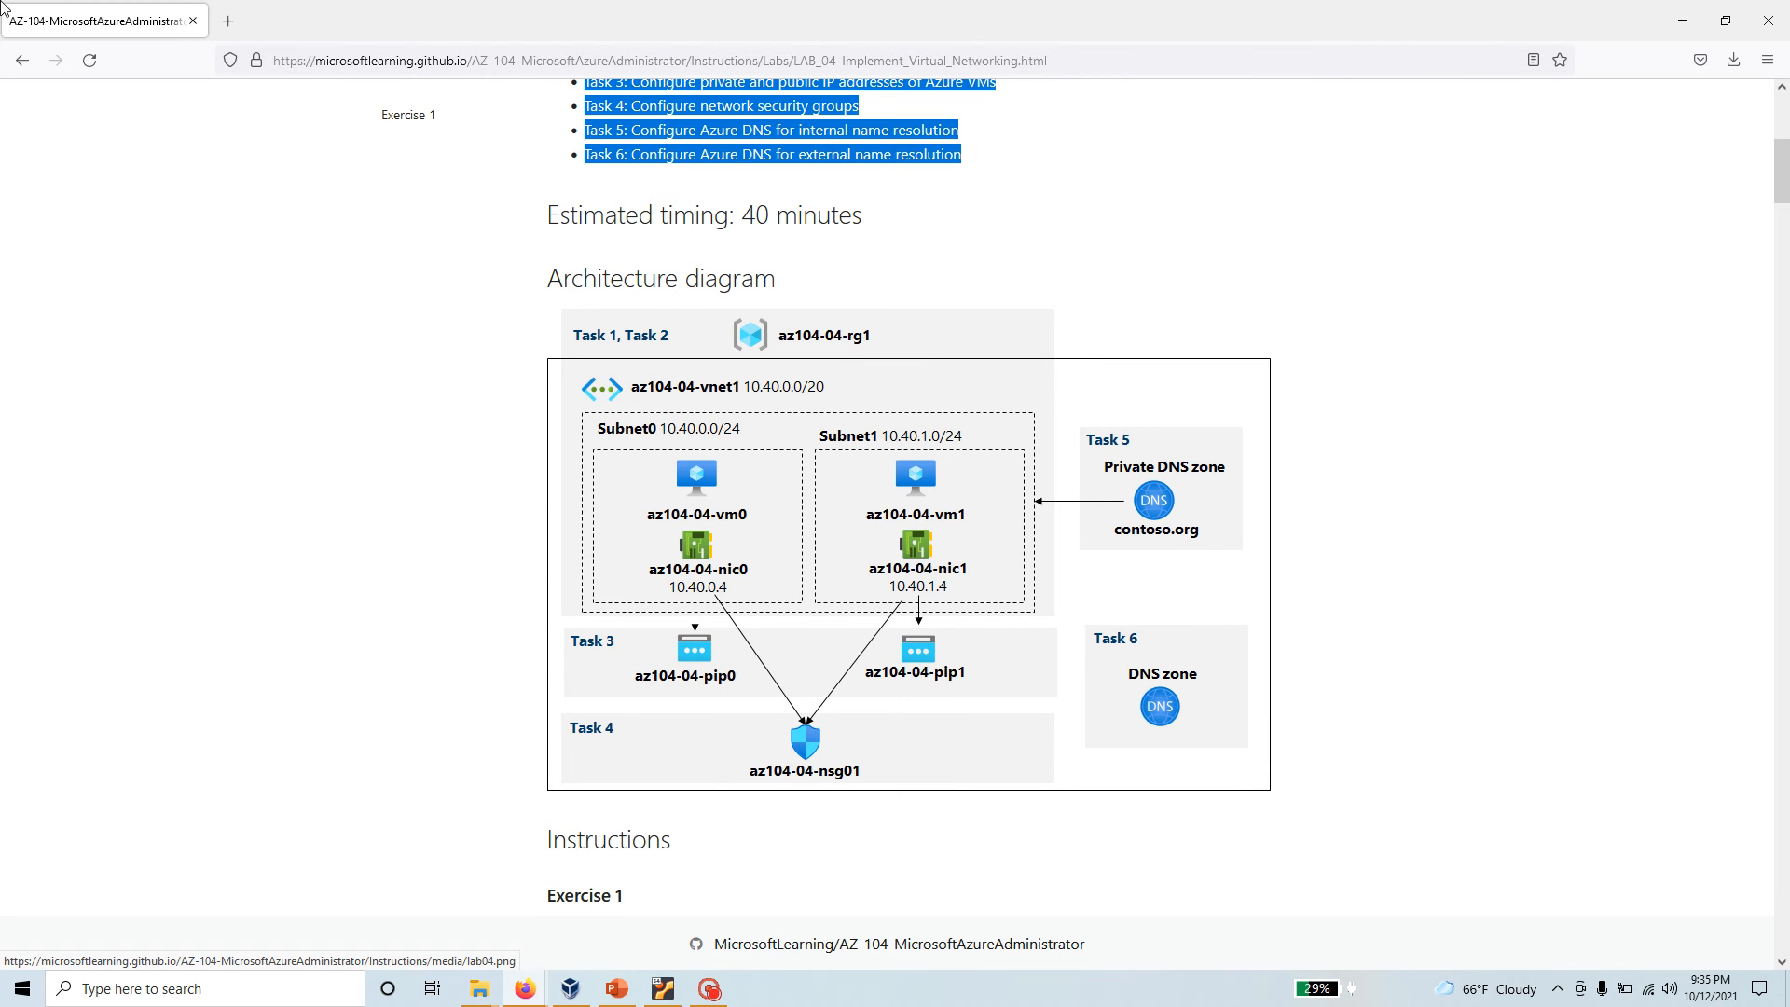
click(22, 61)
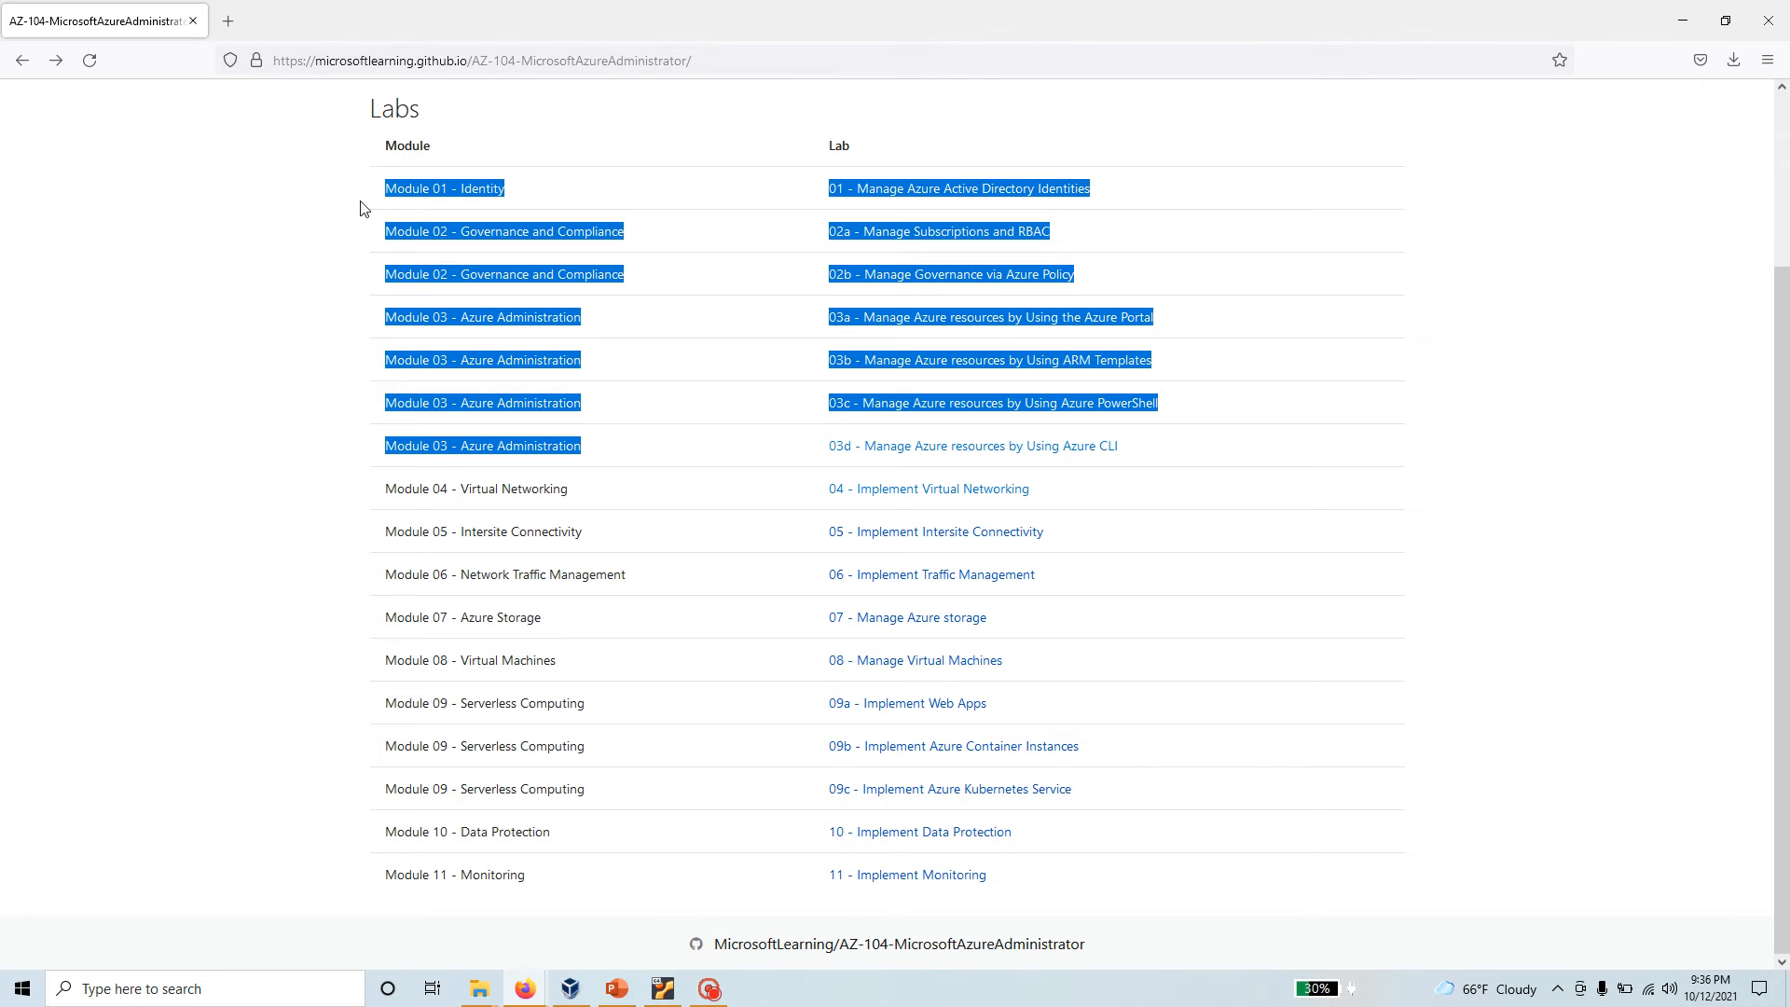
mouse_move(599, 649)
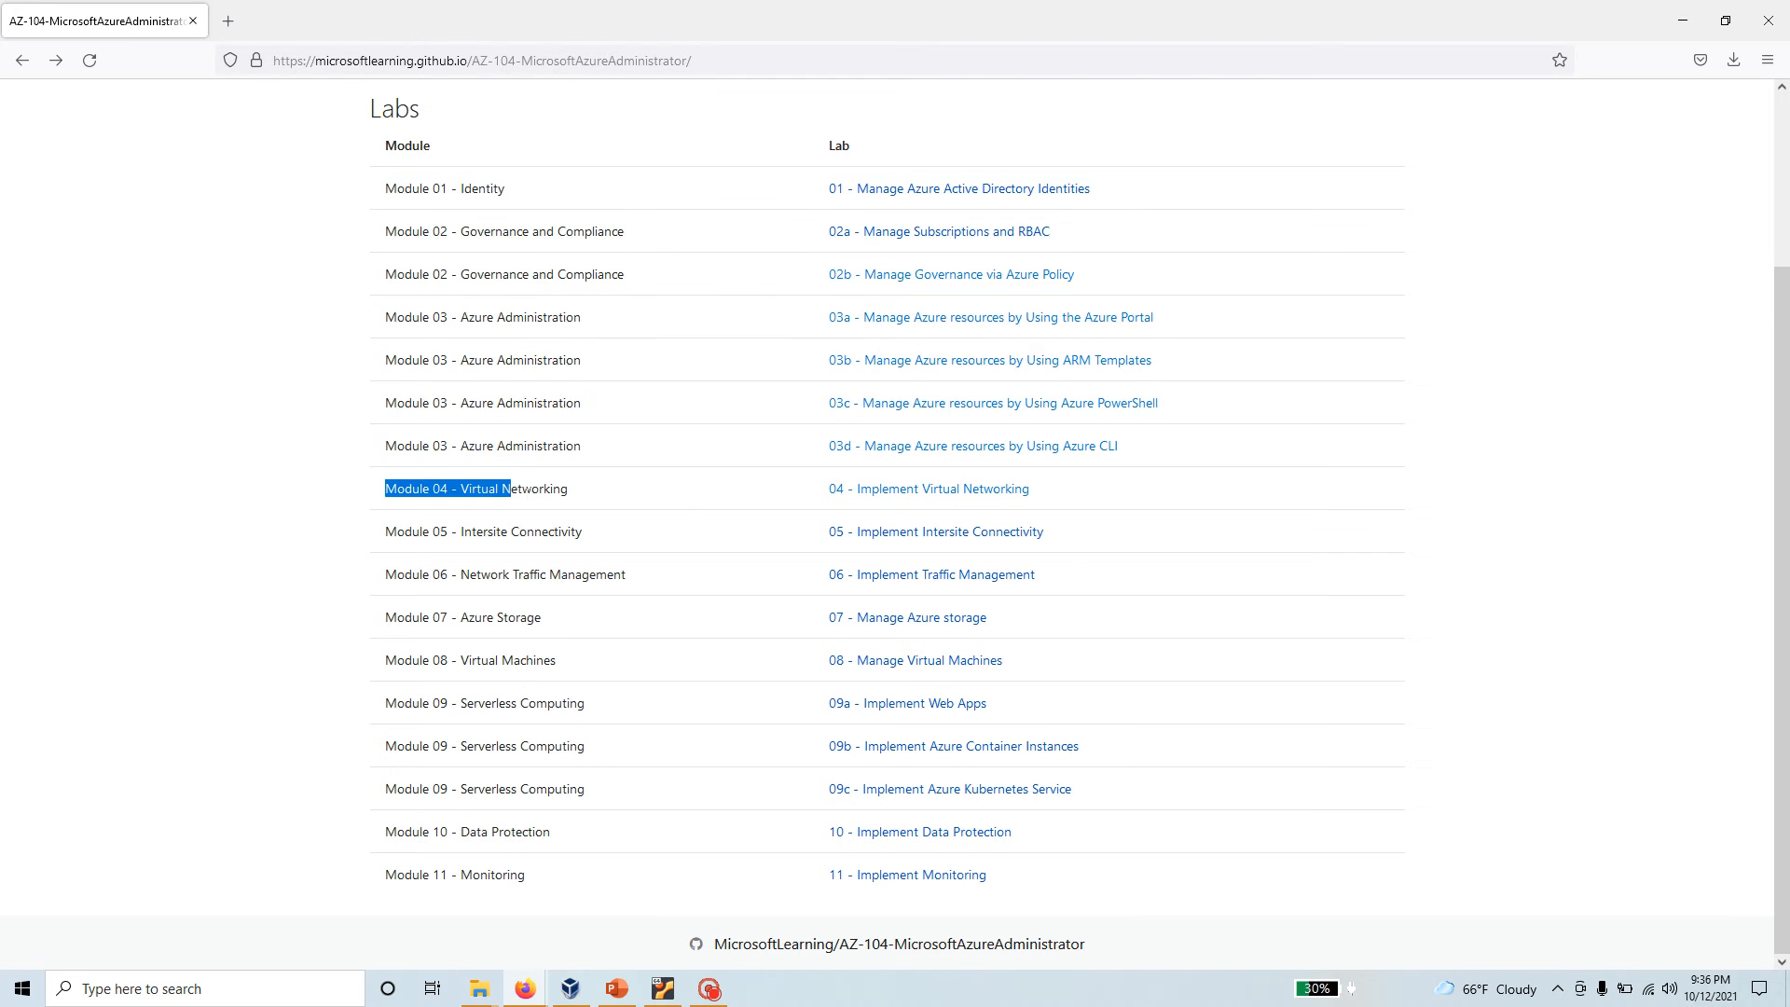
click(926, 488)
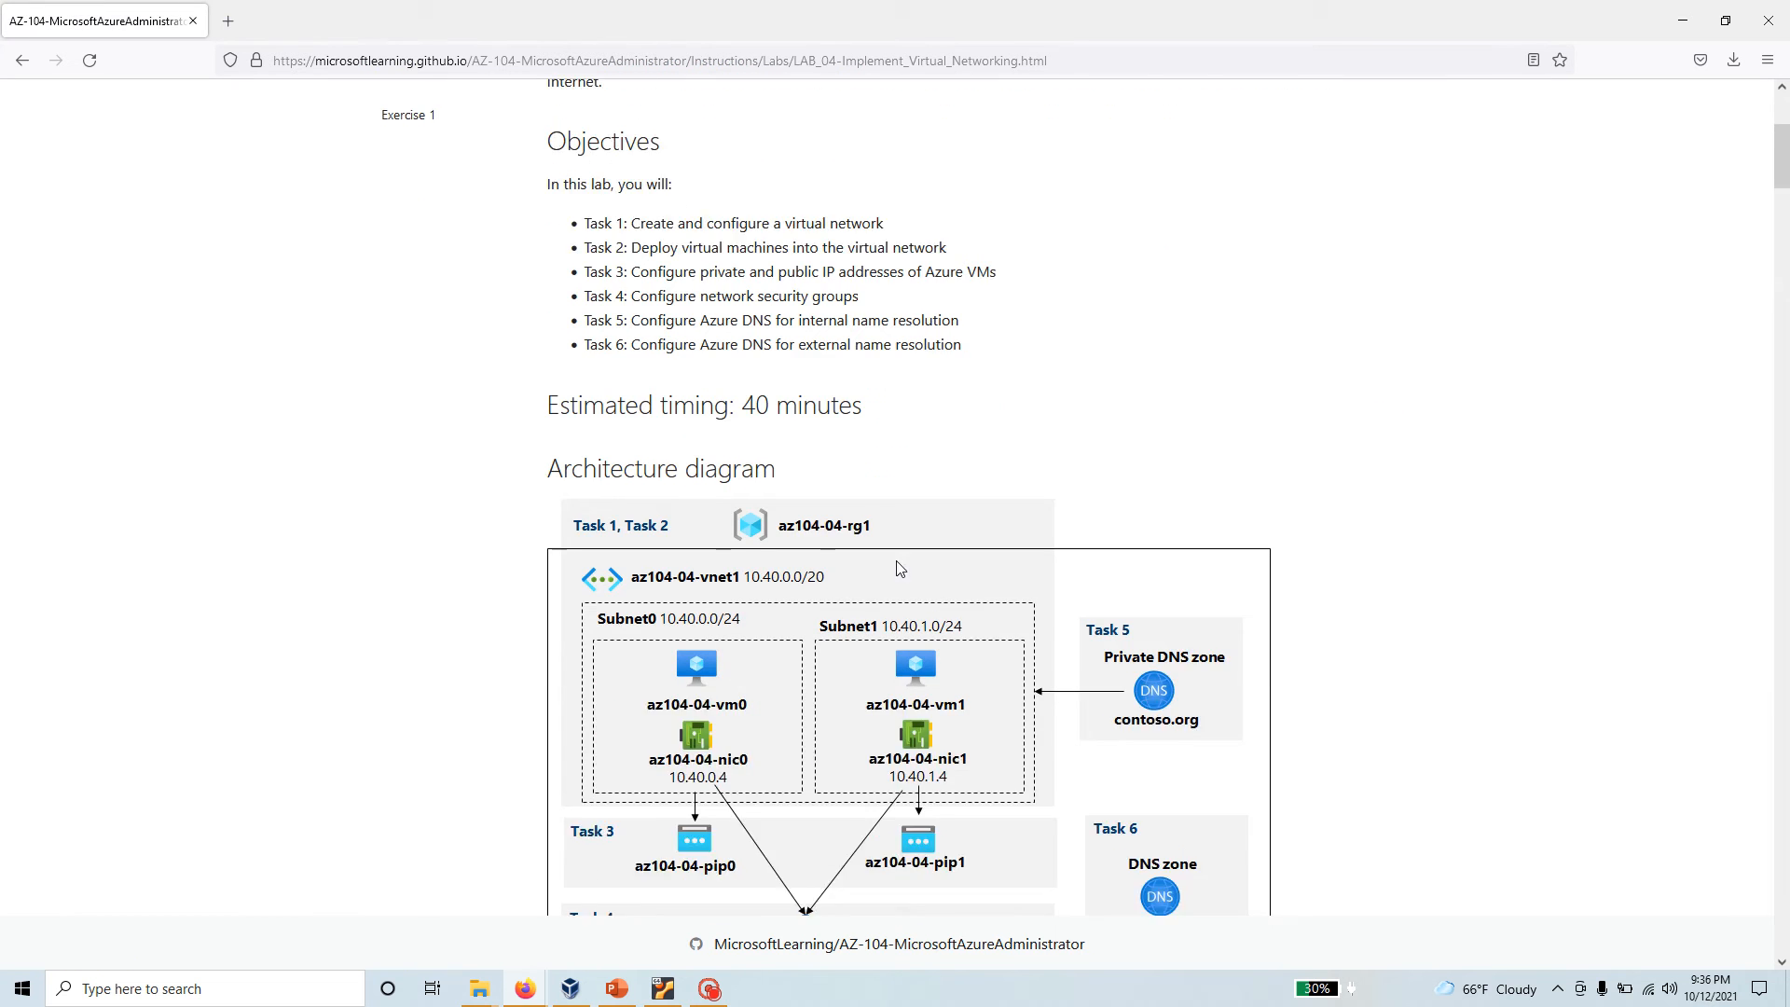
Scroll the lab manual from the architecture diagram down to Exercise 1, Task 1 instructions.
scroll(down, 3)
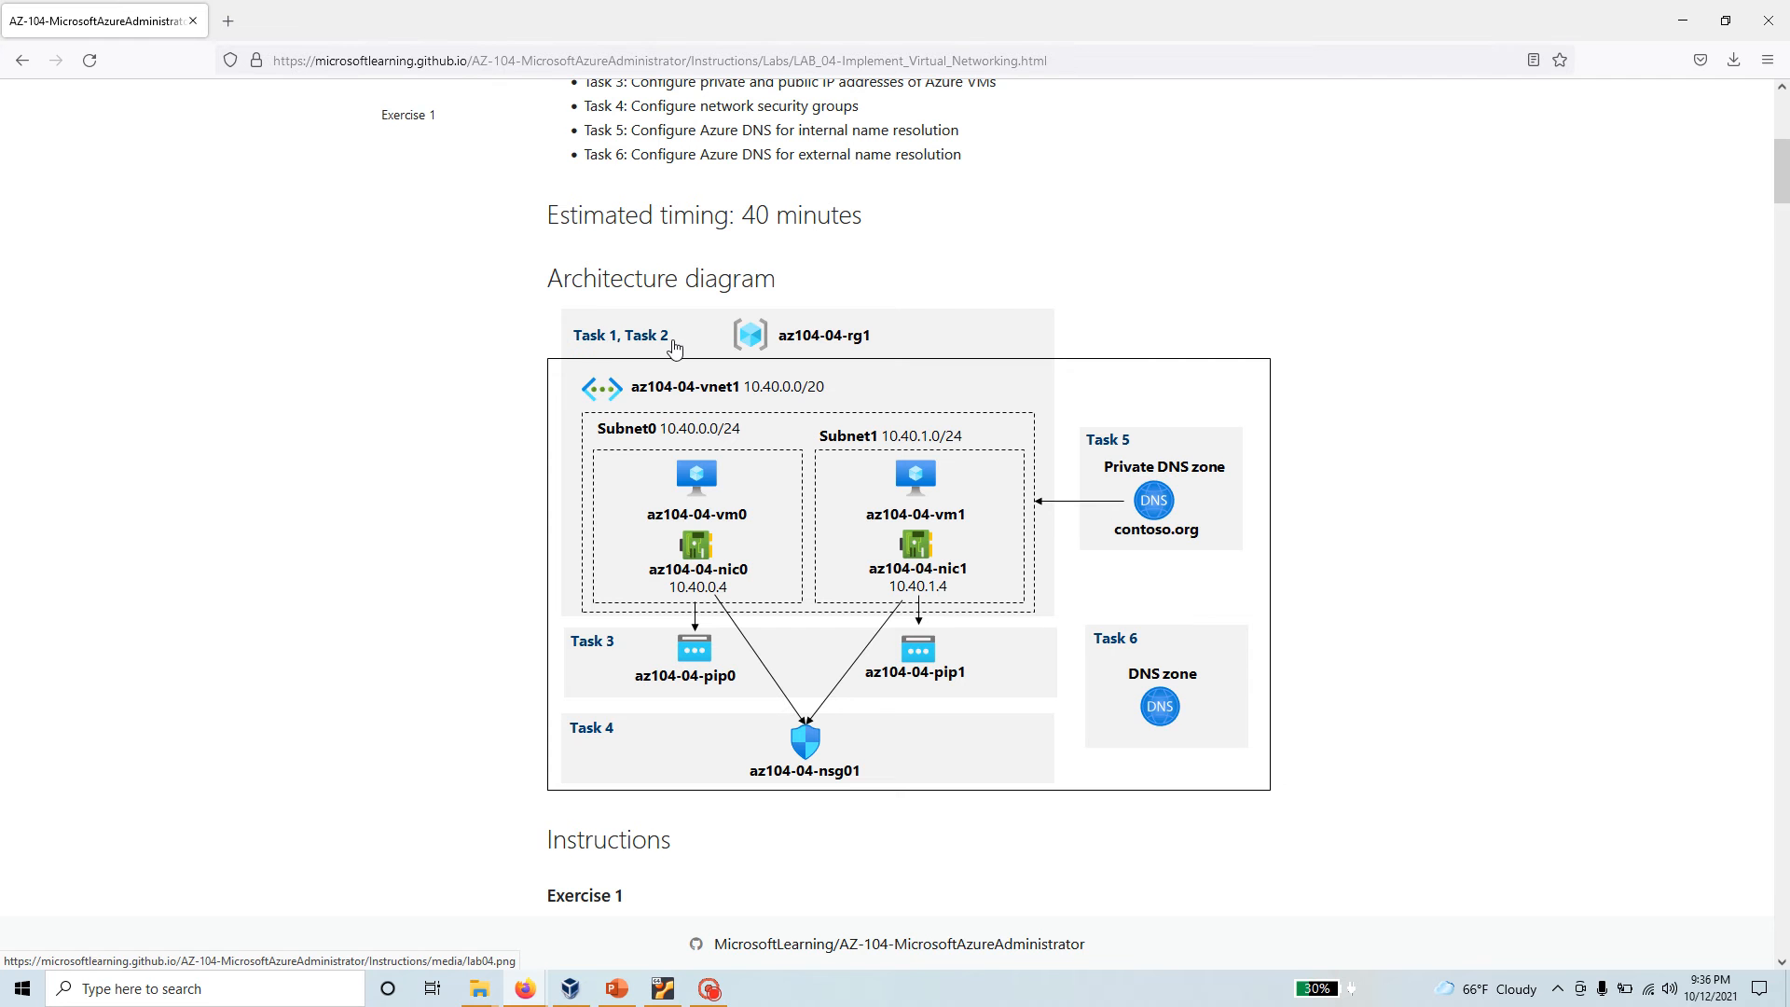
mouse_move(874, 357)
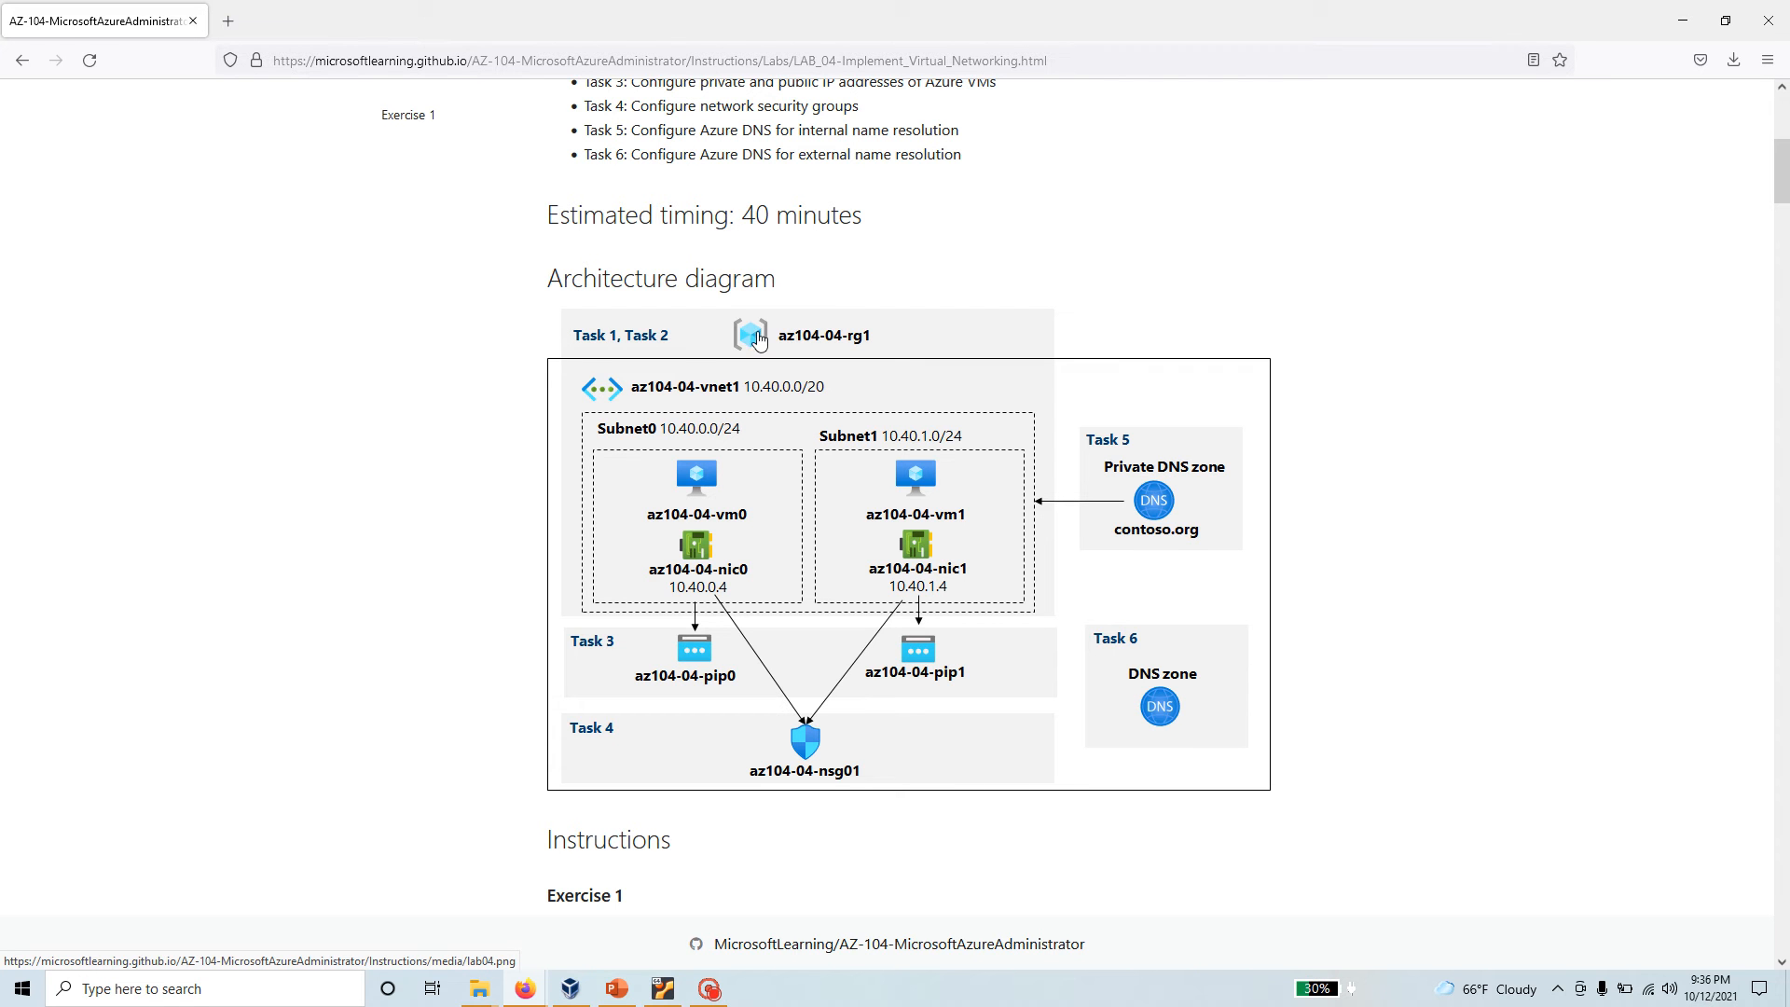
mouse_move(625, 420)
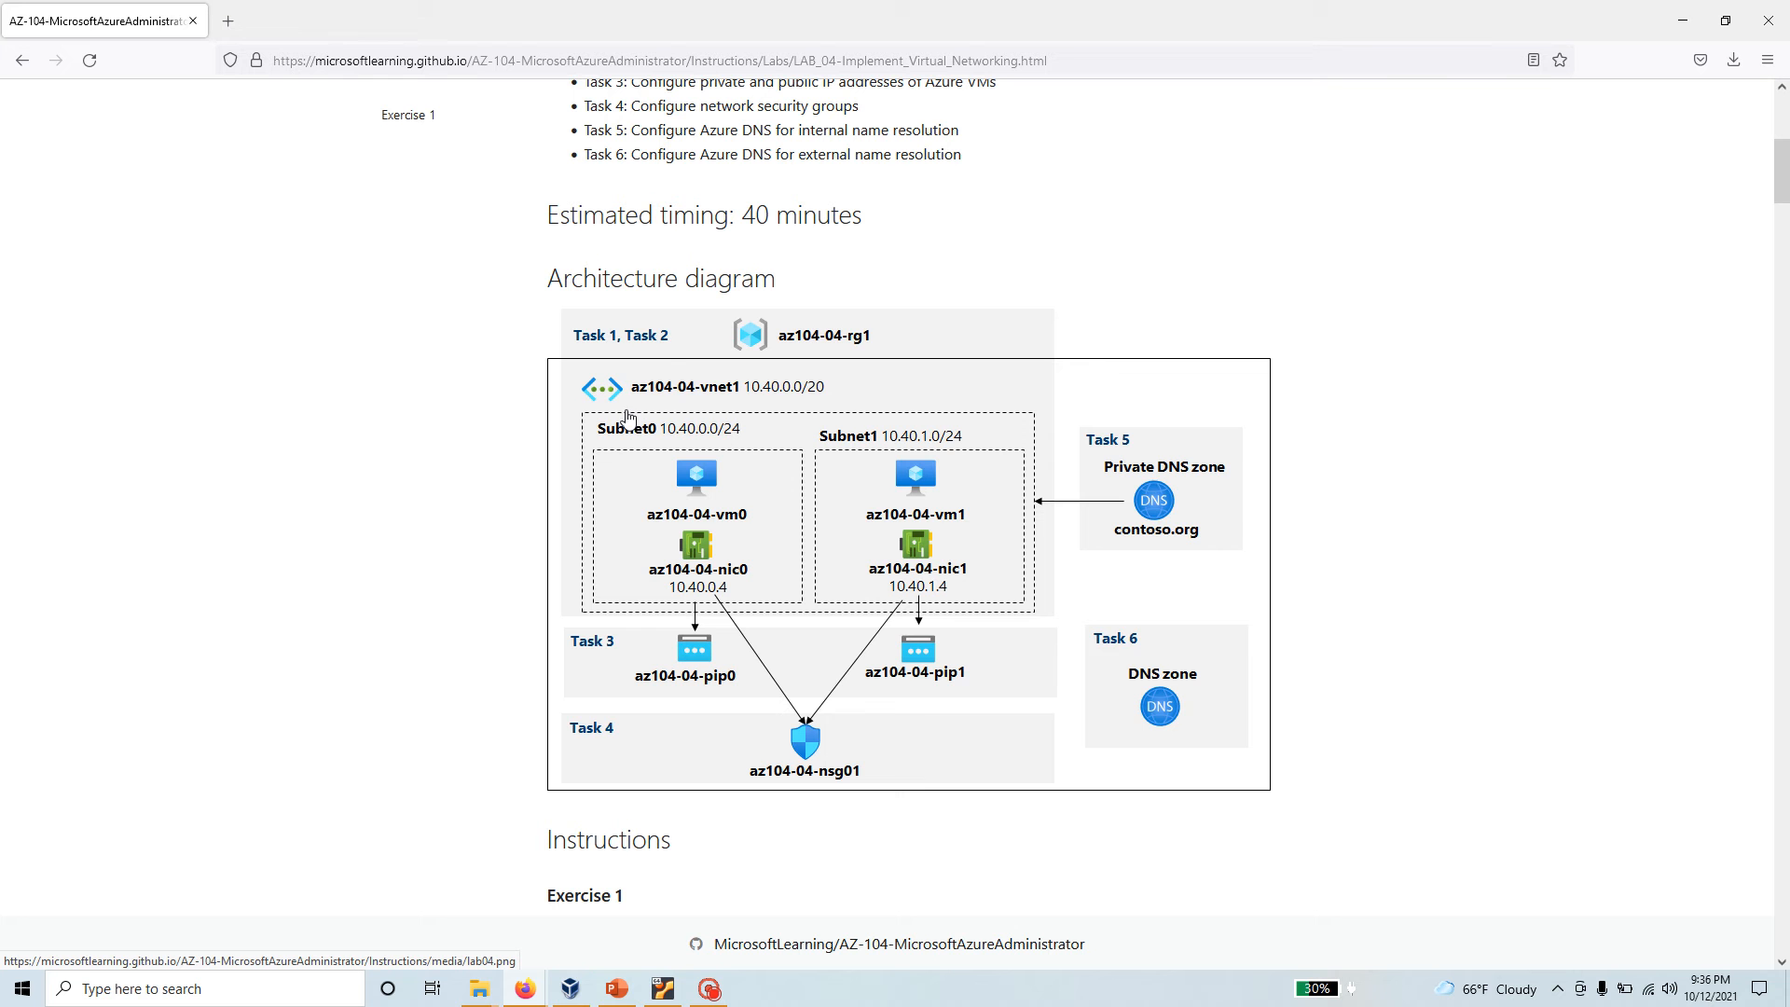
mouse_move(585, 402)
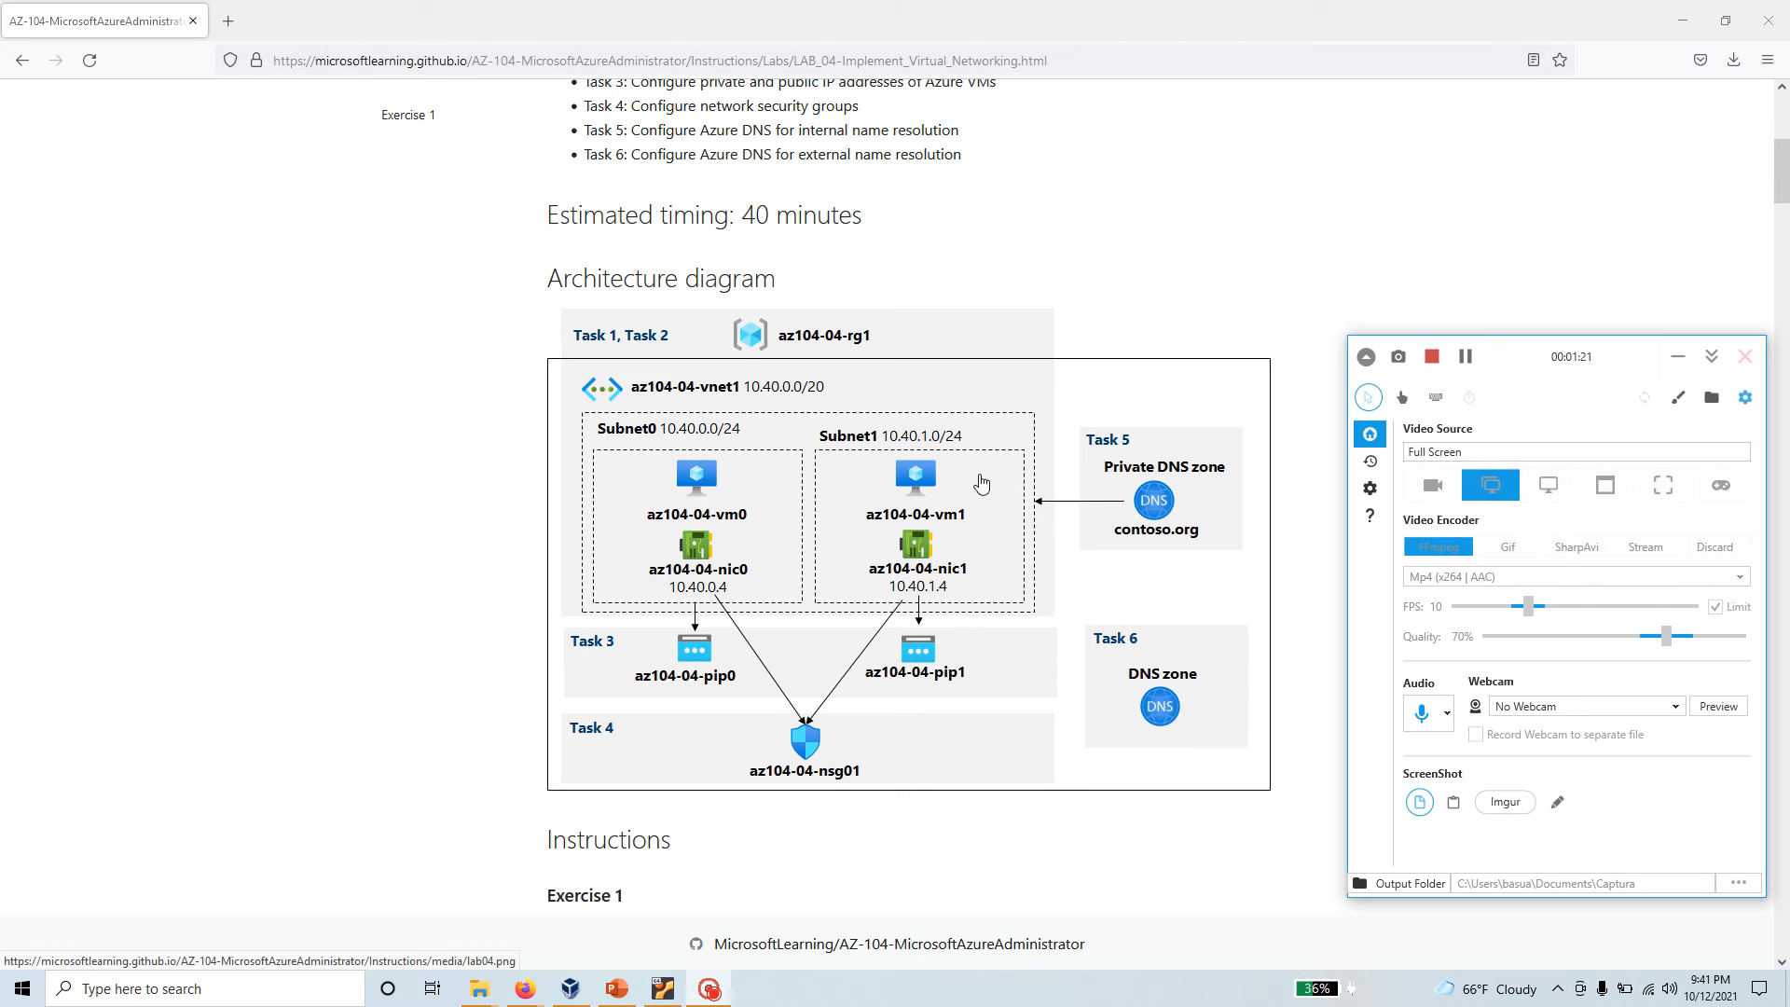
mouse_move(673, 548)
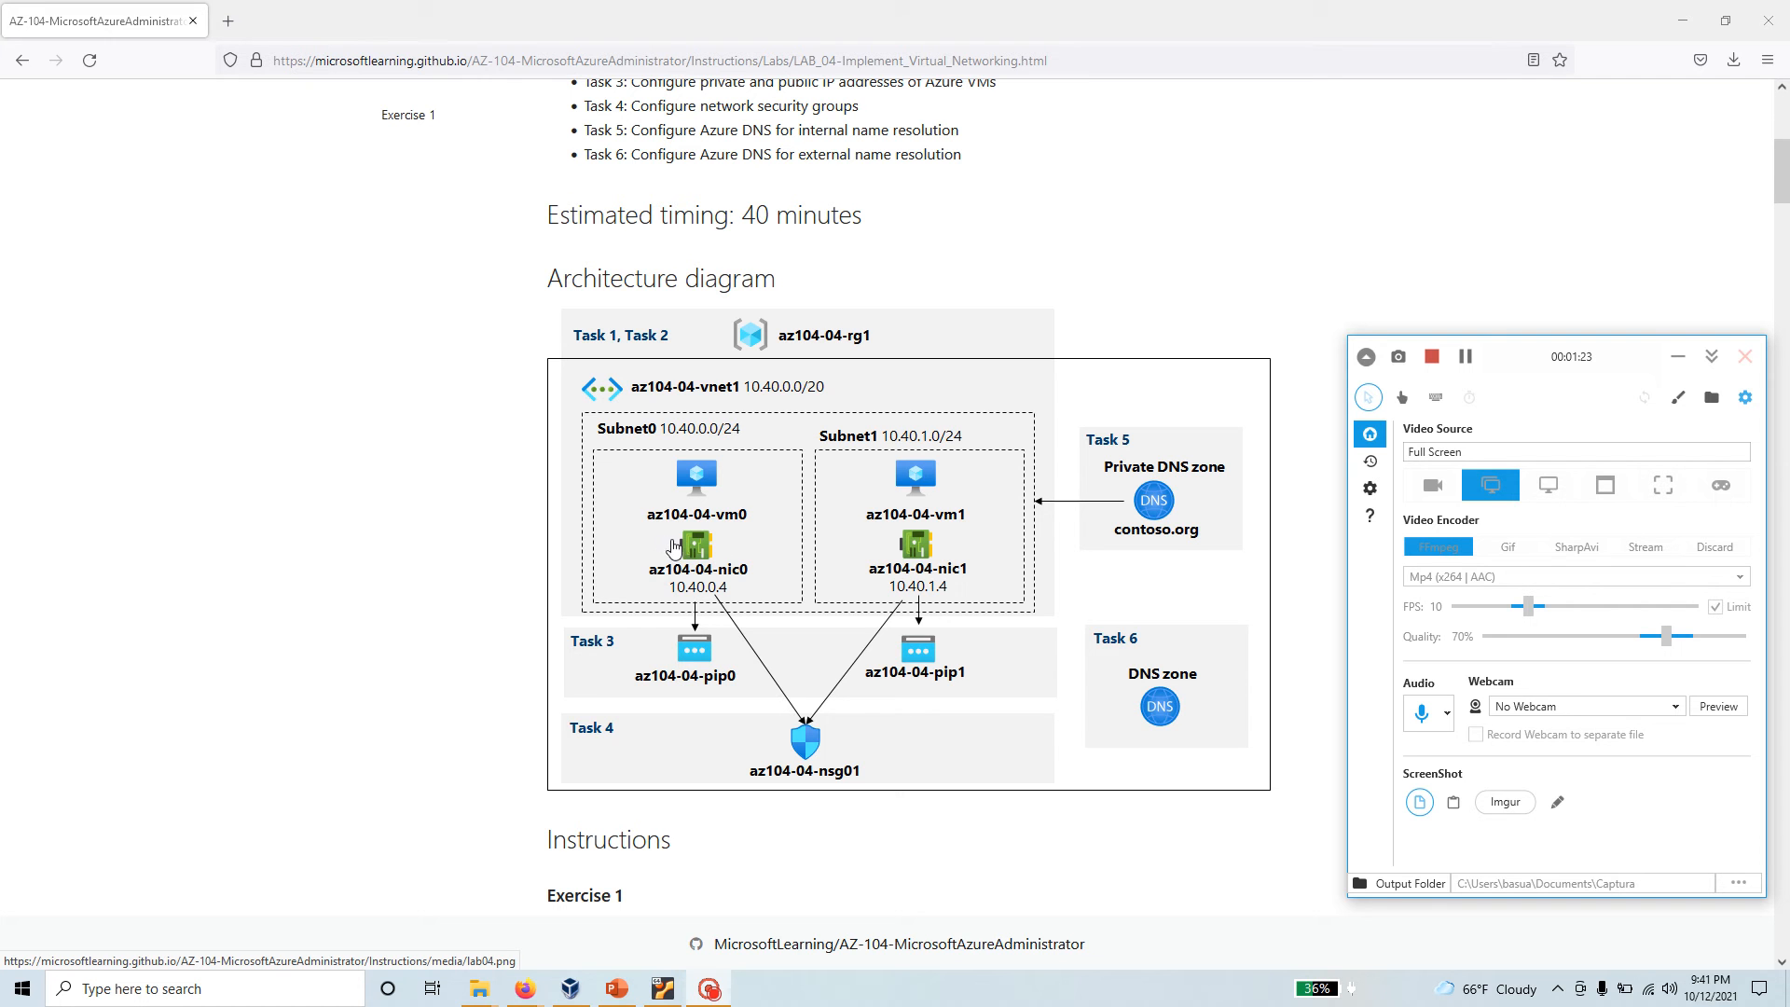
mouse_move(721, 554)
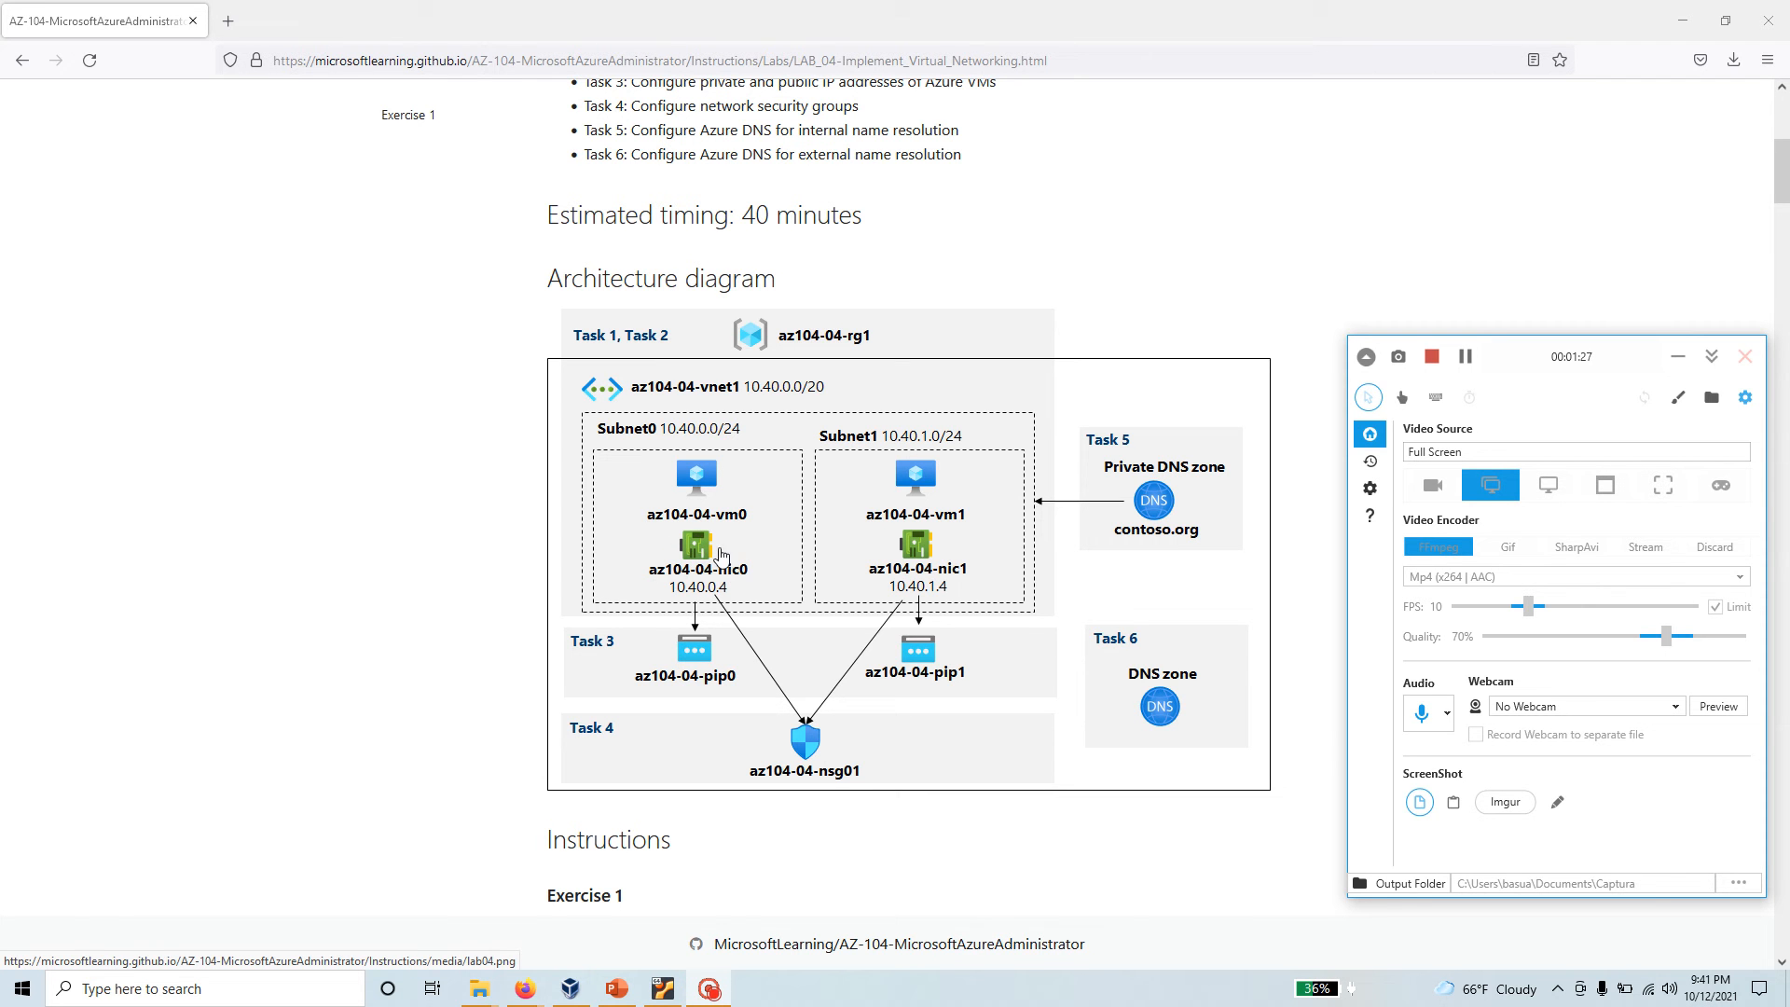
mouse_move(723, 502)
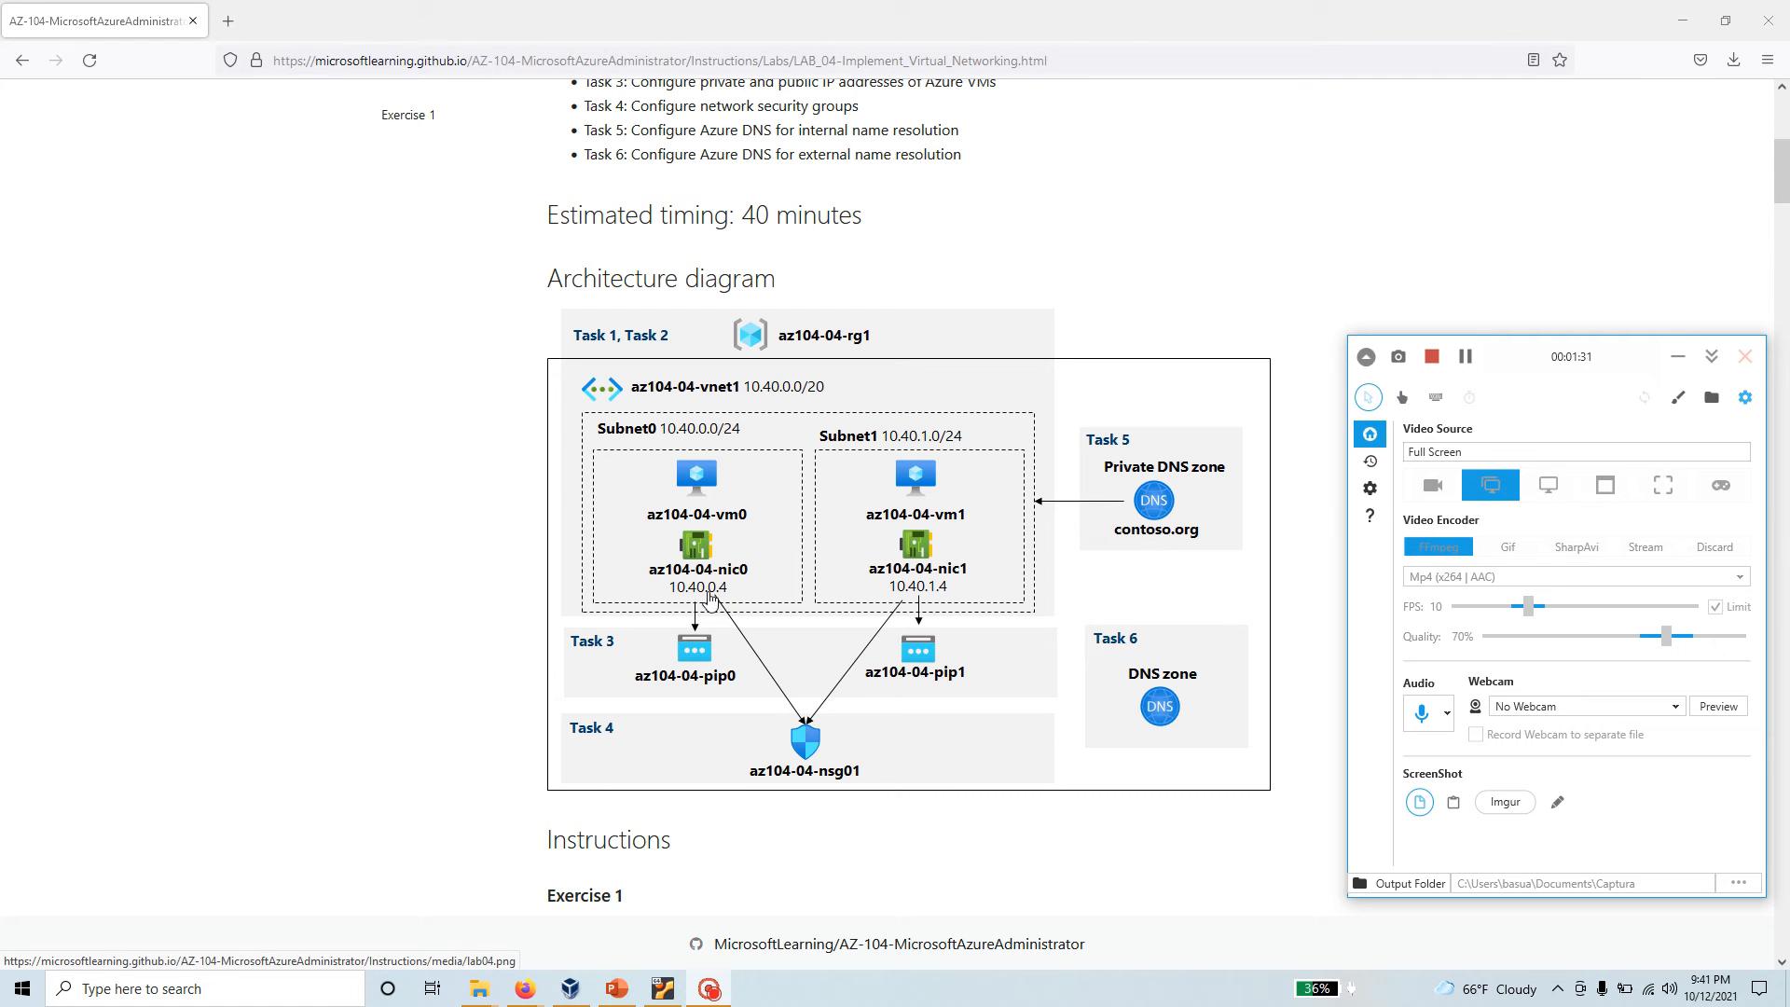
mouse_move(632, 691)
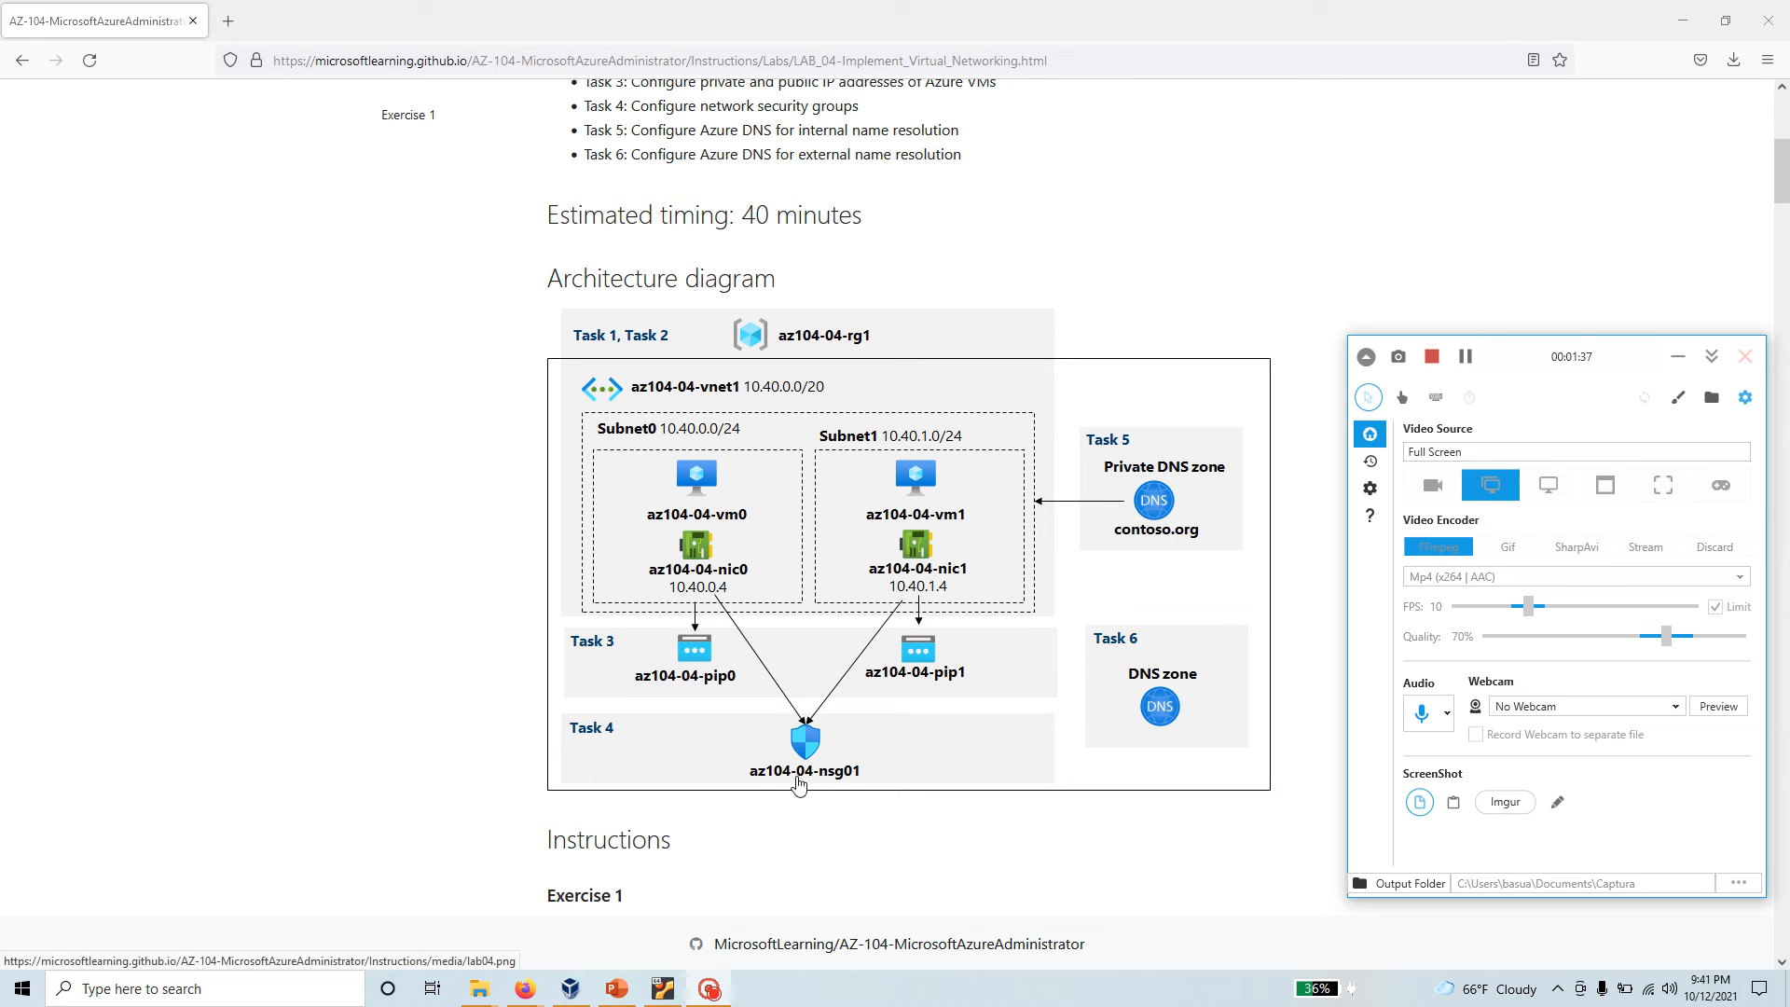
mouse_move(733, 717)
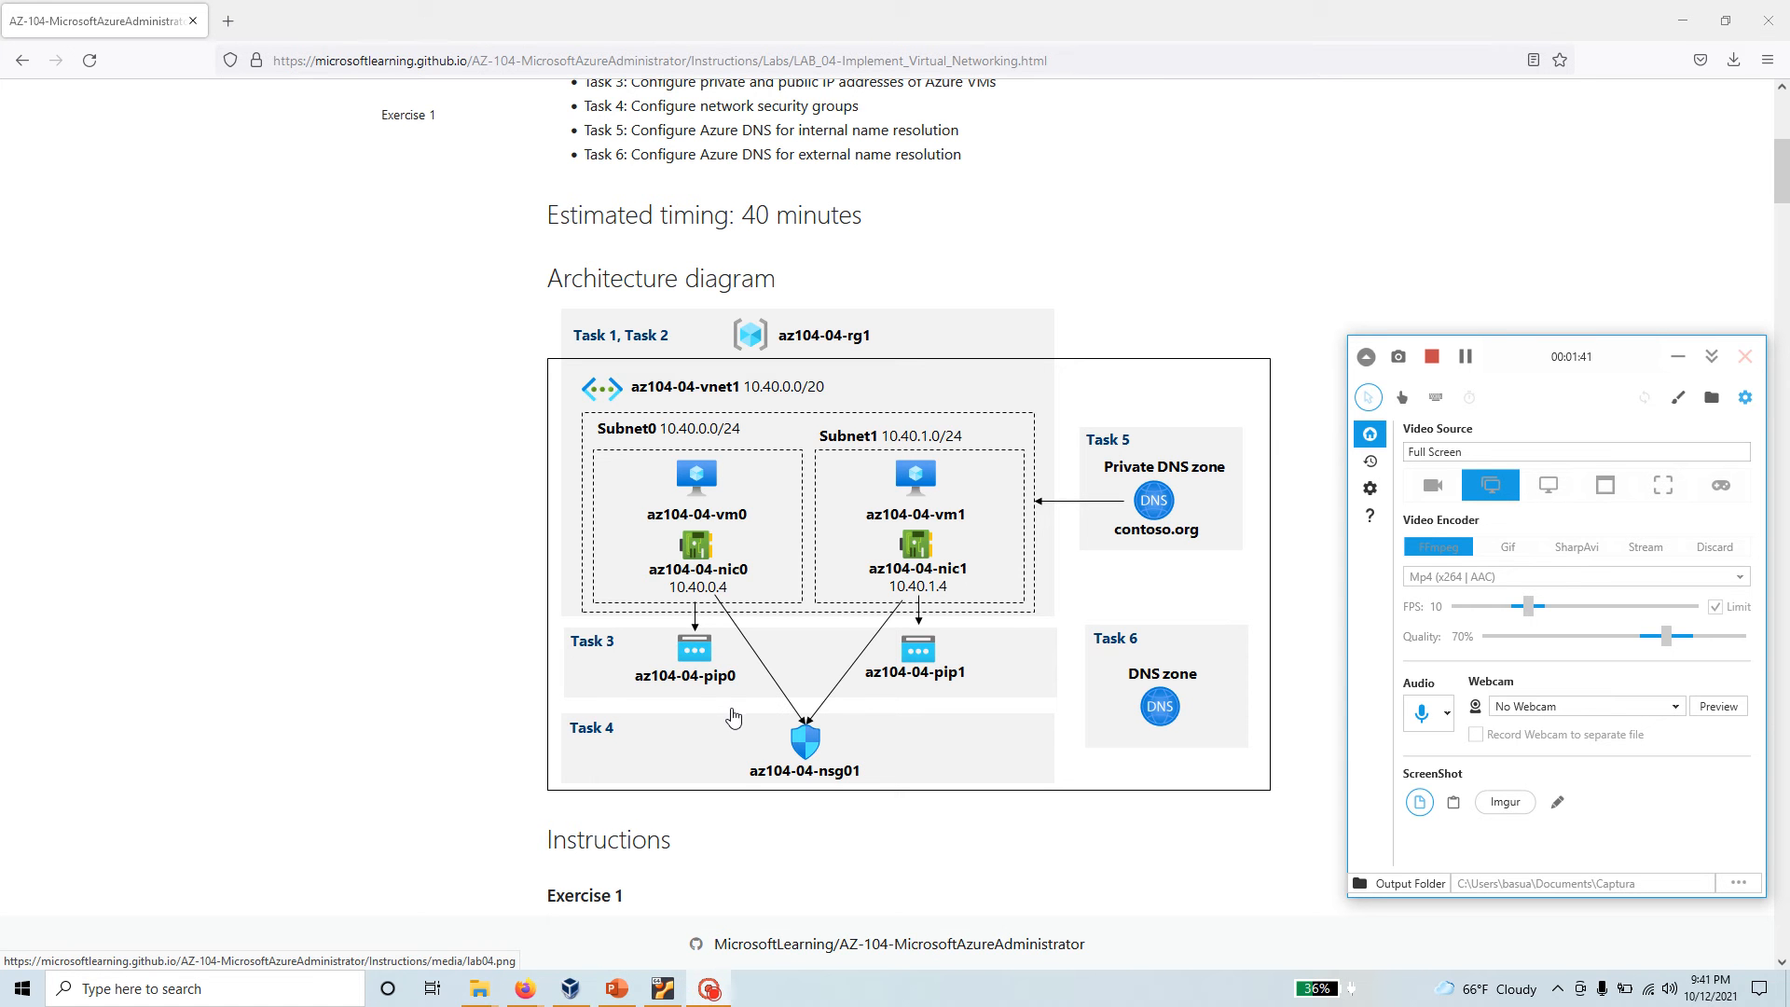
mouse_move(804, 756)
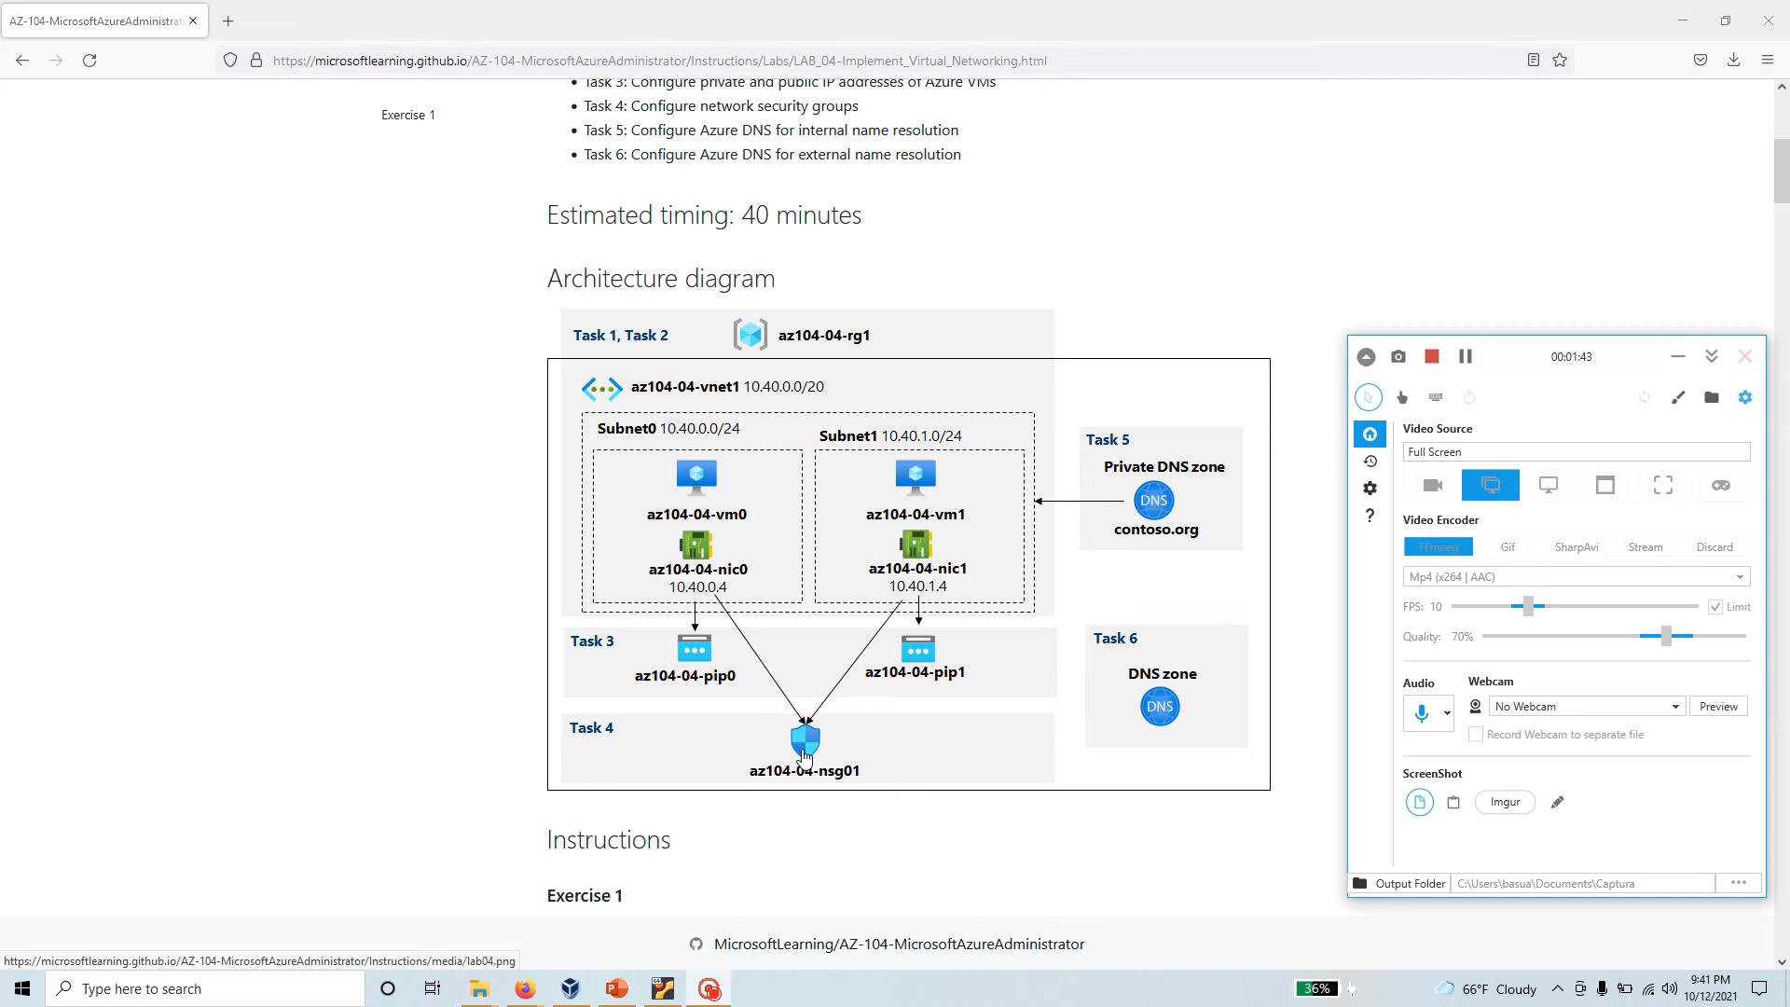
mouse_move(901, 551)
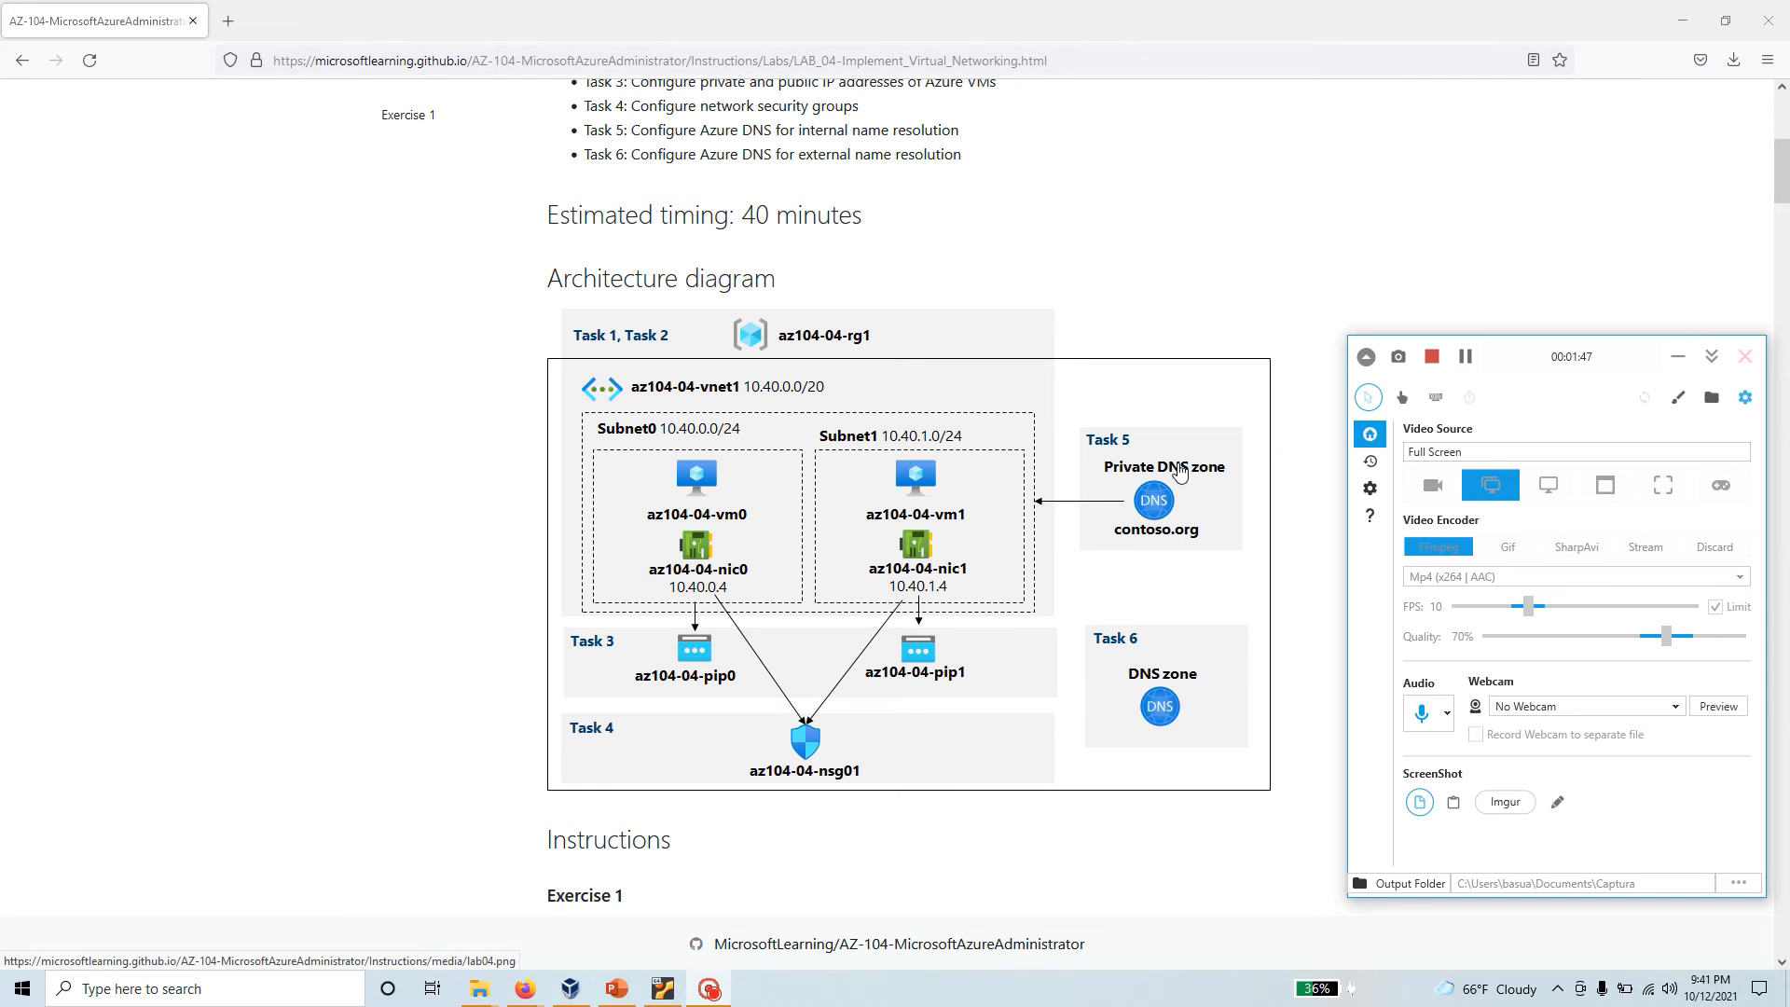
mouse_move(1096, 481)
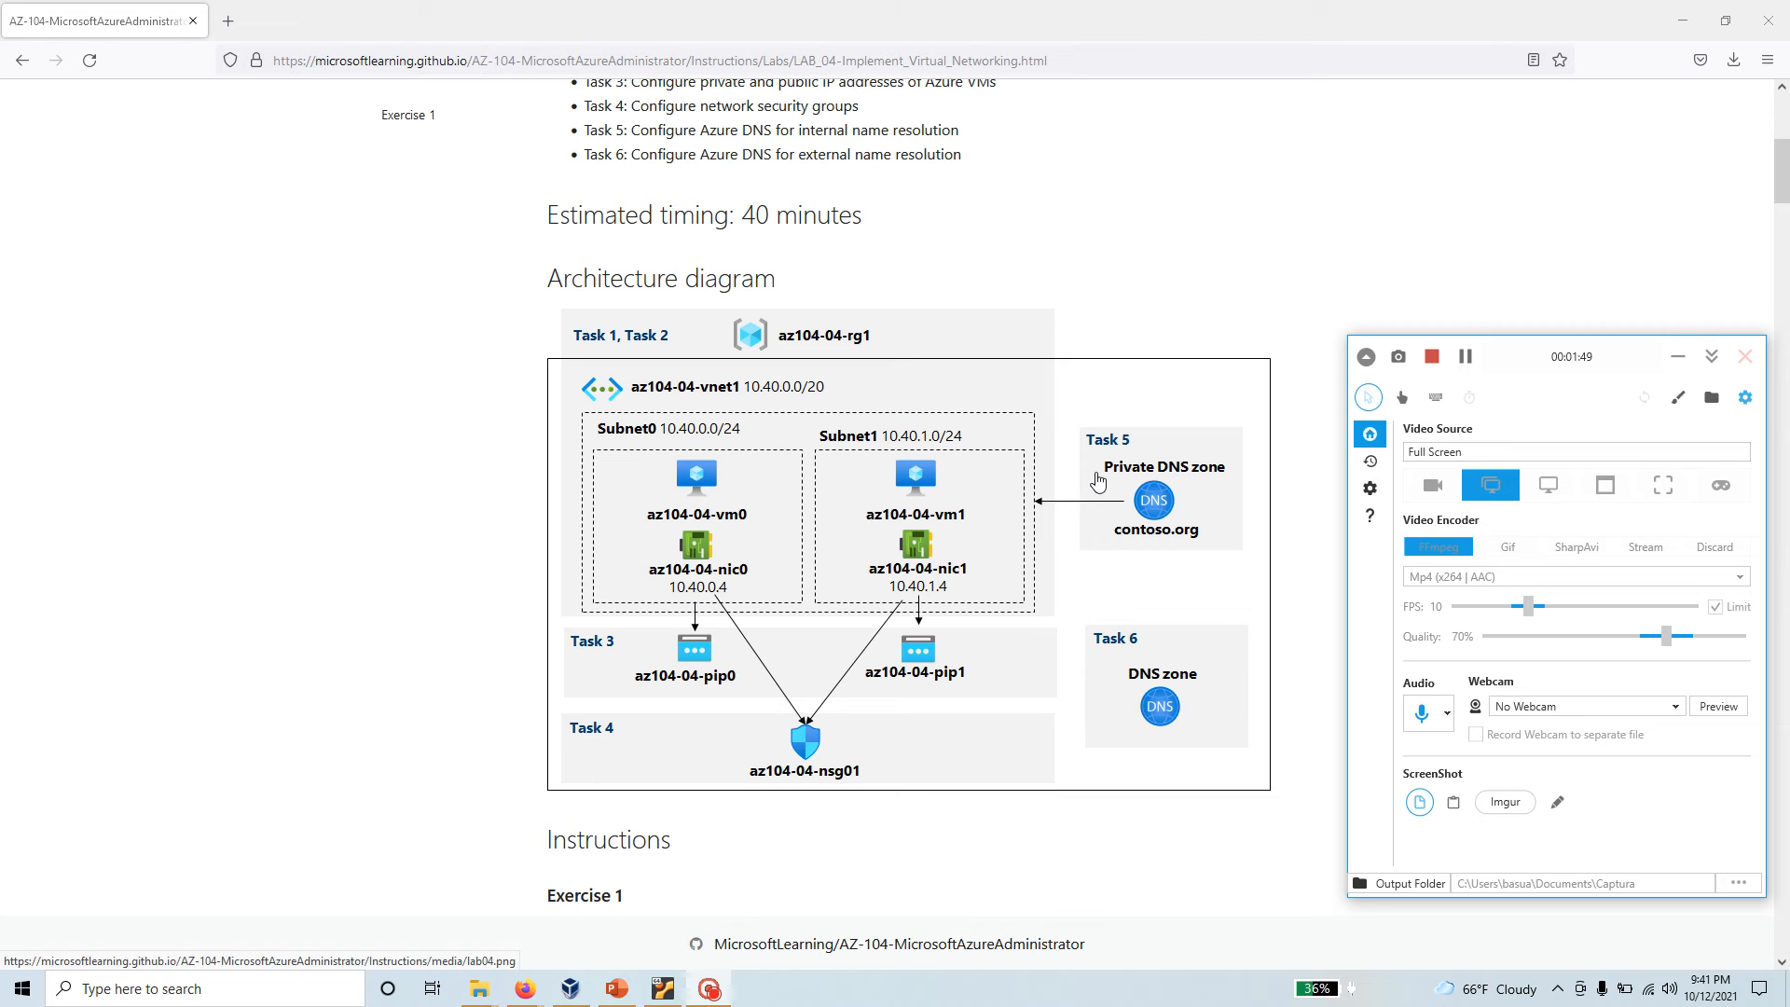
mouse_move(837, 445)
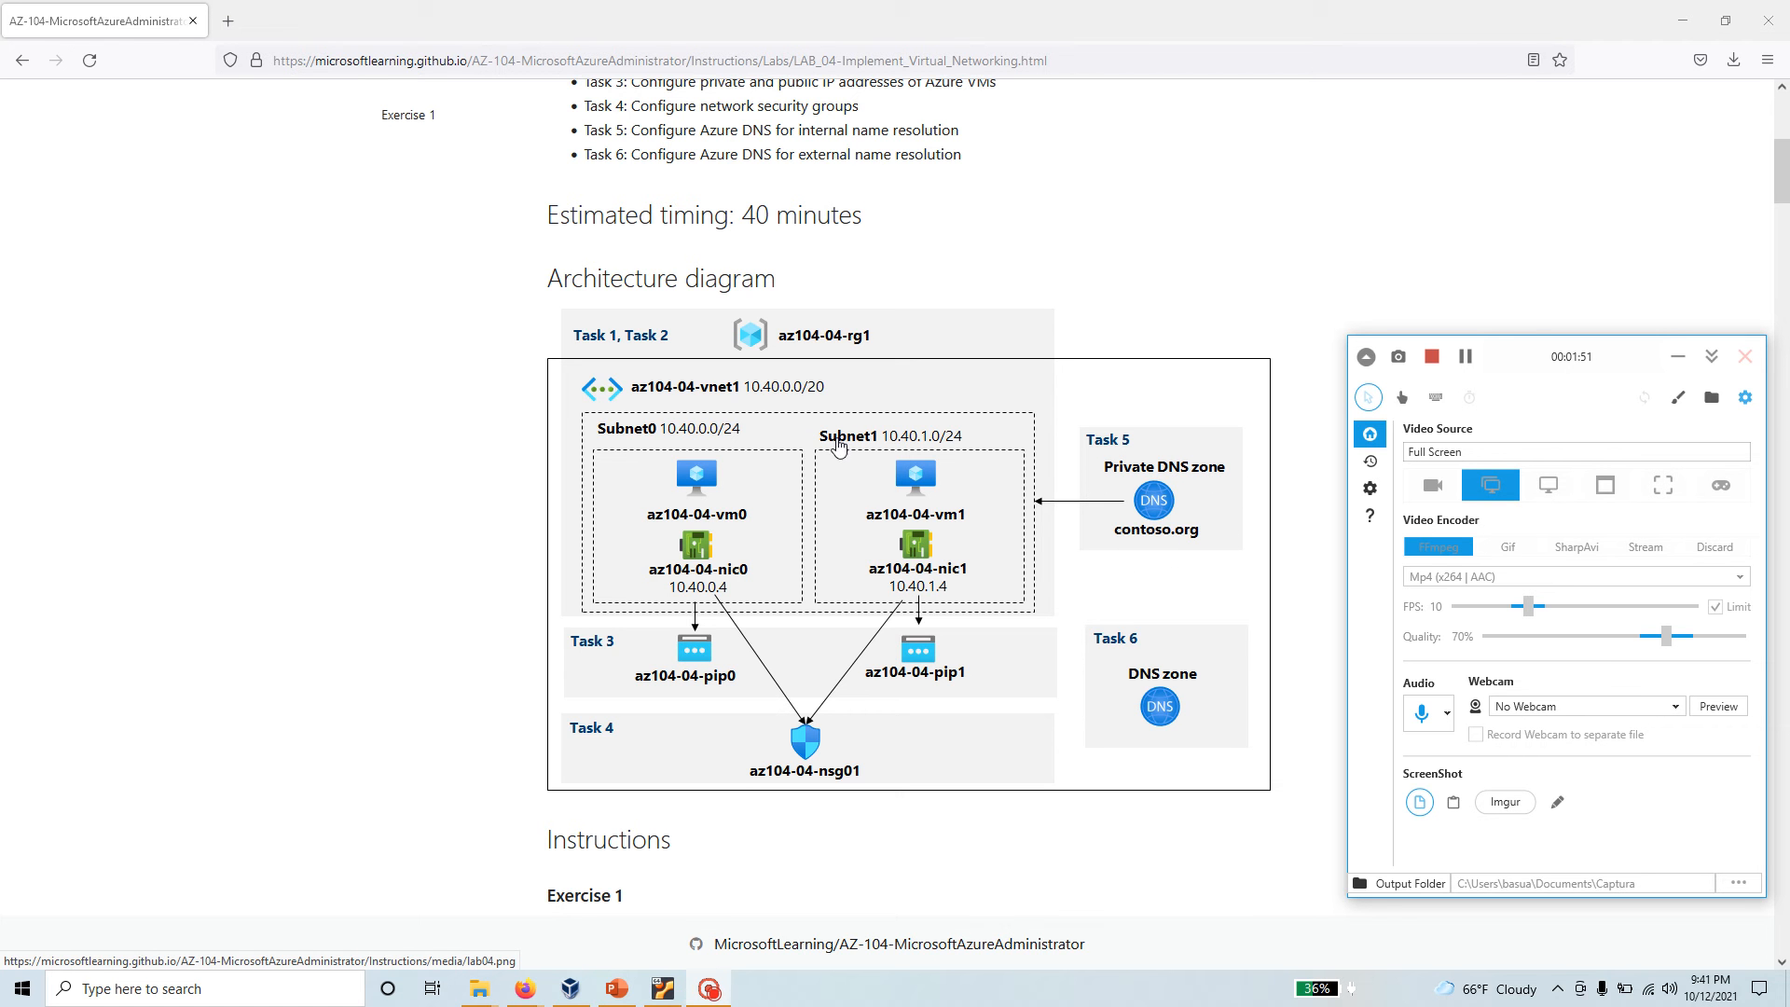
mouse_move(673, 411)
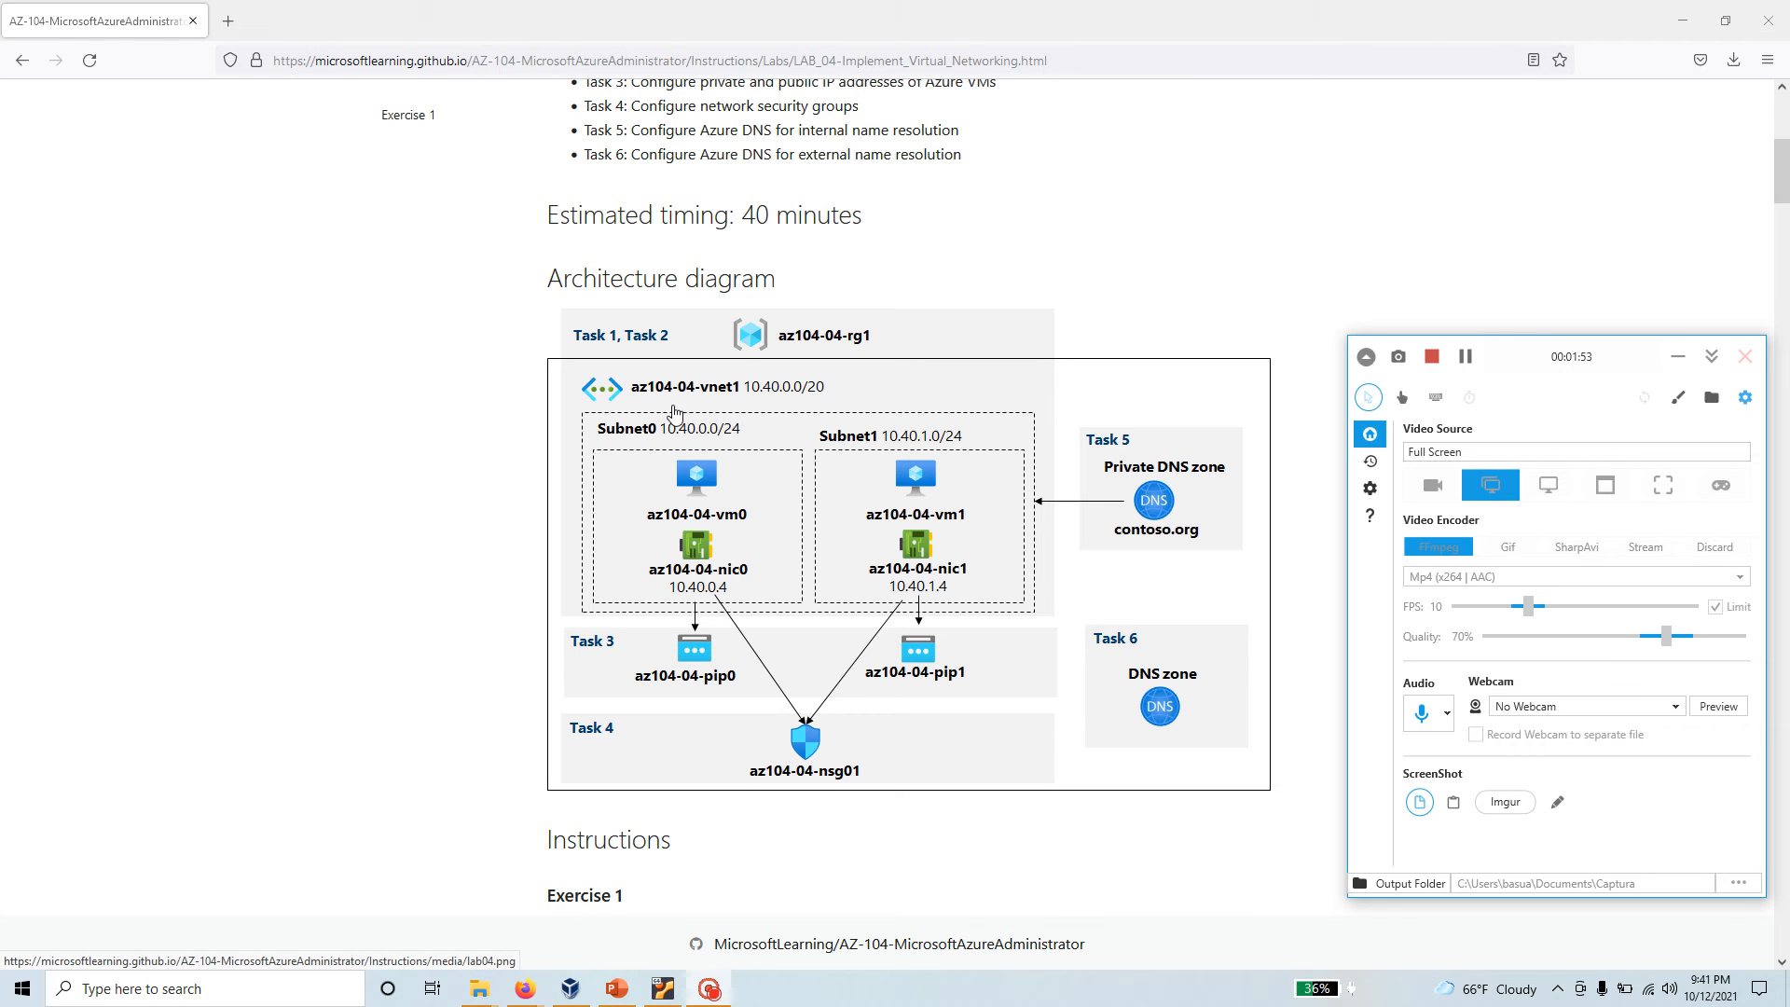
mouse_move(718, 545)
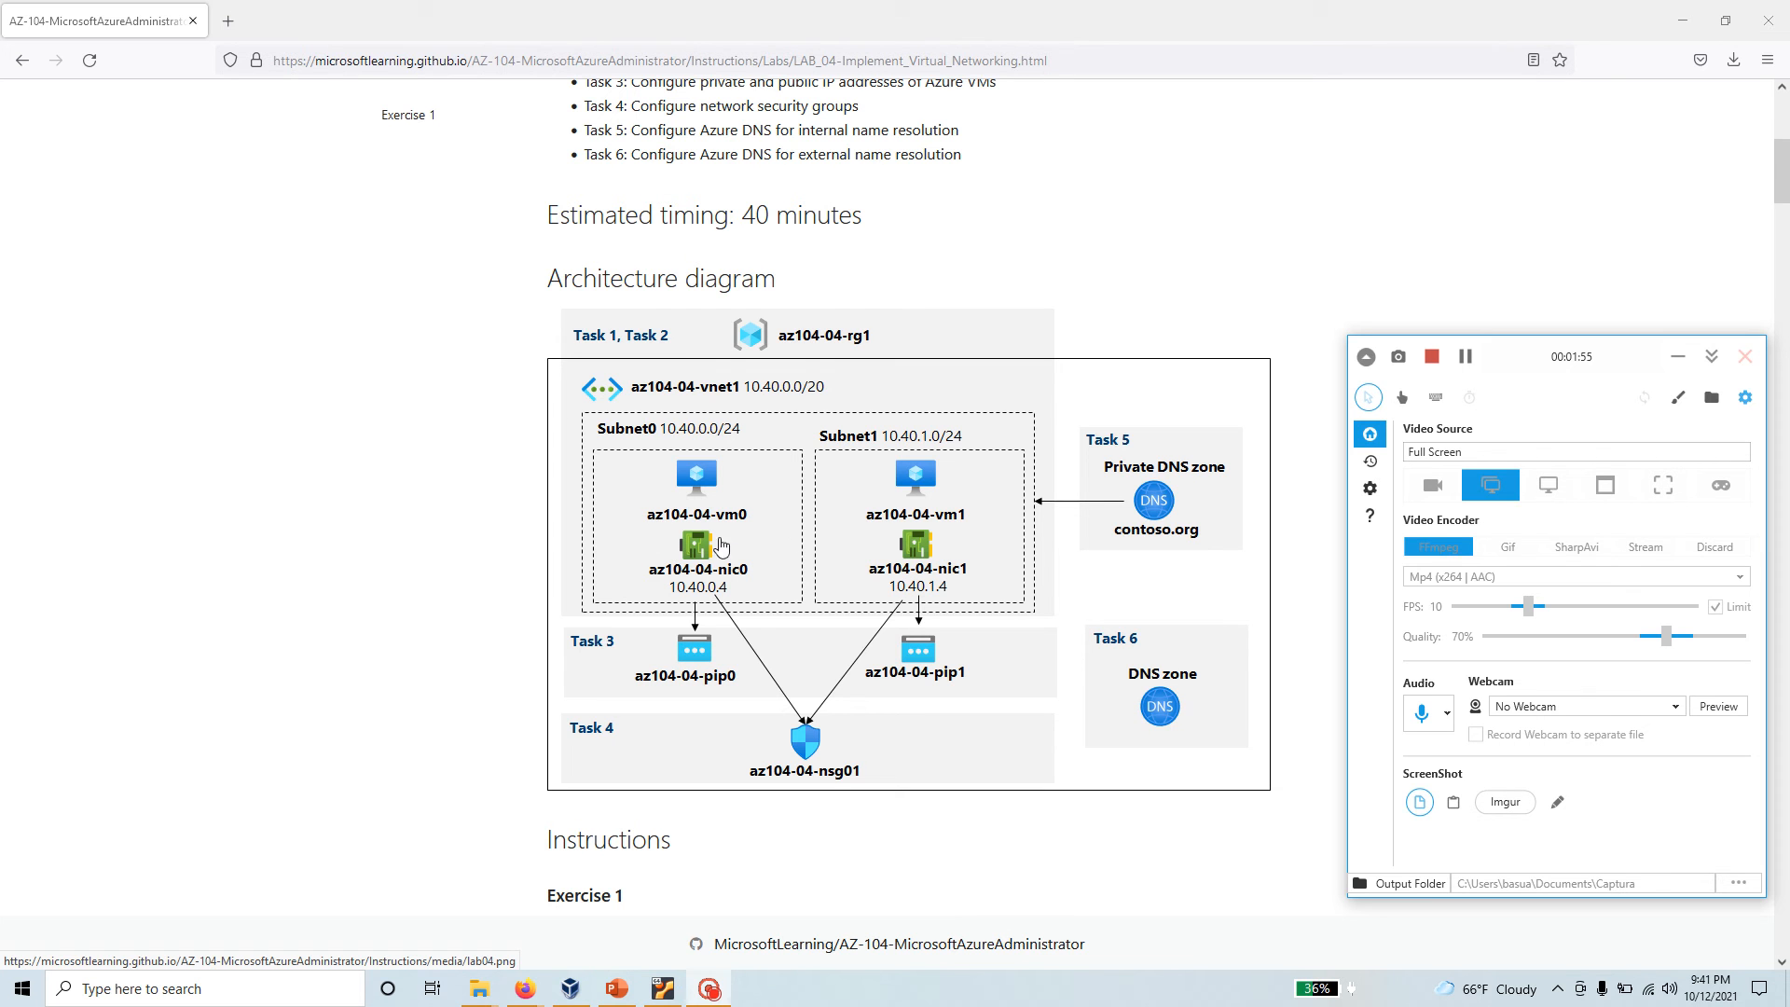
mouse_move(867, 529)
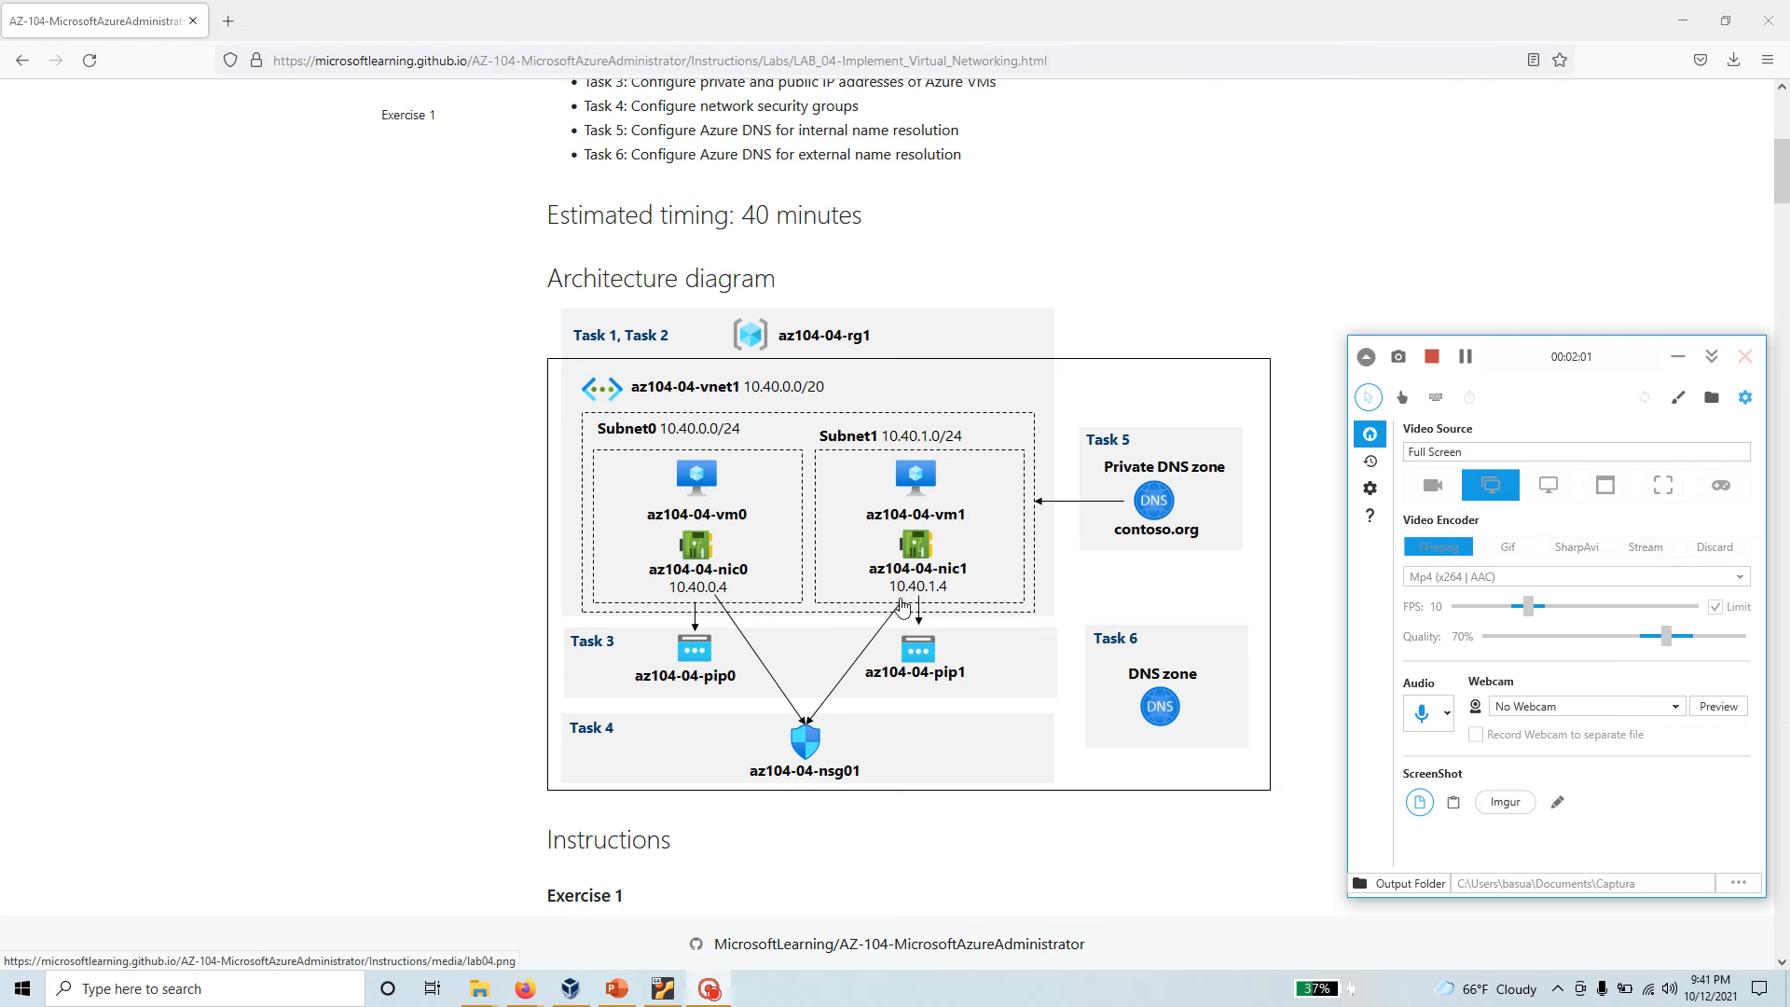
mouse_move(1118, 529)
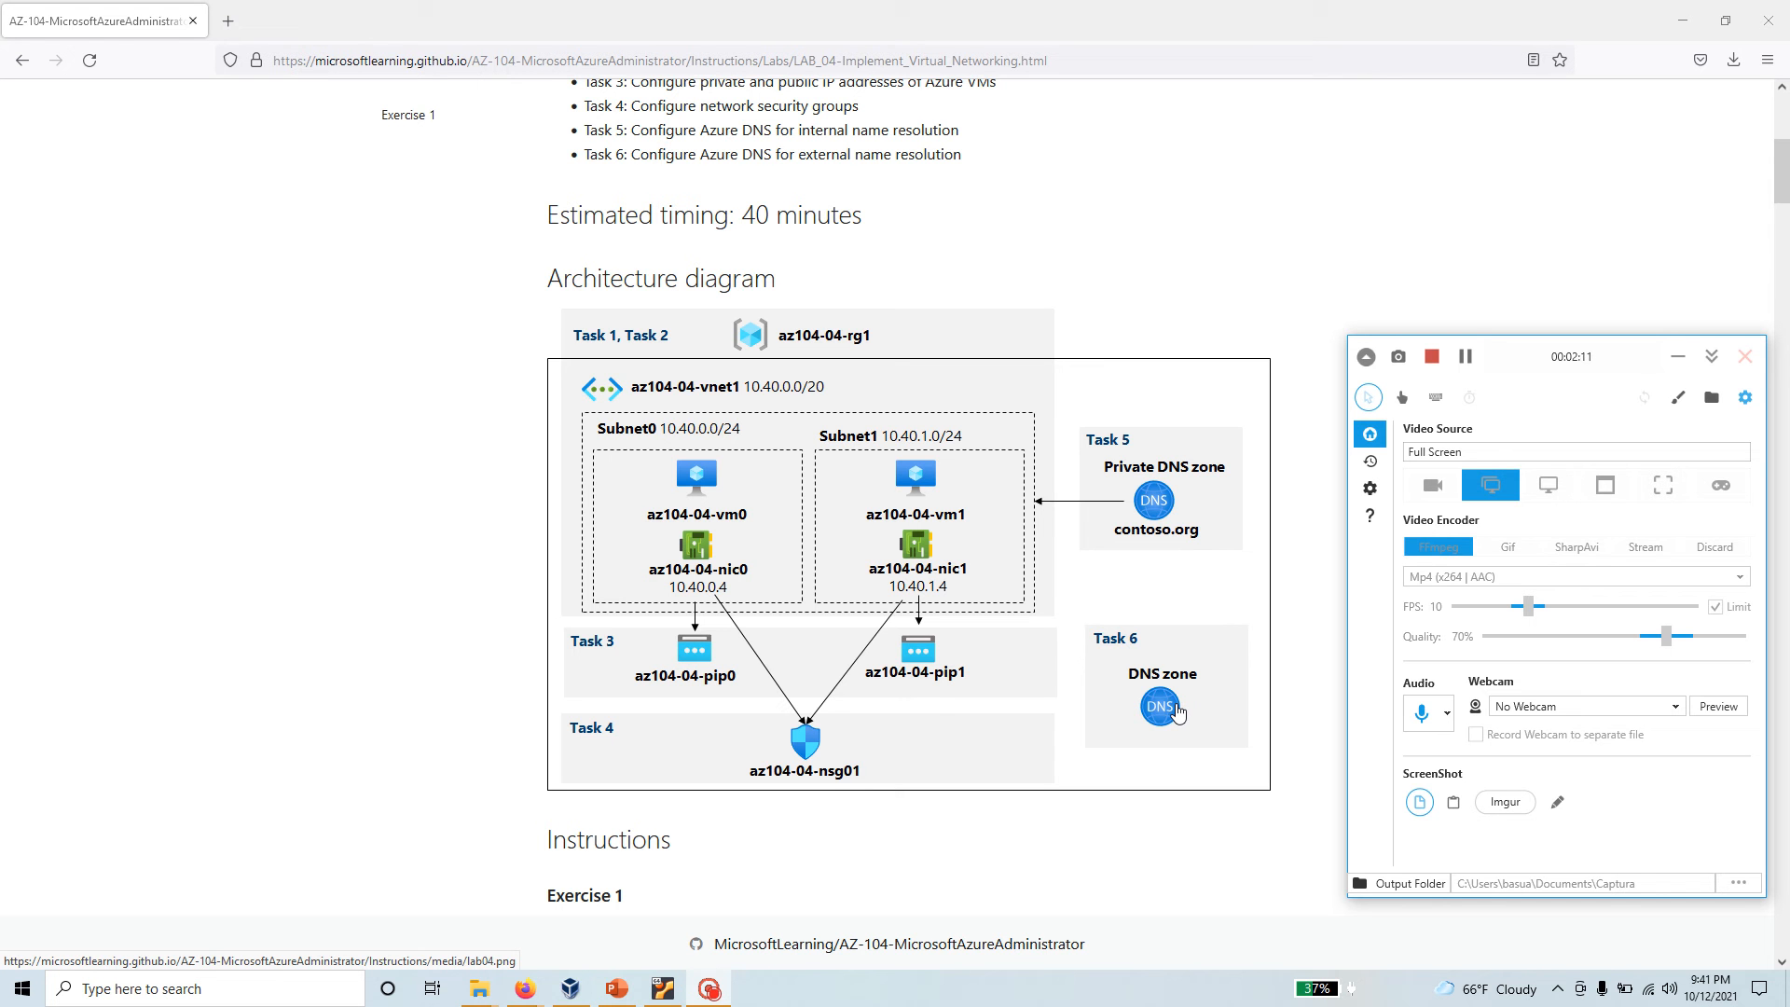
scroll(down, 3)
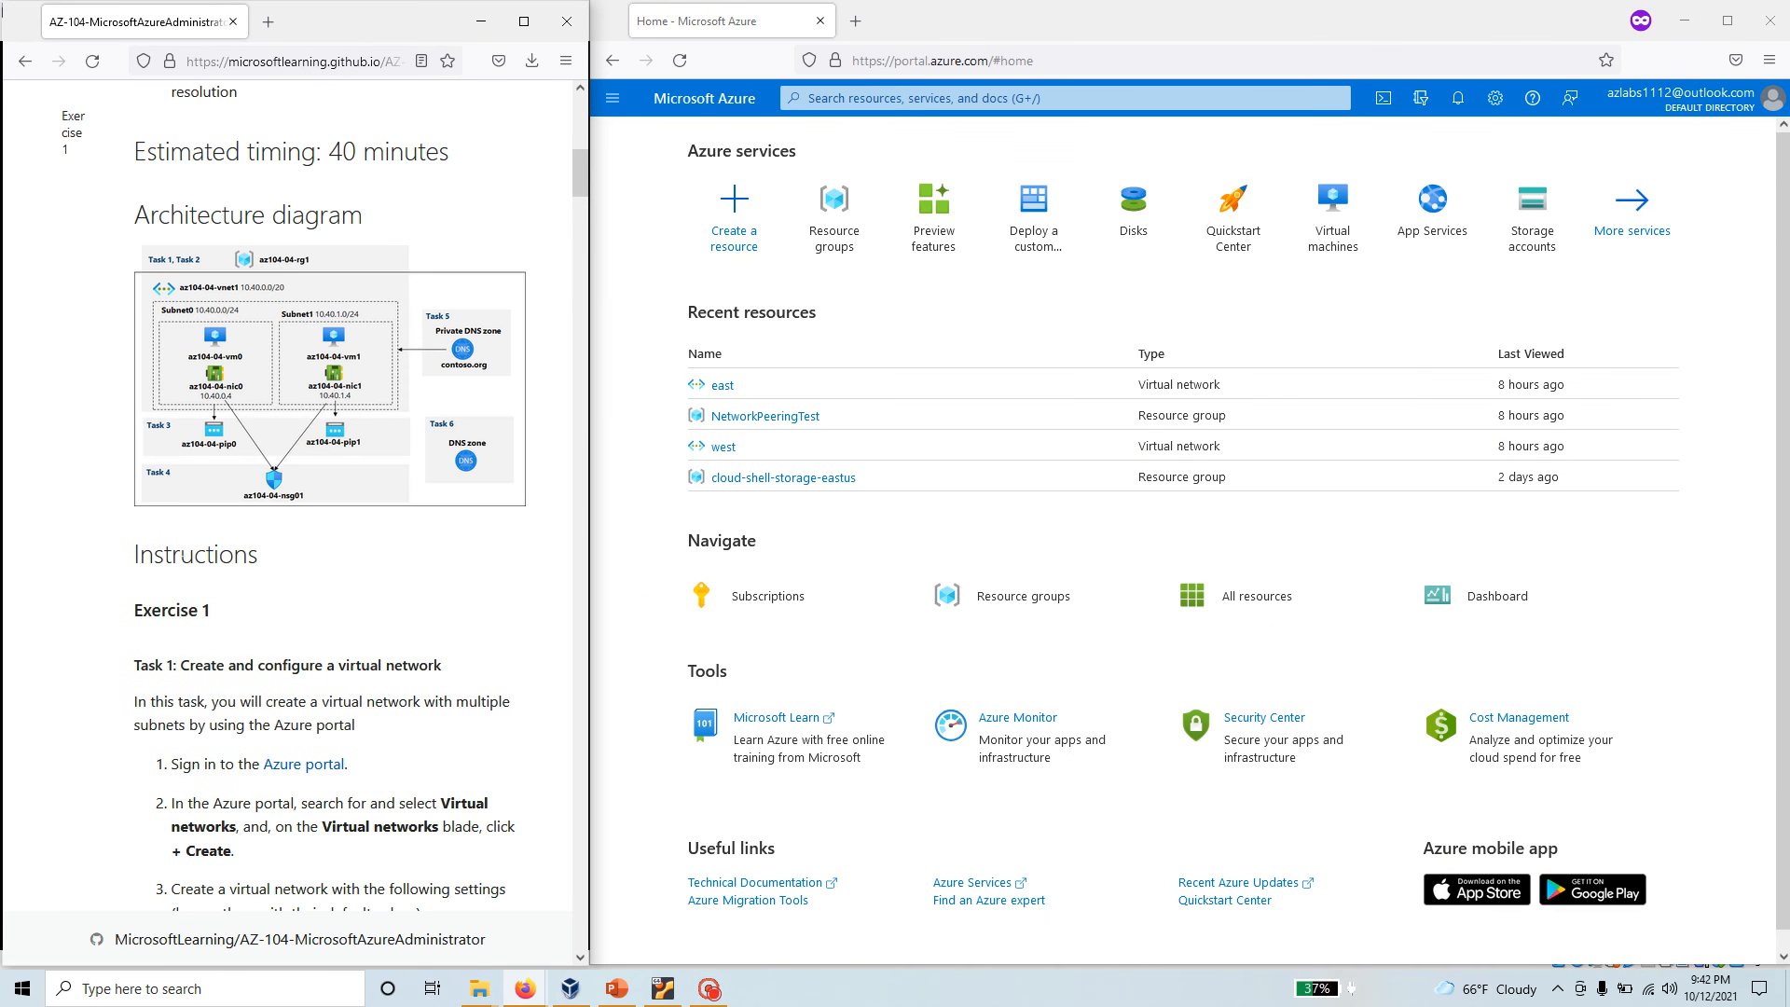
Search the portal for 'Virtual networks' and open the Virtual networks list showing east and west.
scroll(down, 3)
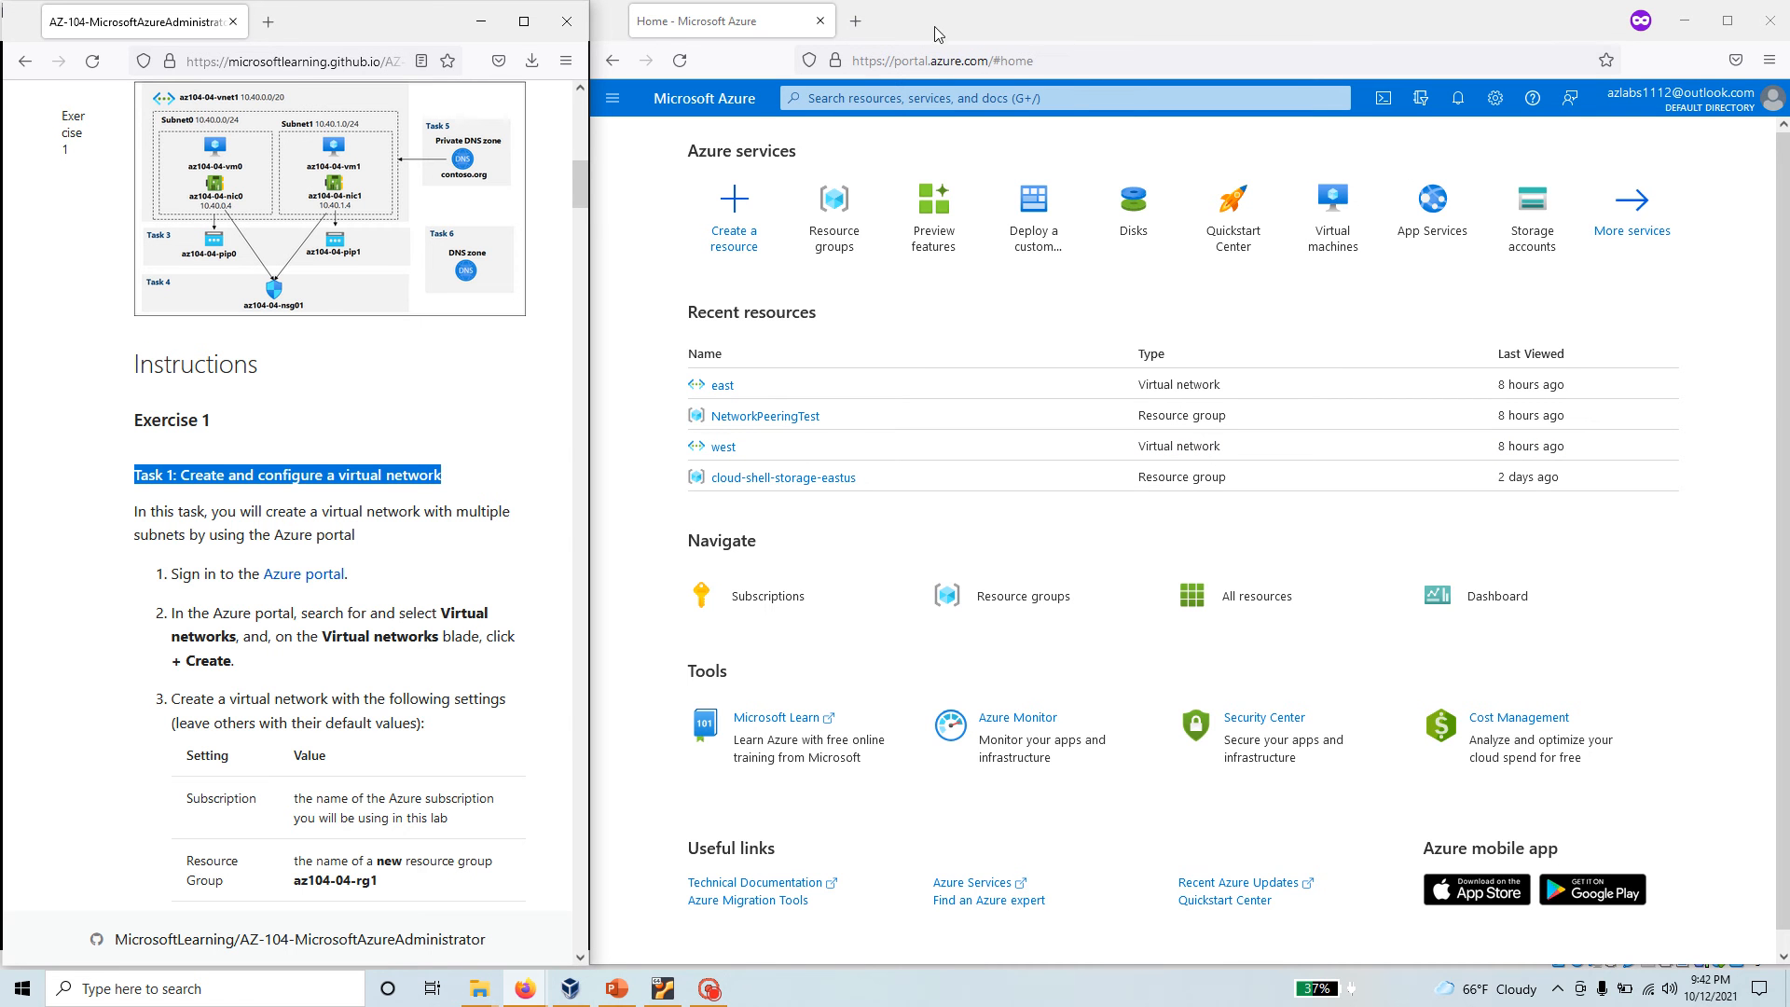
scroll(down, 3)
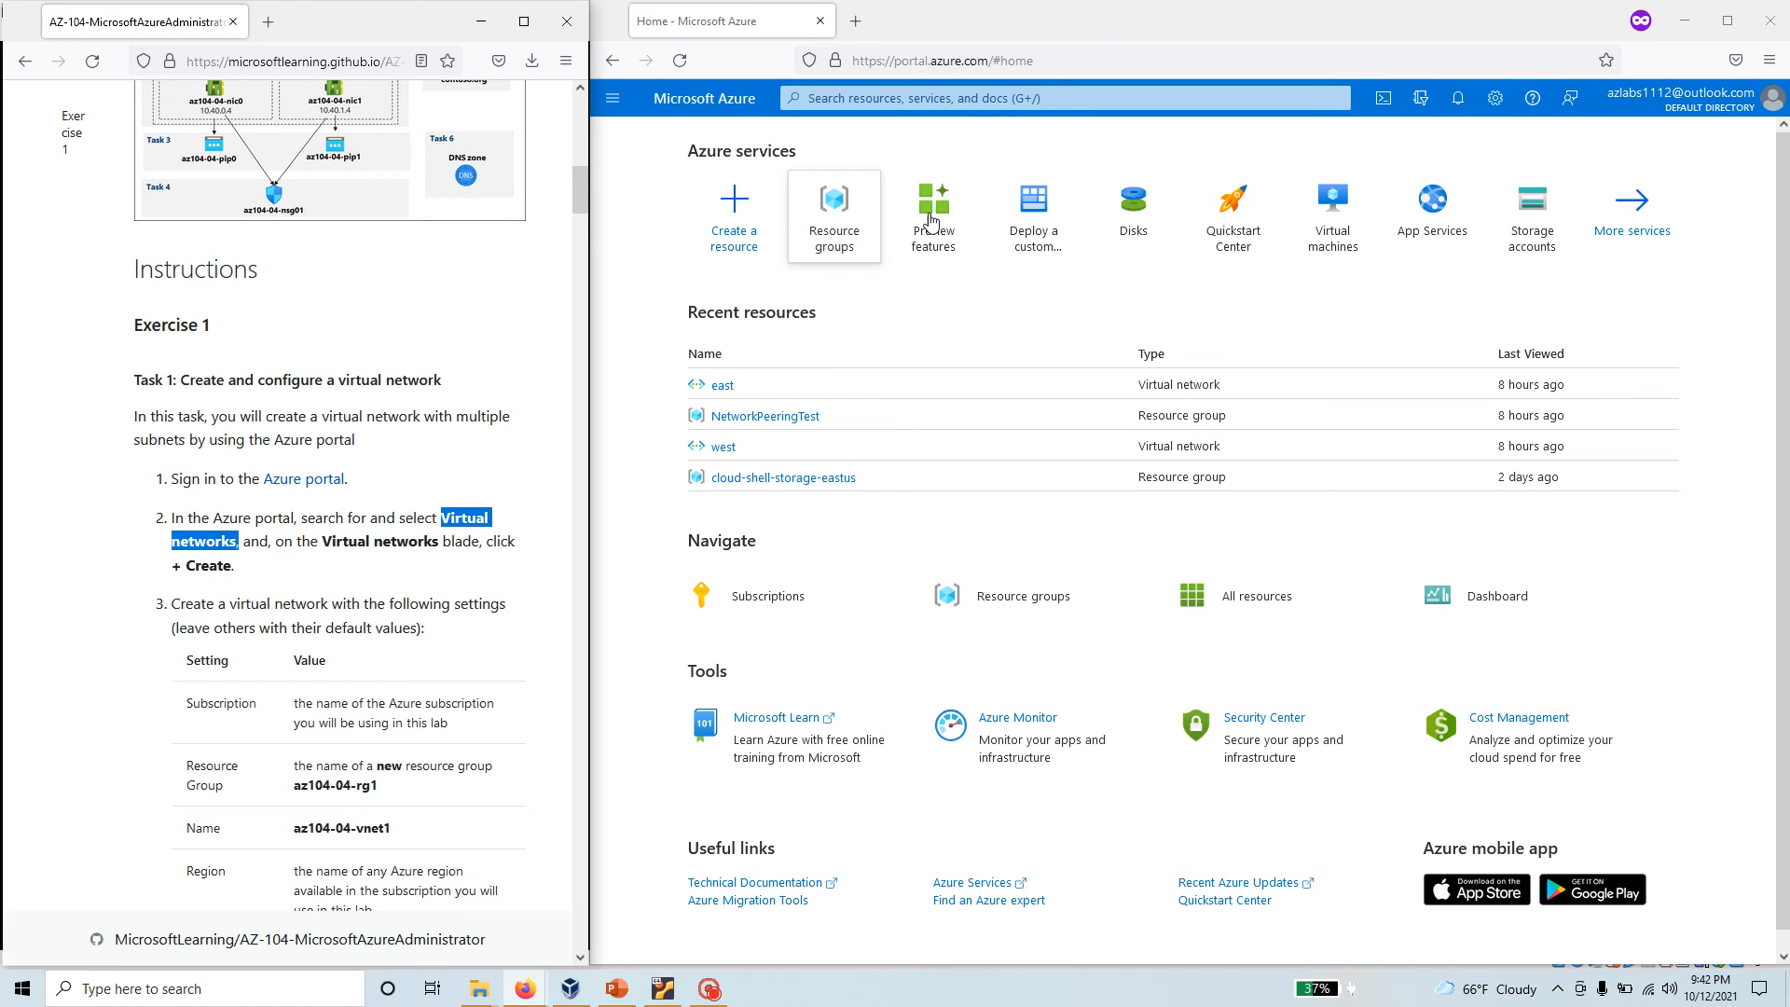
click(1061, 98)
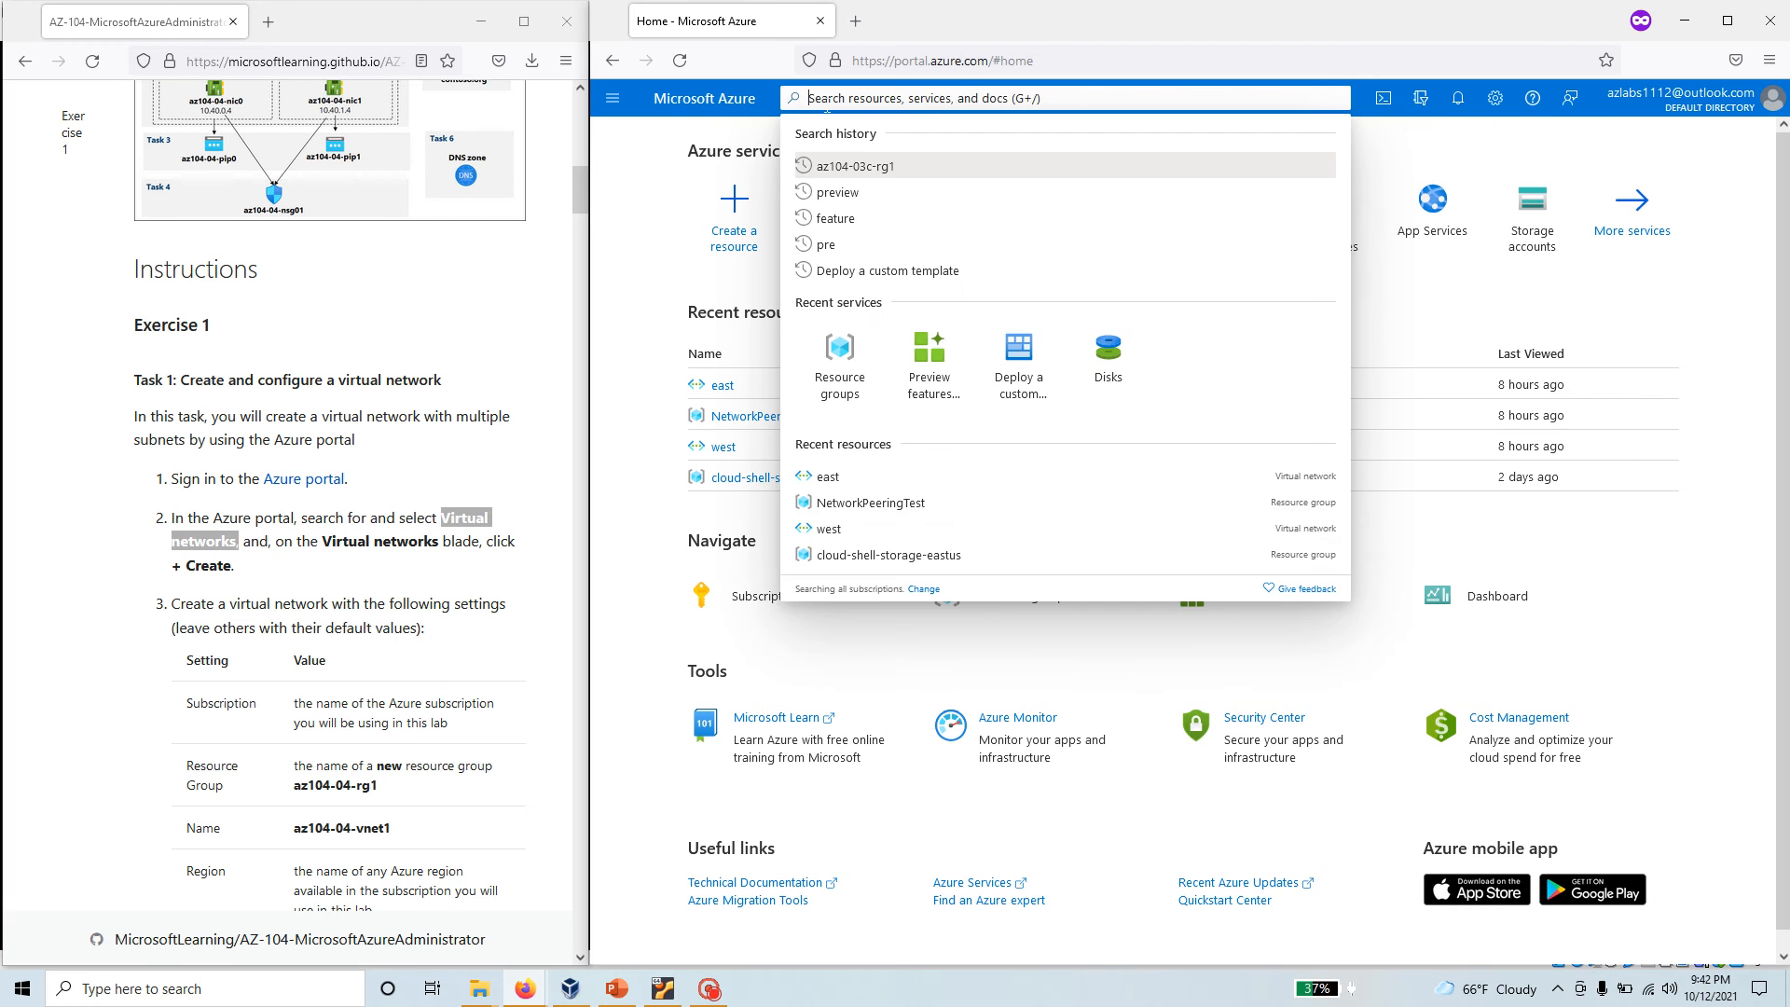
text(Virtual networks)
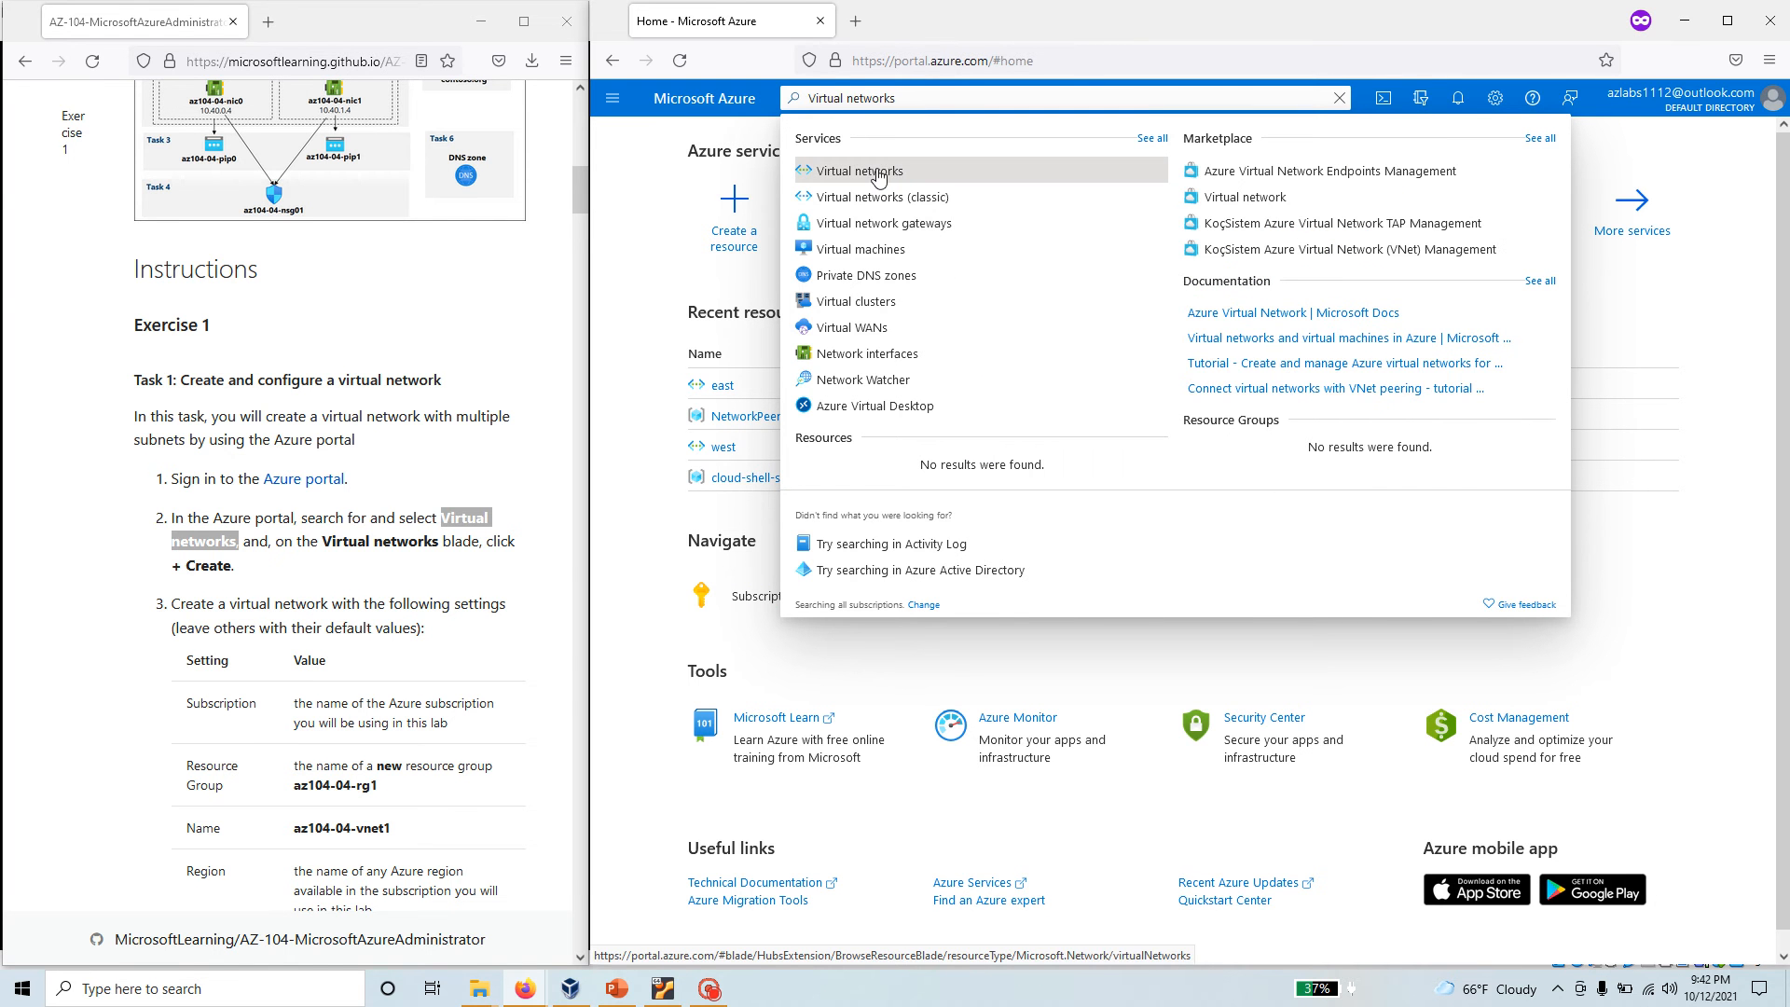
mouse_move(879, 197)
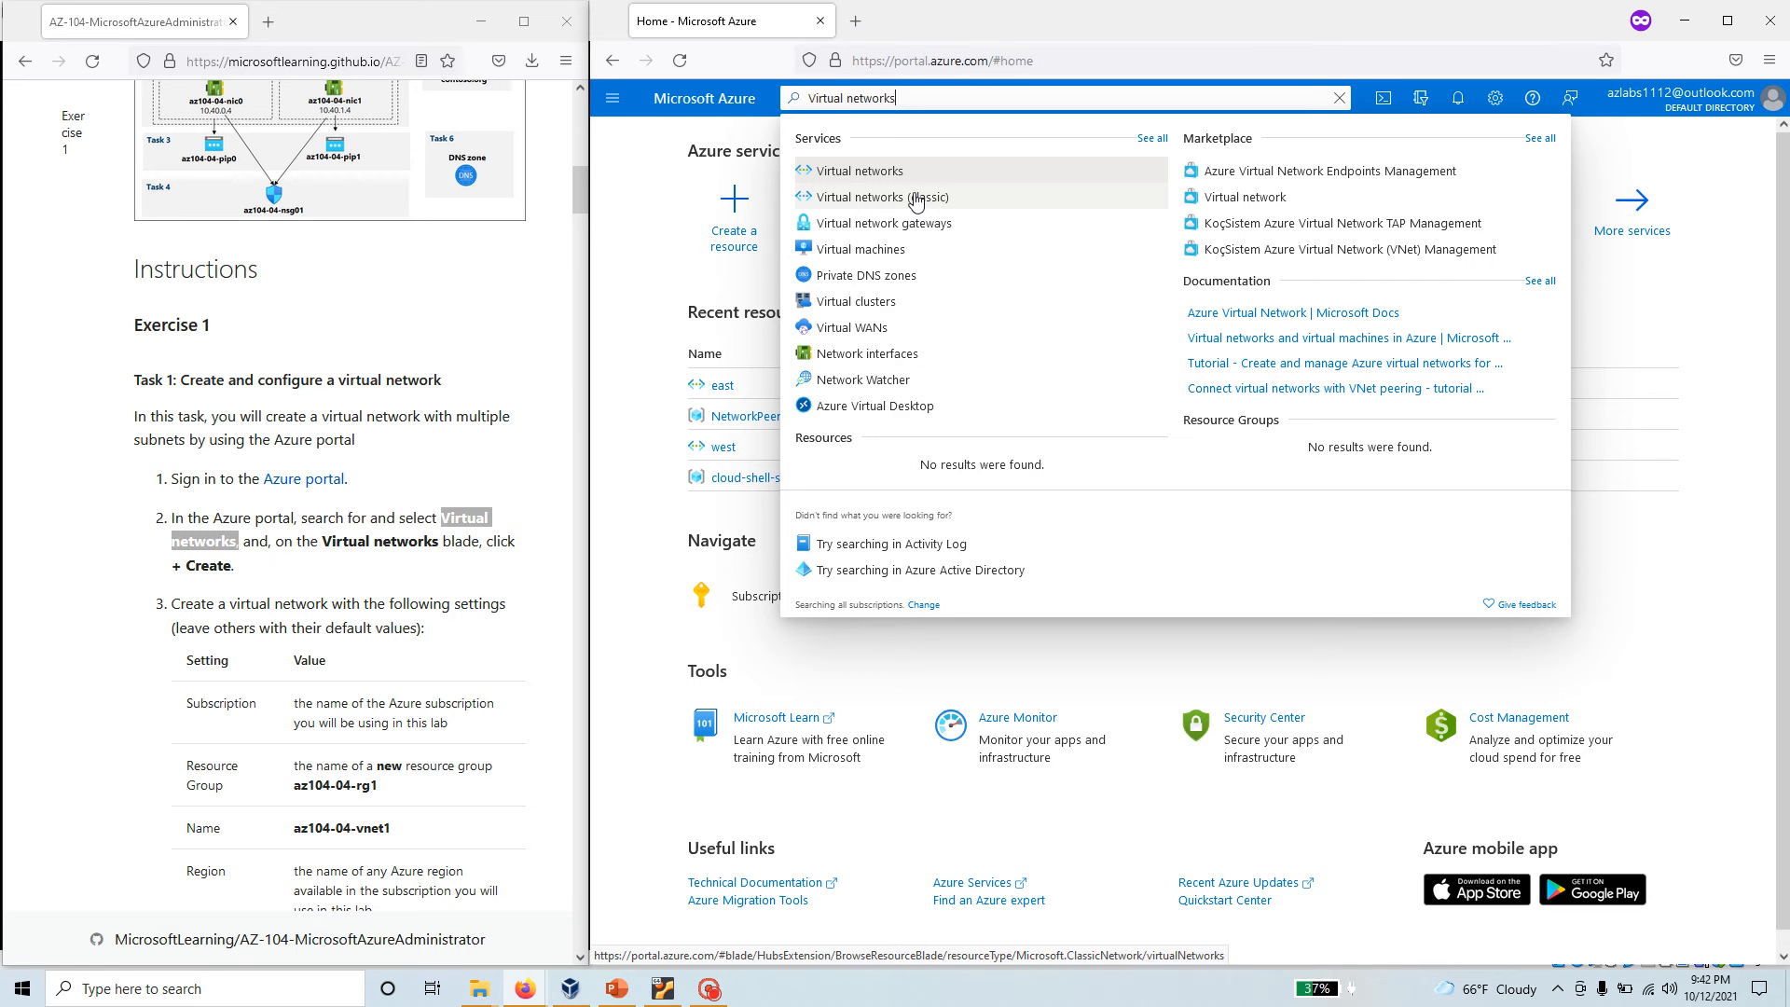
mouse_move(914, 202)
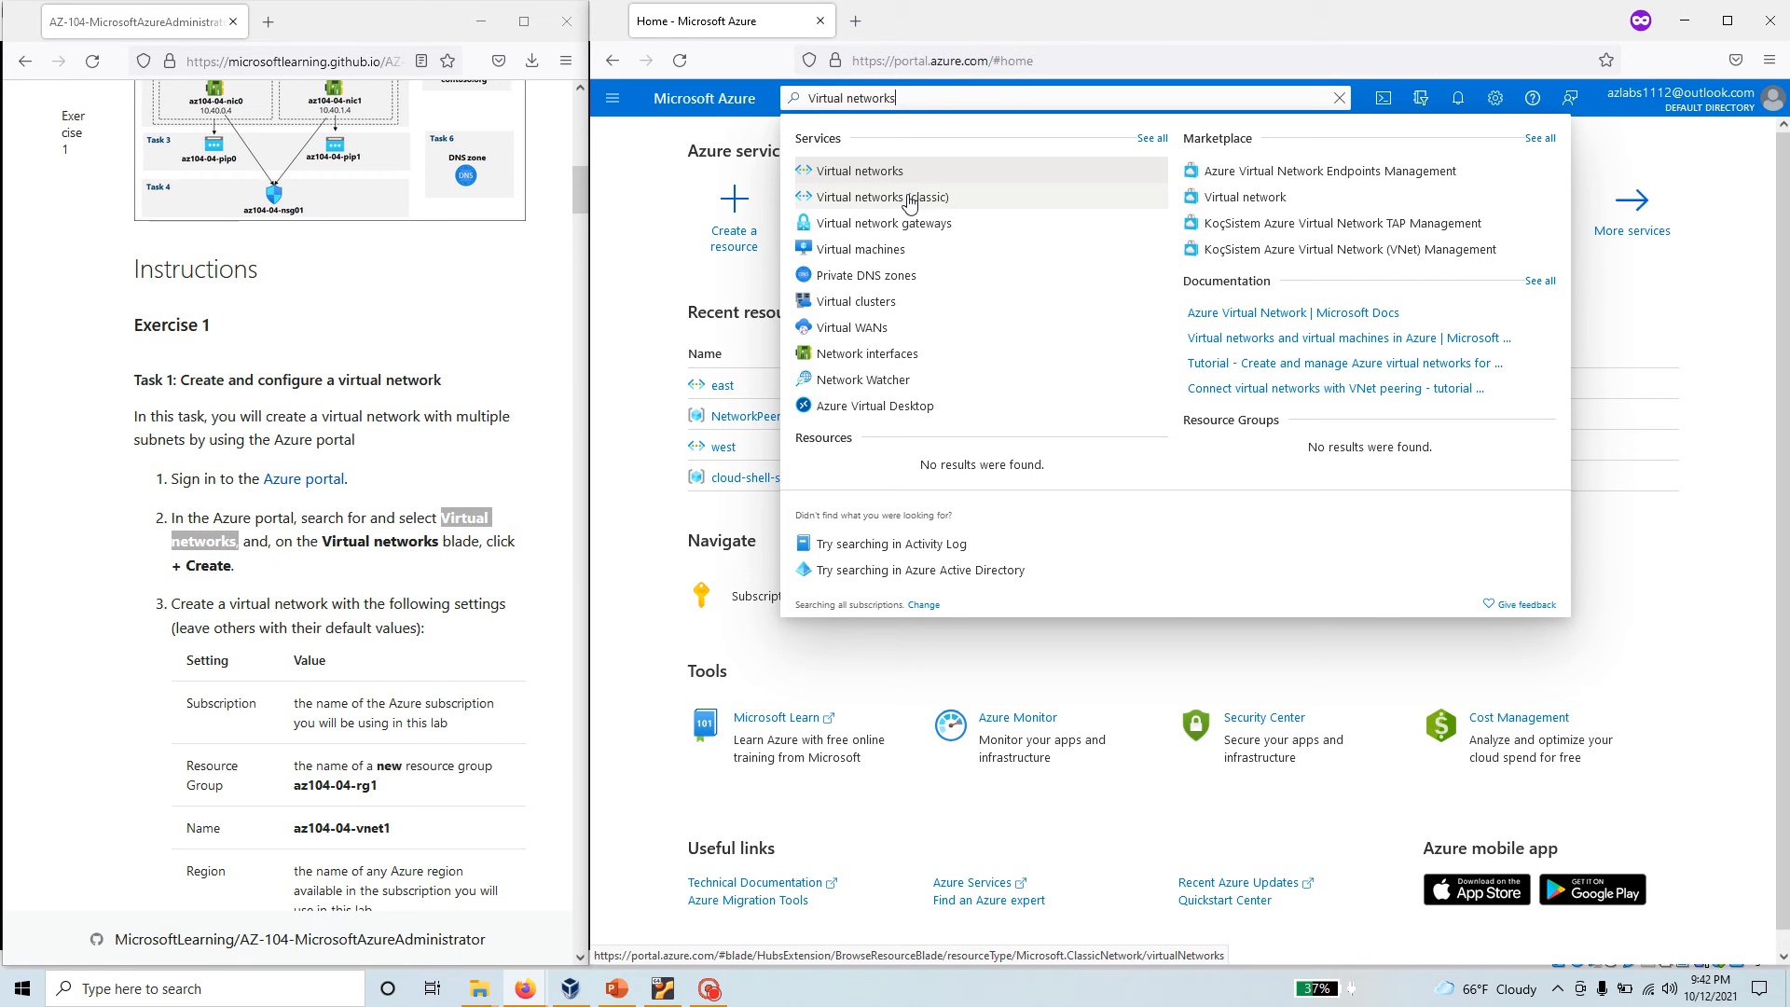
click(859, 170)
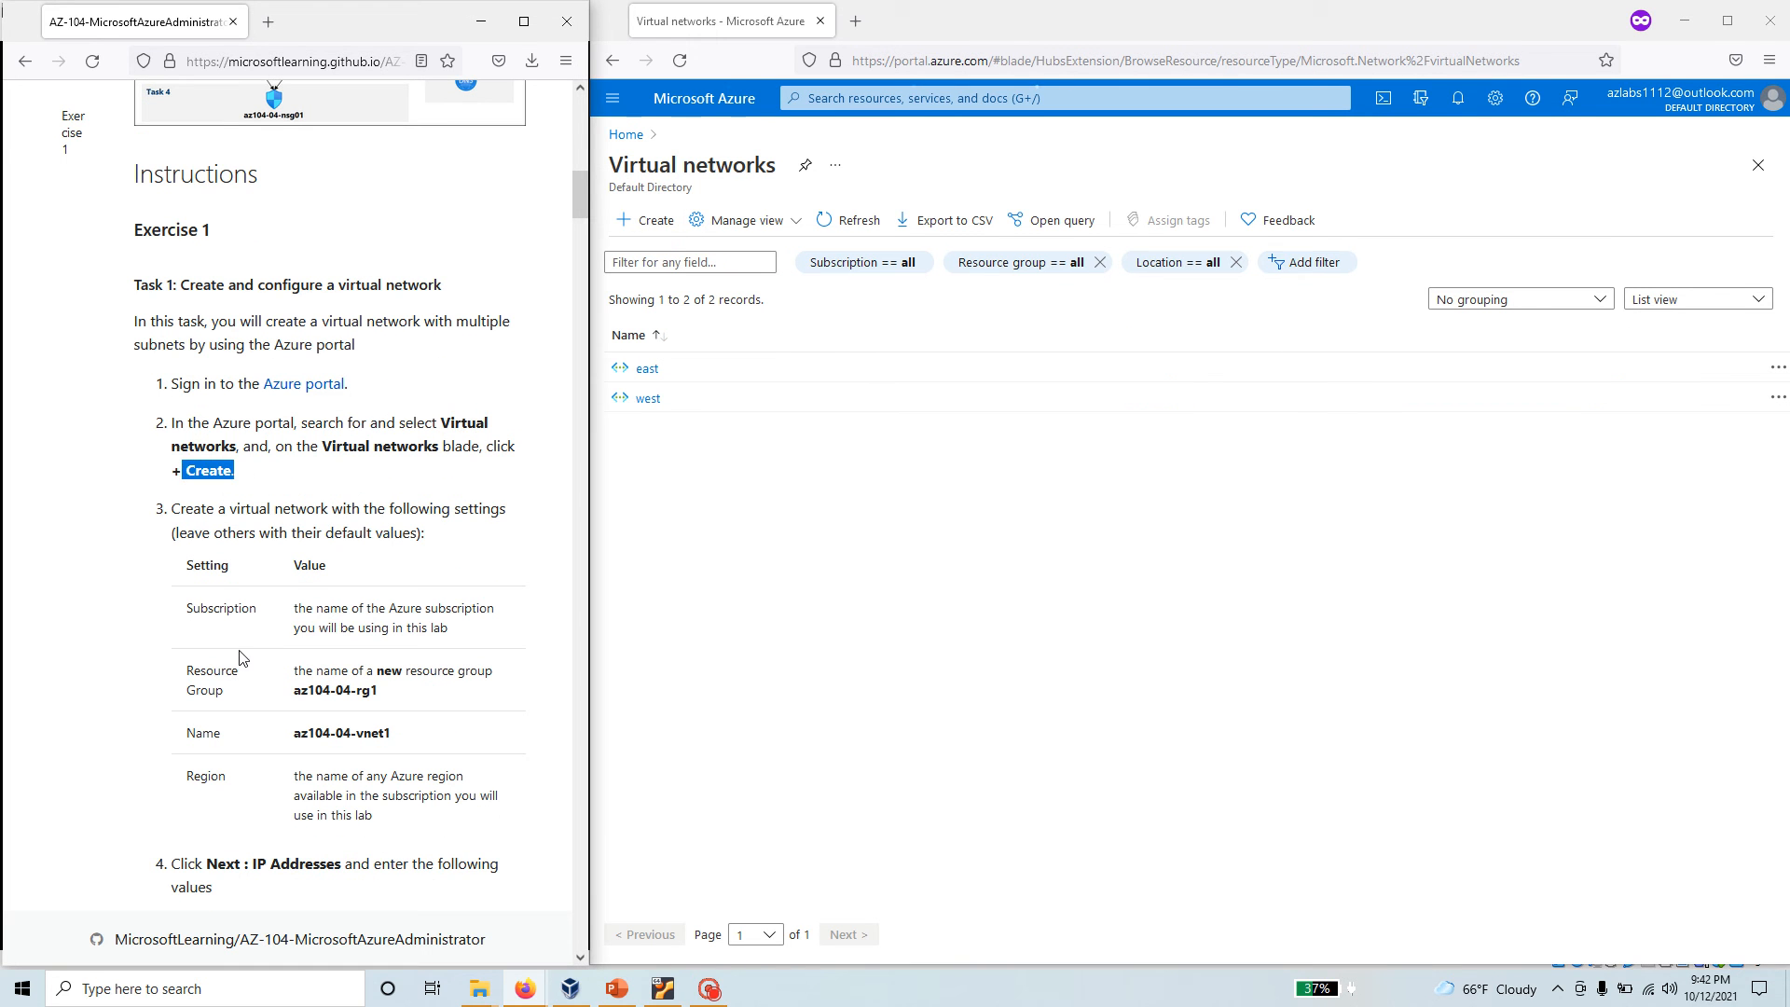
Start a new virtual network named az104-04-vnet1 in new resource group az104-04-rg1, region East US.
click(642, 220)
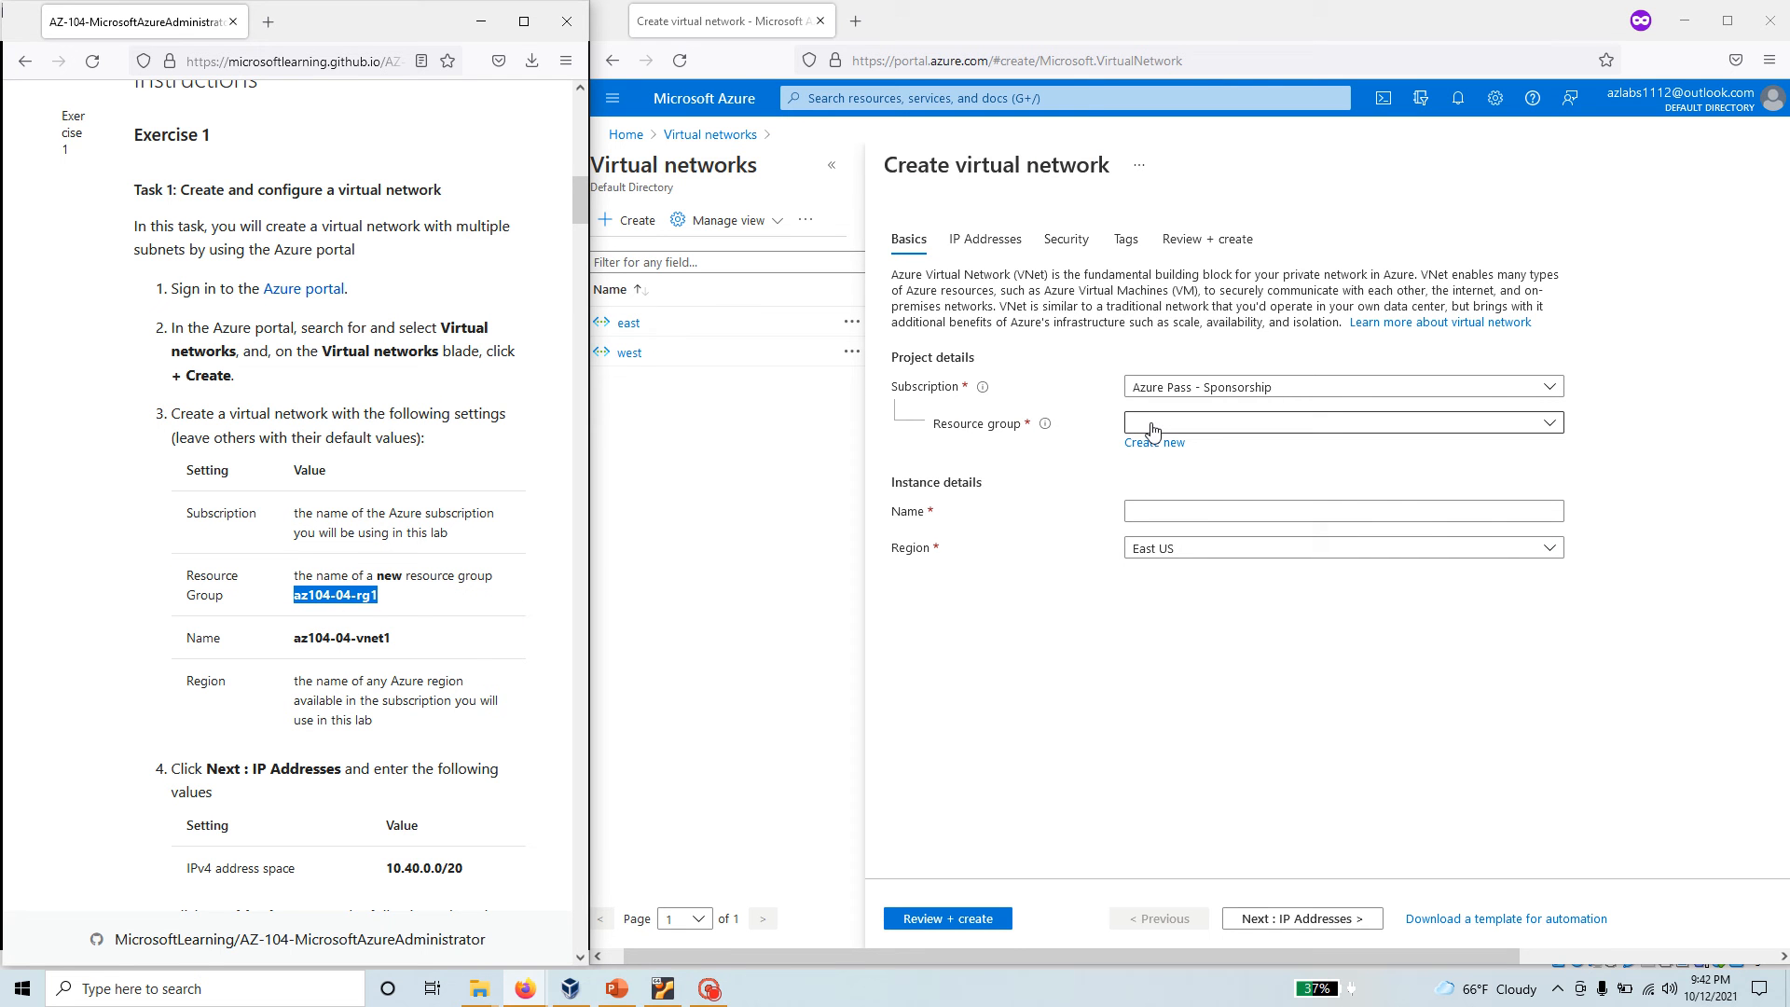
click(1154, 443)
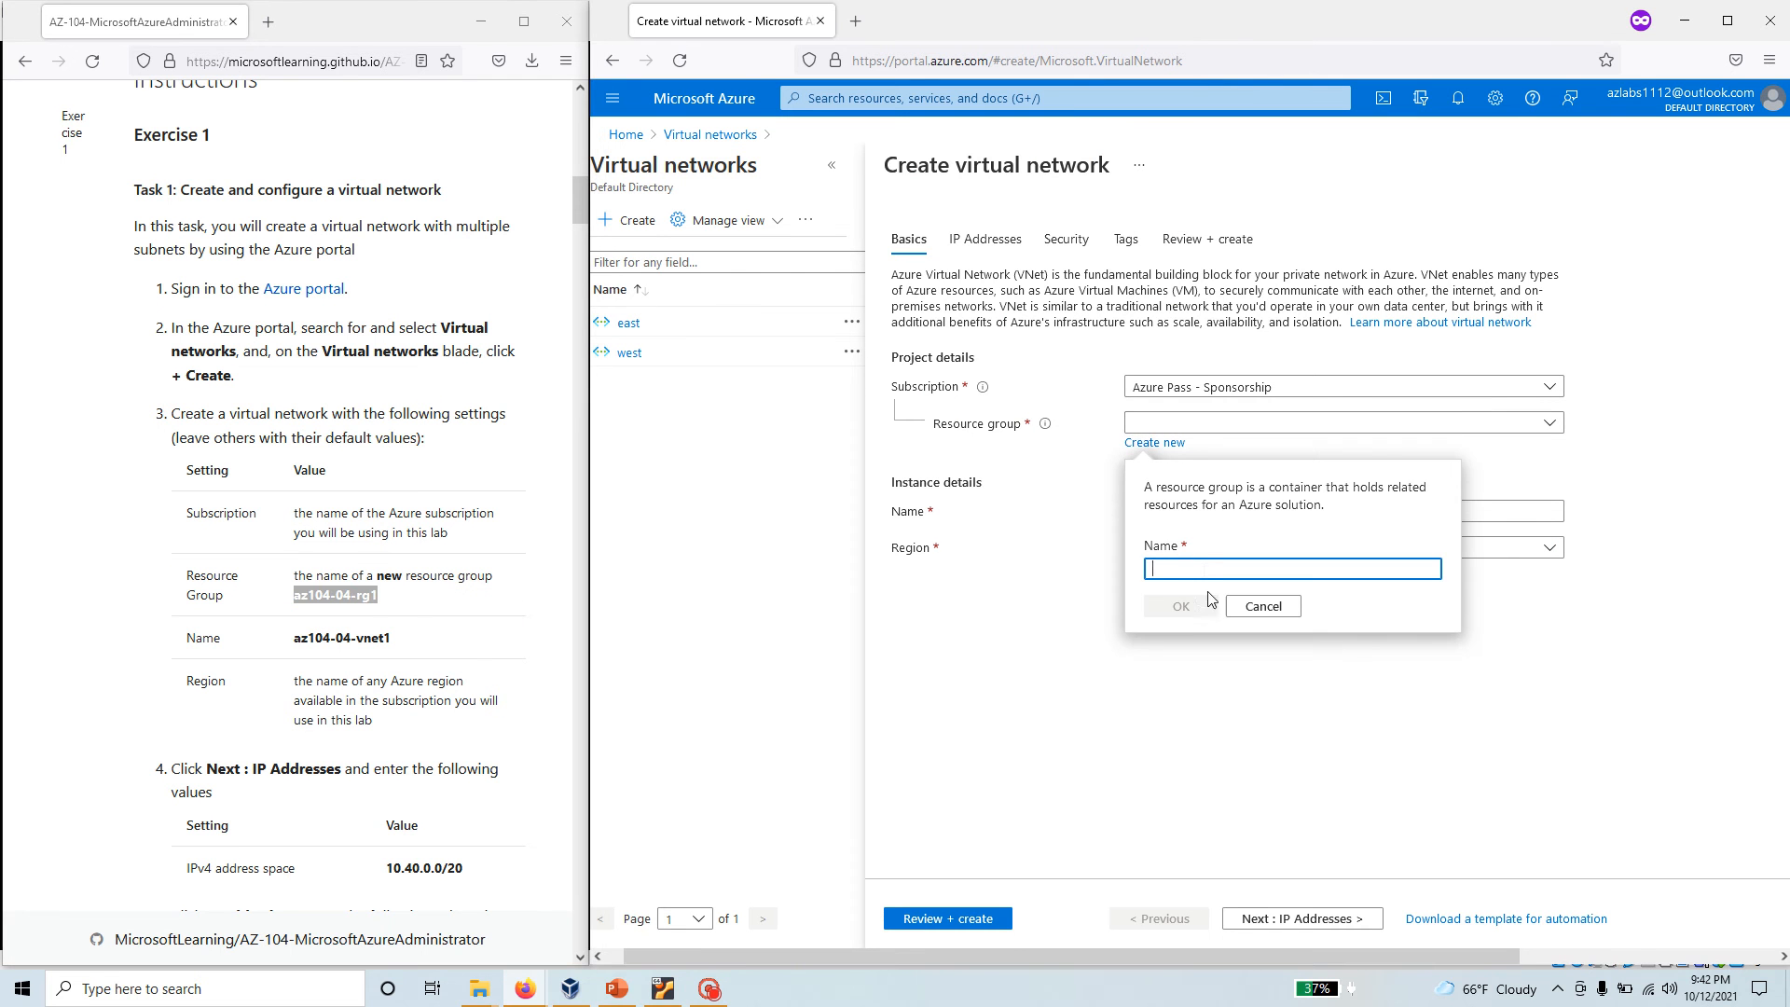
text(az104-04-rg1)
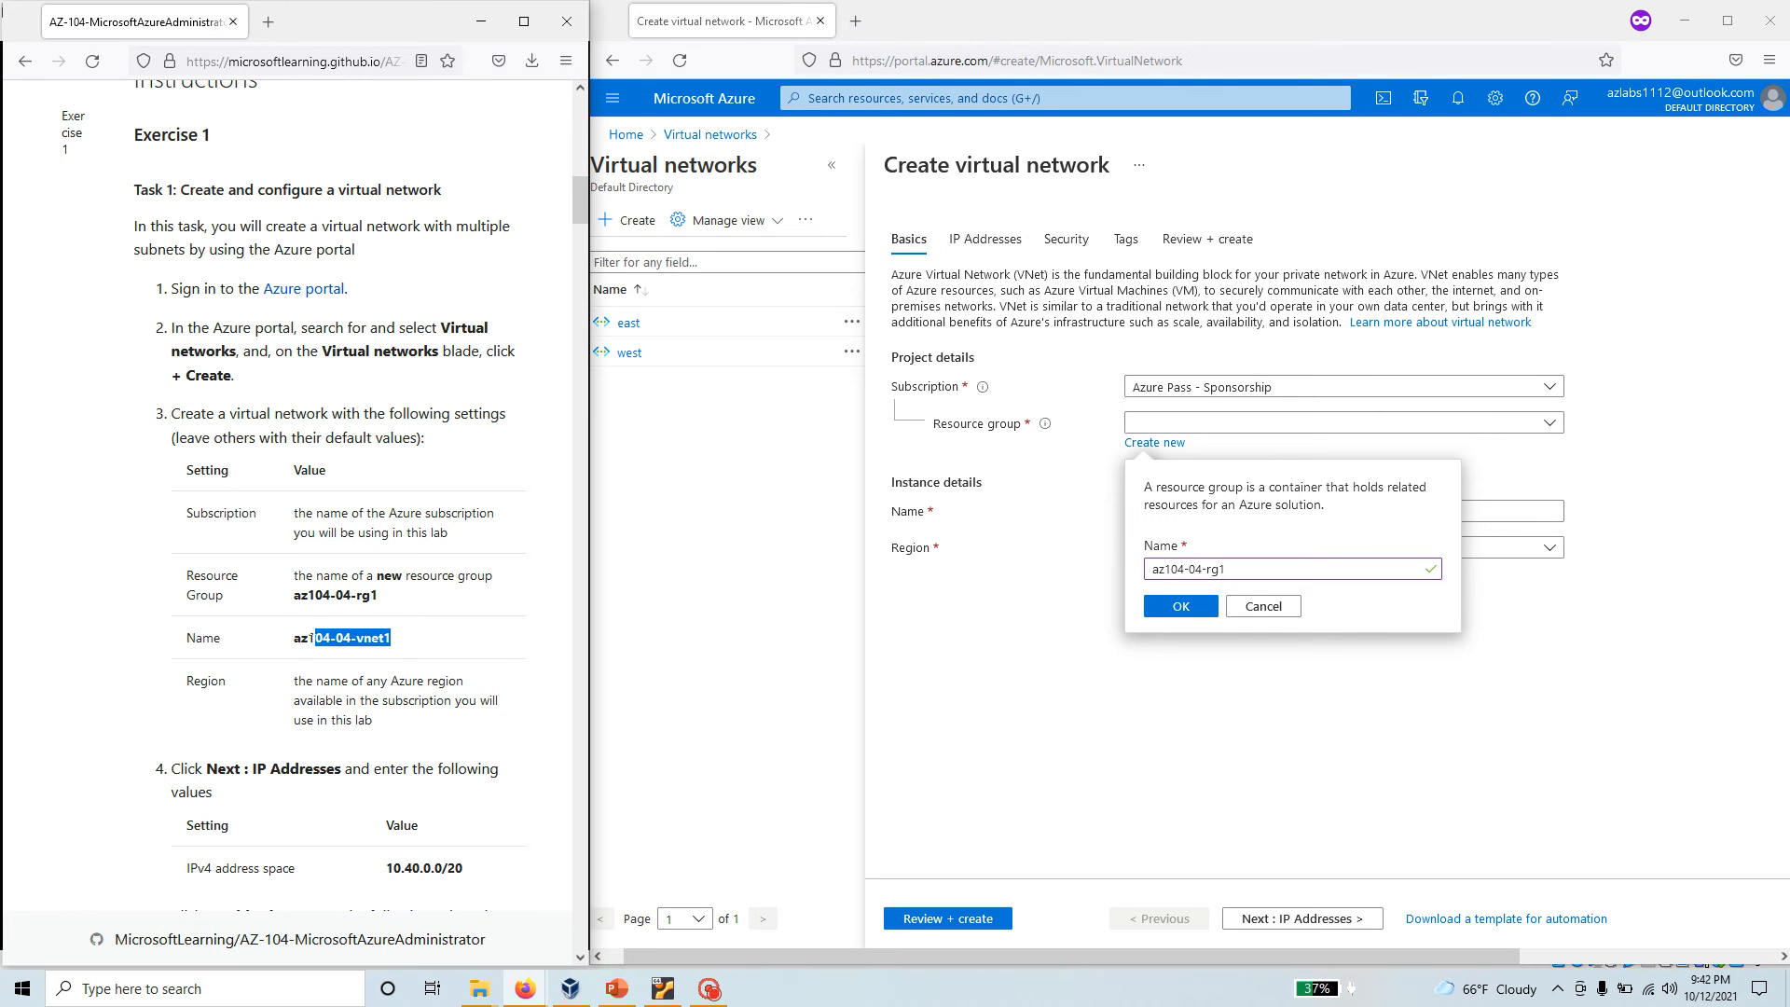
double_click(340, 637)
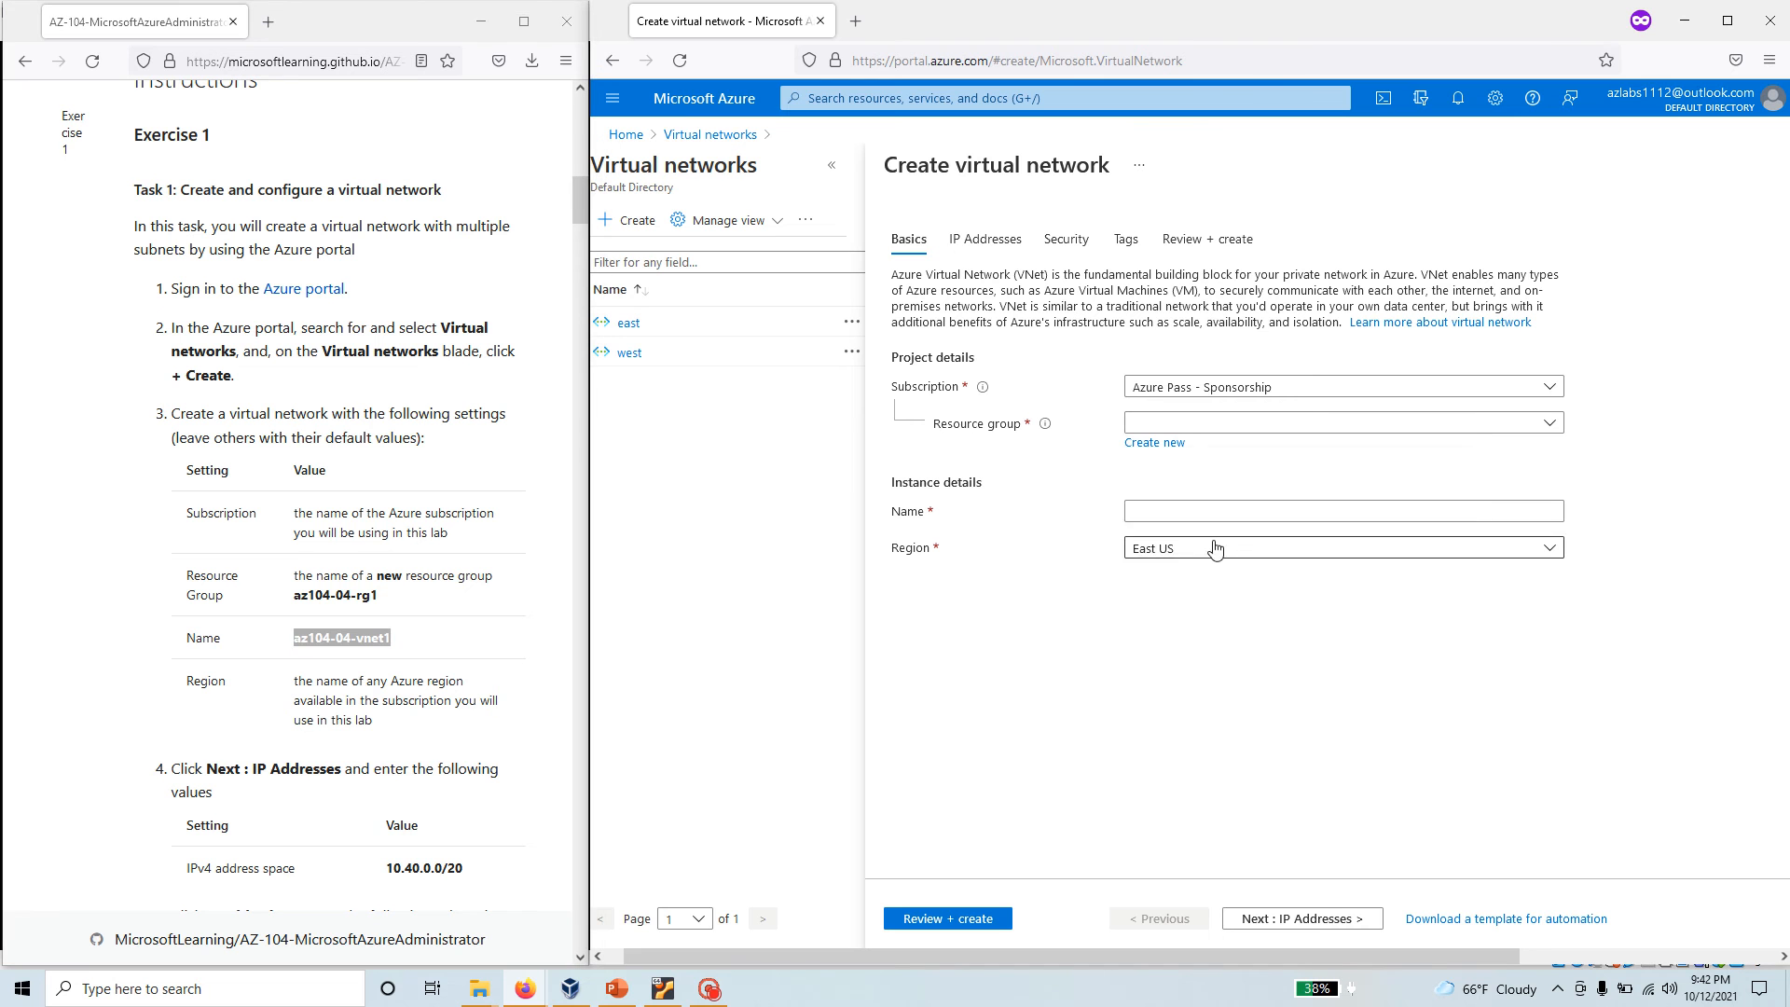
text(az104-04-vnet1)
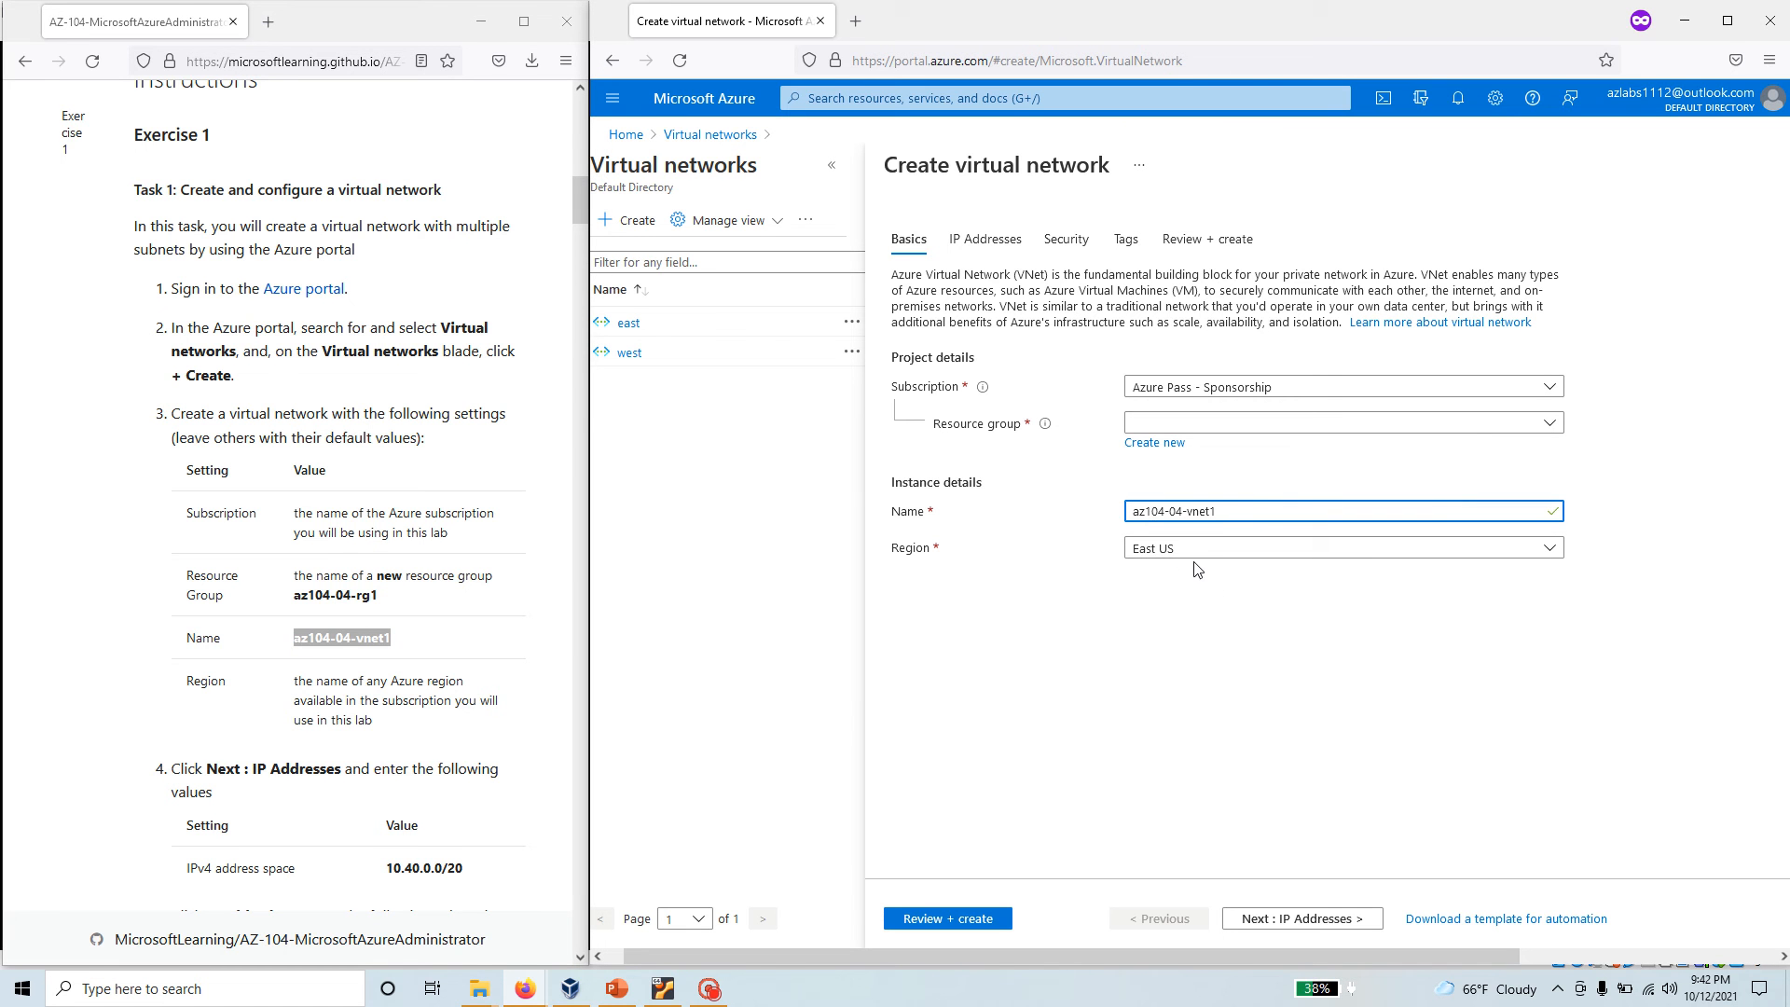
mouse_move(1083, 685)
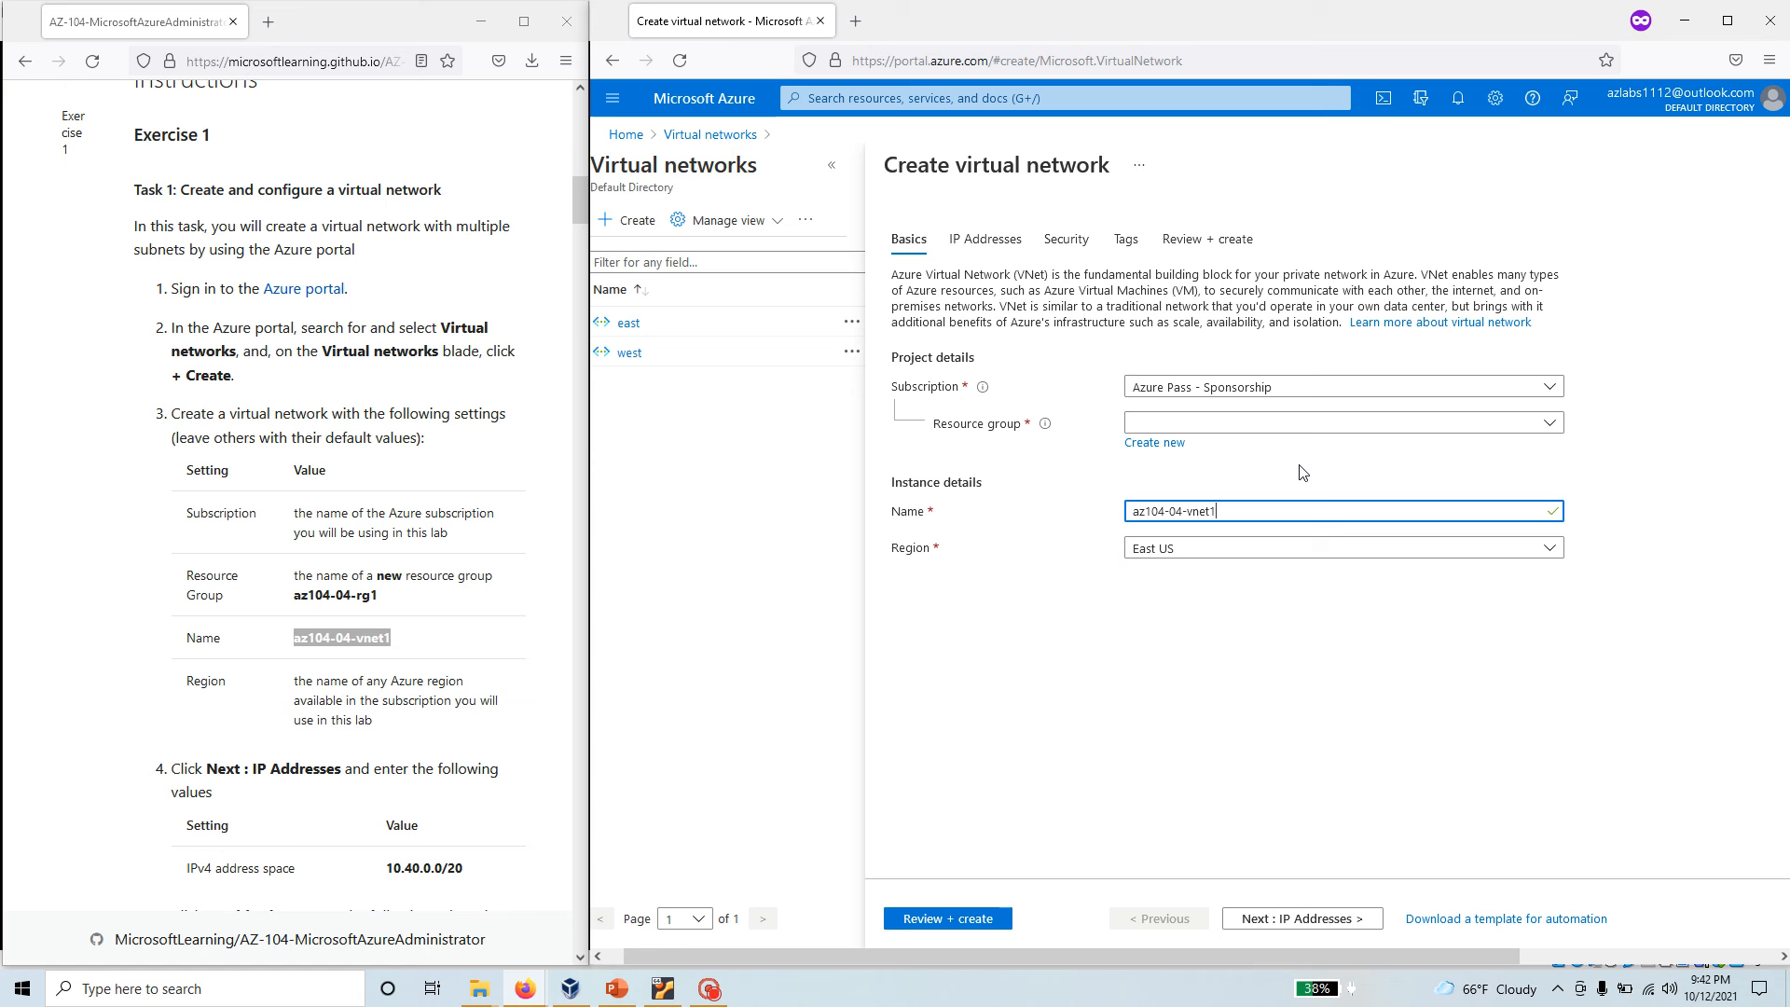
mouse_move(1301, 917)
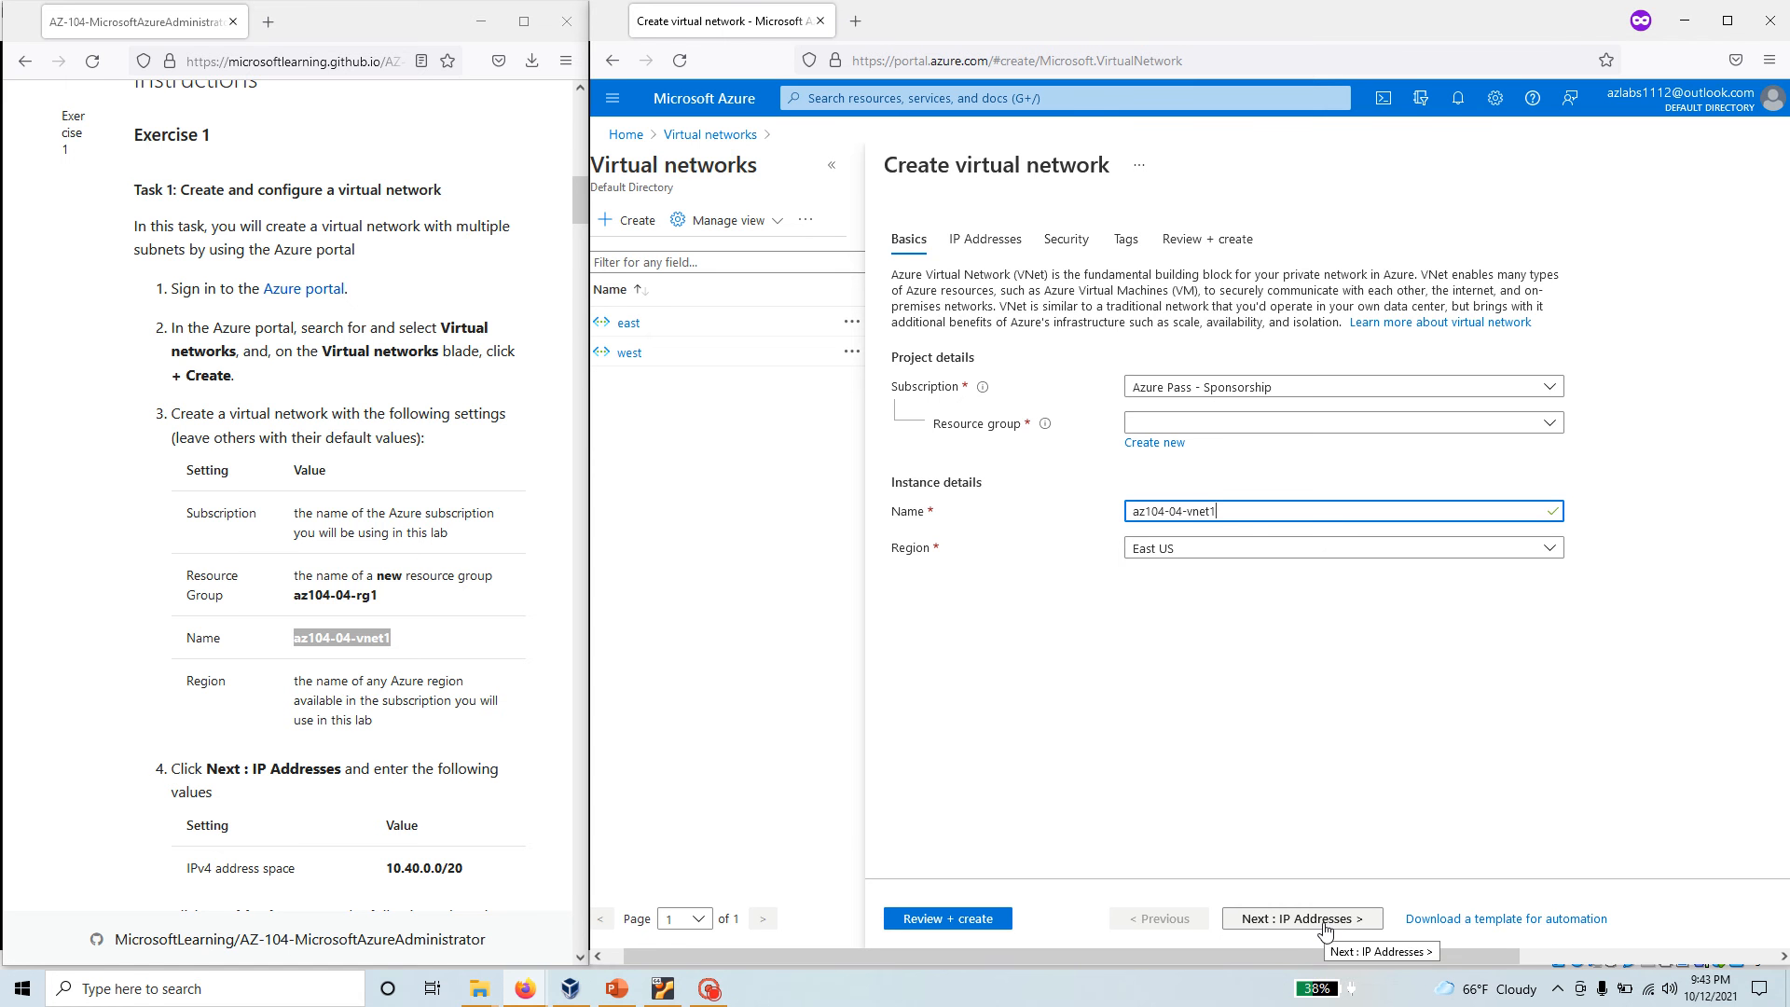
Replace the default 10.2.0.0/16 IPv4 address space with 10.40.0.0/20.
click(1301, 917)
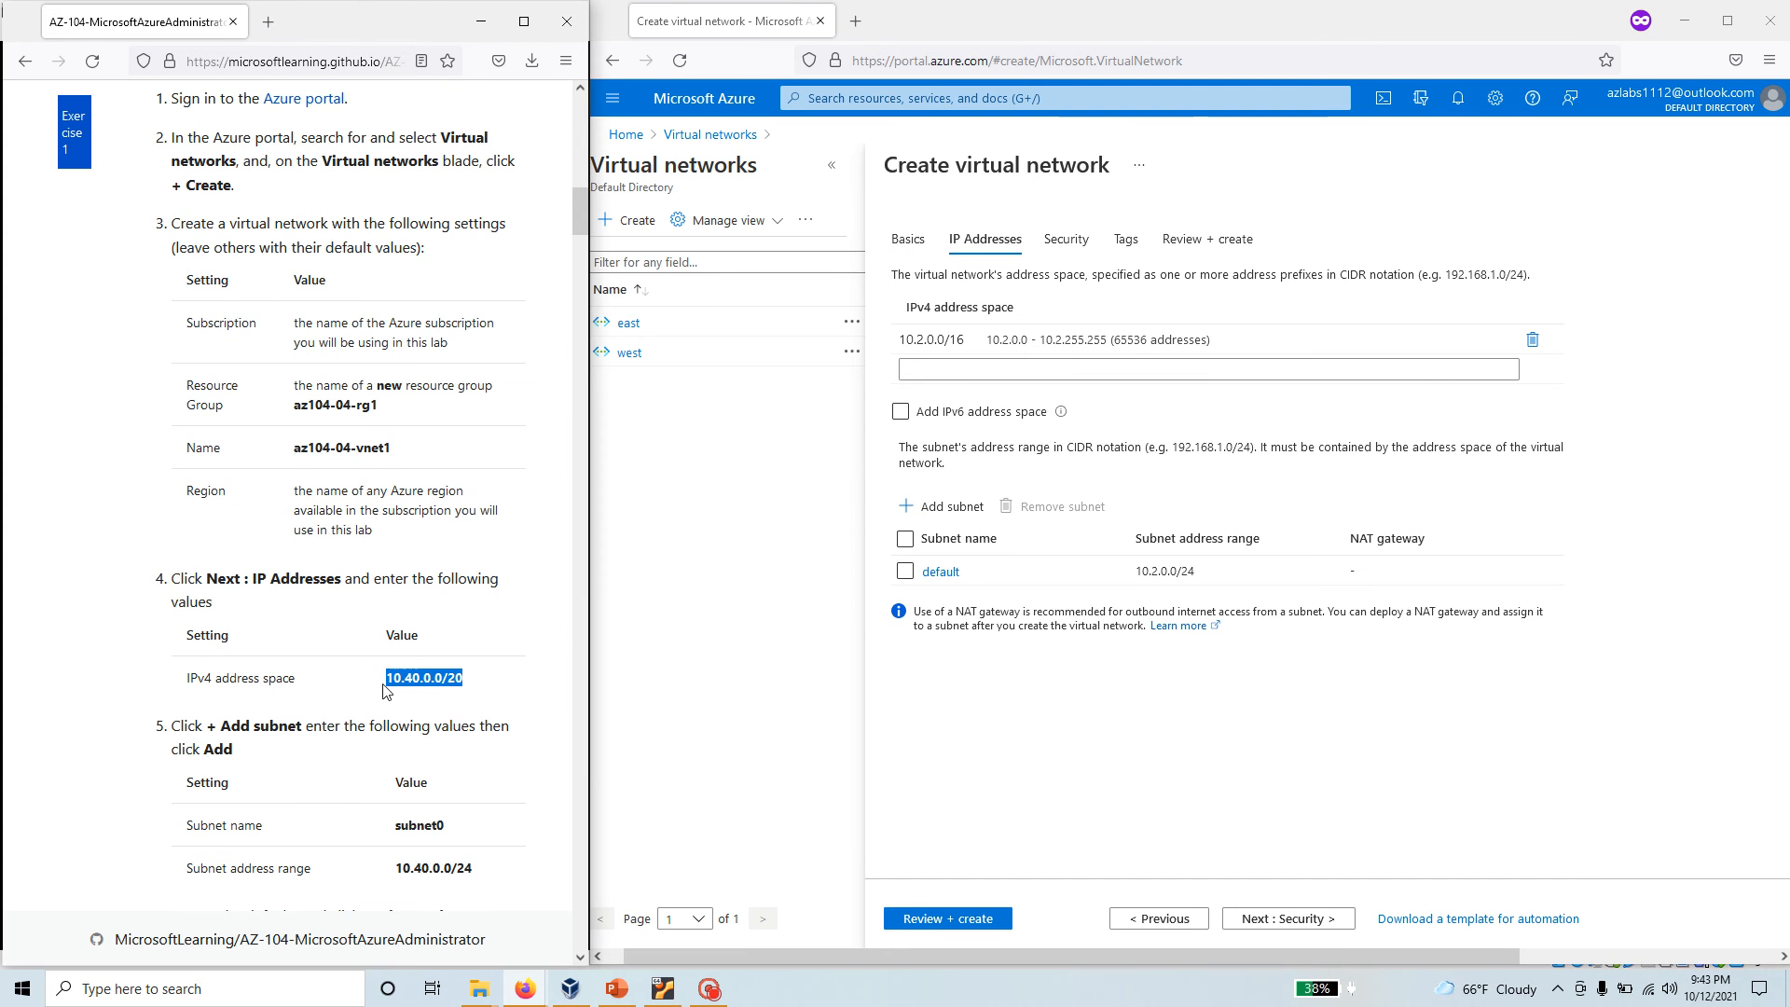
right_click(423, 677)
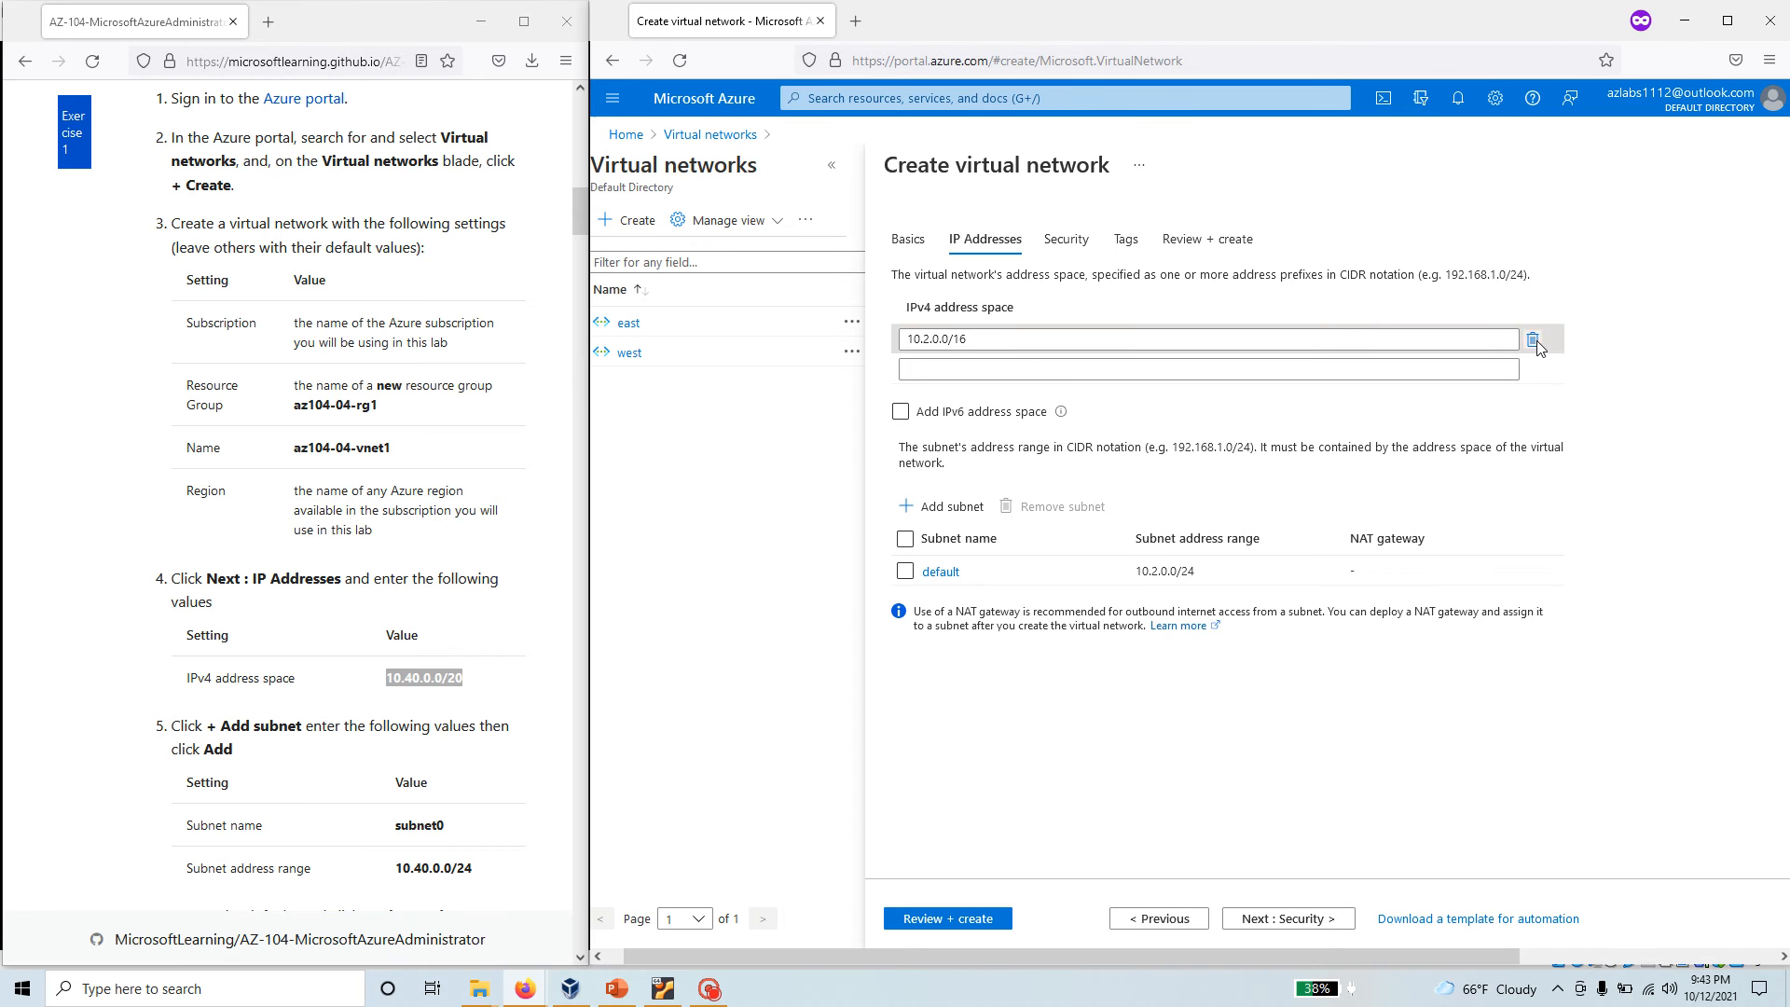
click(1535, 339)
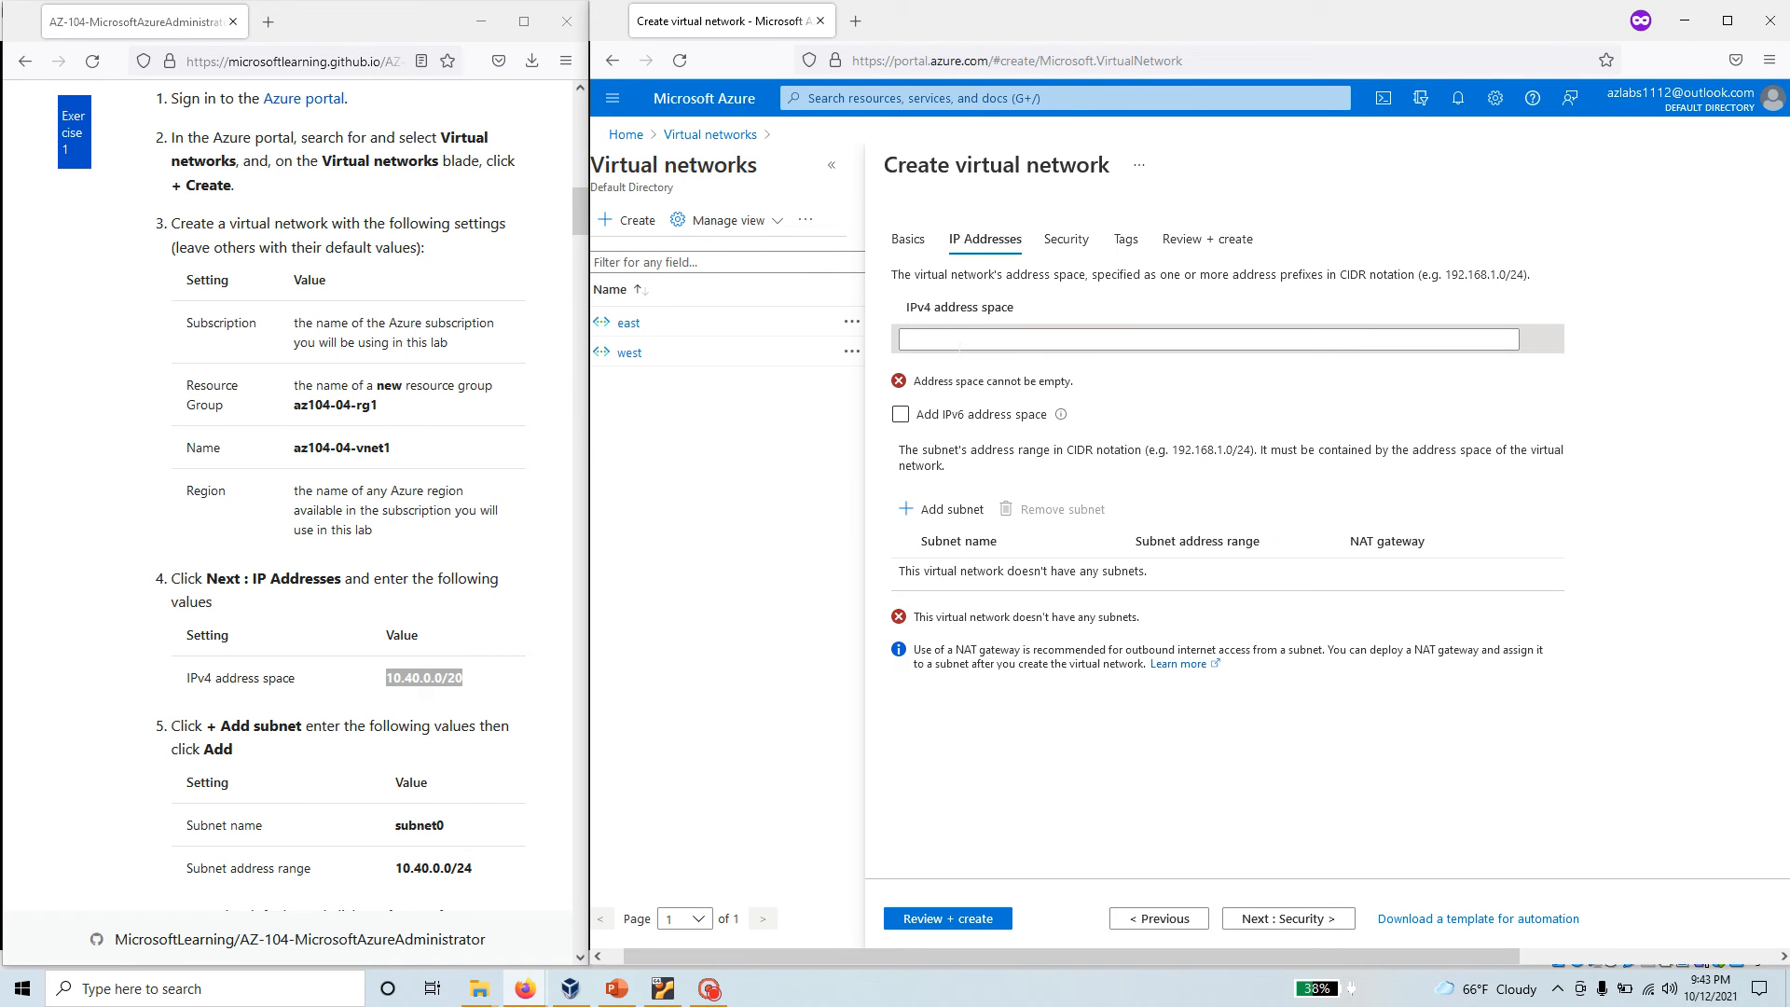
click(1208, 337)
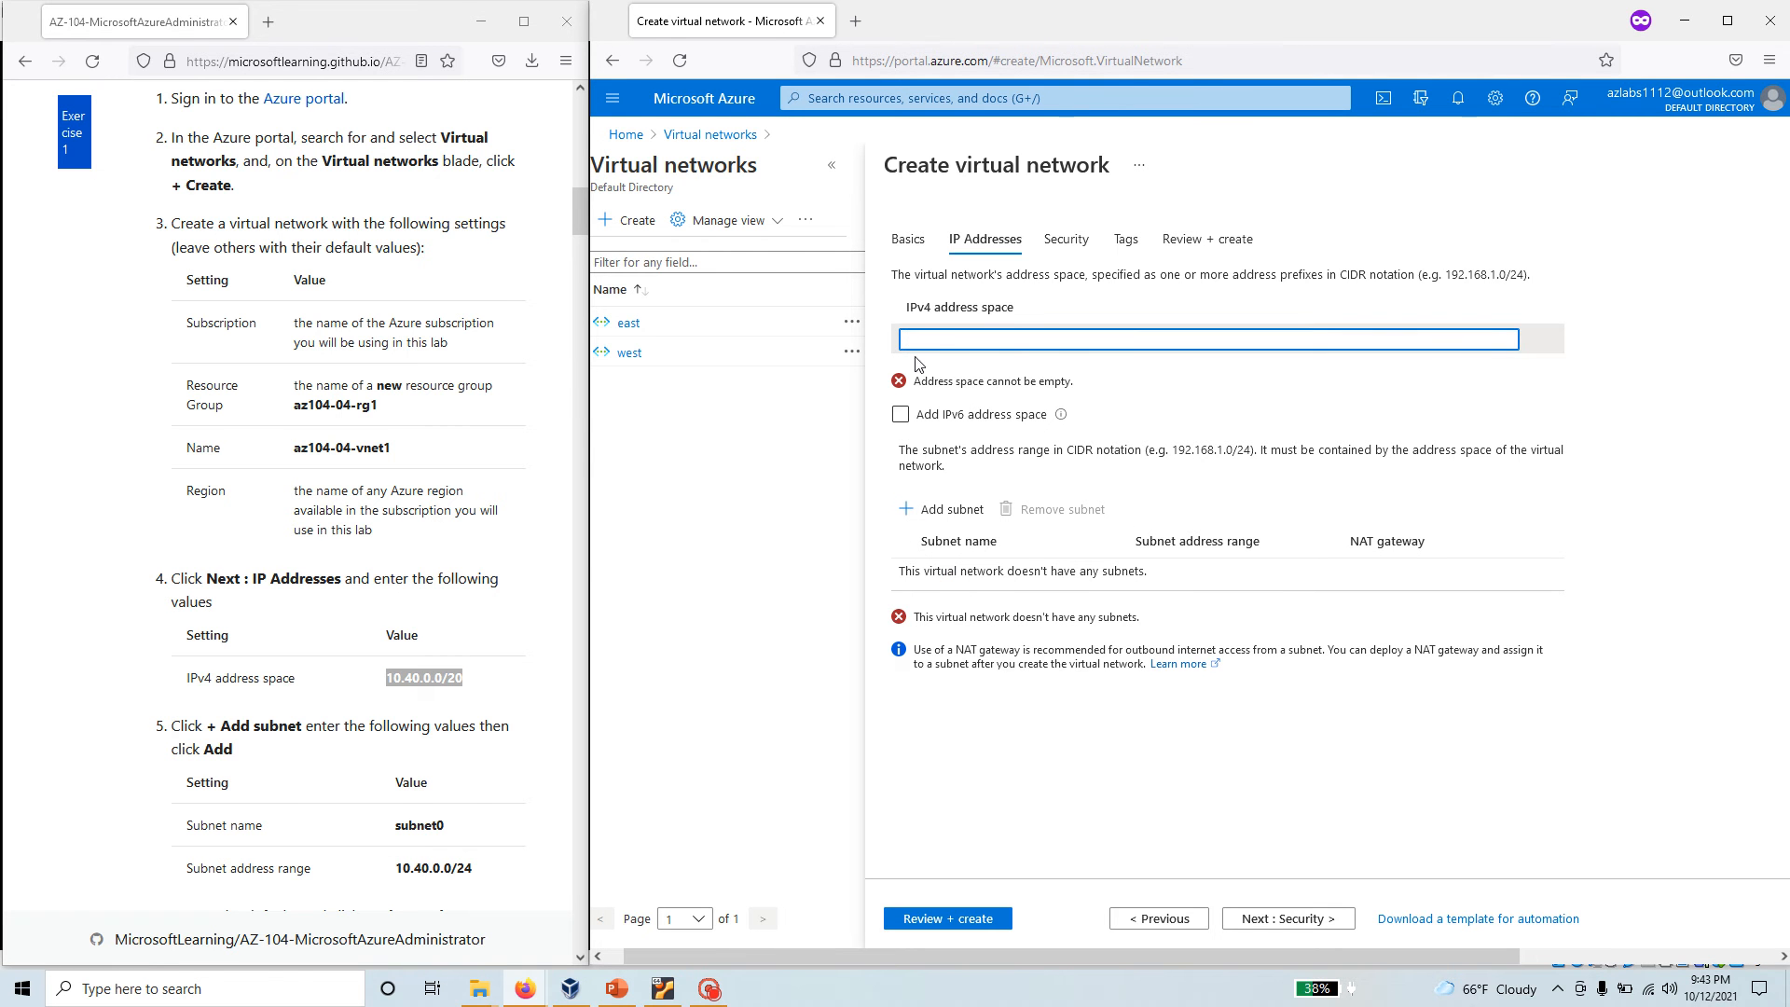
click(900, 414)
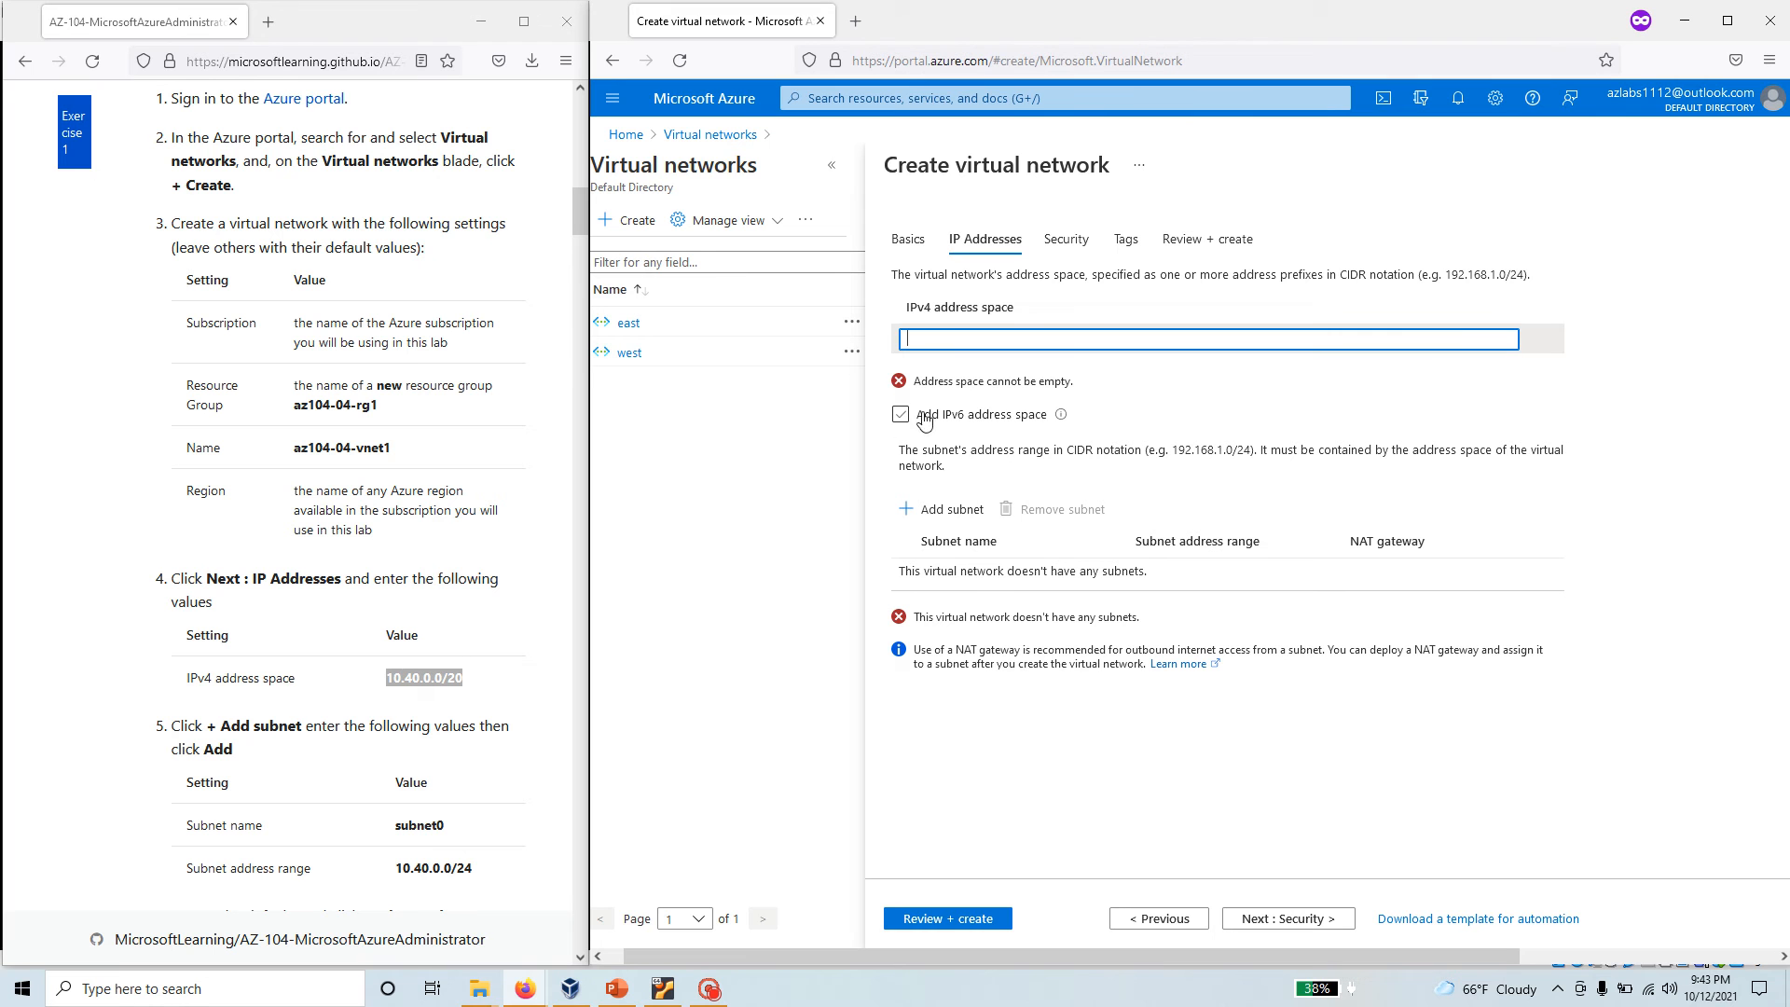
text(10.40.0.0/20)
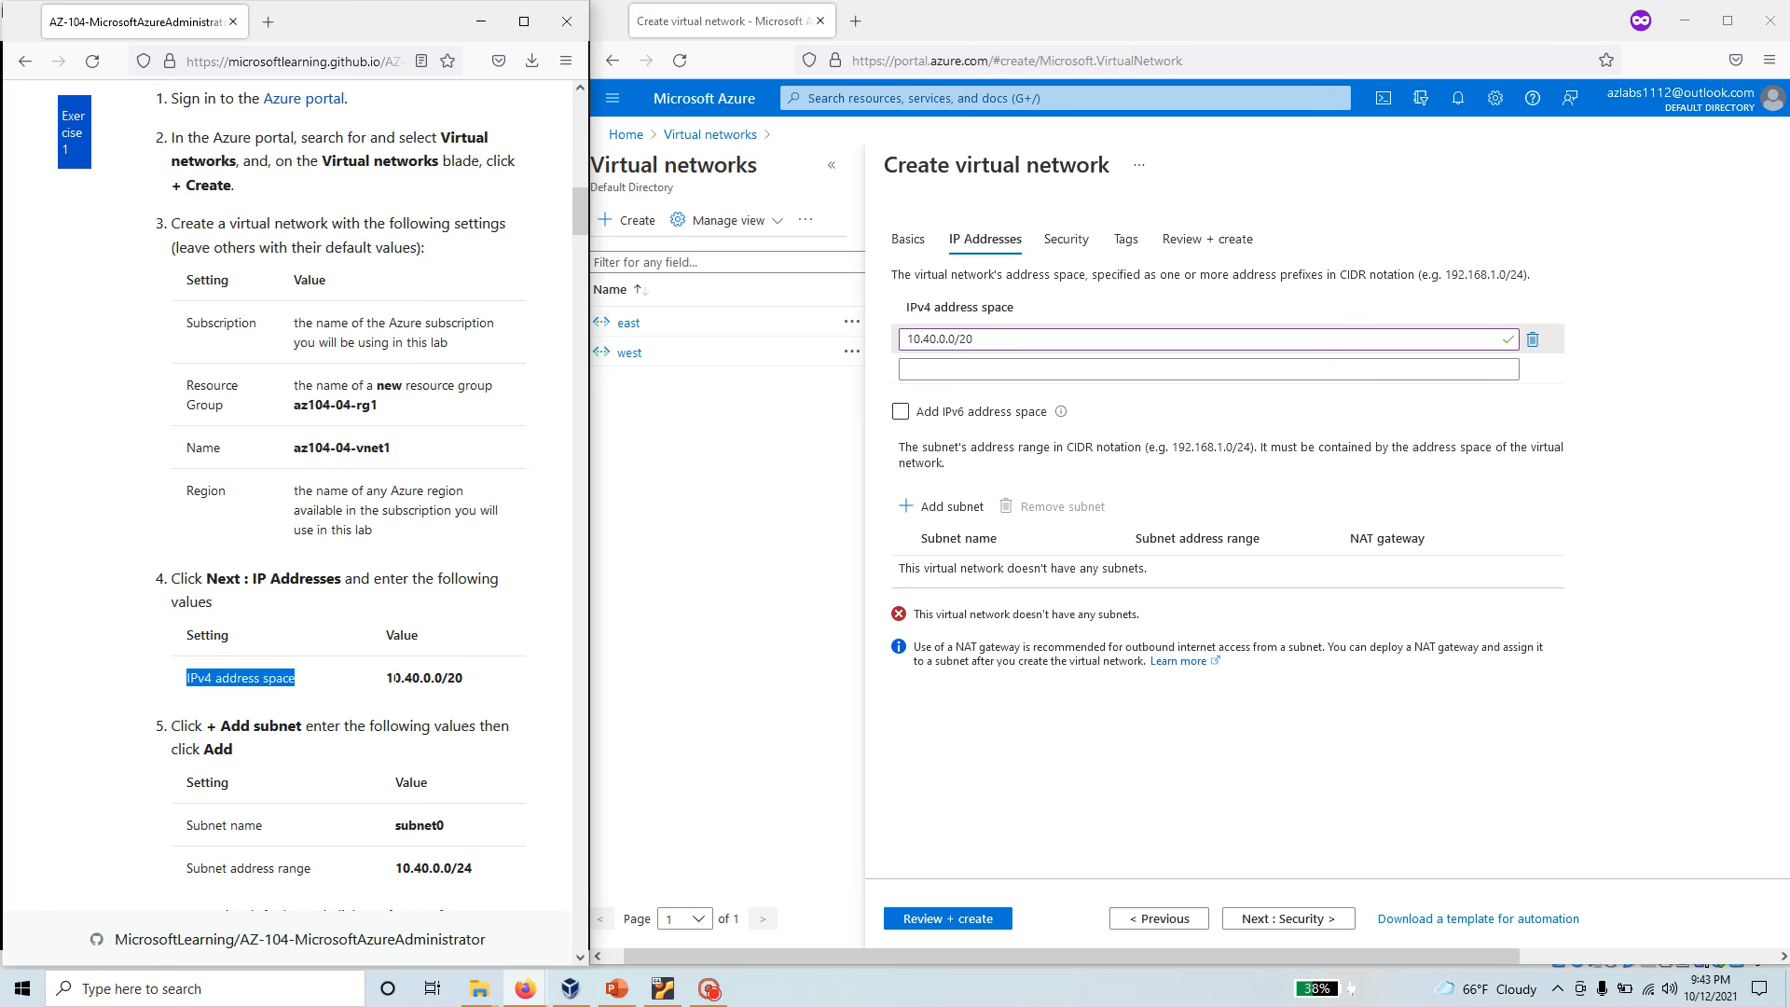
double_click(424, 677)
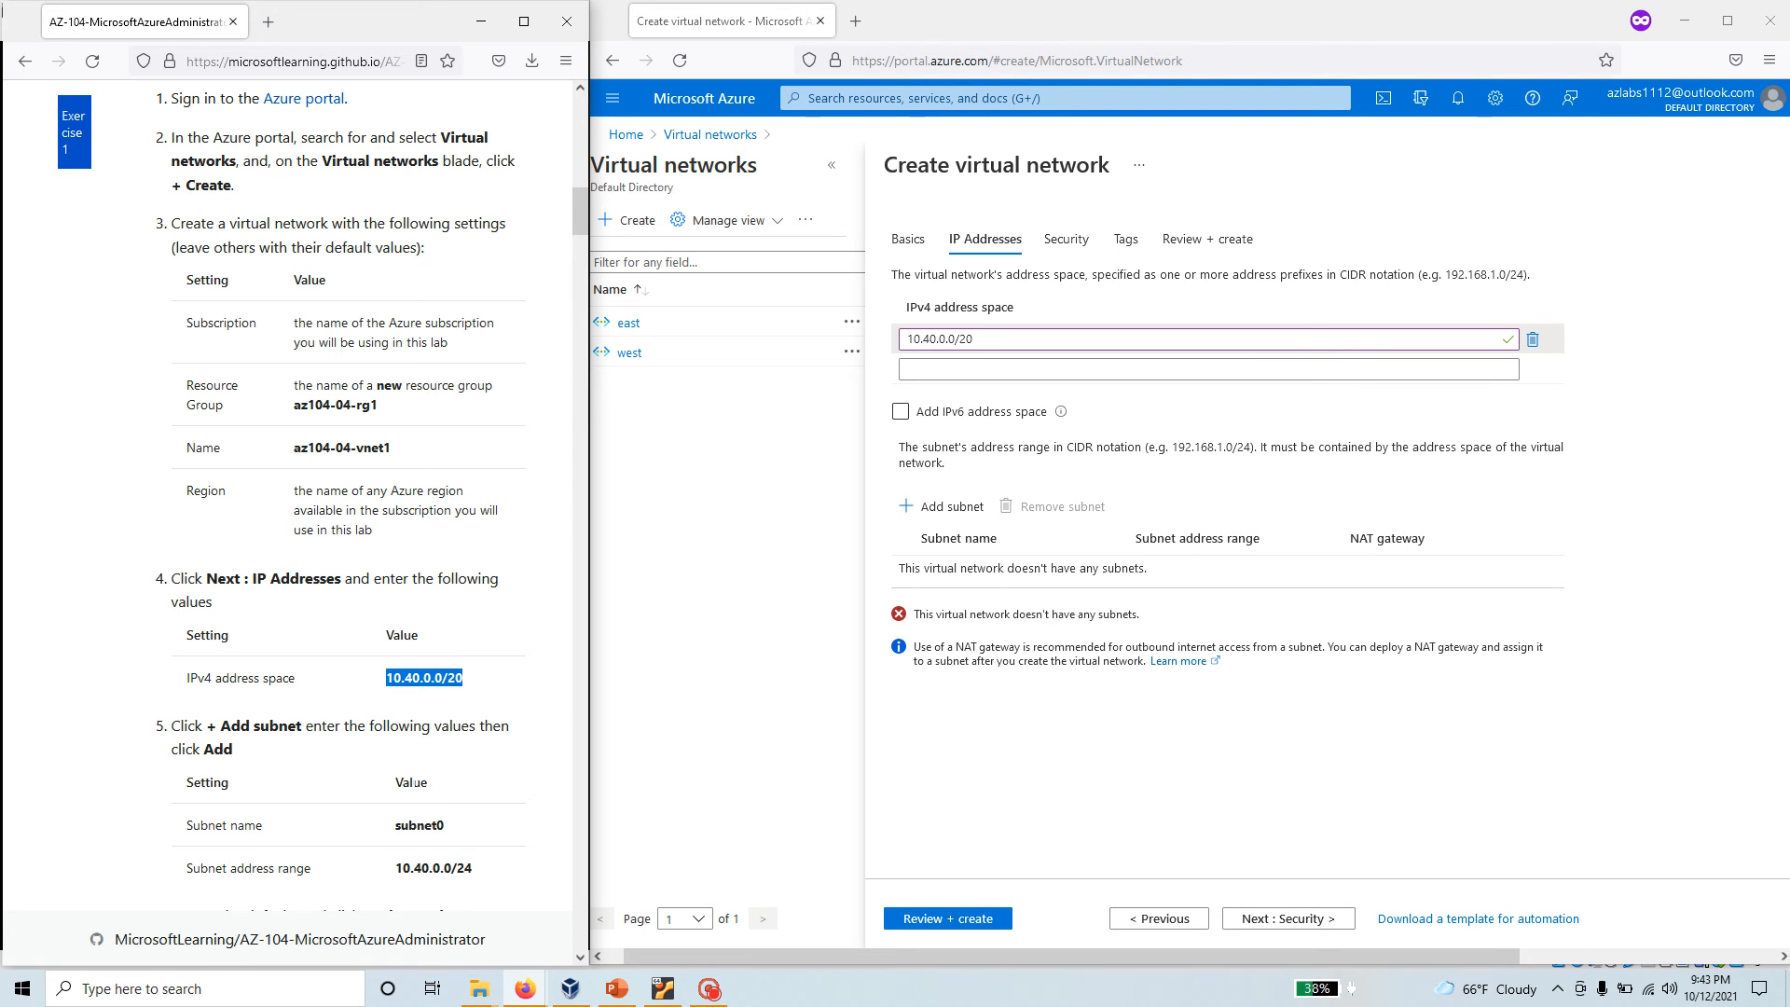
click(1204, 337)
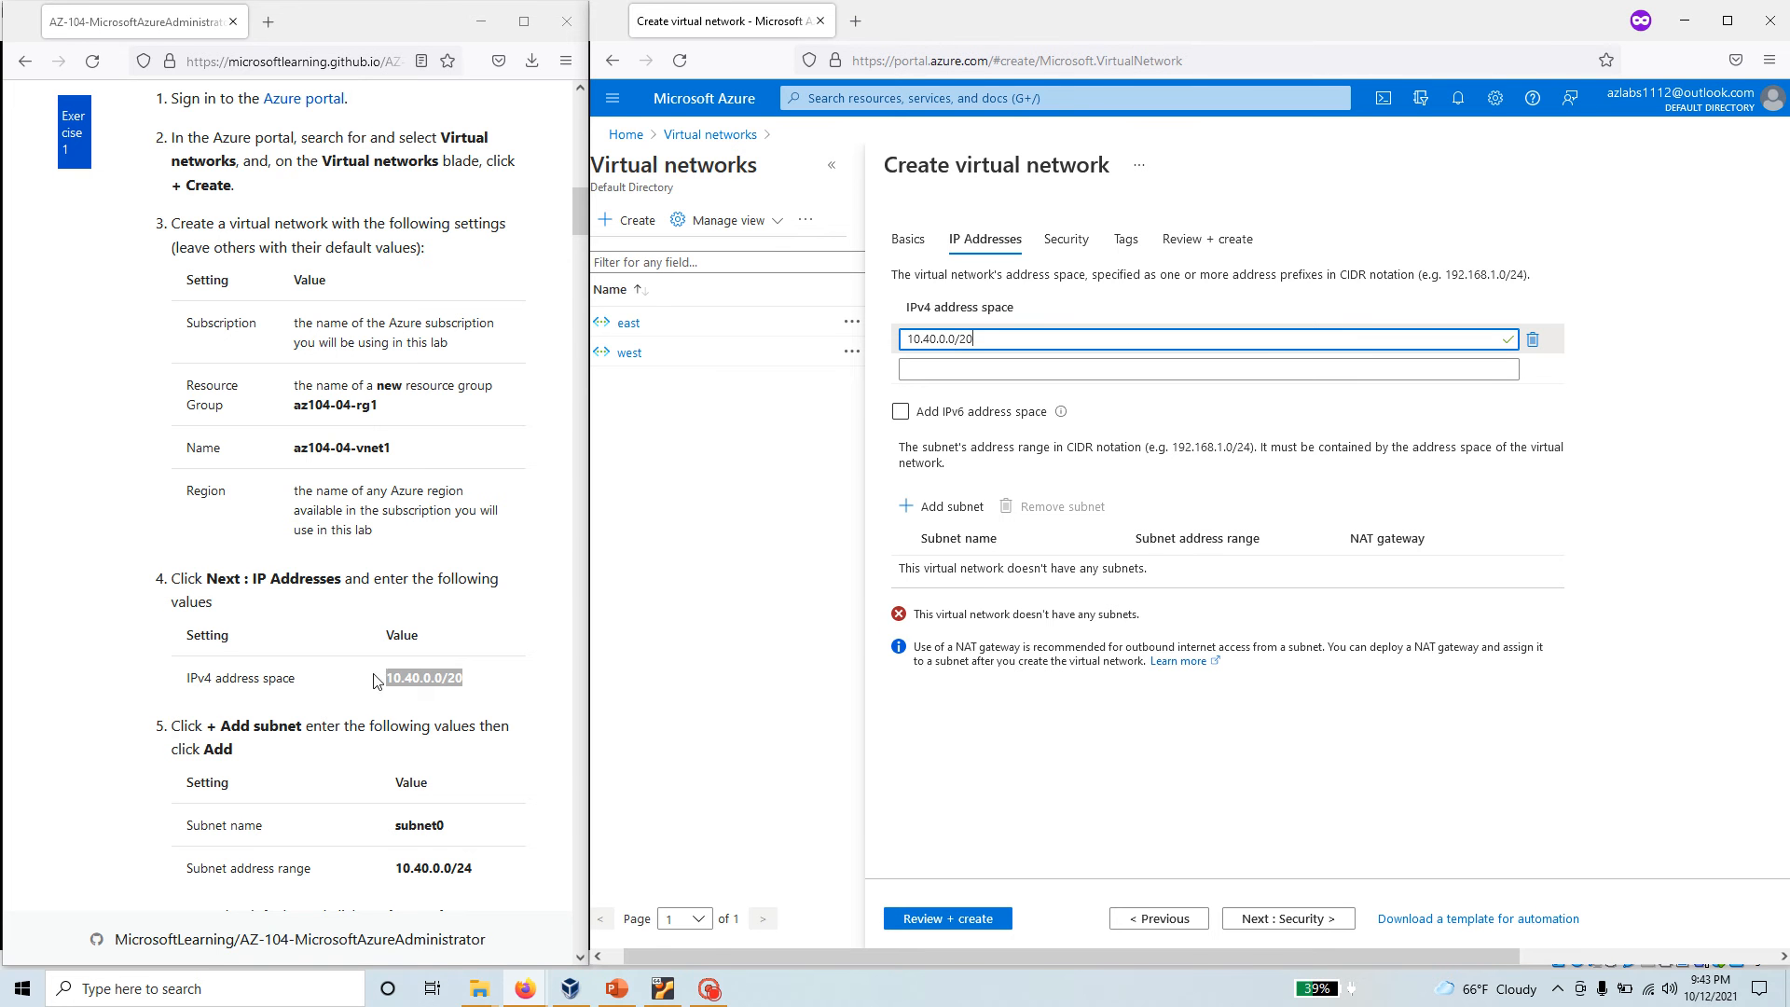
Fill the Add subnet pane with name subnet0 and address range 10.40.0.0/24.
click(940, 505)
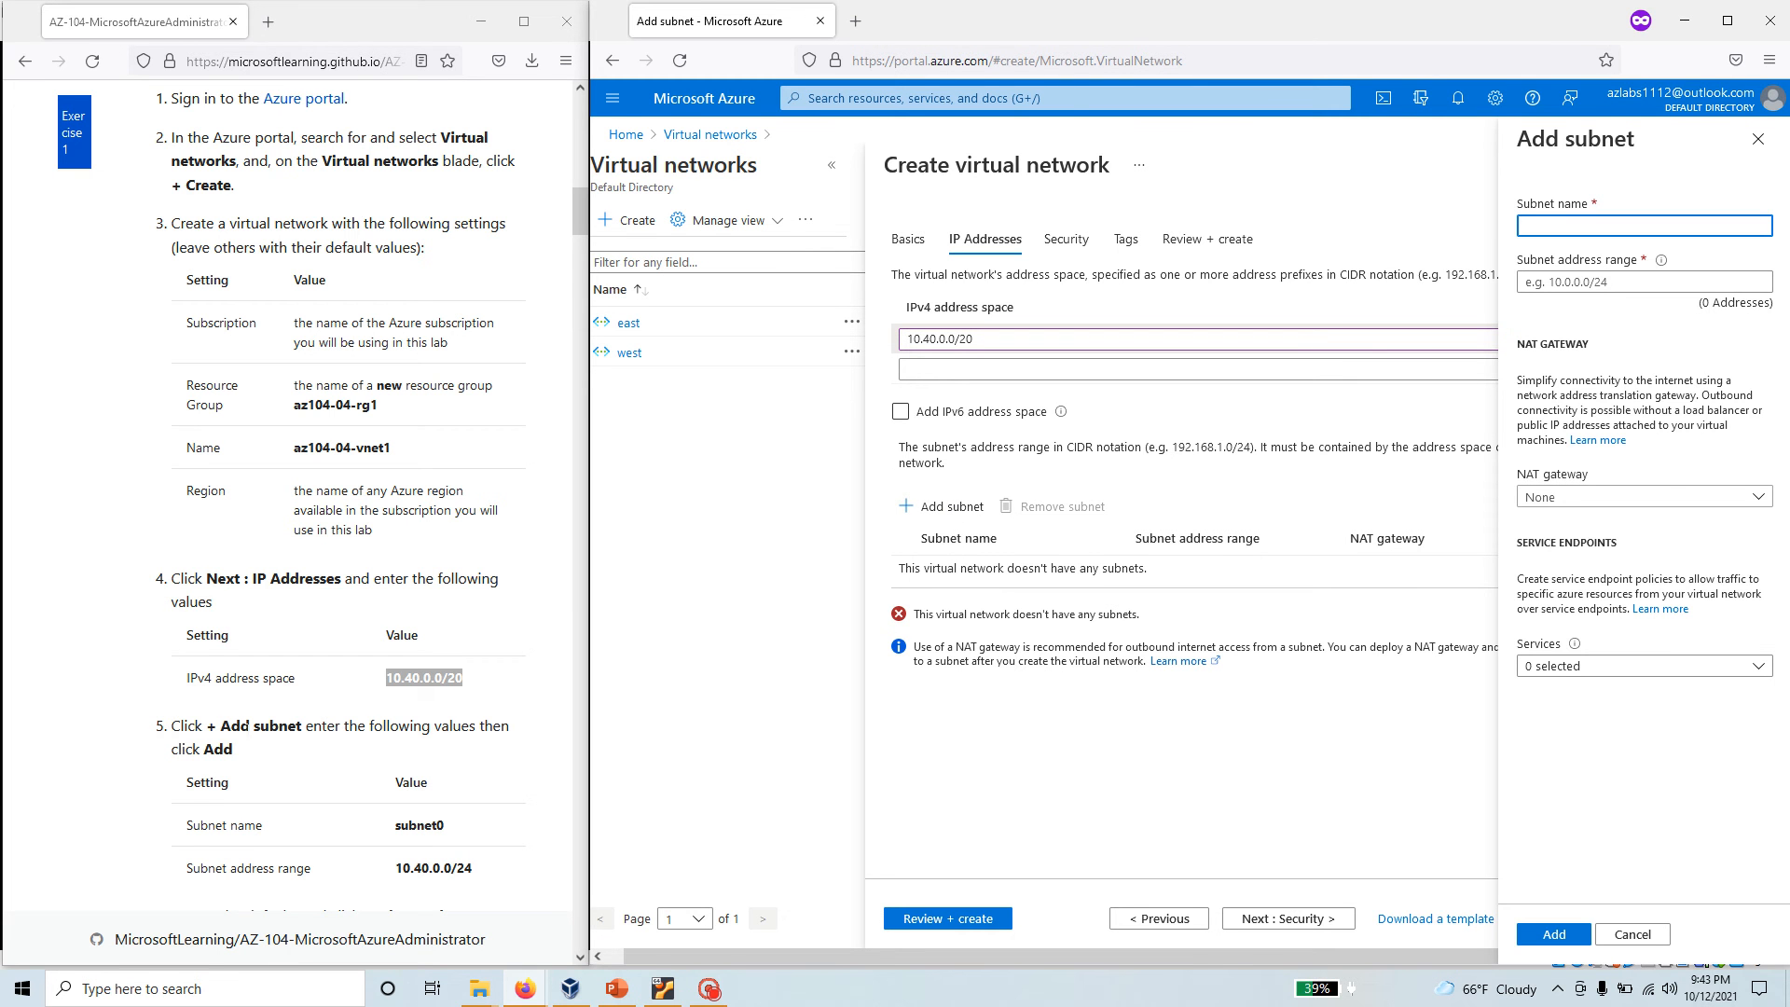
right_click(411, 824)
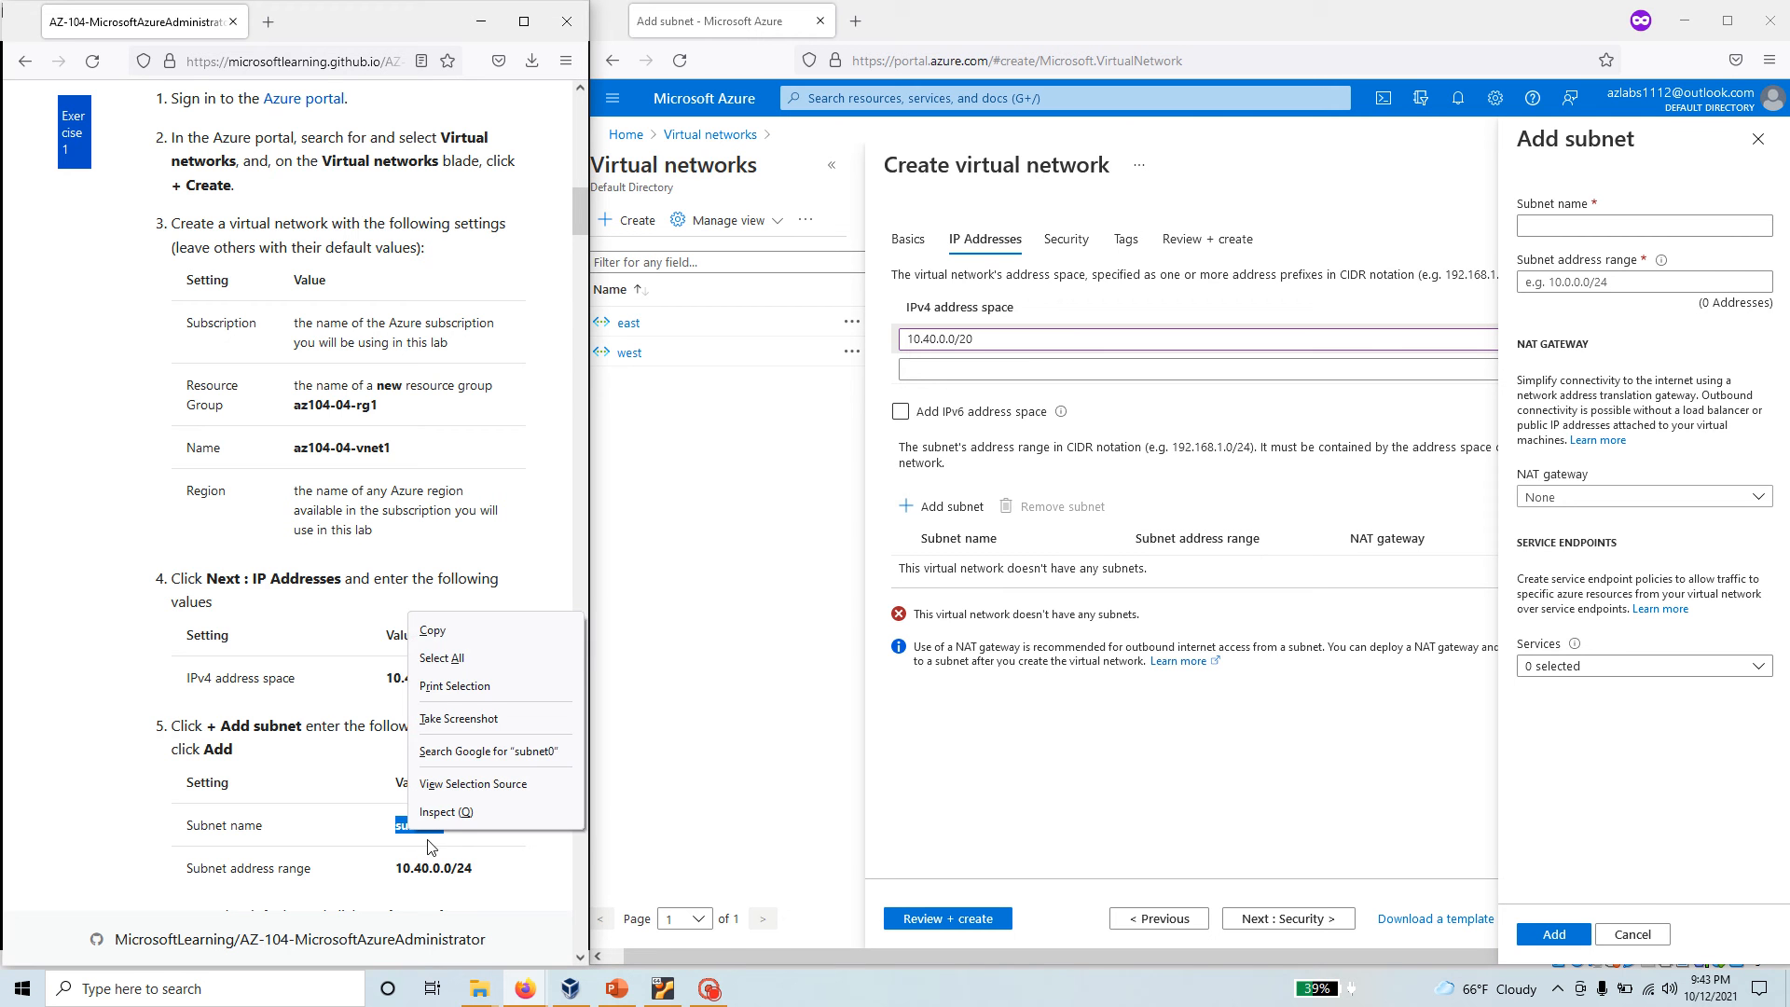
click(1643, 225)
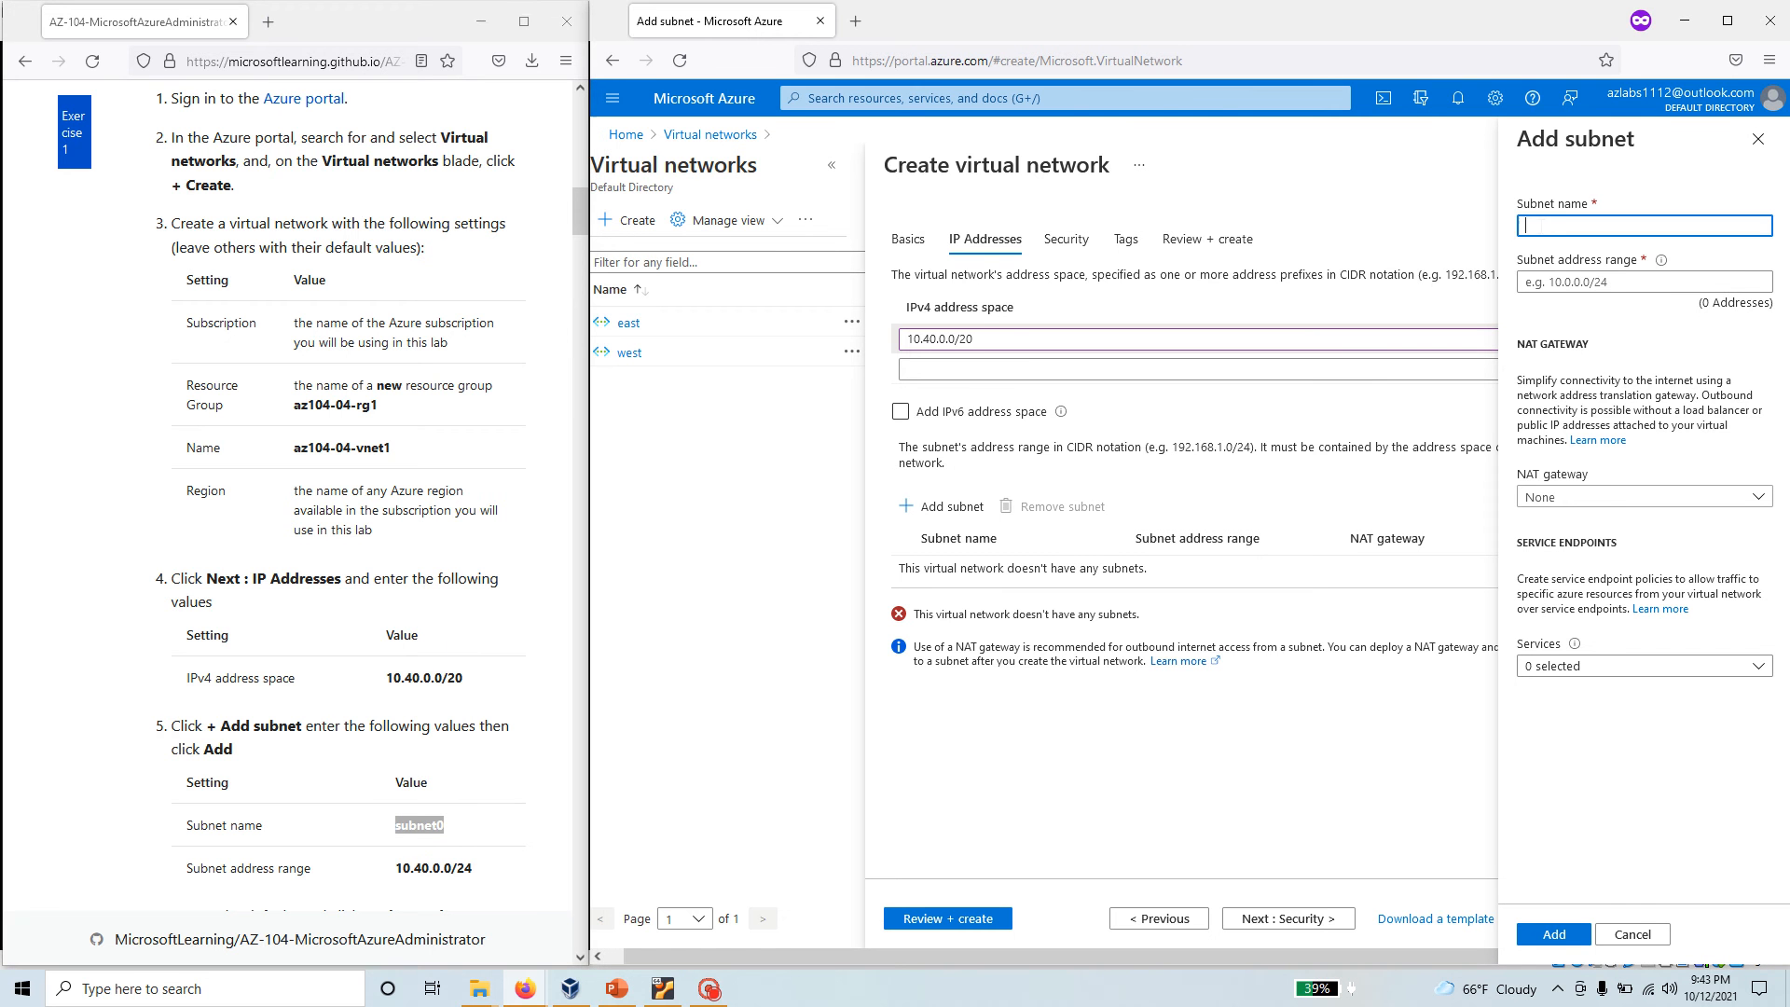
text(subnet0)
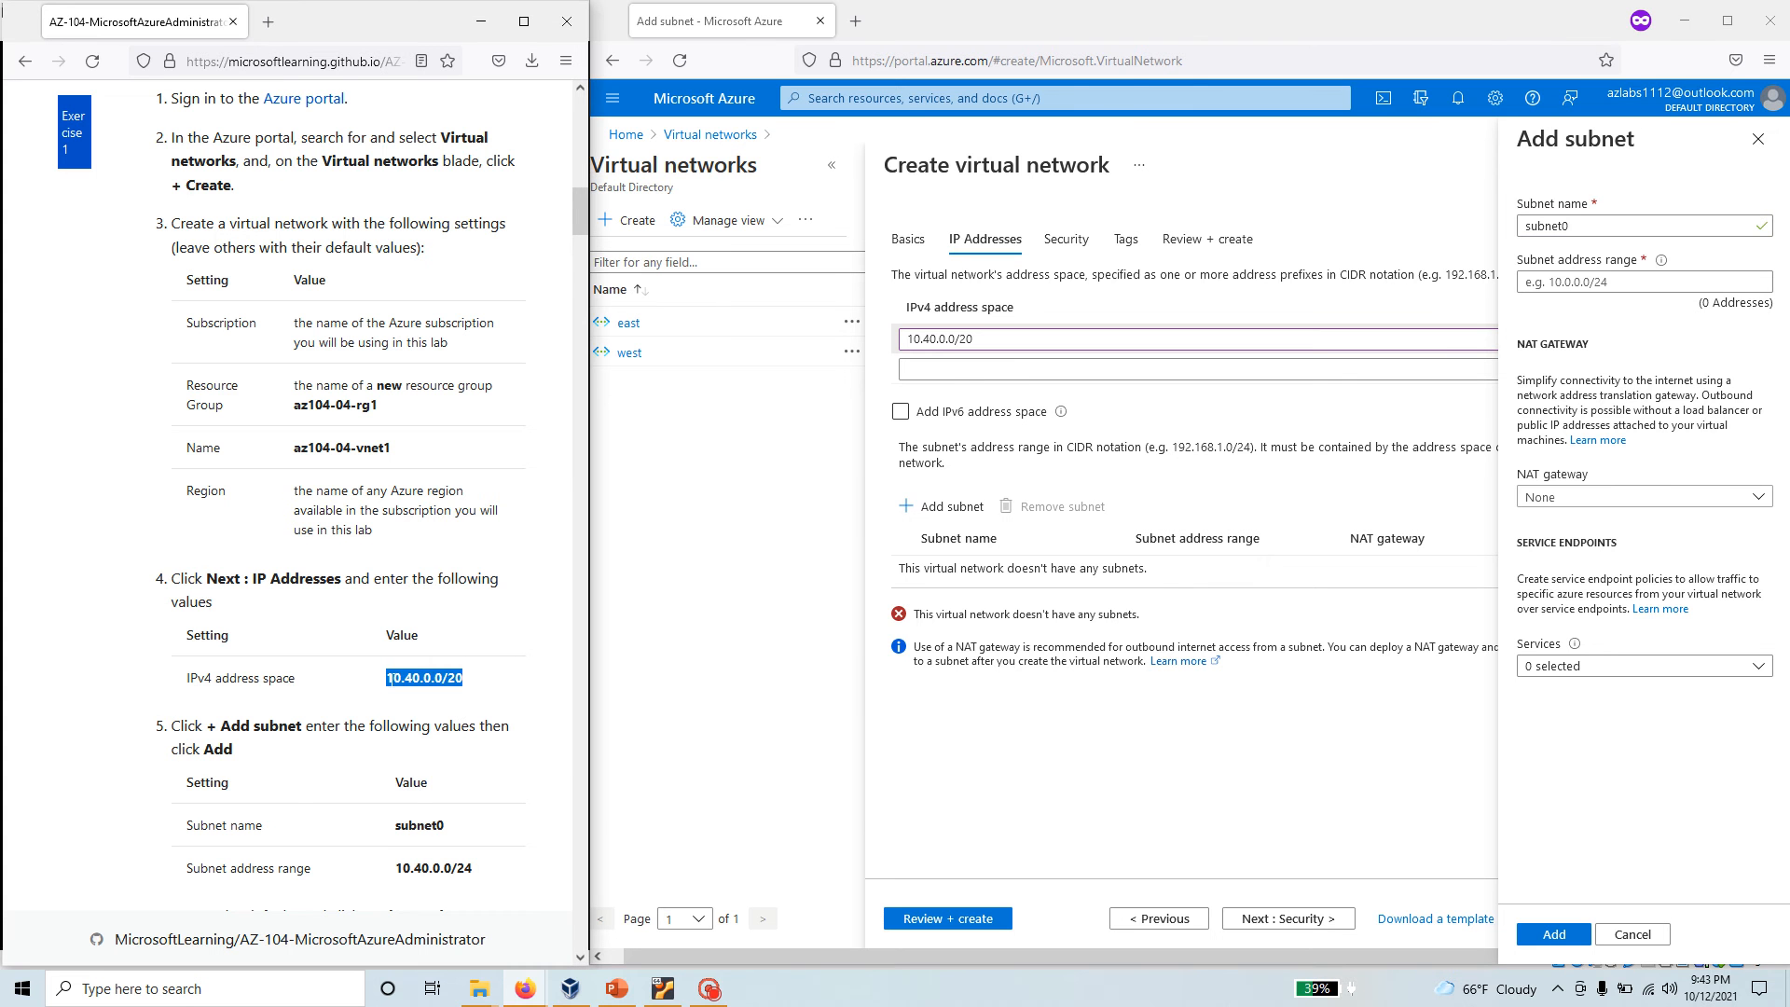
double_click(431, 868)
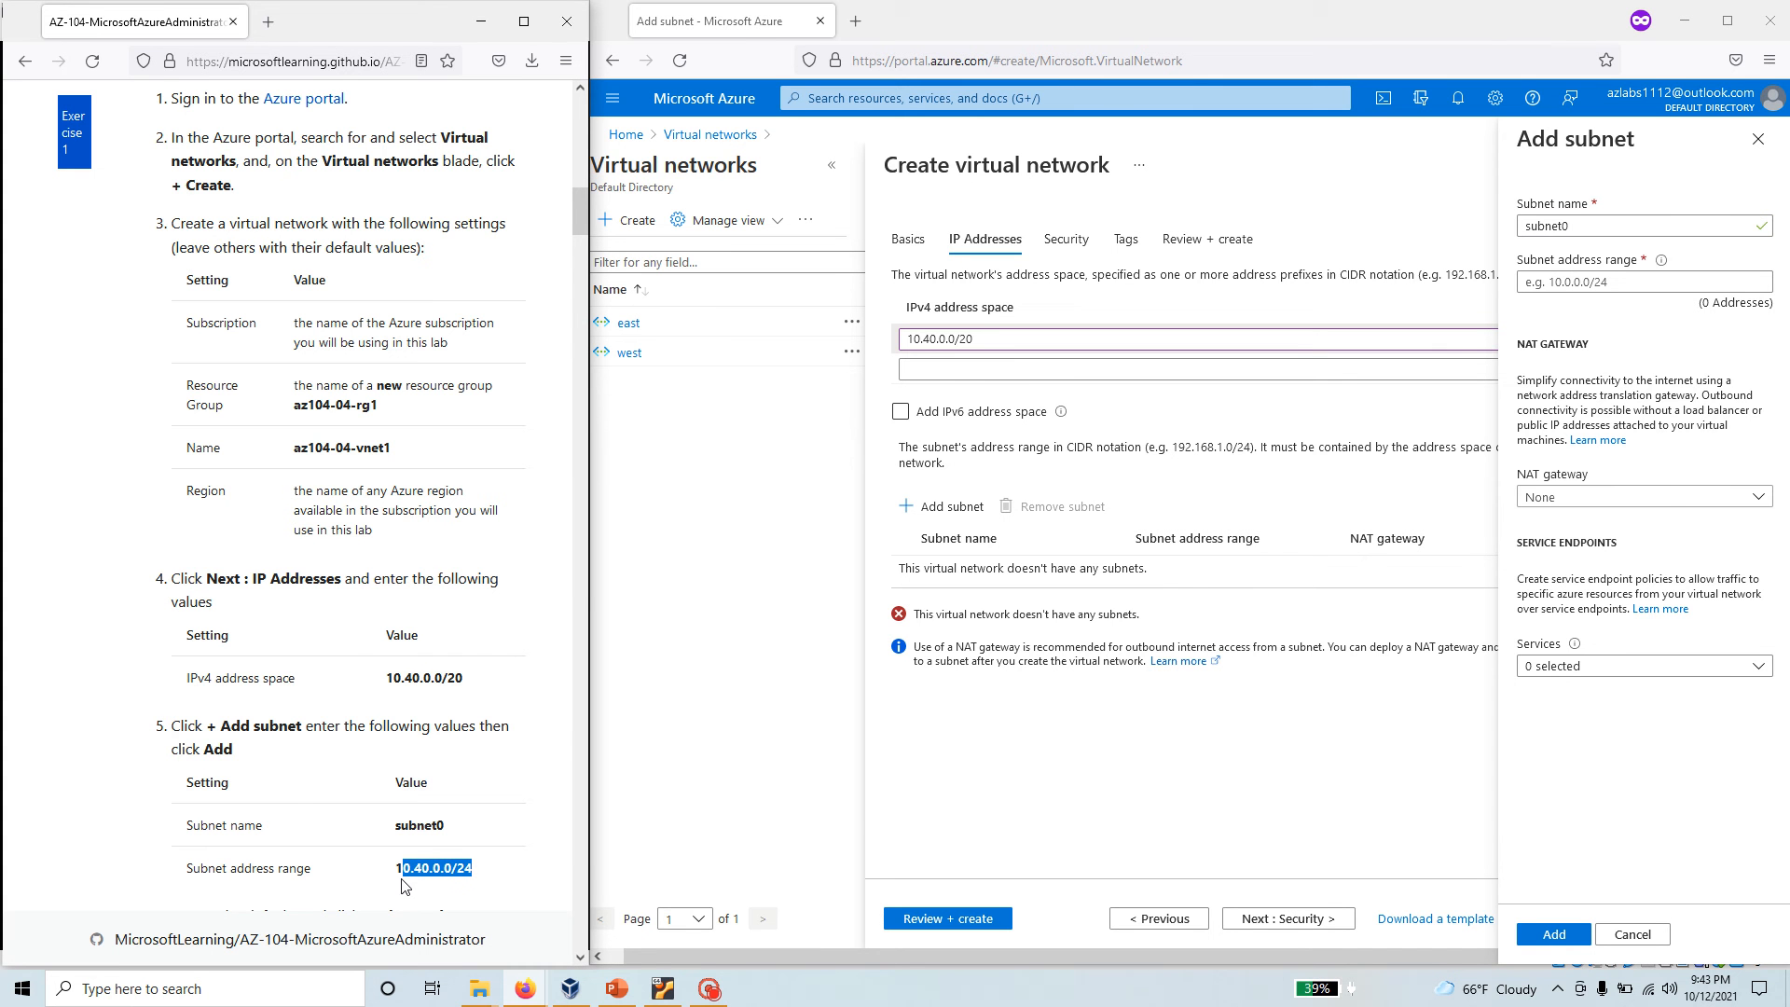
right_click(434, 868)
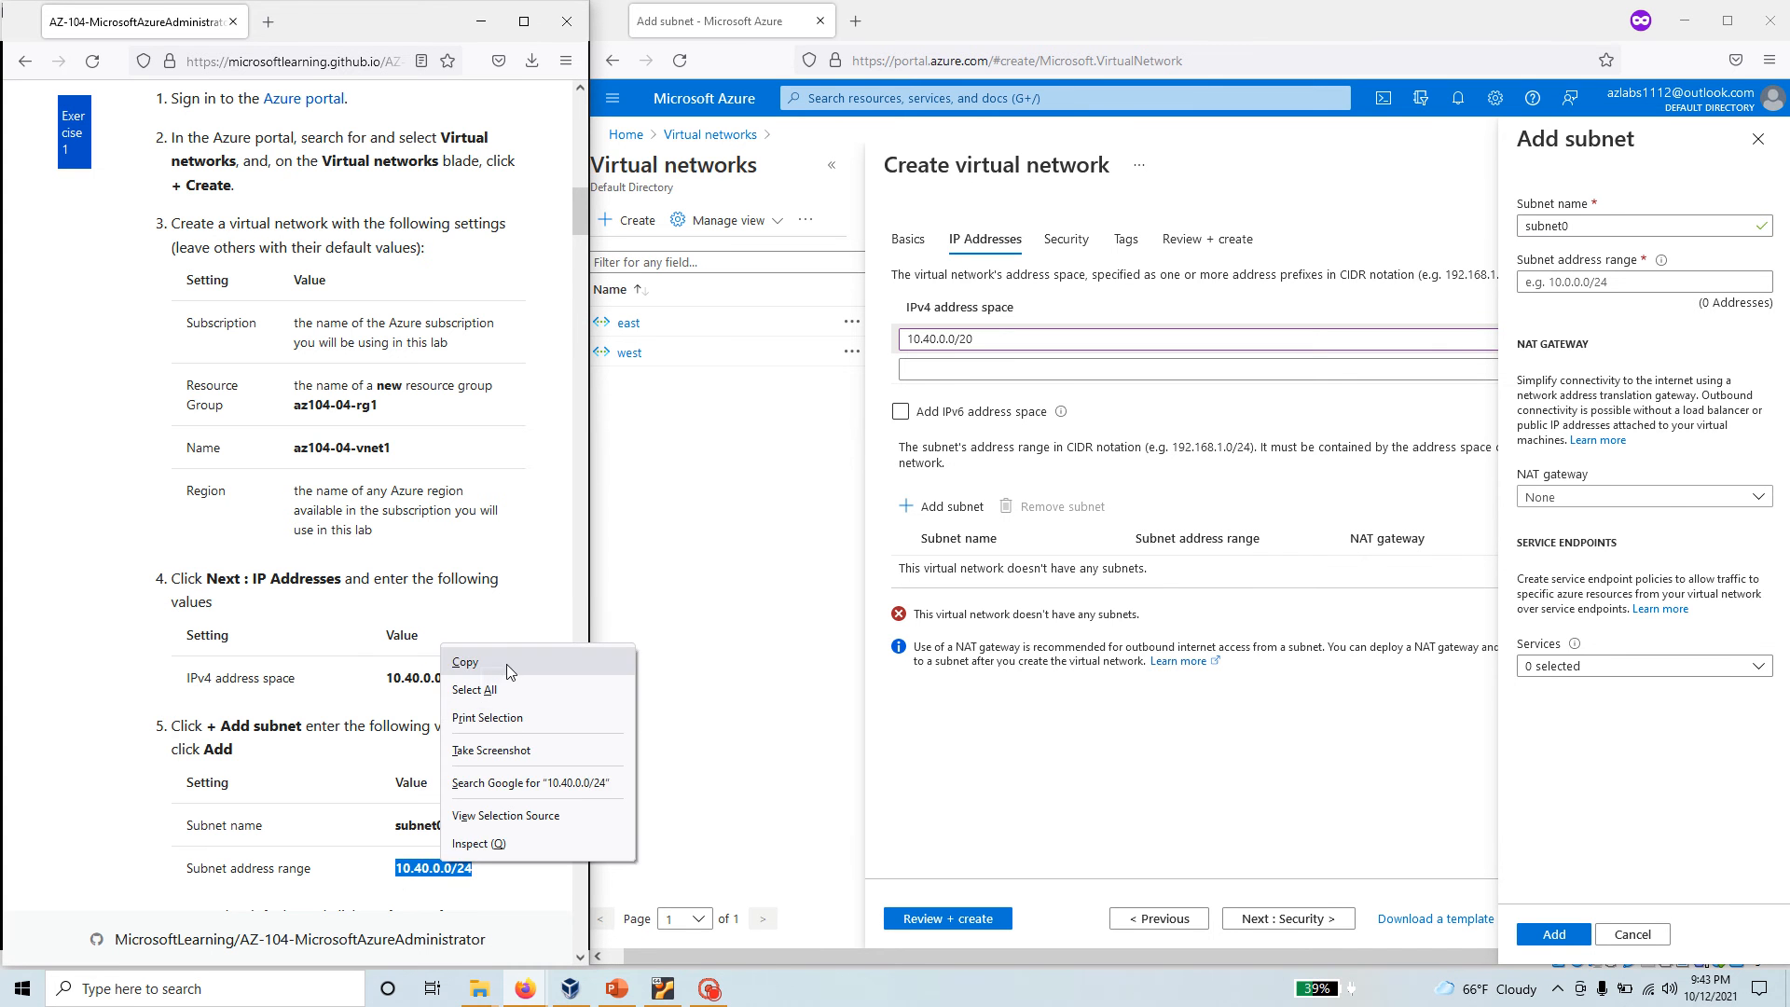
click(1641, 280)
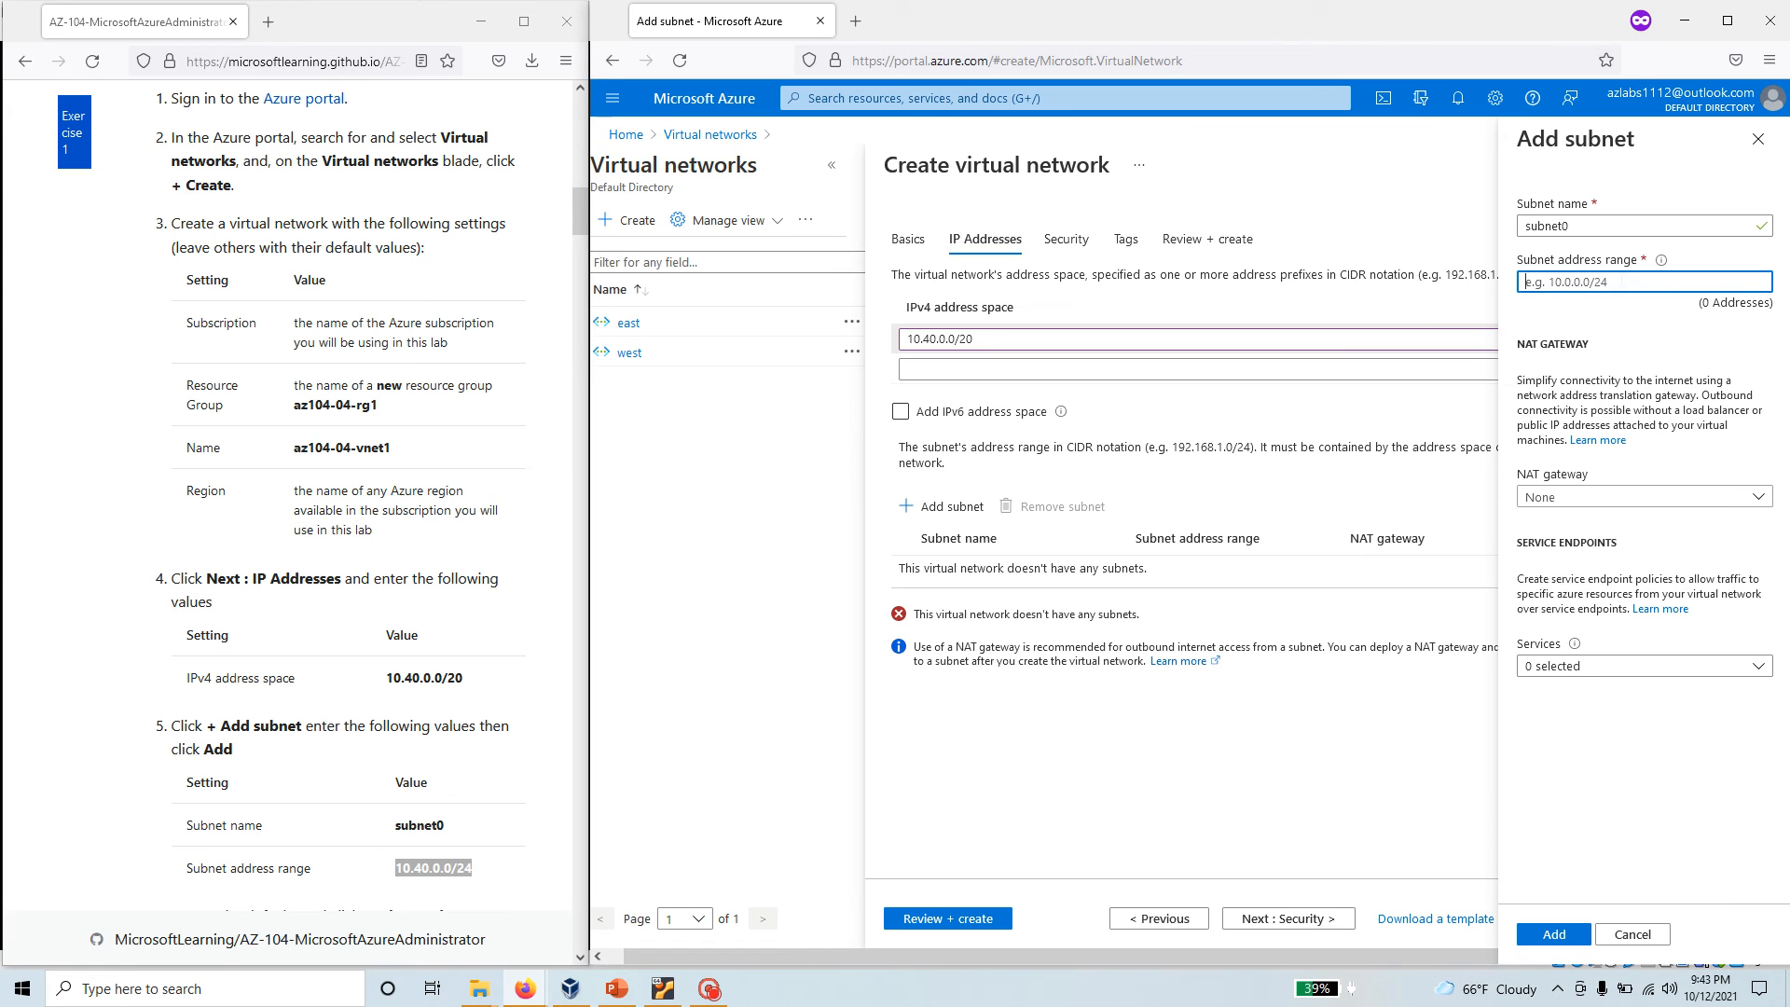
text(10.40.0.0/24)
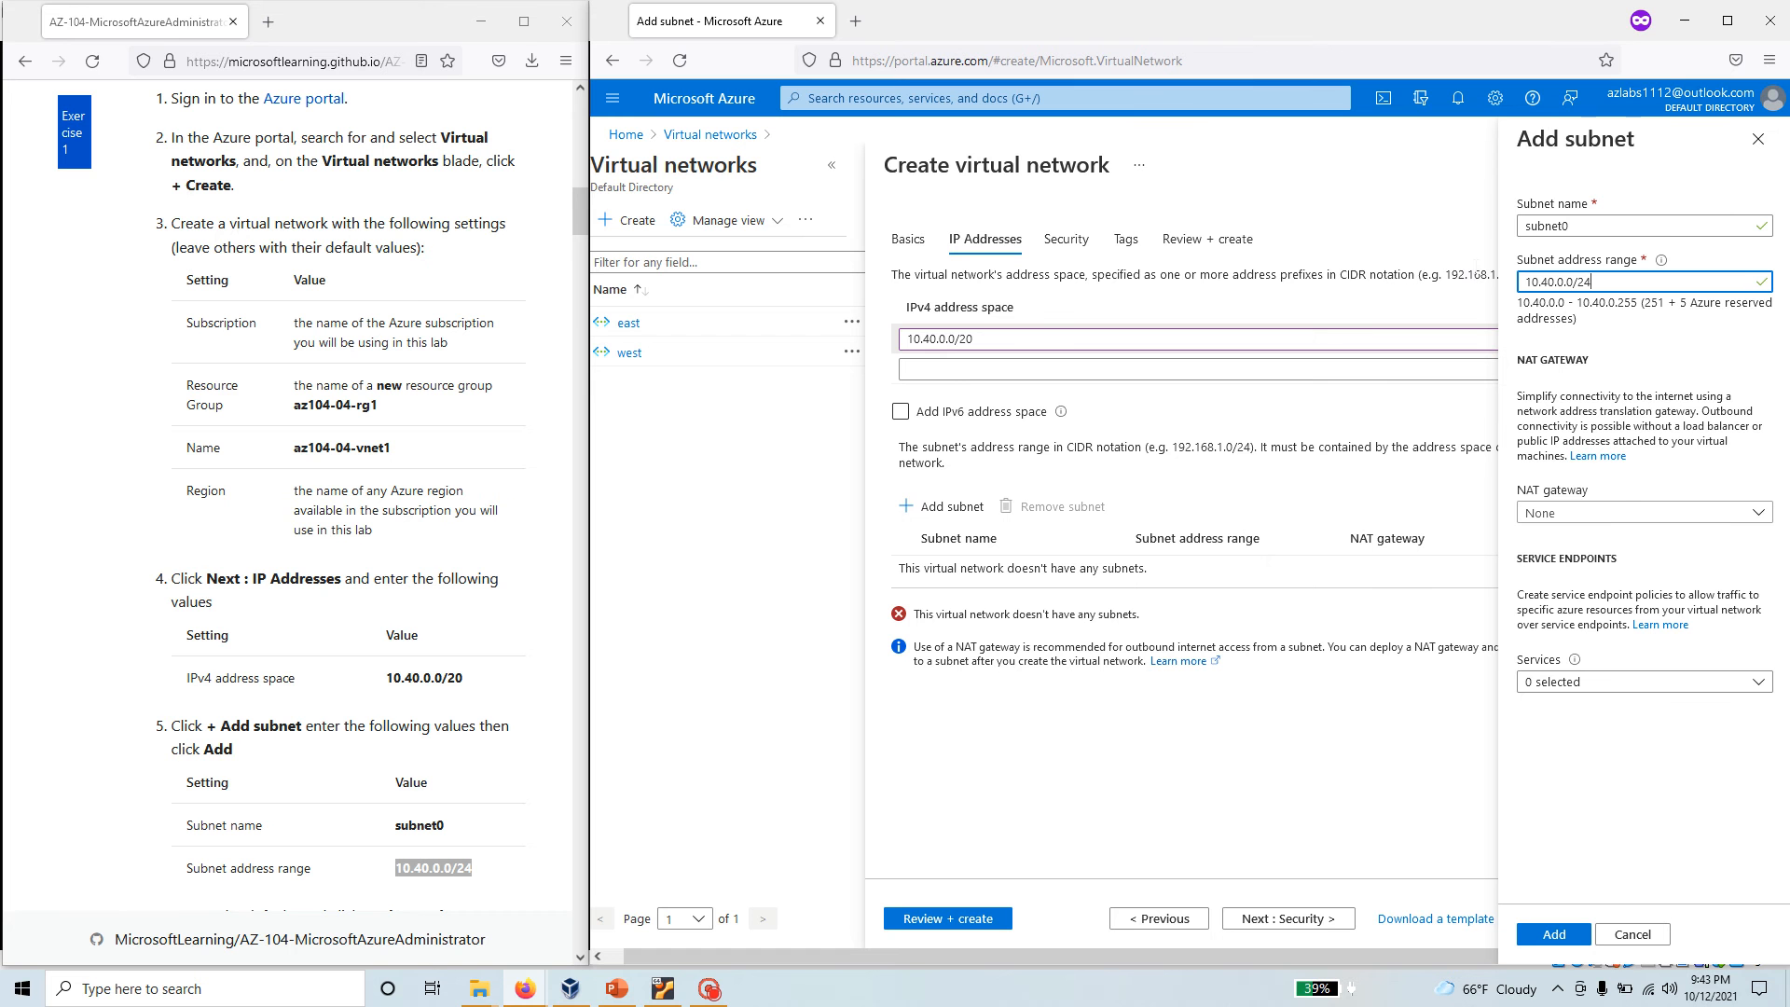
mouse_move(1612, 784)
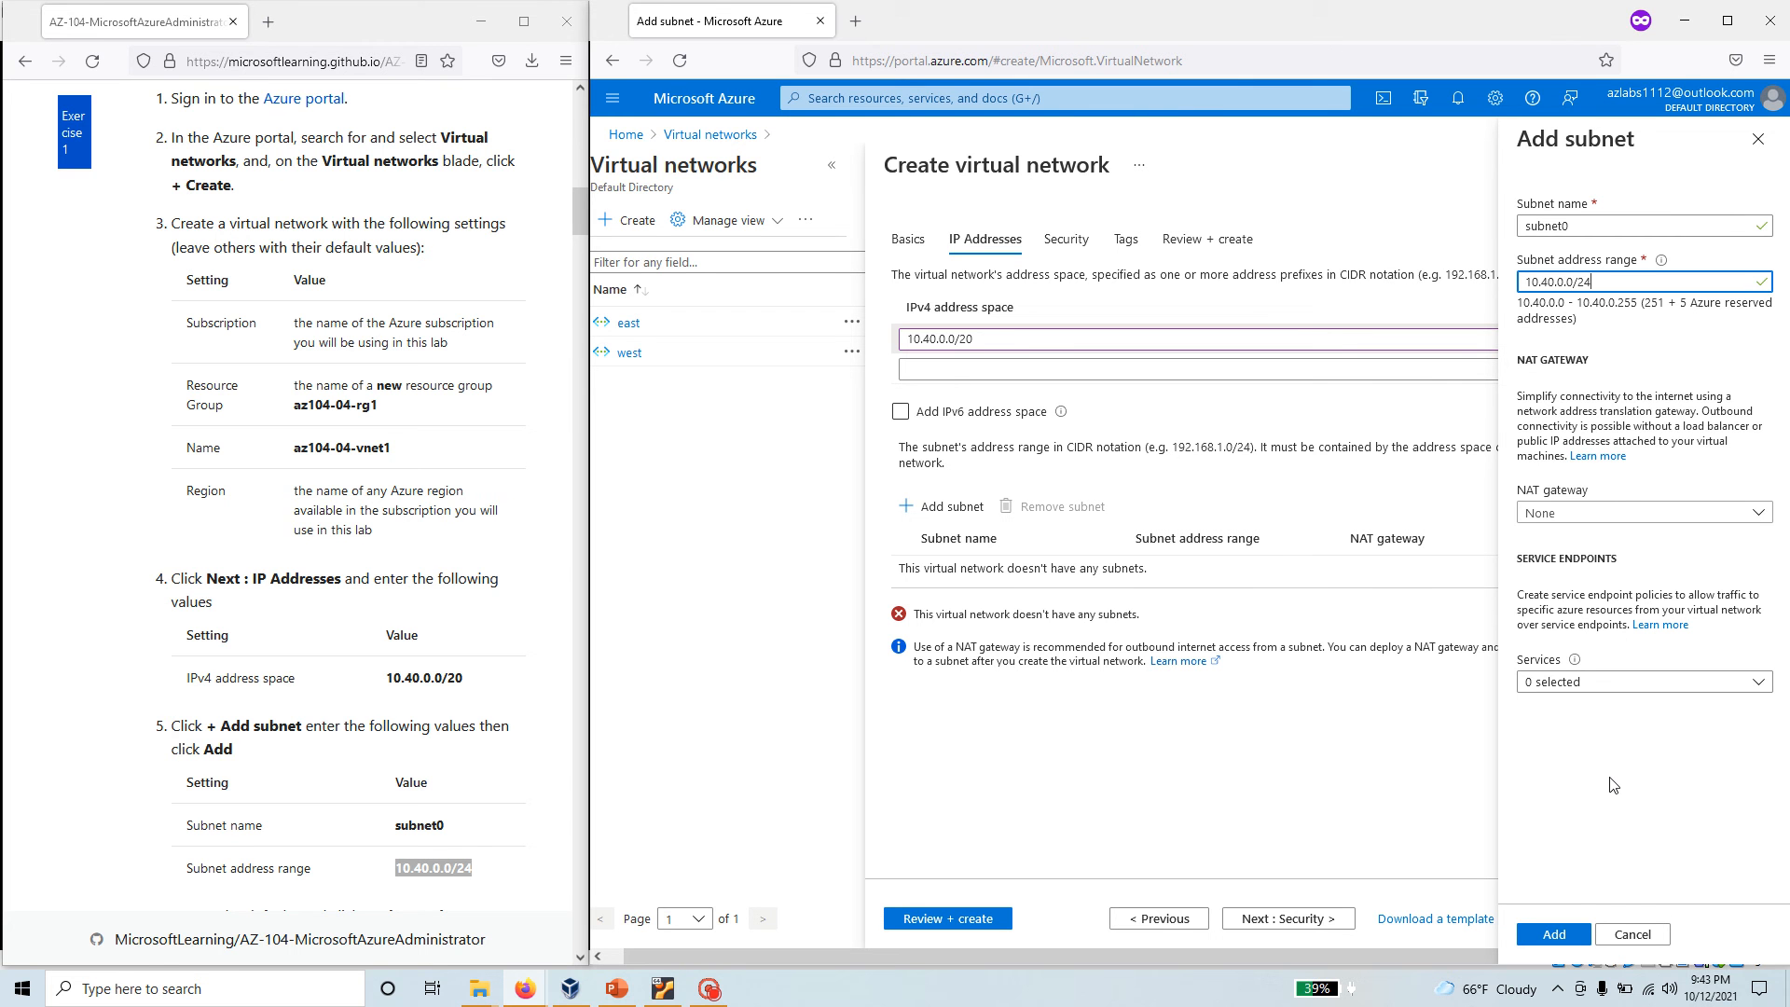
Leave service endpoints unselected and add subnet0 to the virtual network.
scroll(down, 3)
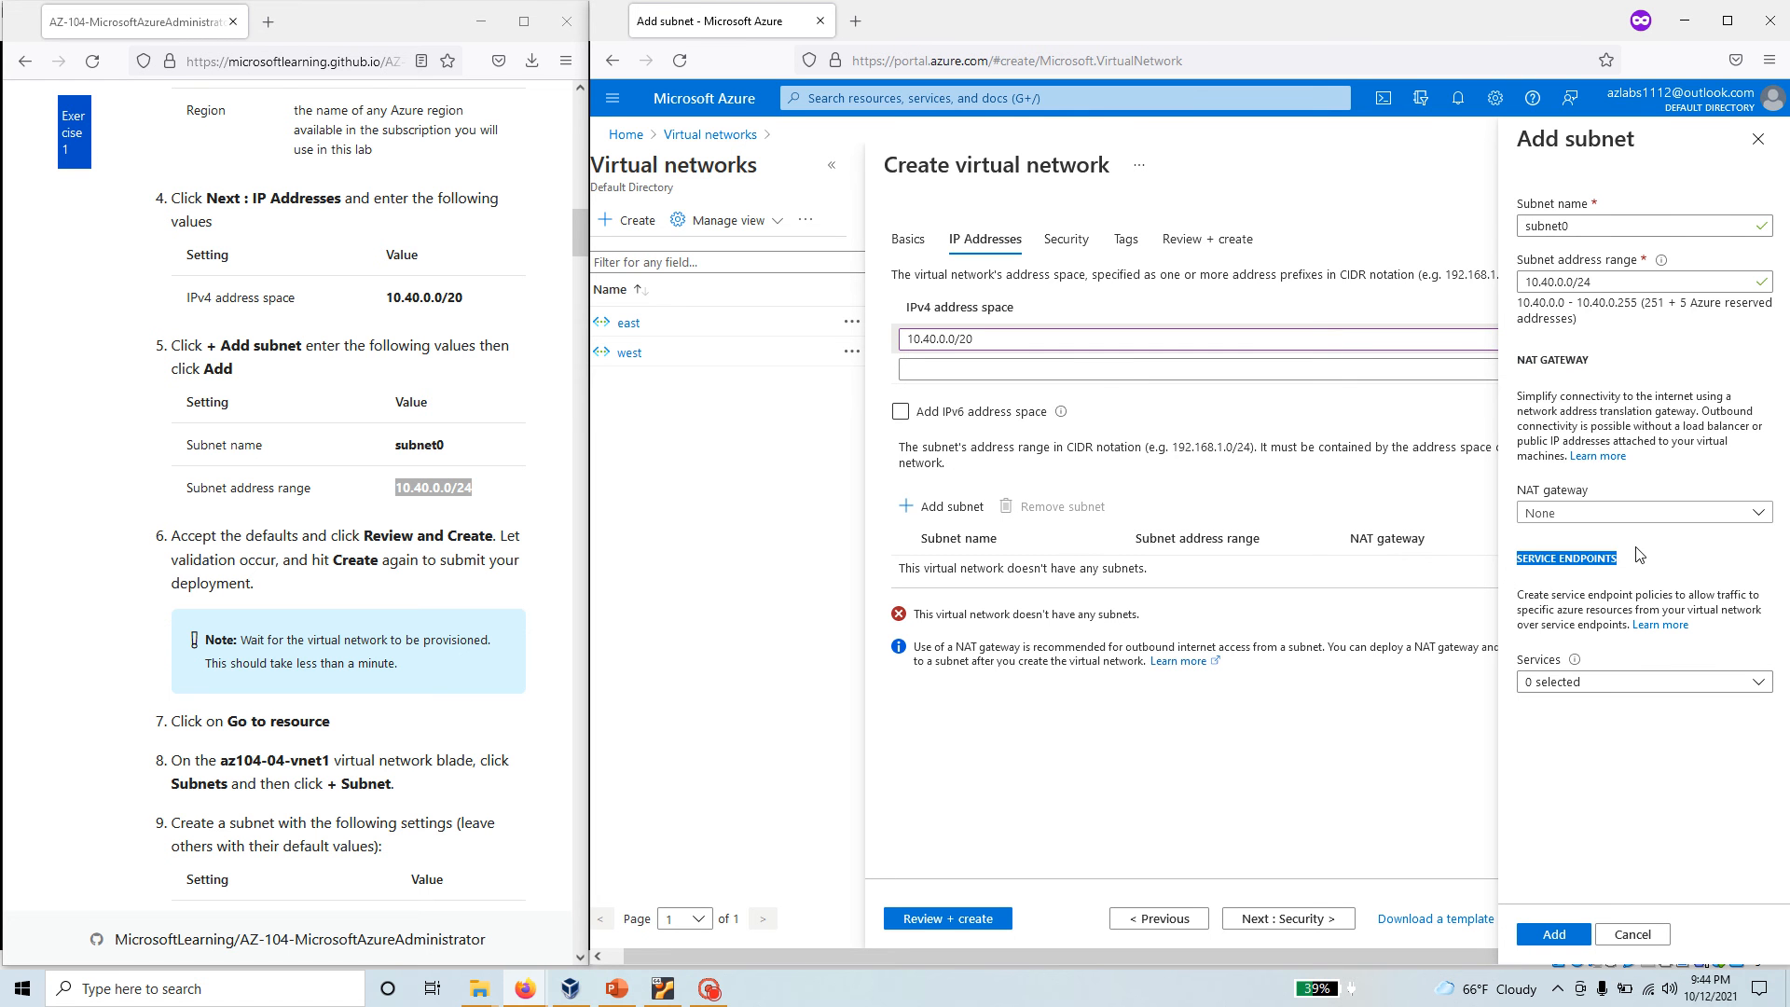
mouse_move(1591, 705)
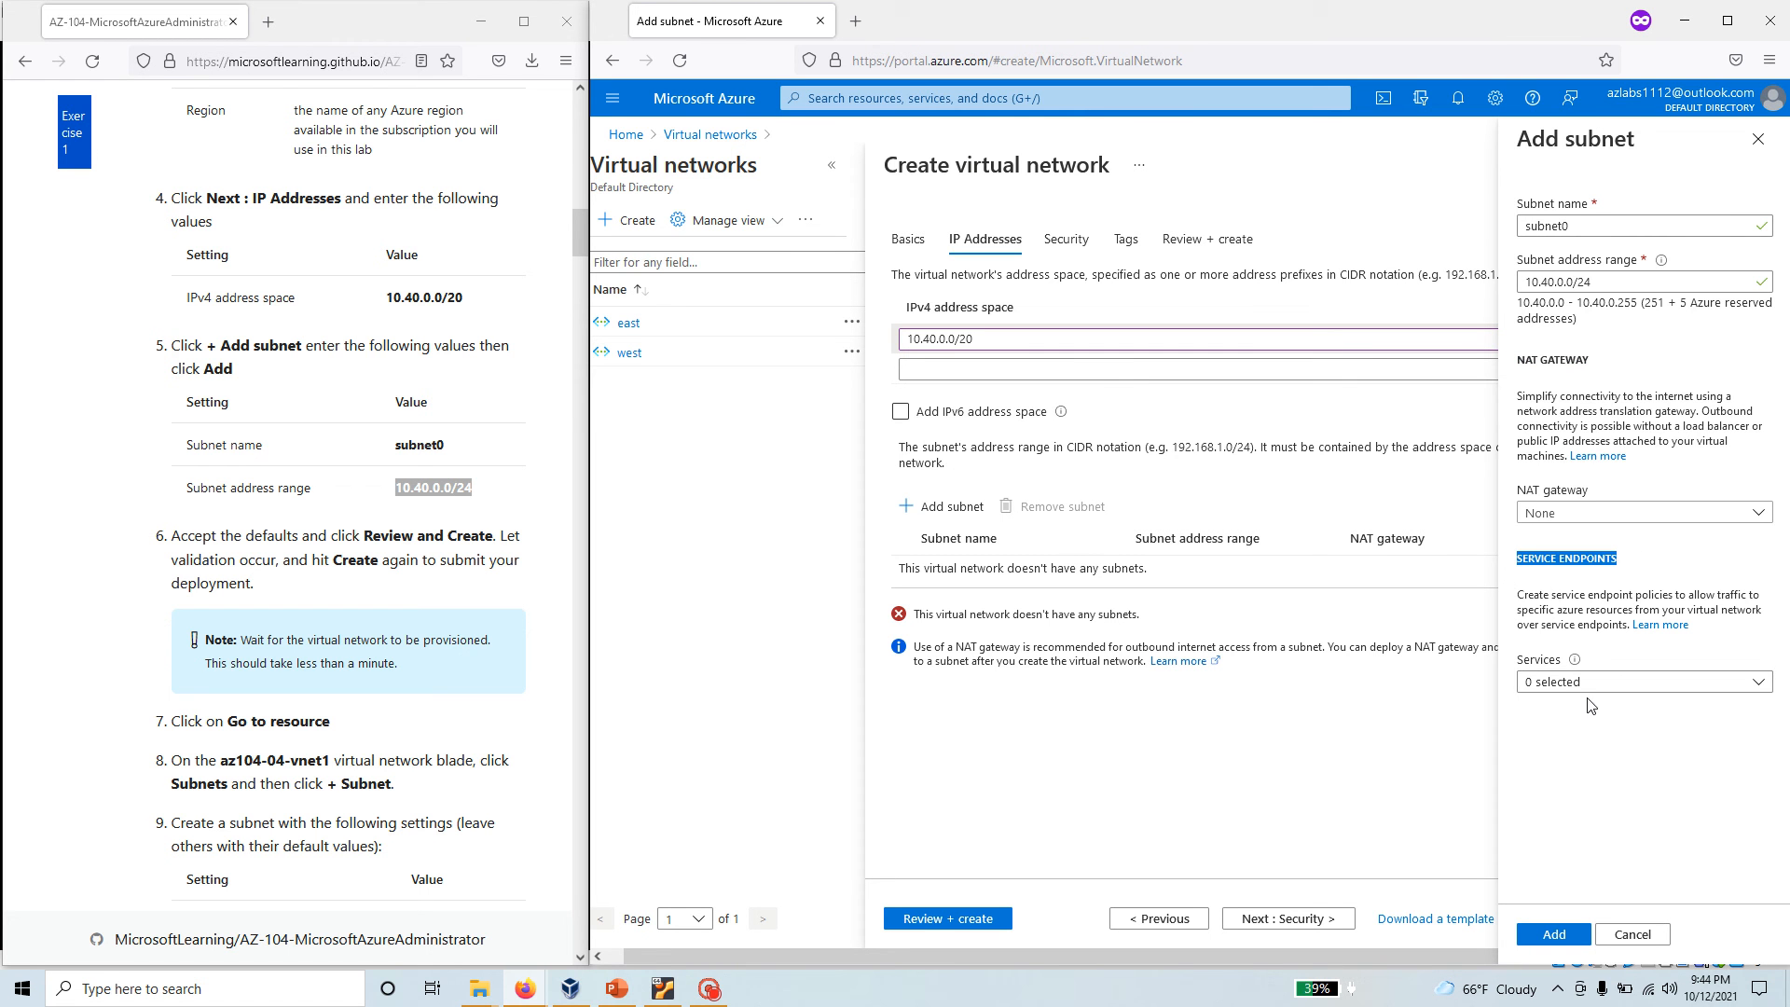
click(1642, 681)
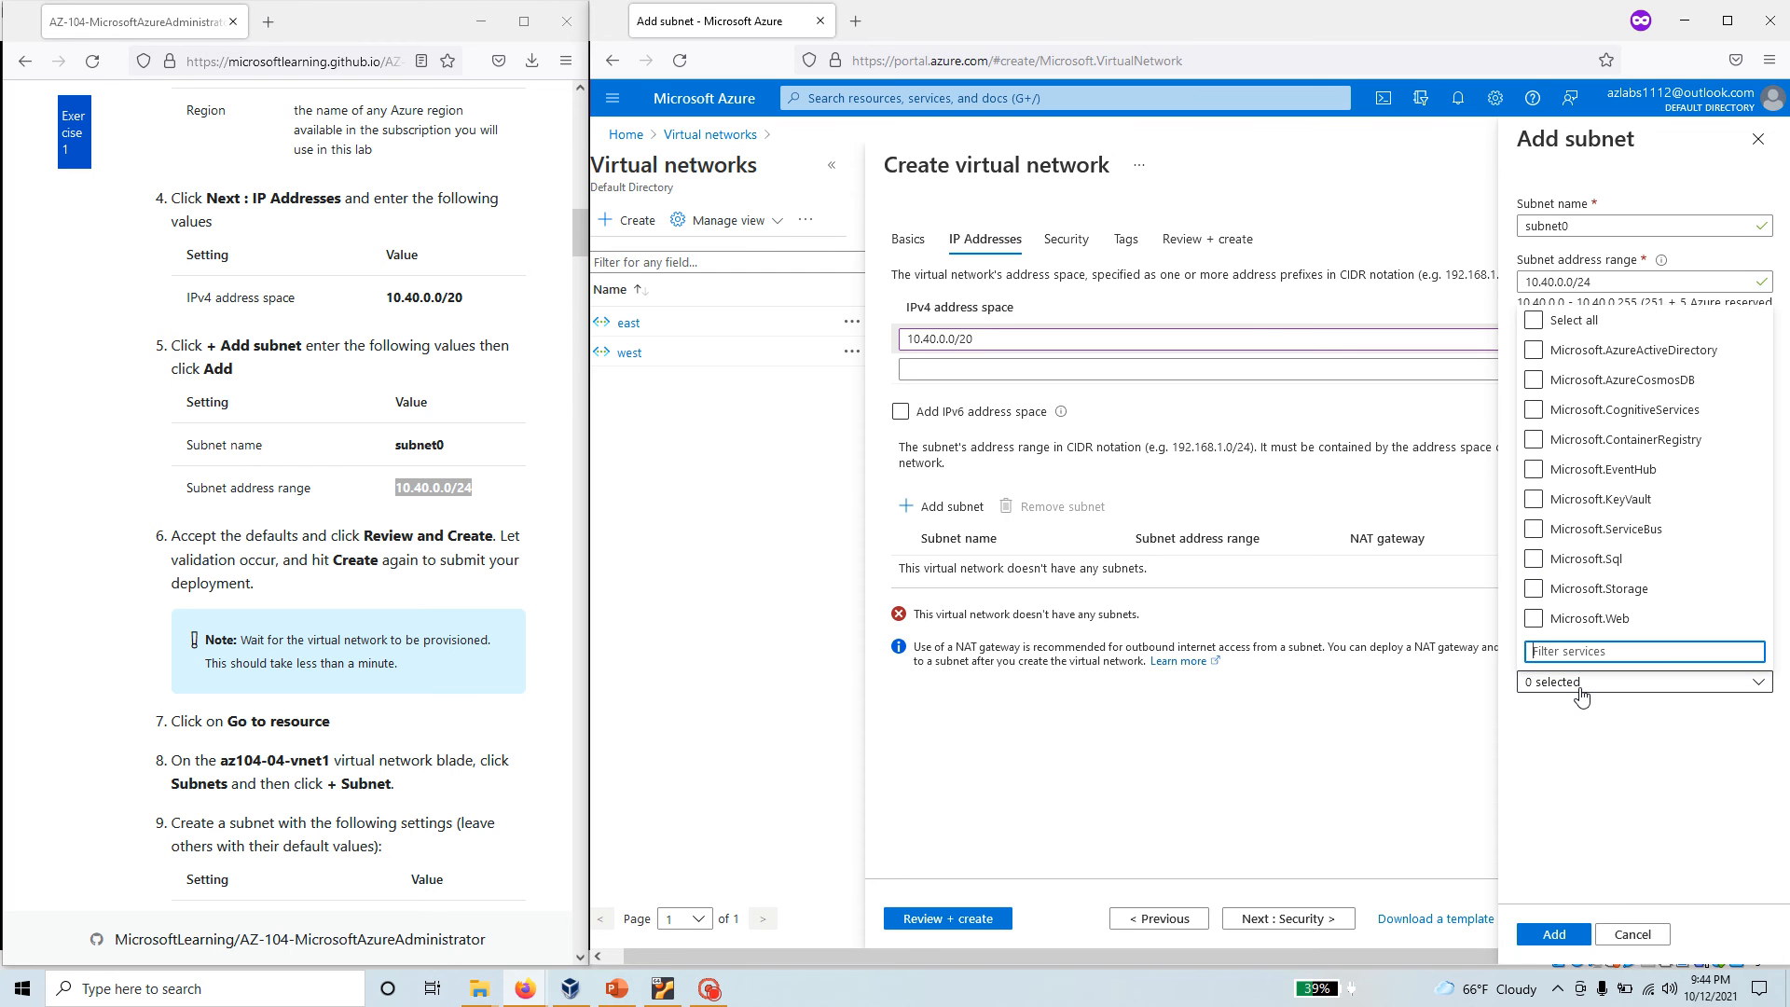
click(1581, 681)
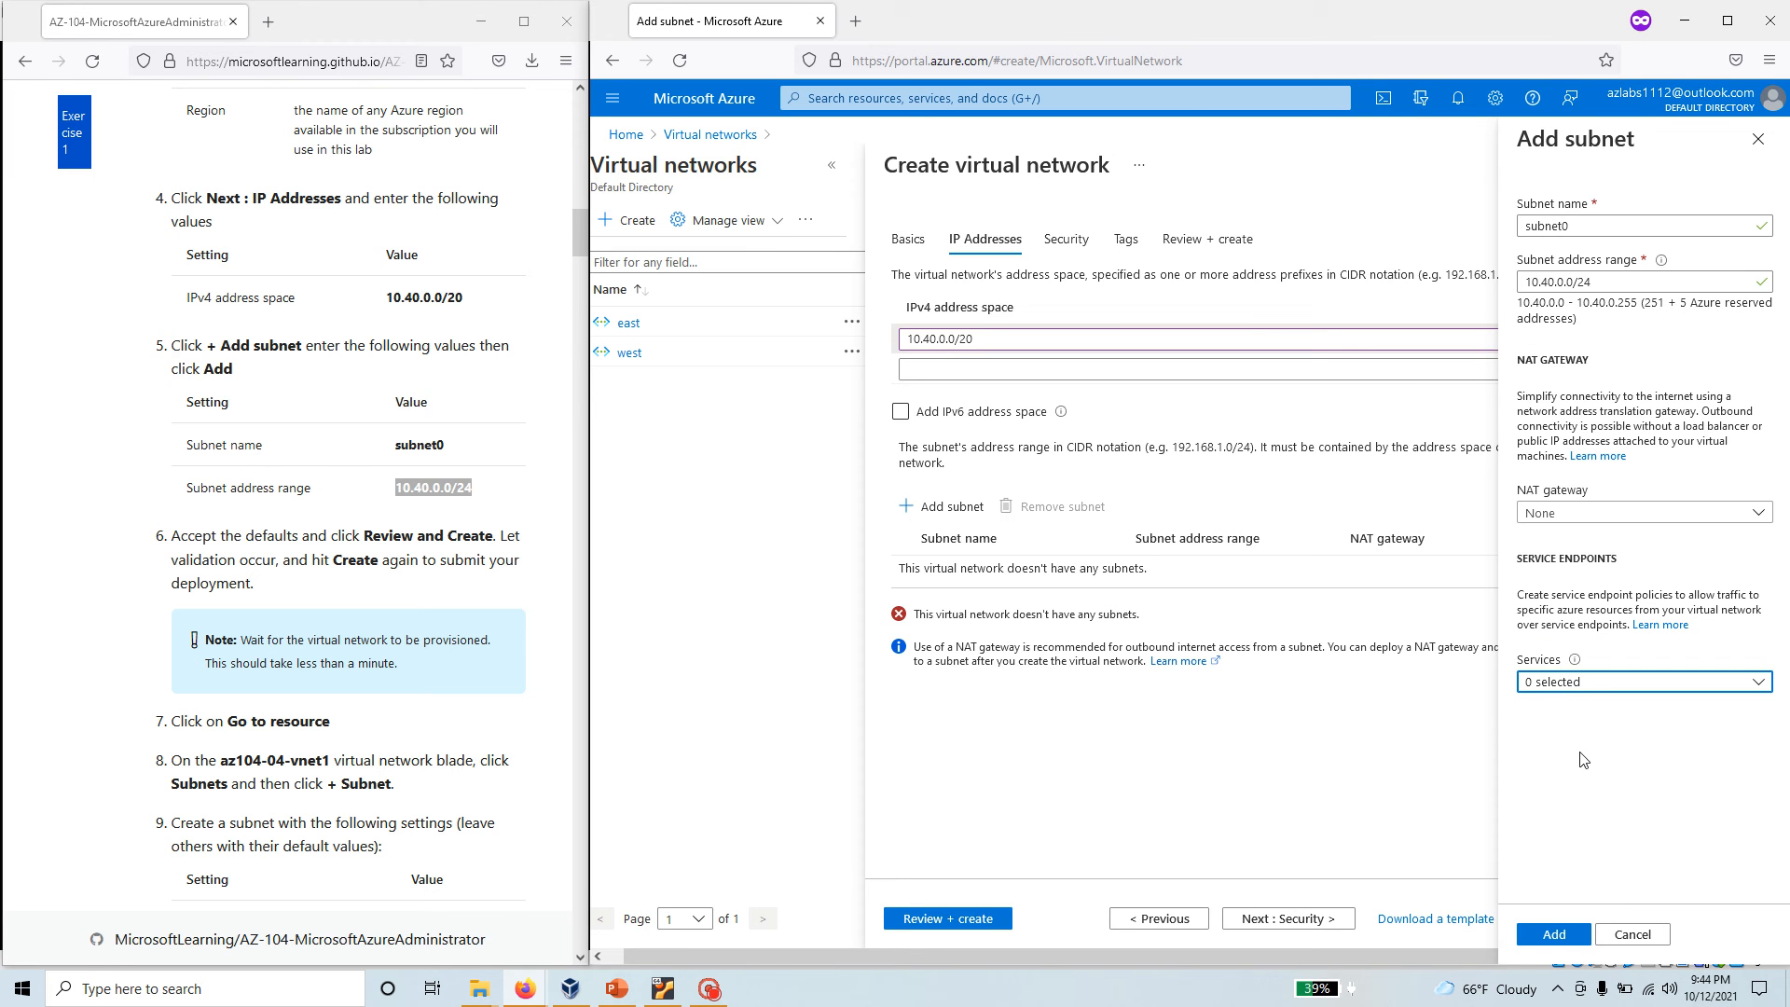
click(1551, 934)
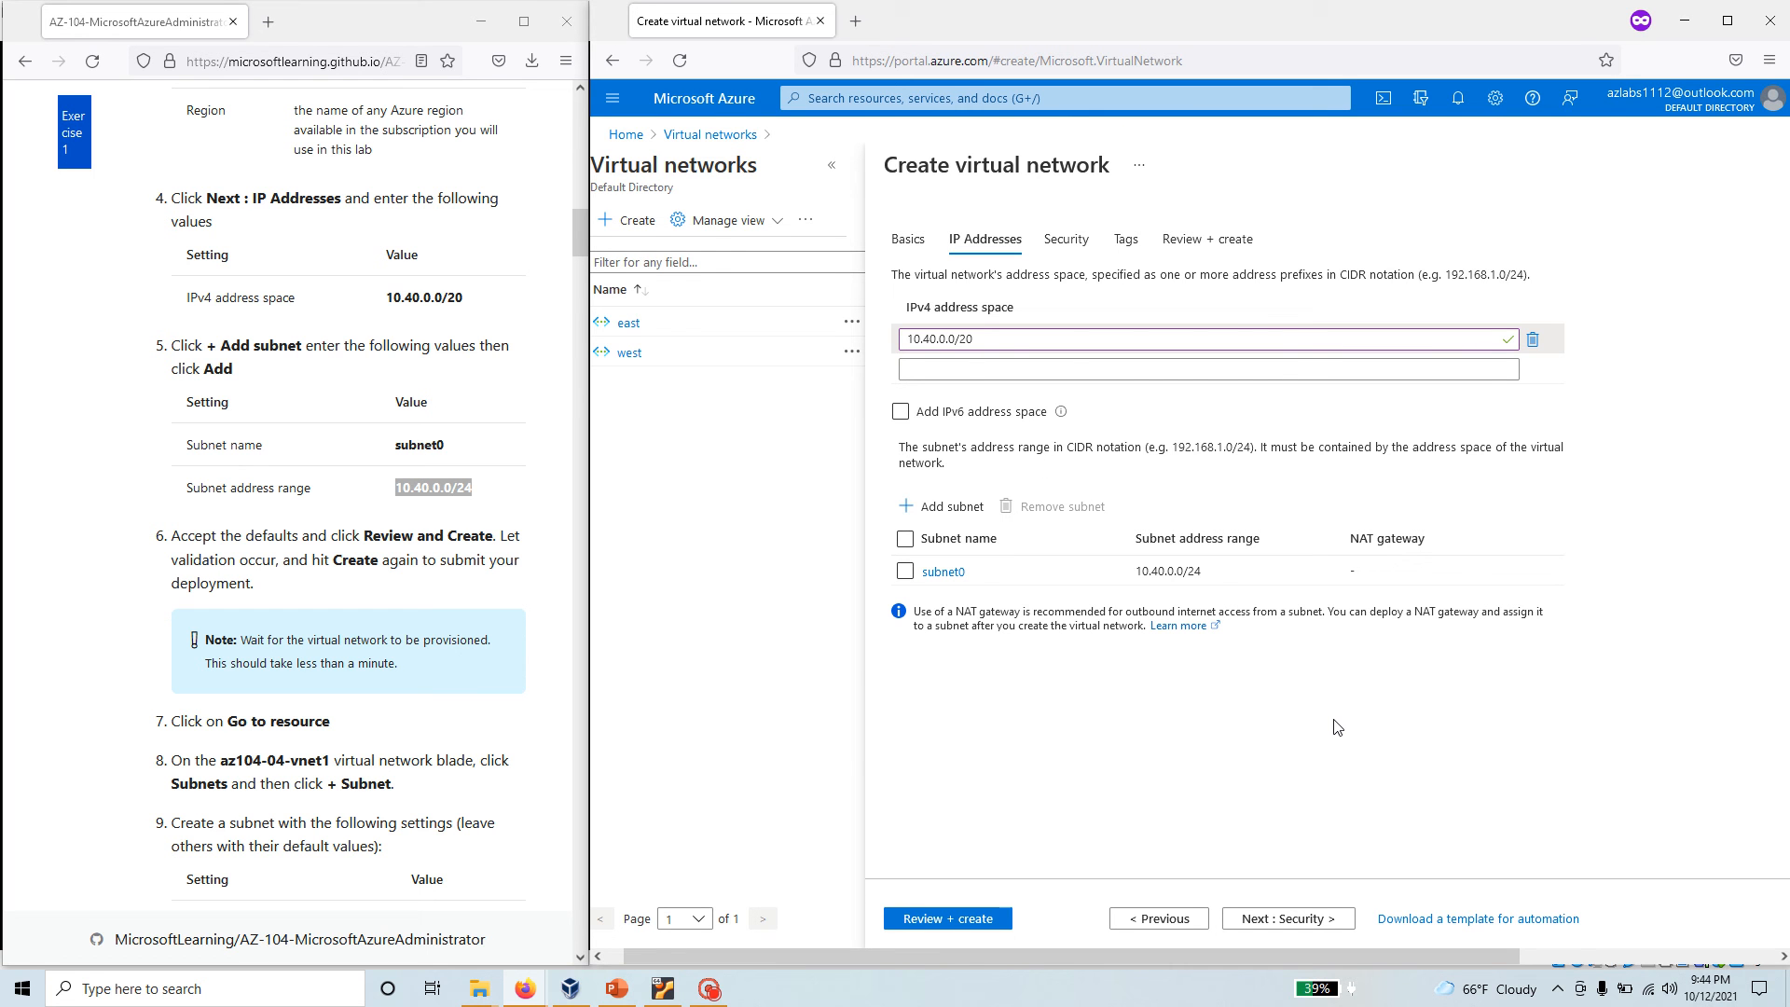
mouse_move(238, 635)
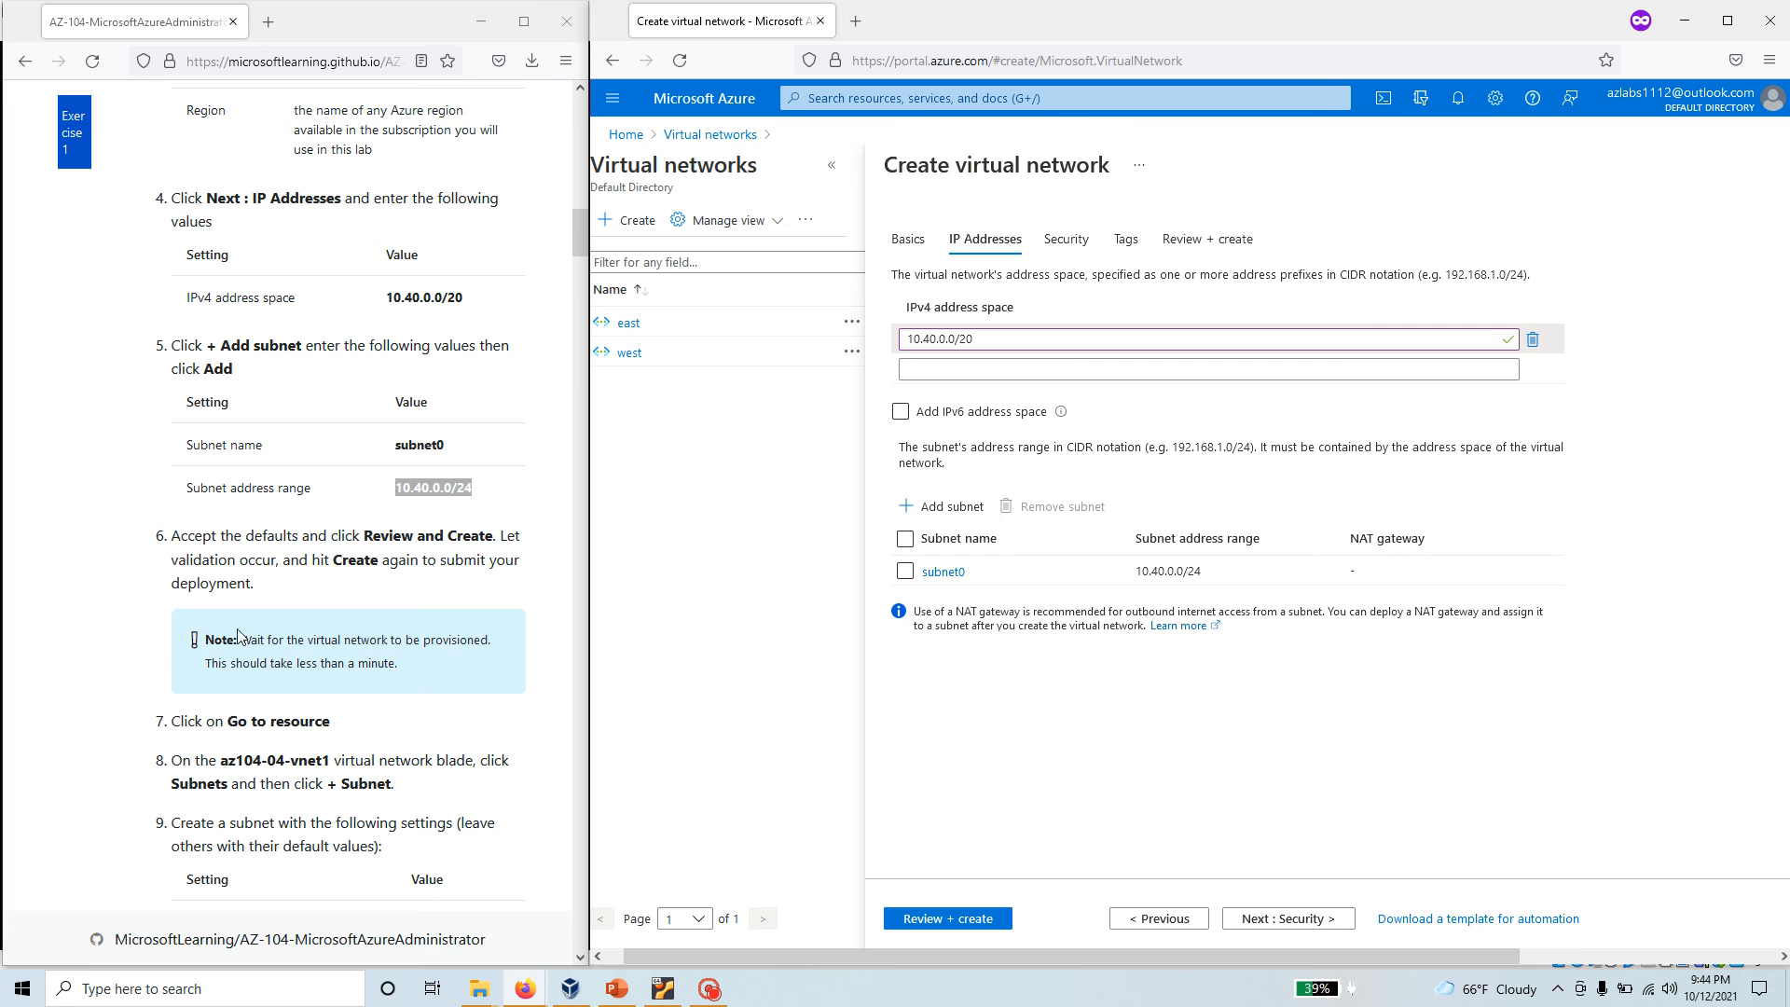
drag(204, 639, 398, 663)
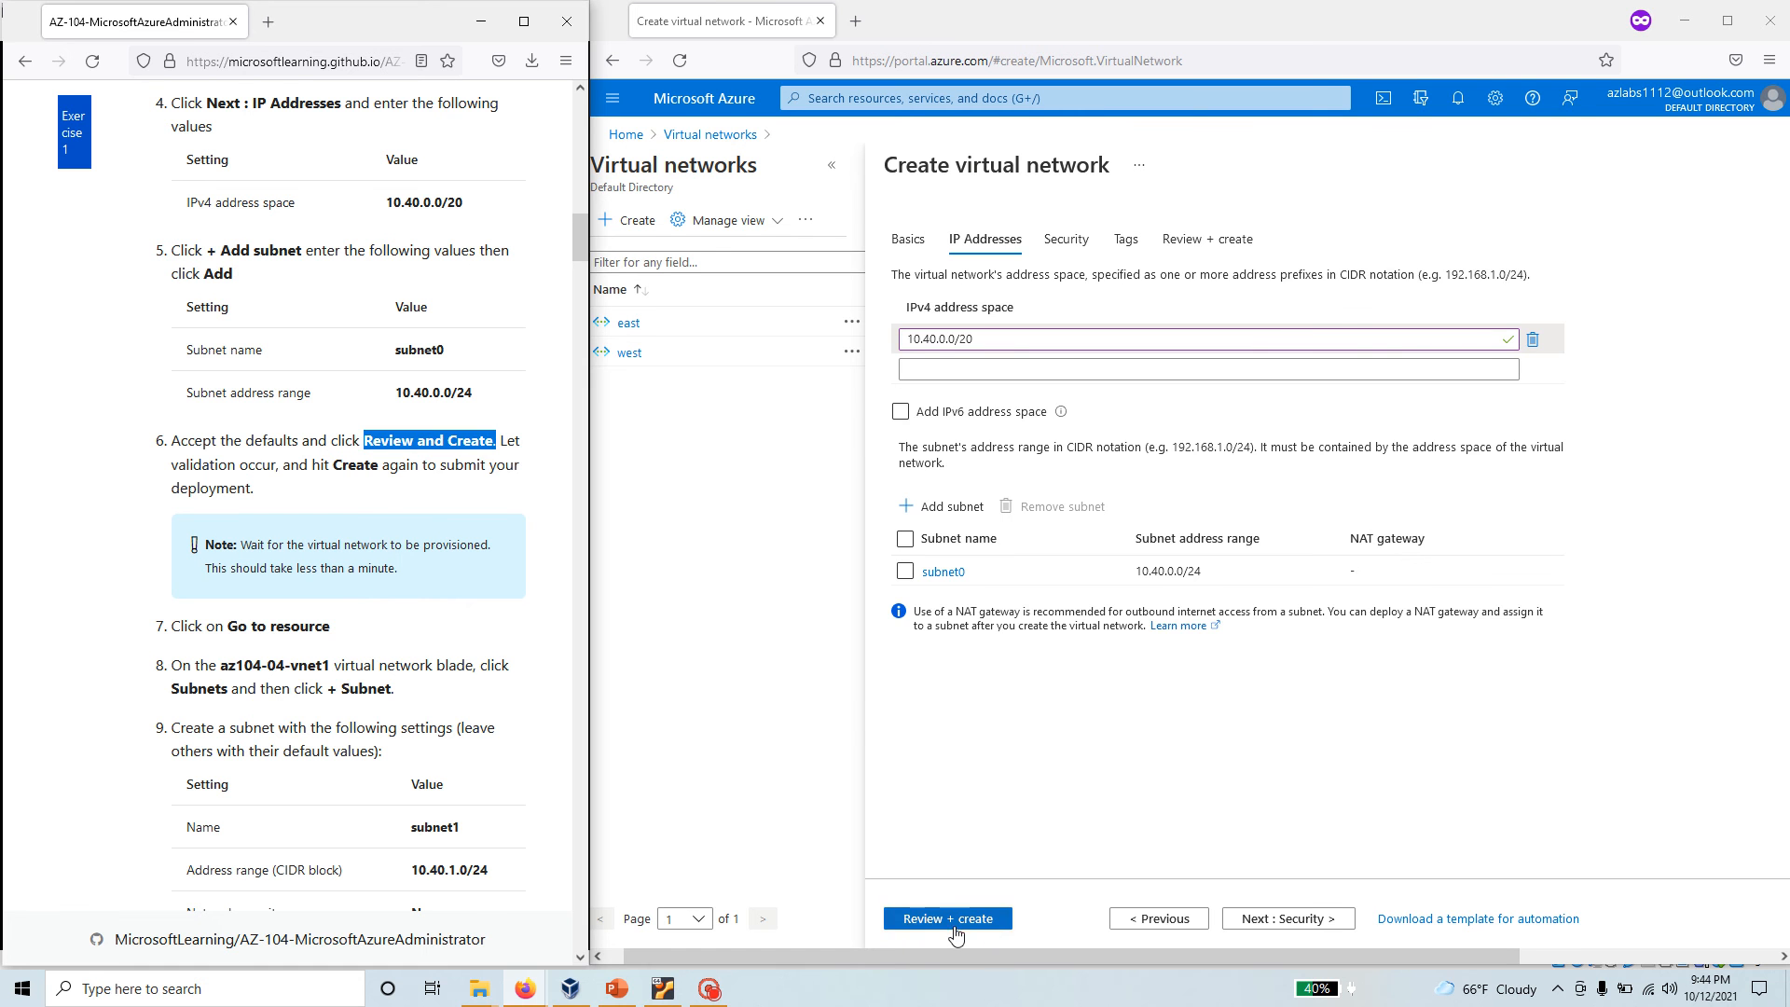
Run Review + create and select the 'Validation failed' message about the Basics tab.
click(947, 917)
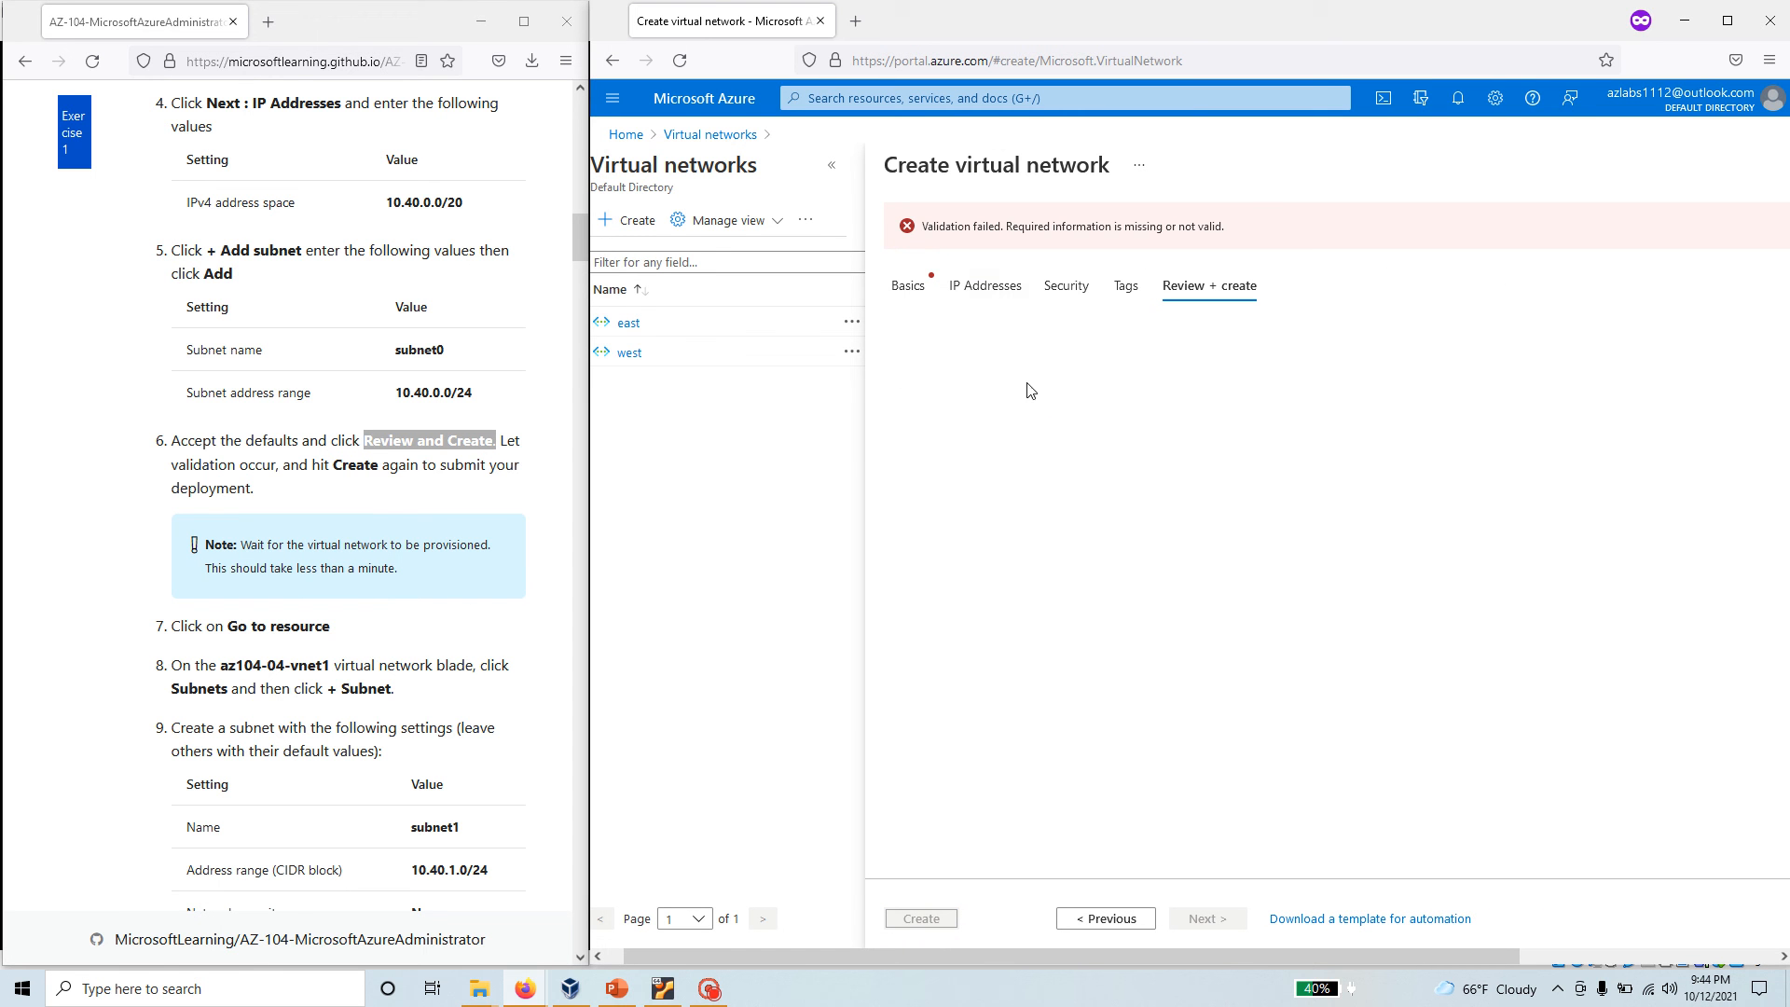
double_click(1067, 226)
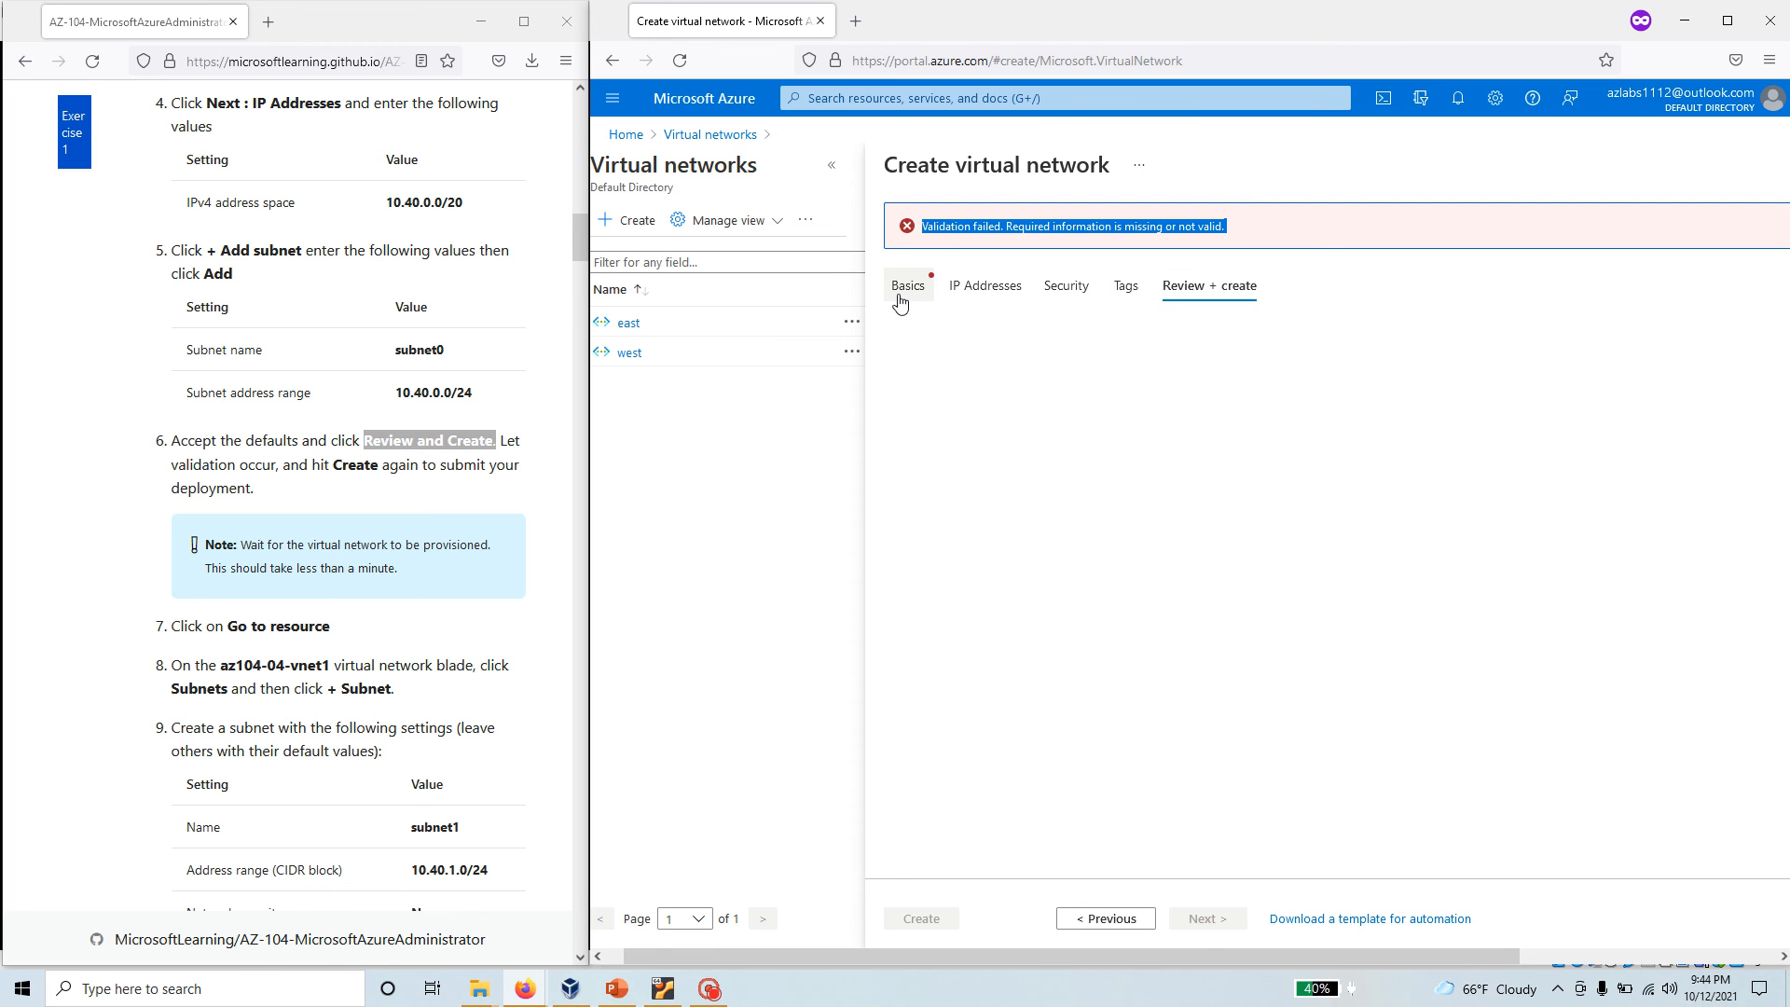
On Basics, create and confirm new resource group az104-04-rg1 to clear the error.
click(906, 286)
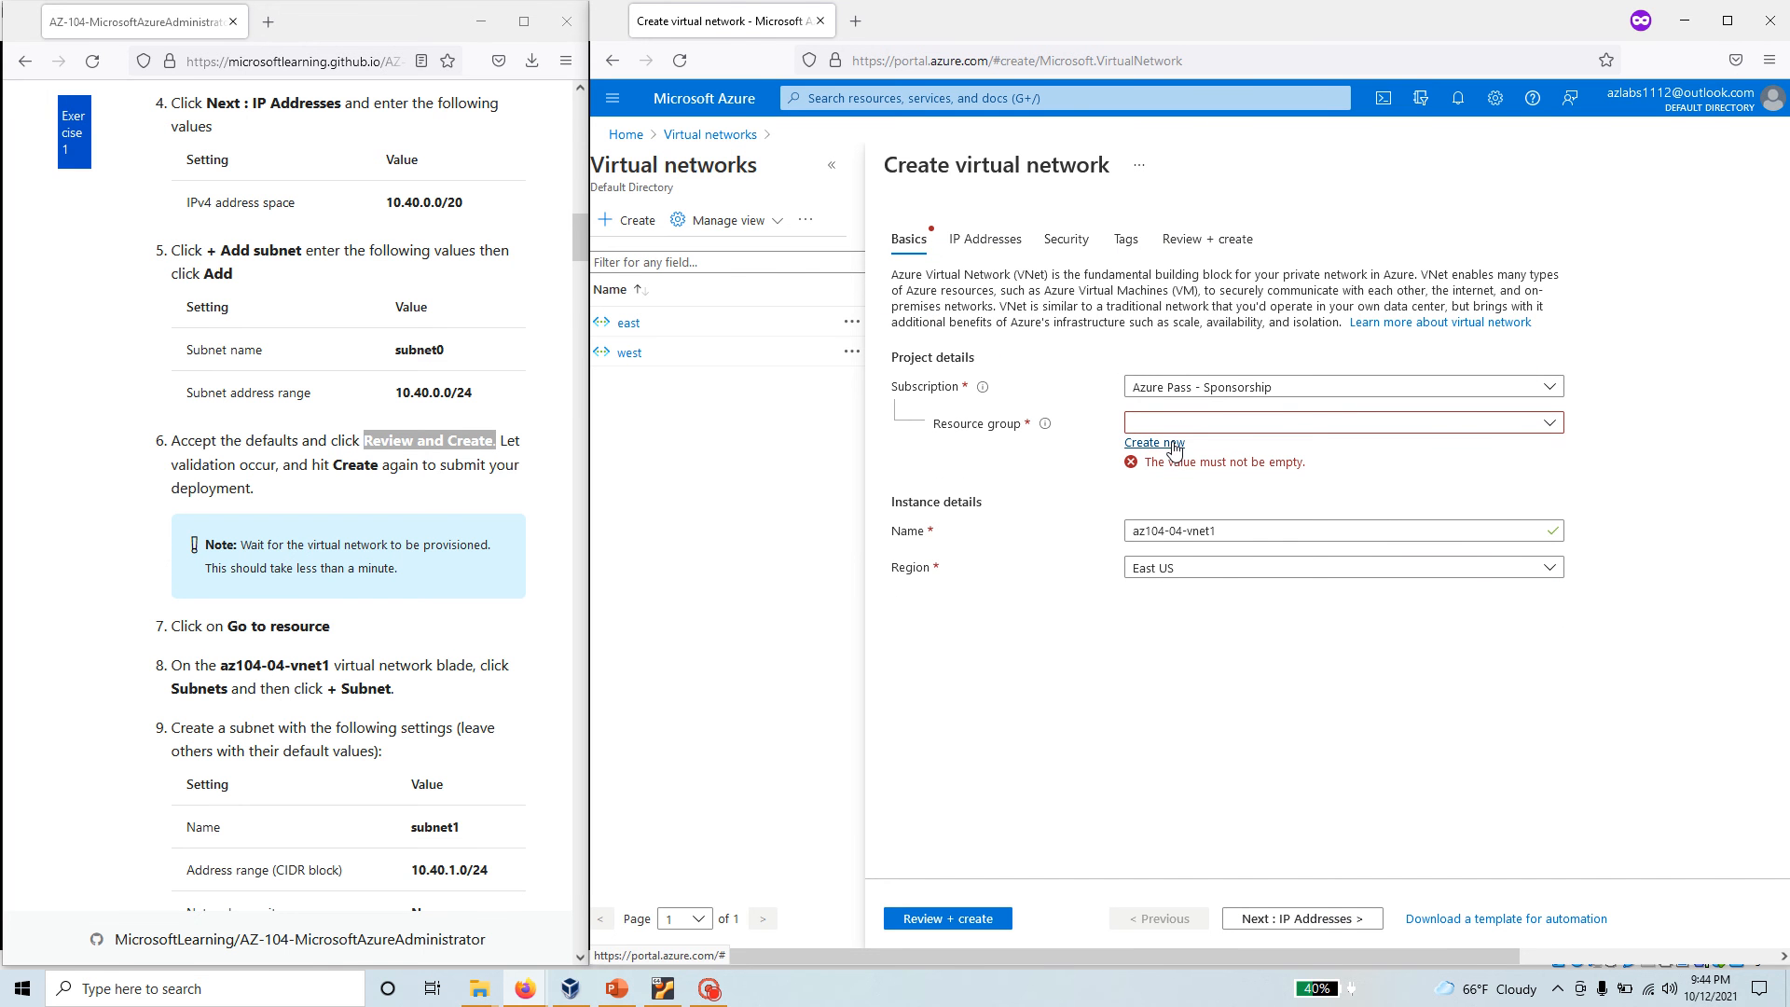
click(1154, 443)
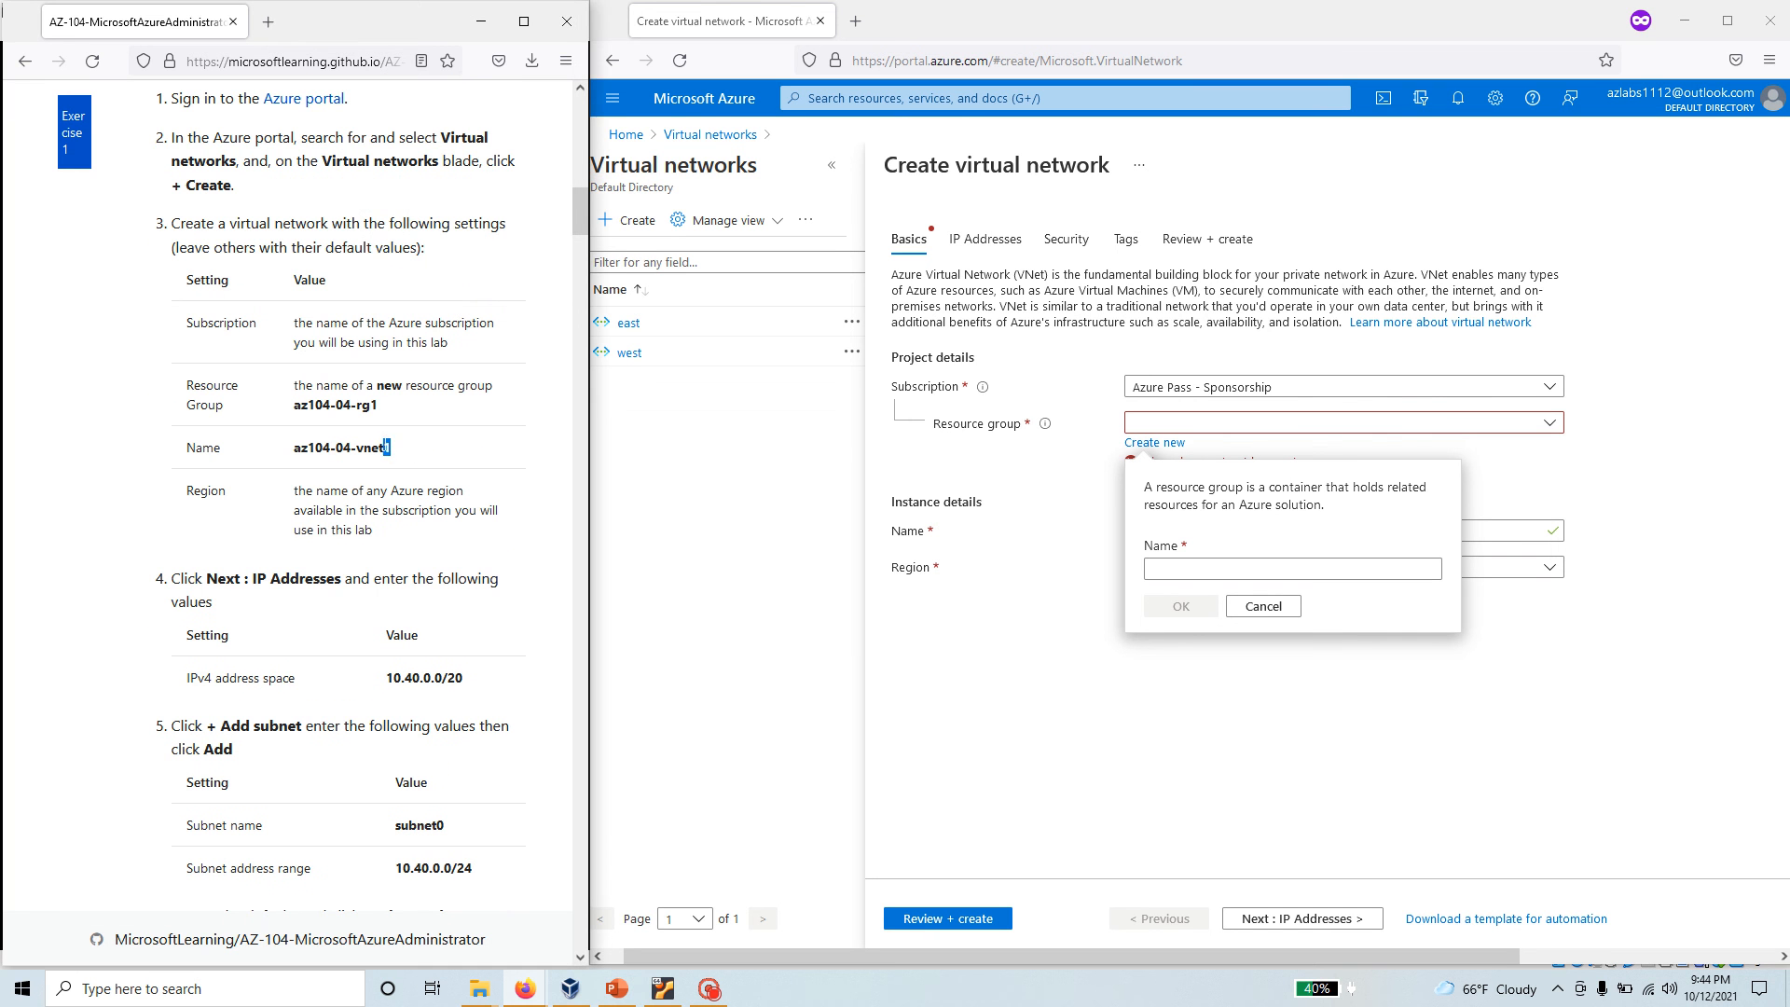
right_click(335, 403)
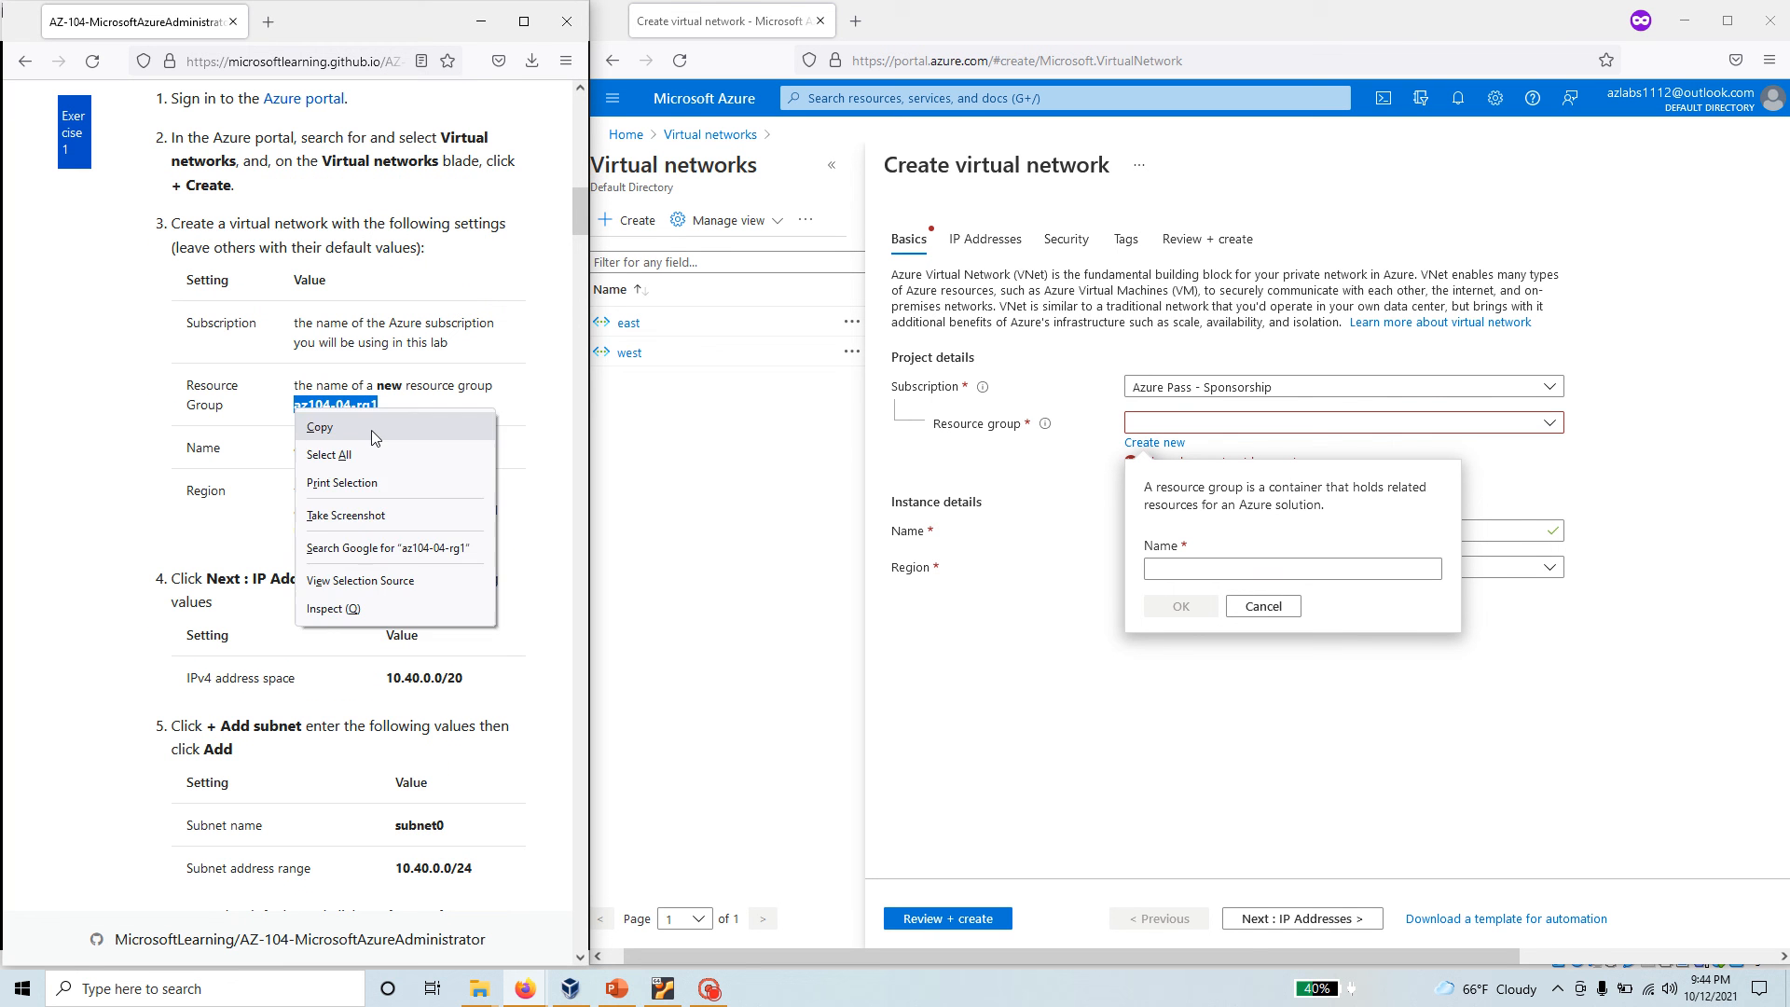
text(az104-04-rg1)
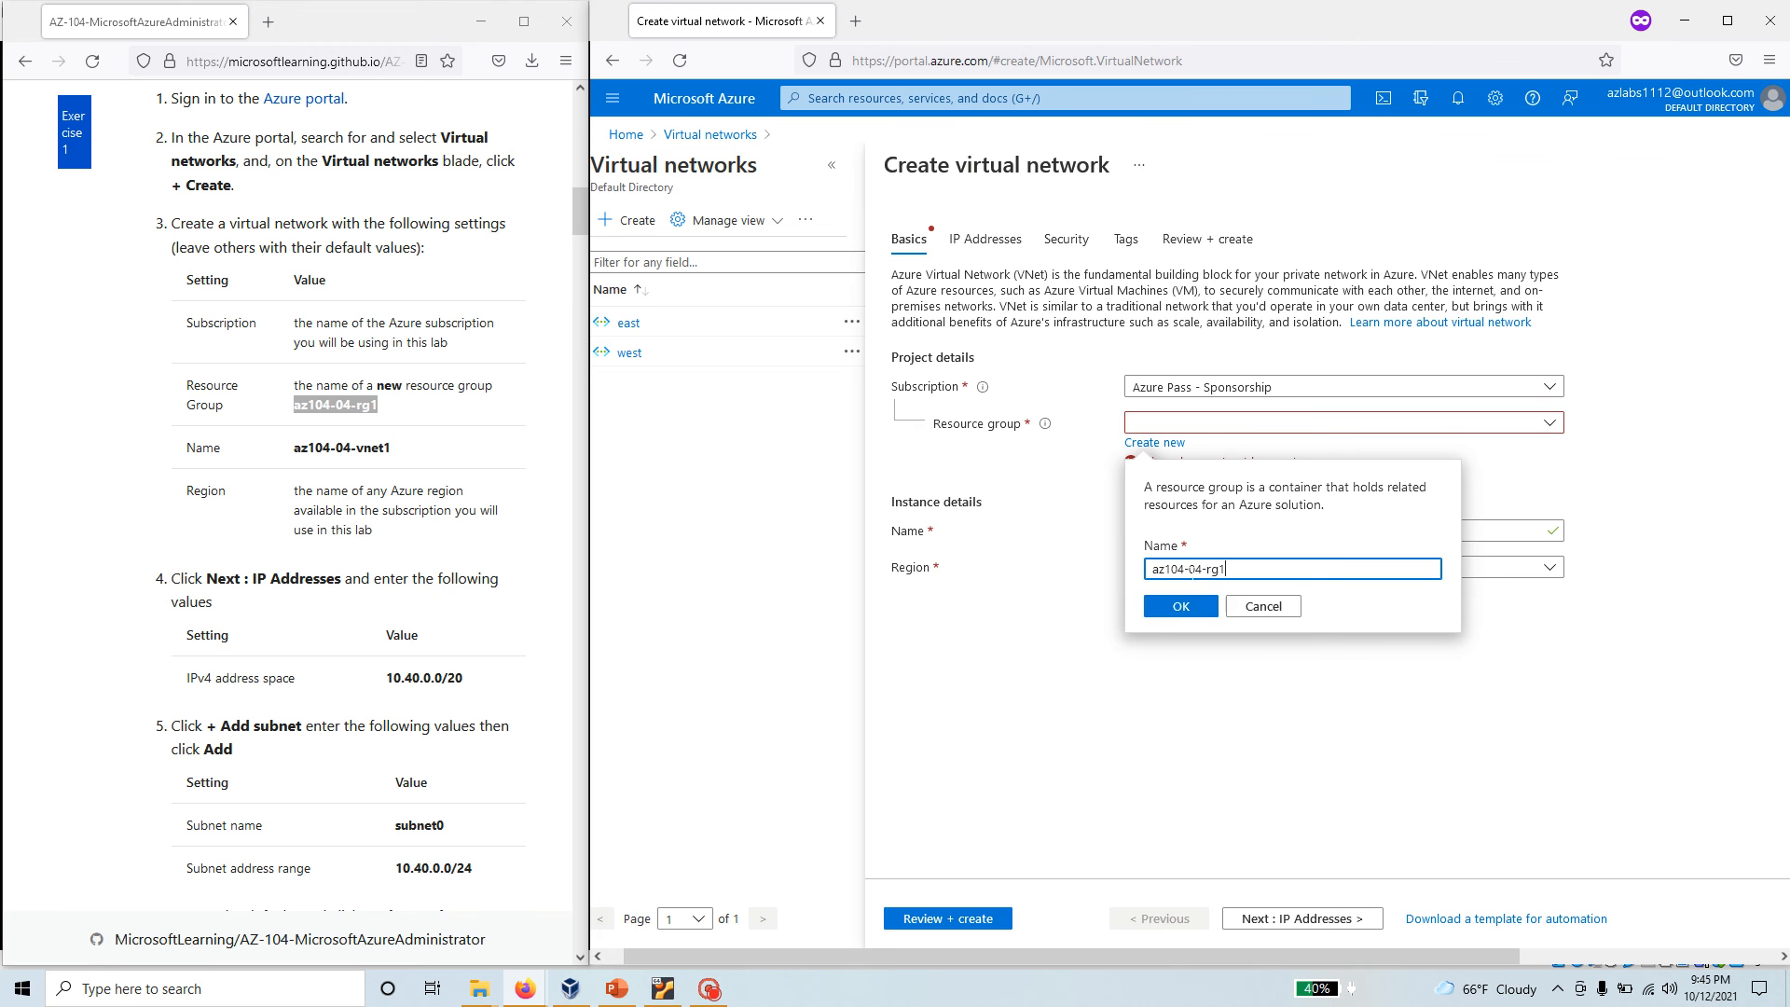
click(1179, 606)
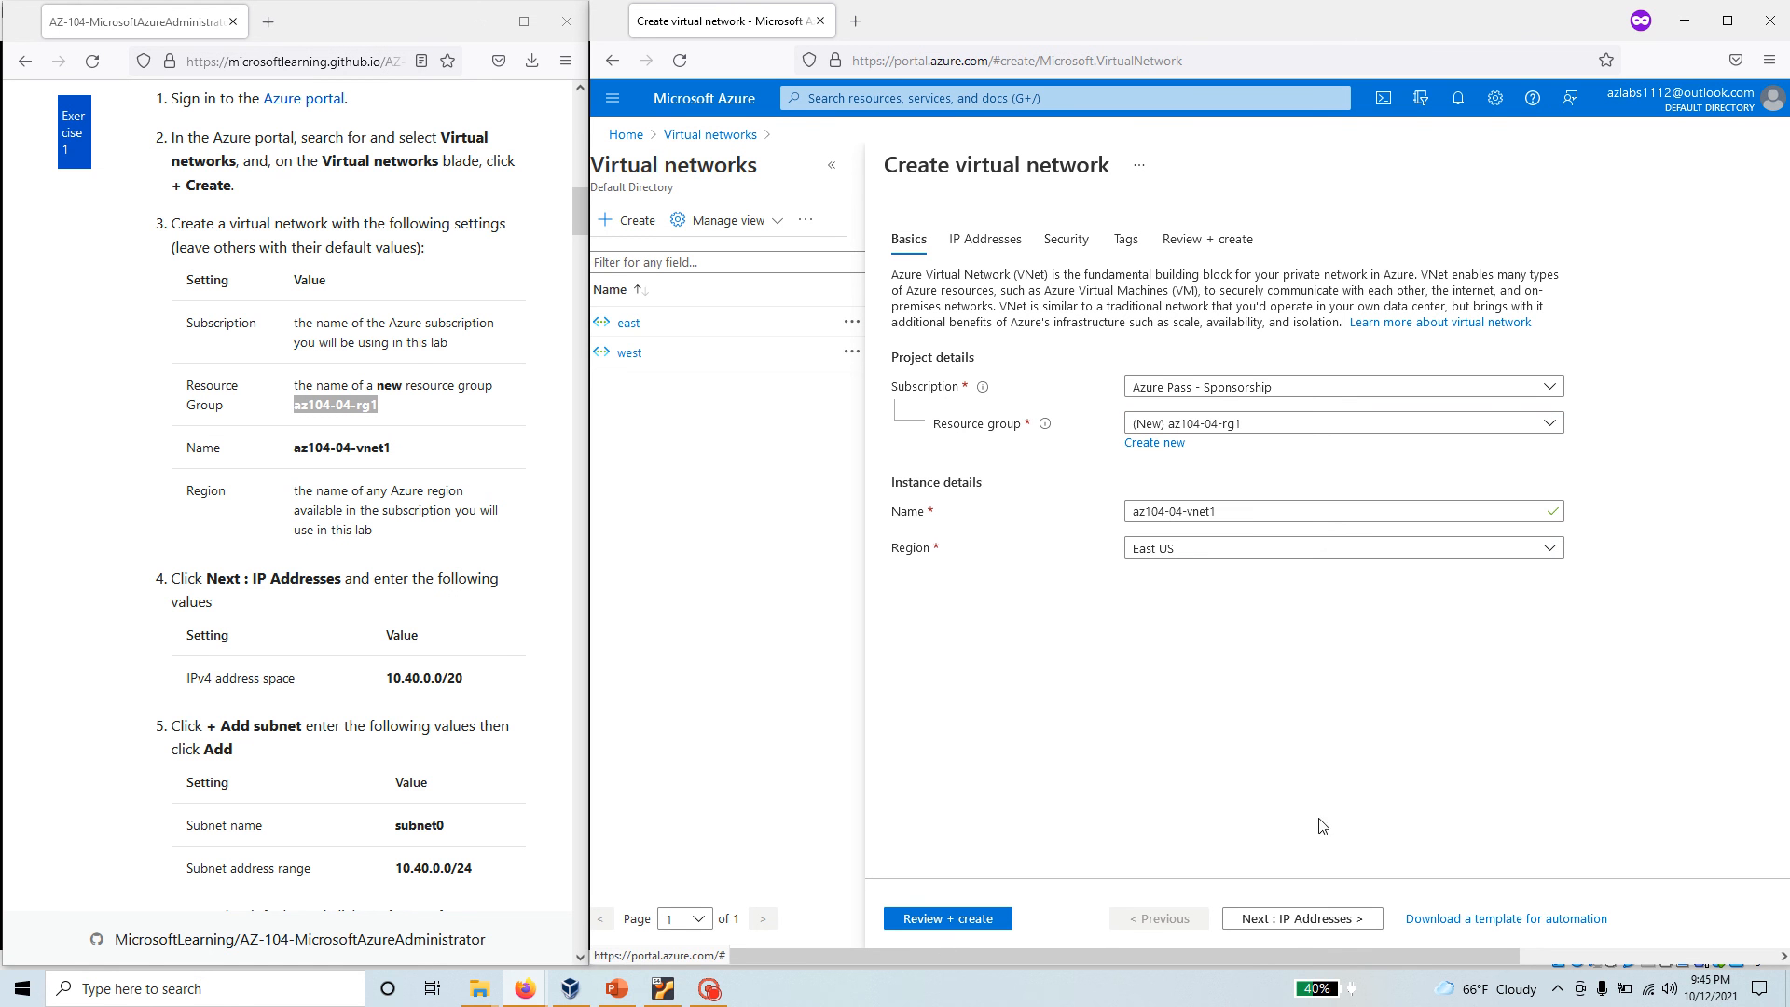
Advance through IP Addresses, Security and Tags to Review + create, pass validation and submit creation.
click(1298, 917)
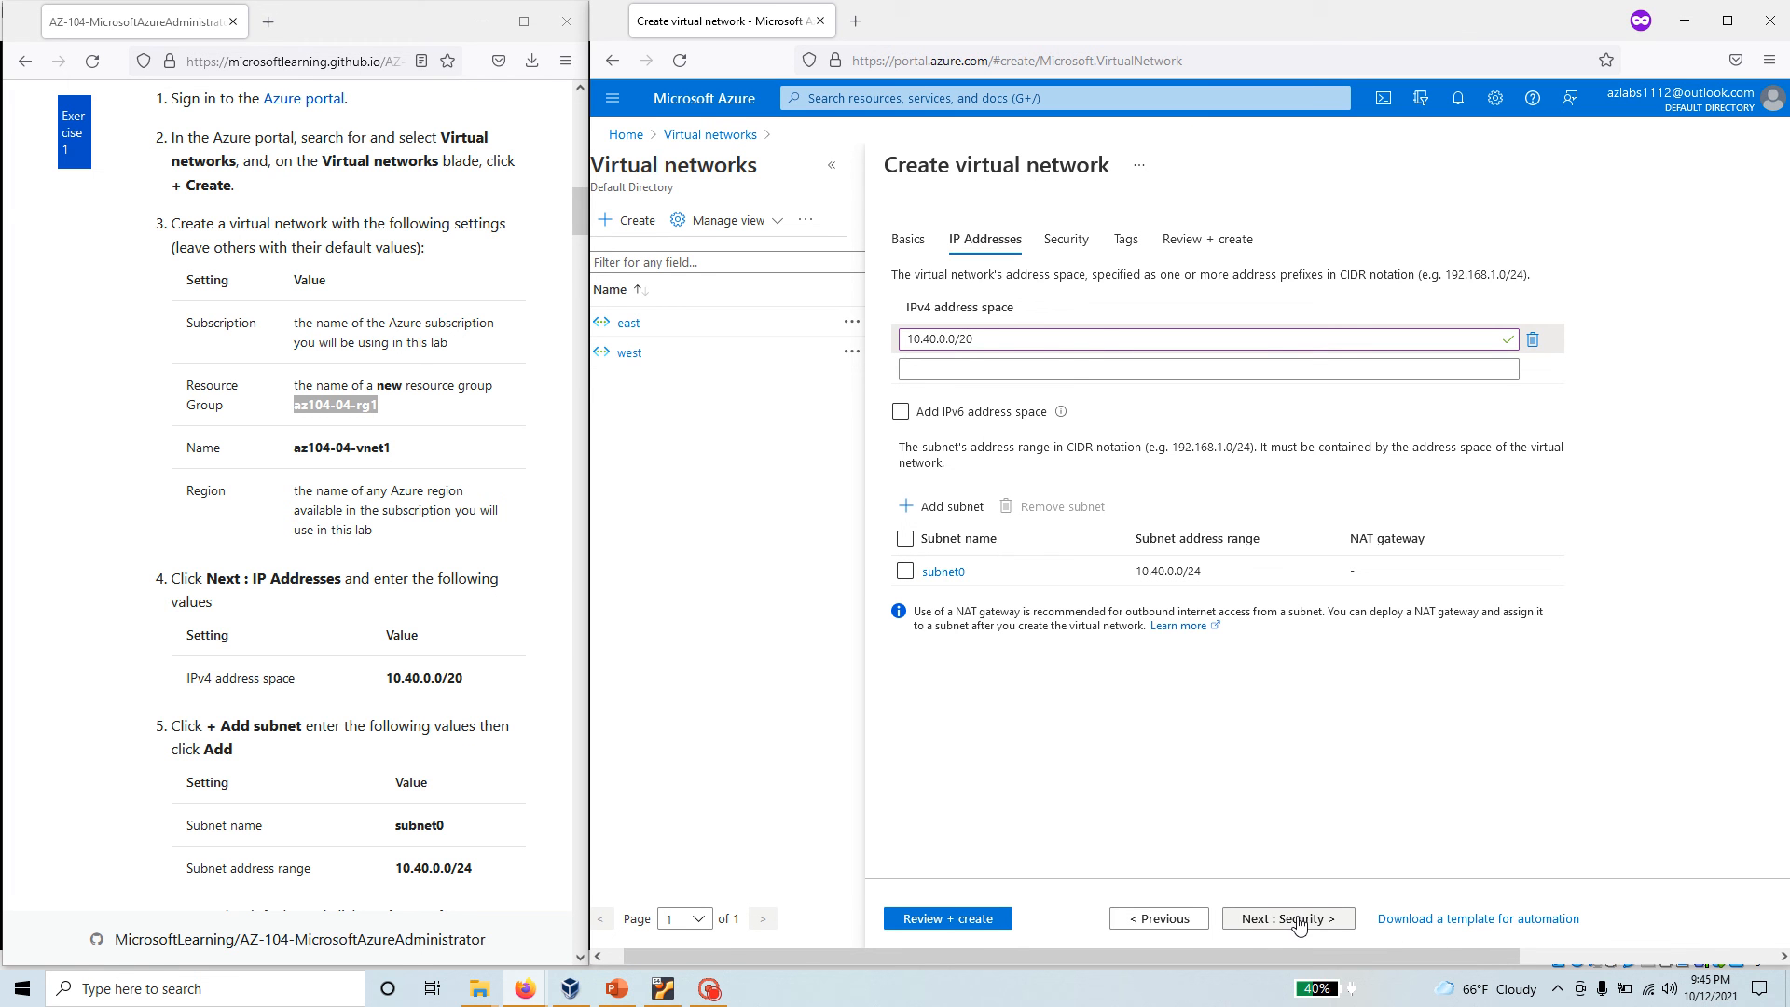
click(1286, 918)
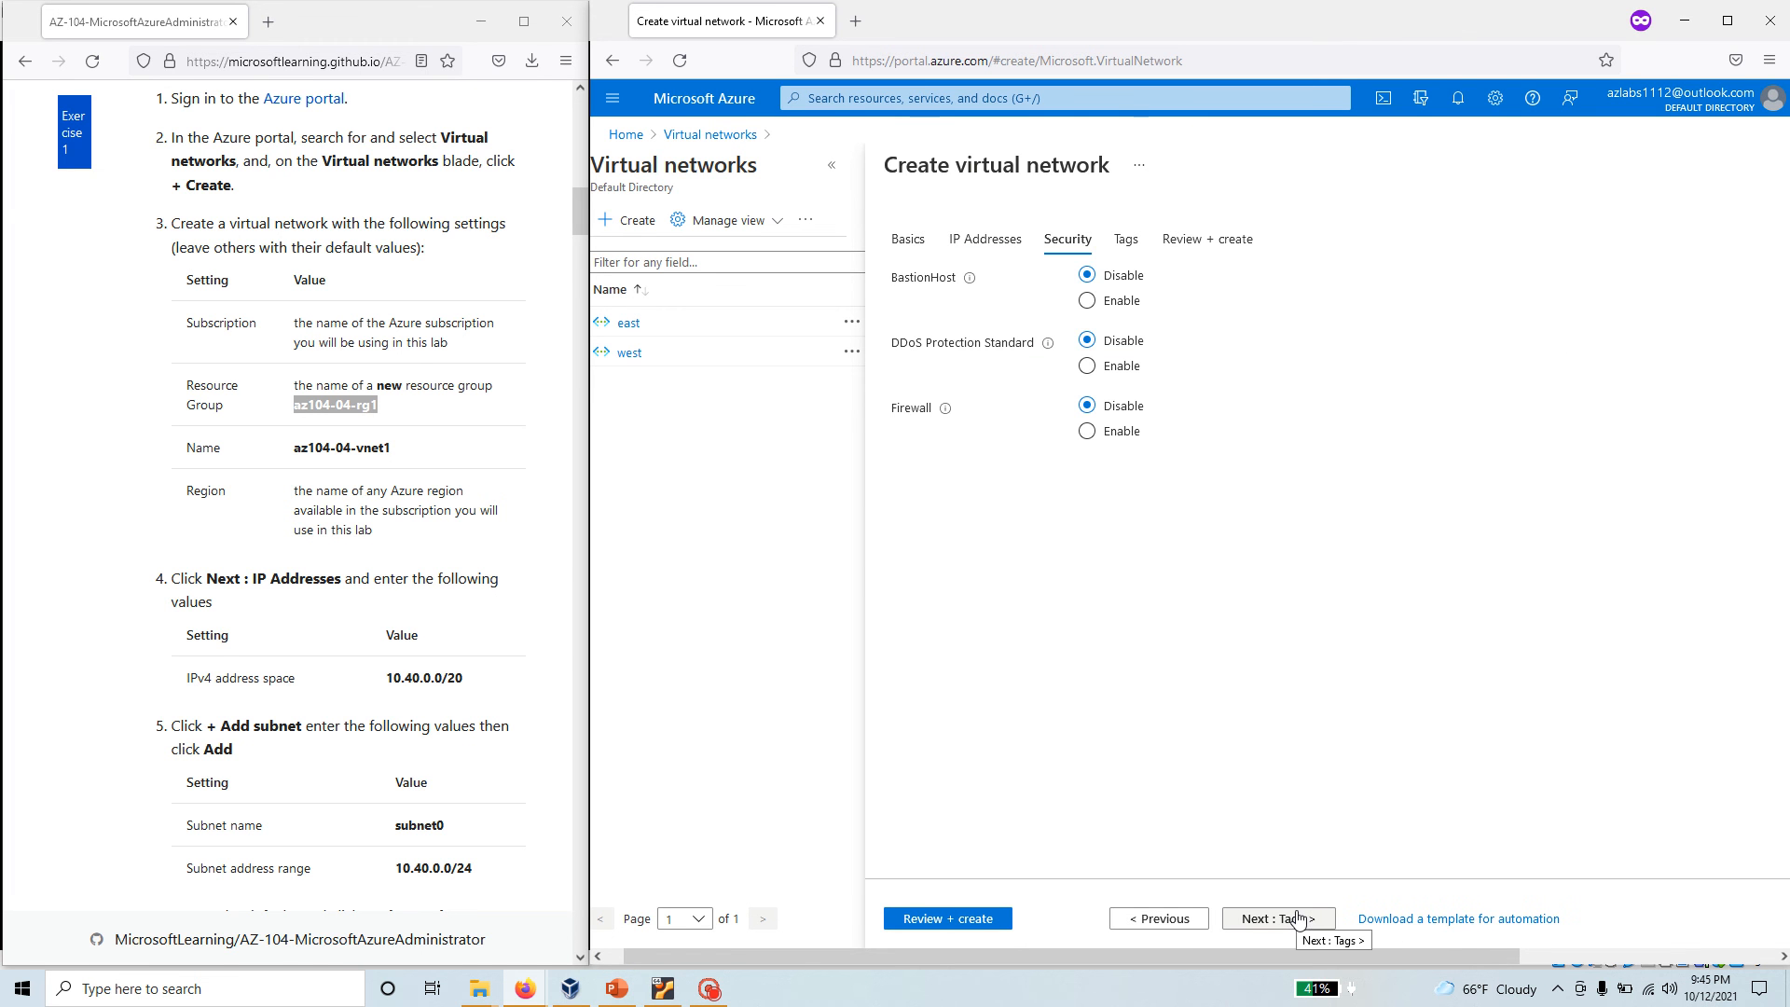
click(1277, 917)
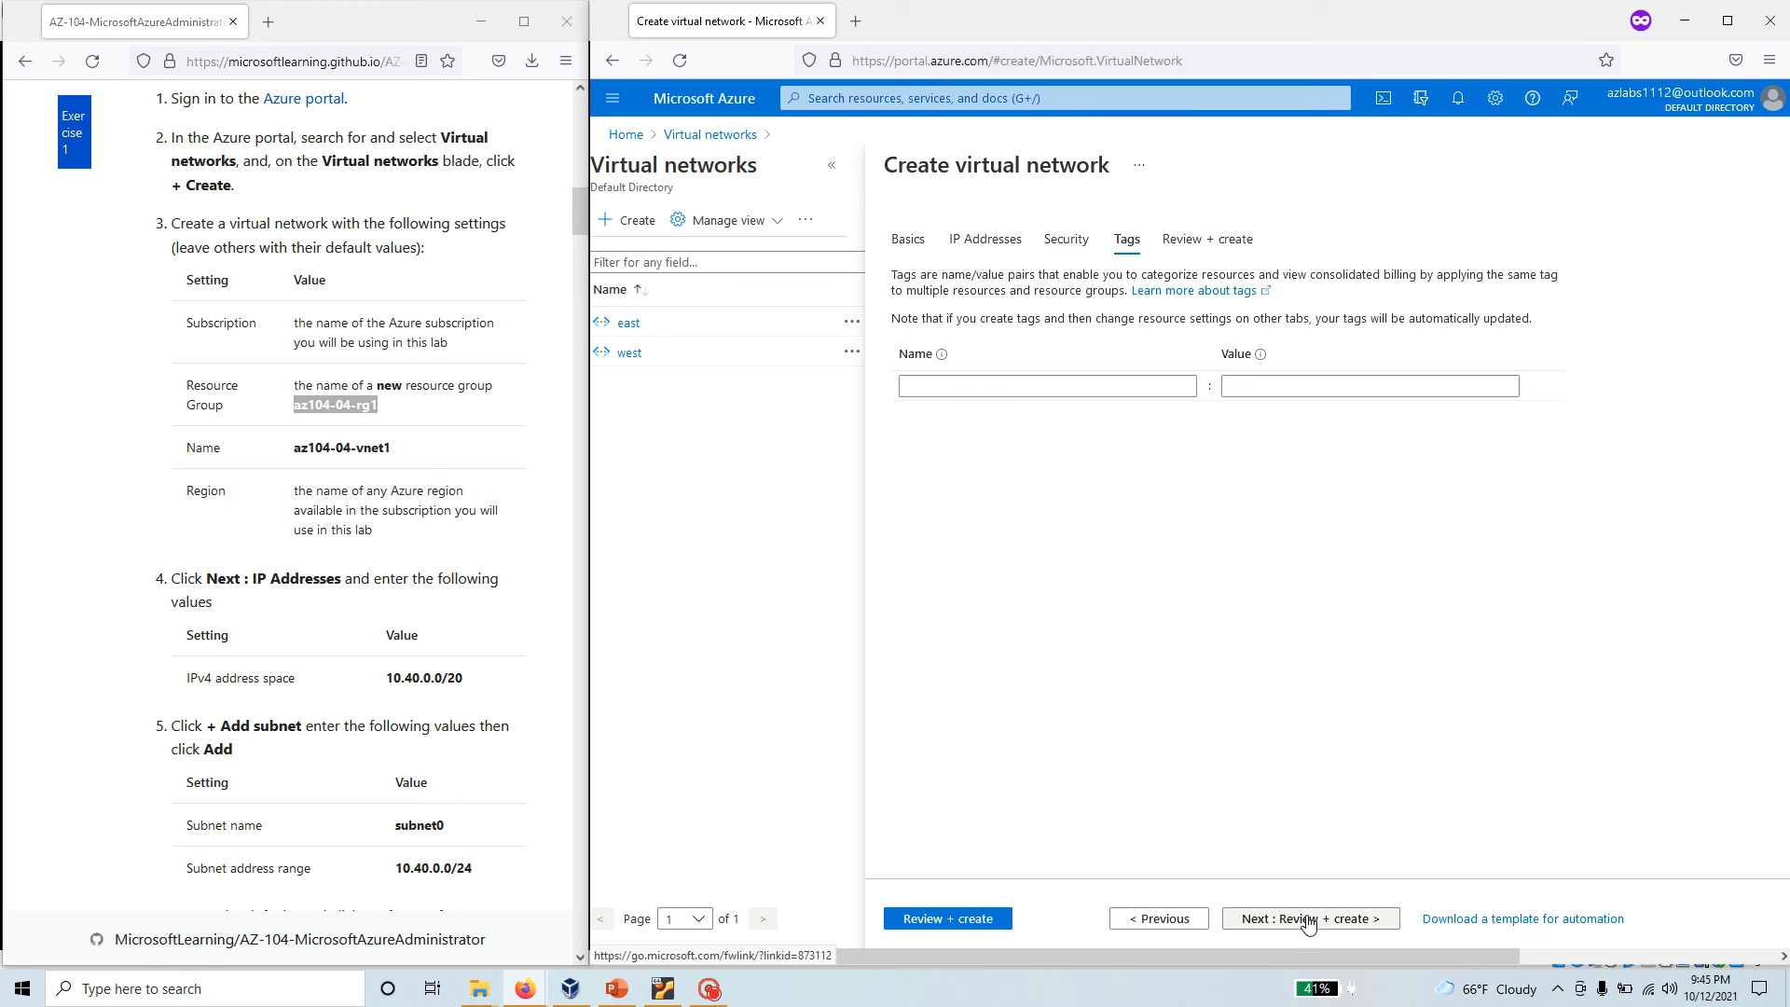
click(1311, 917)
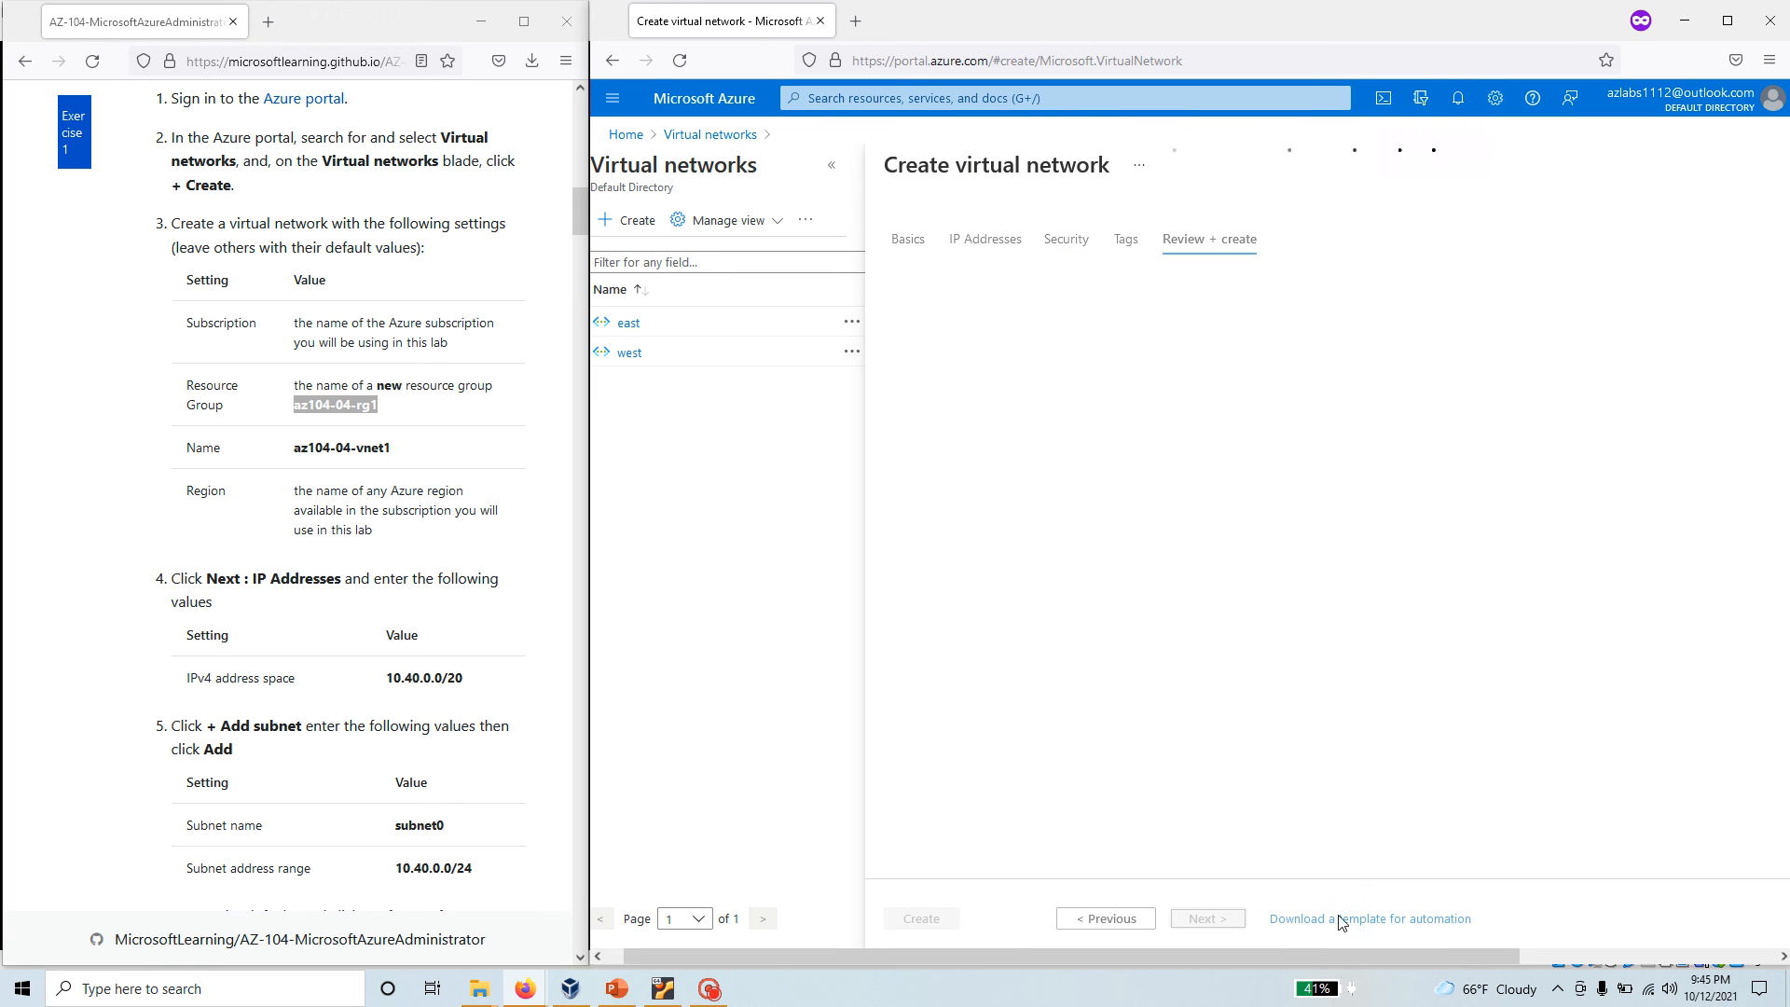
click(1209, 239)
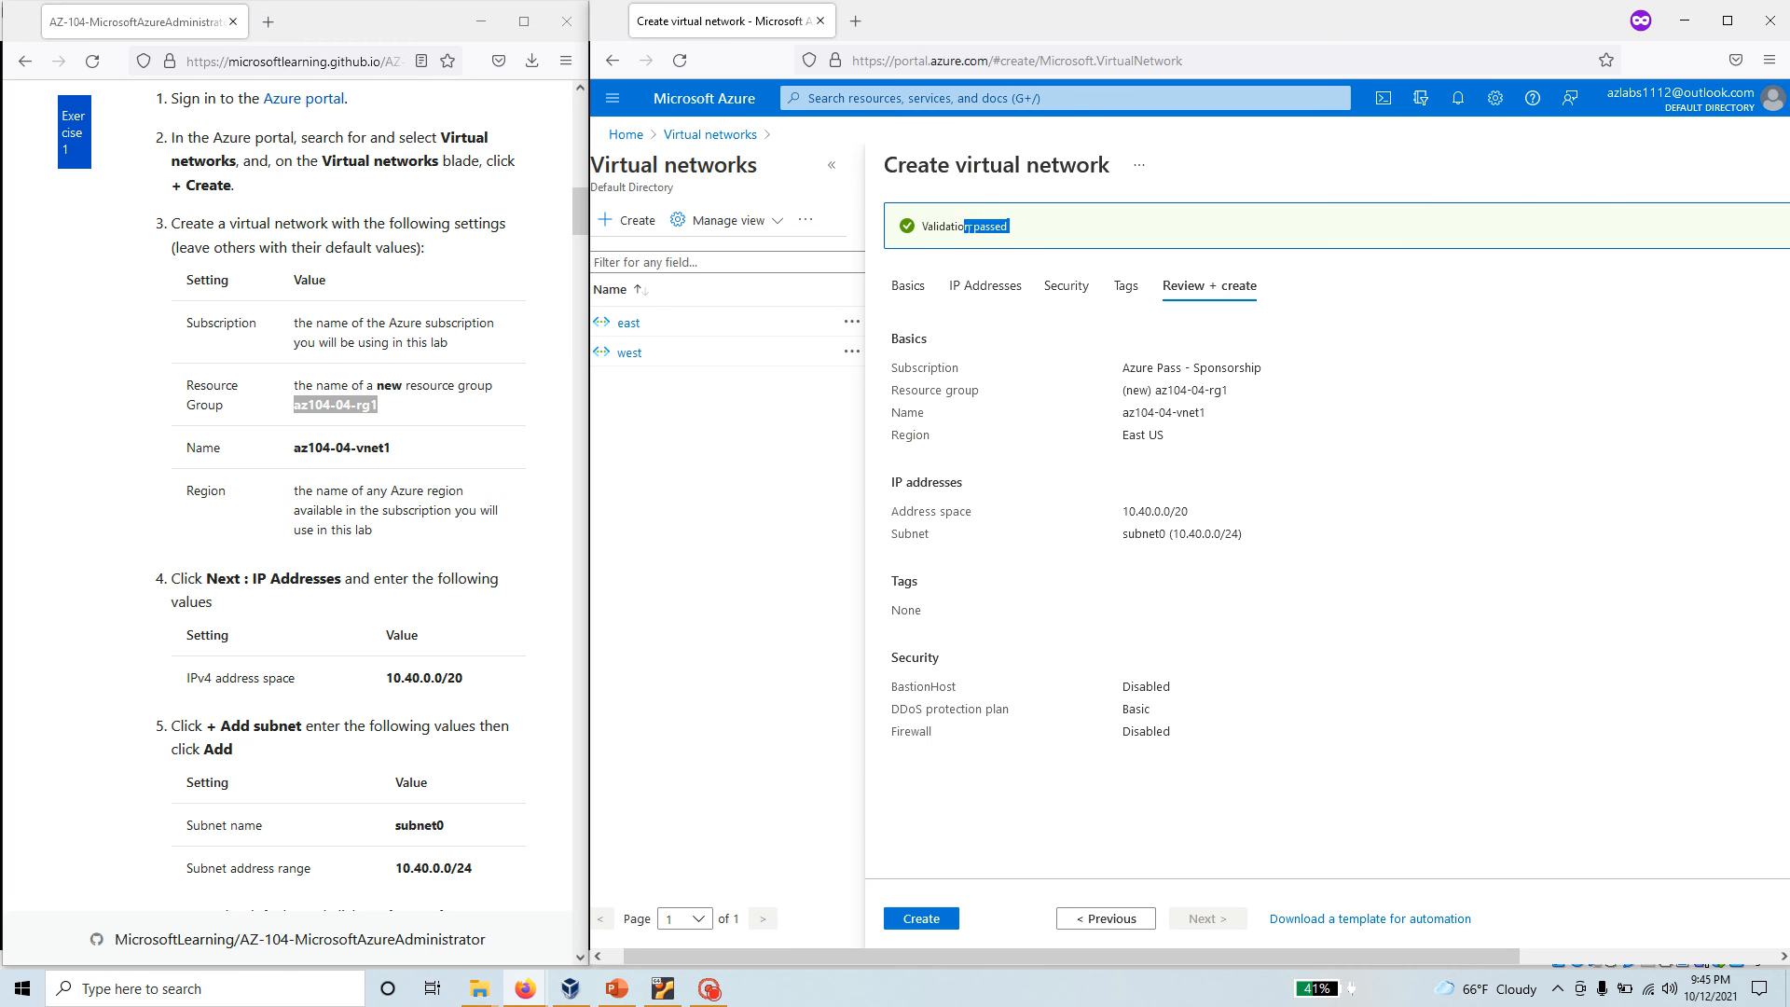
click(920, 917)
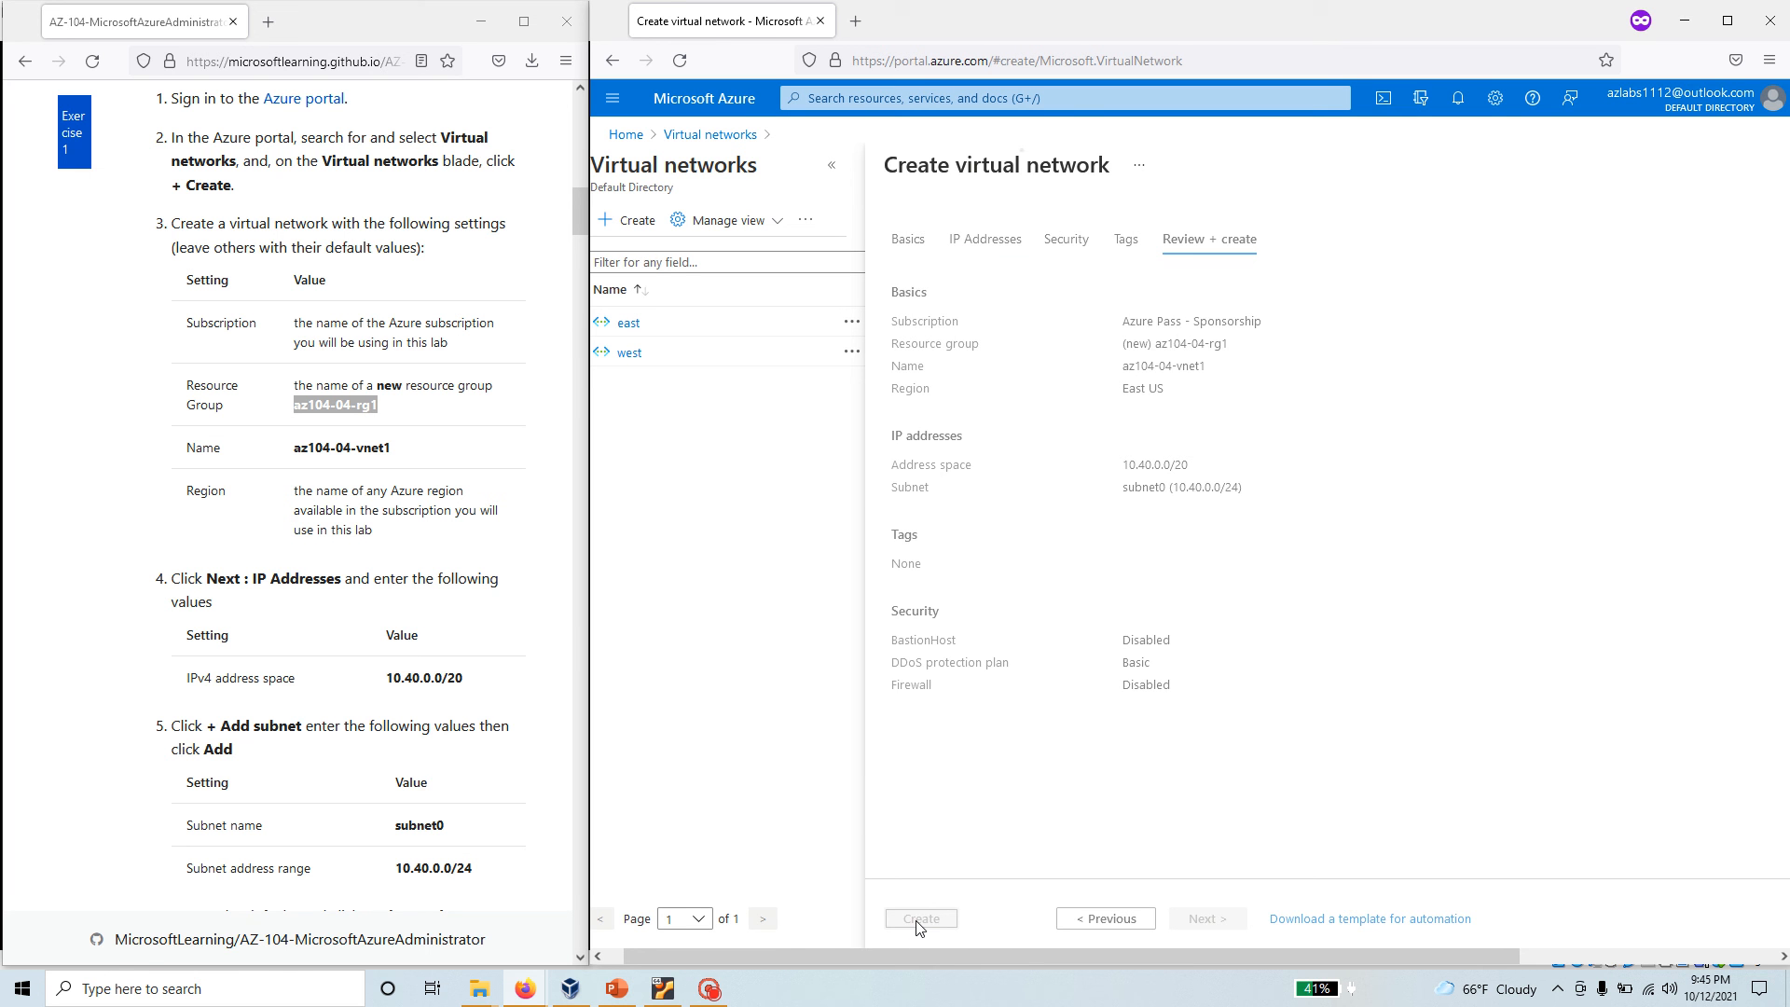
Confirm Create and highlight the deployment-complete message for az104-04-vnet1 in az104-04-rg1.
click(921, 917)
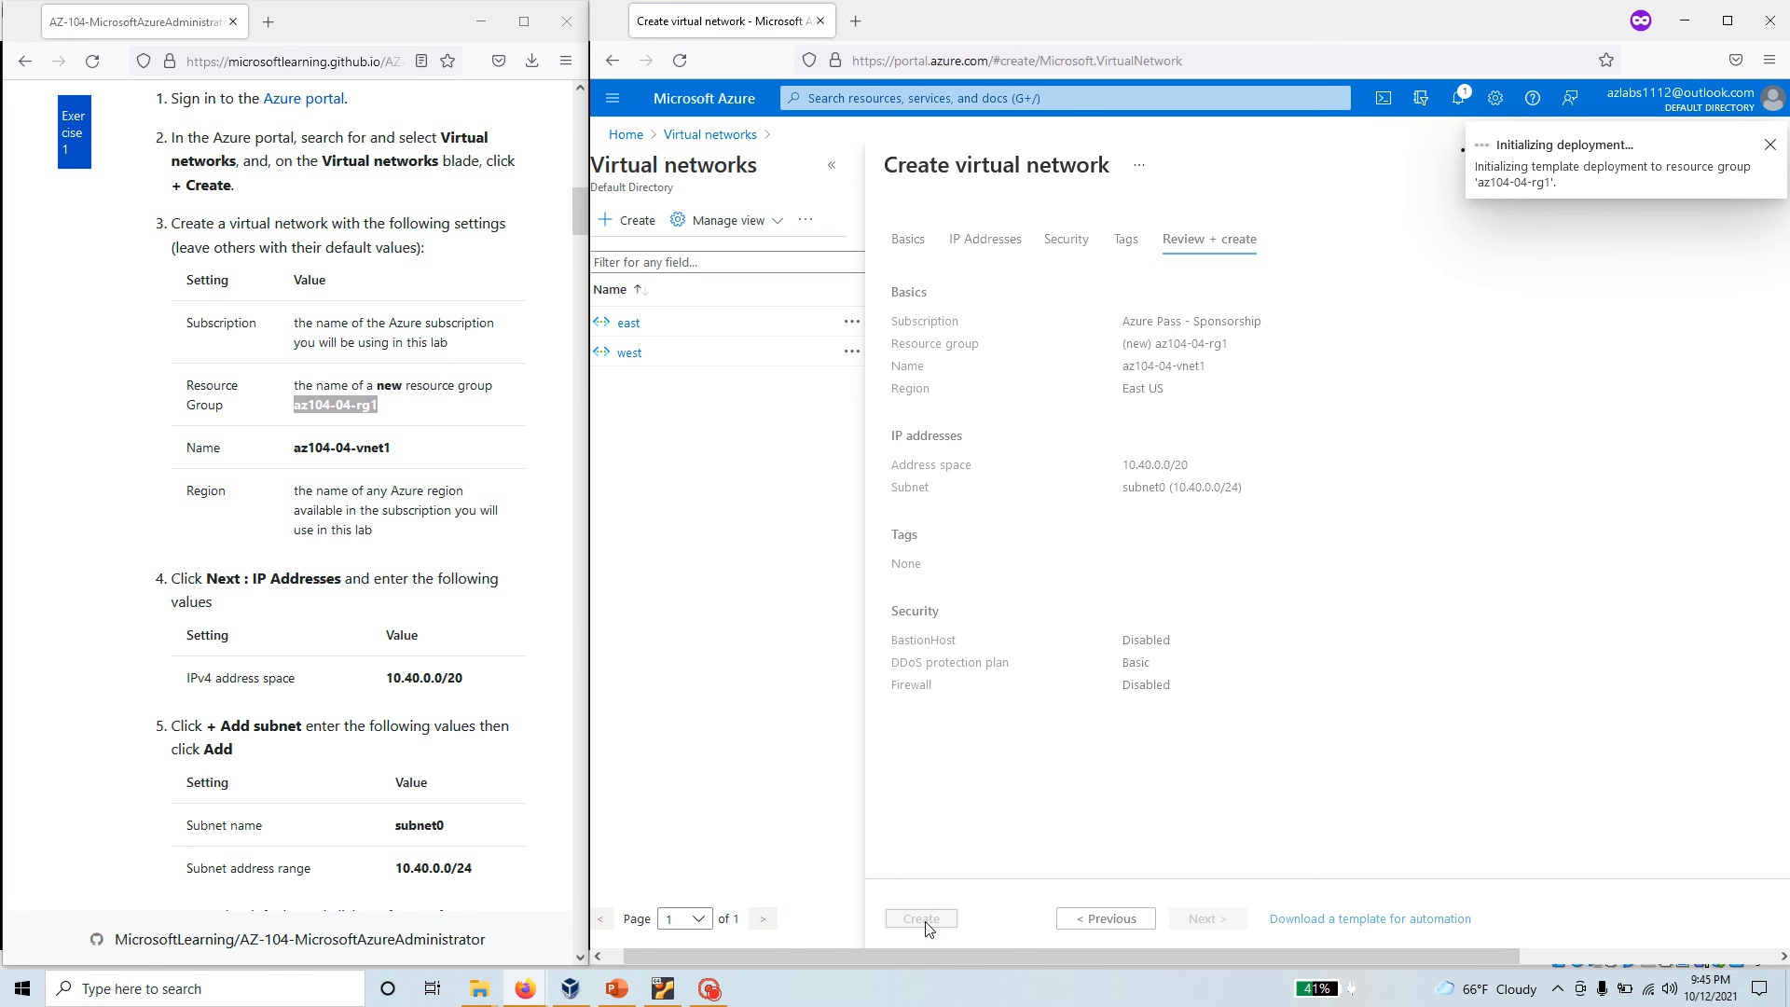
click(920, 917)
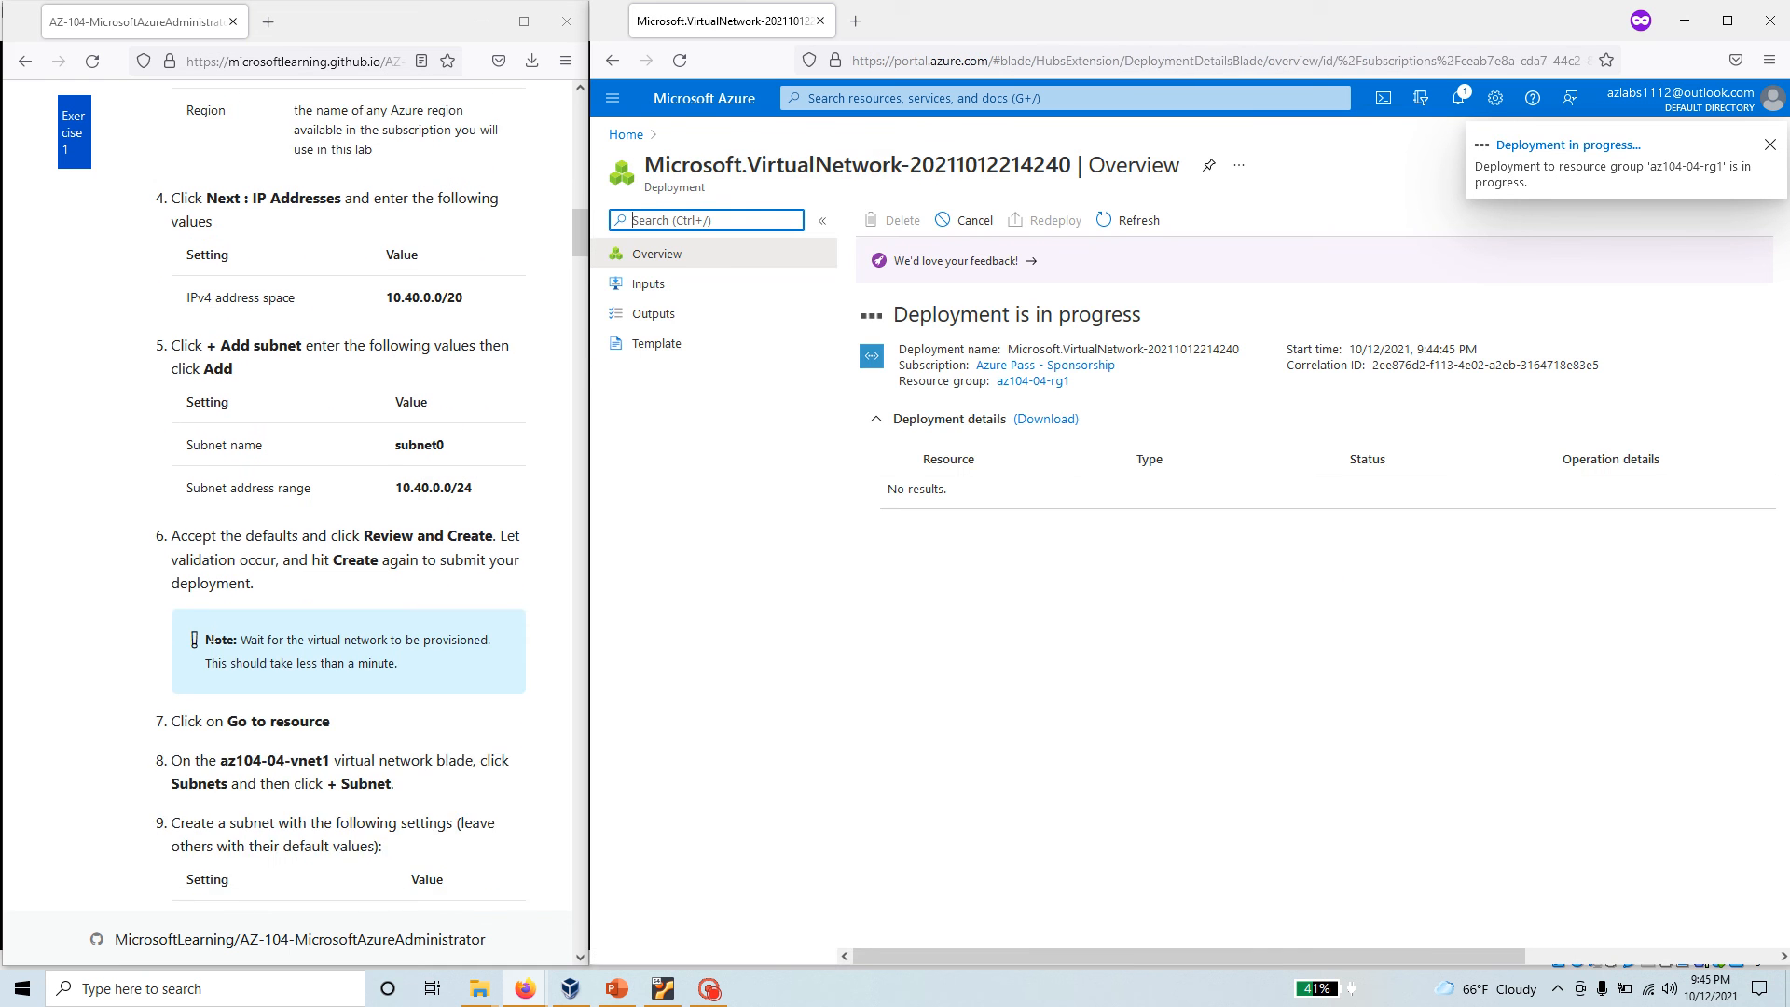
scroll(down, 3)
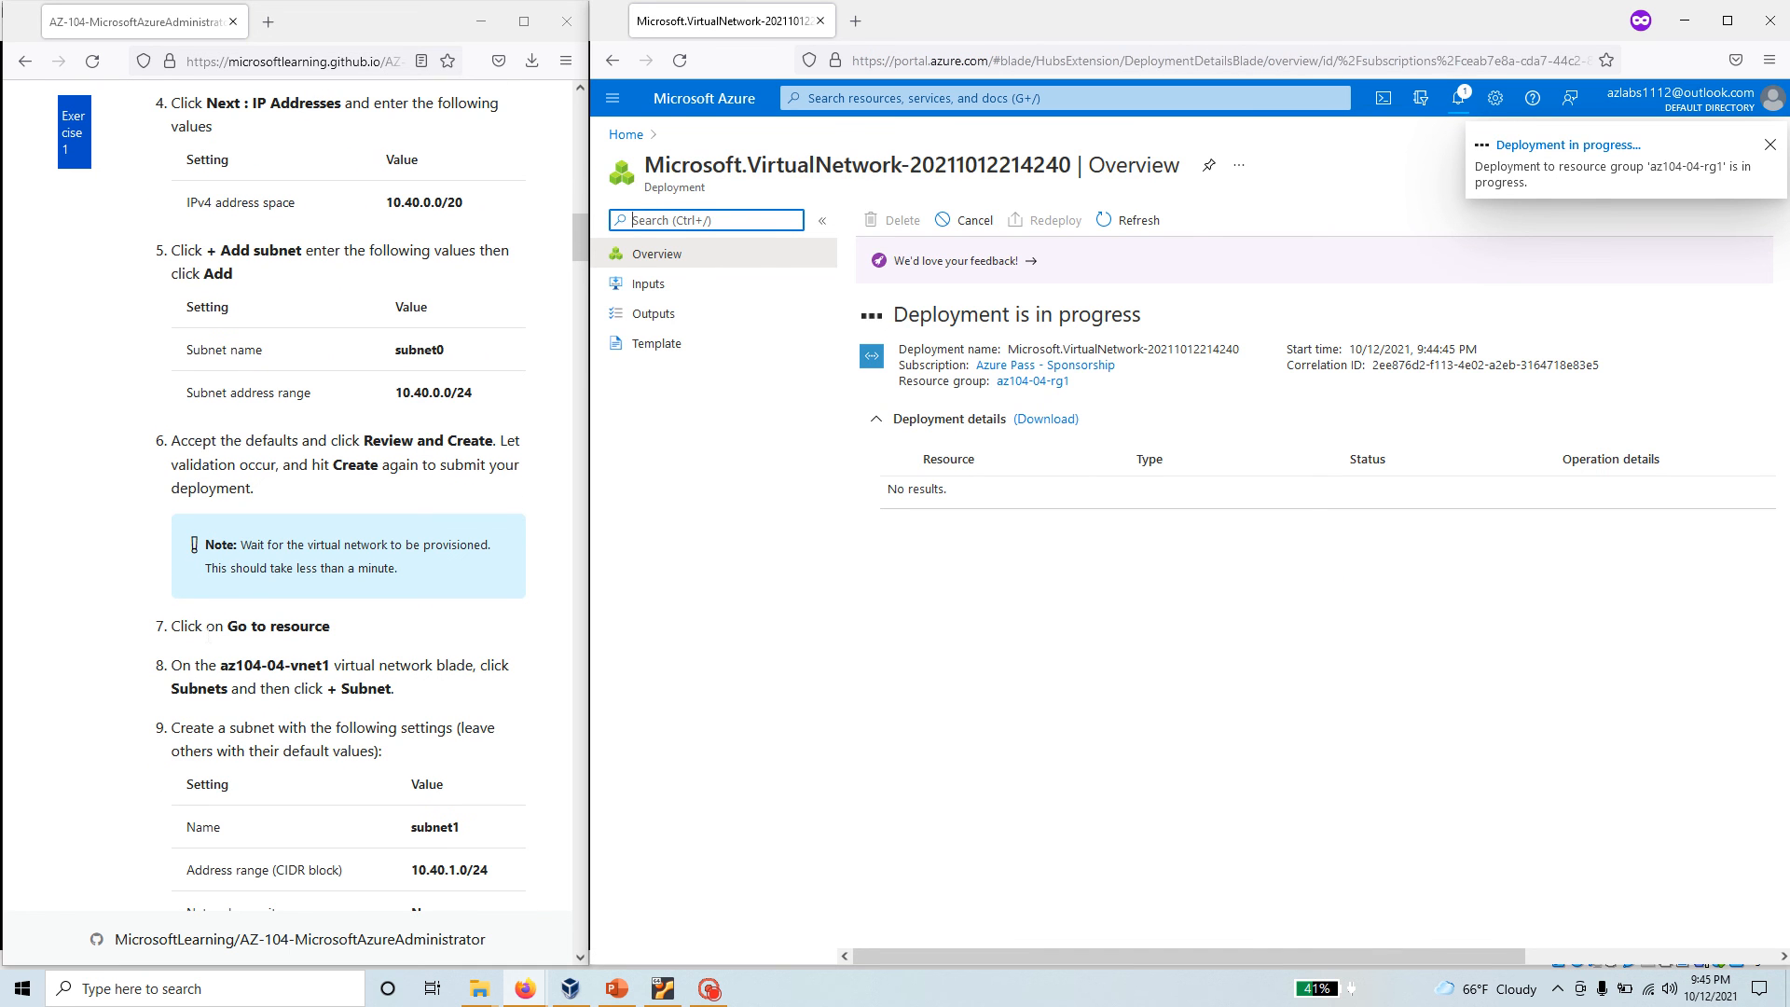
scroll(down, 3)
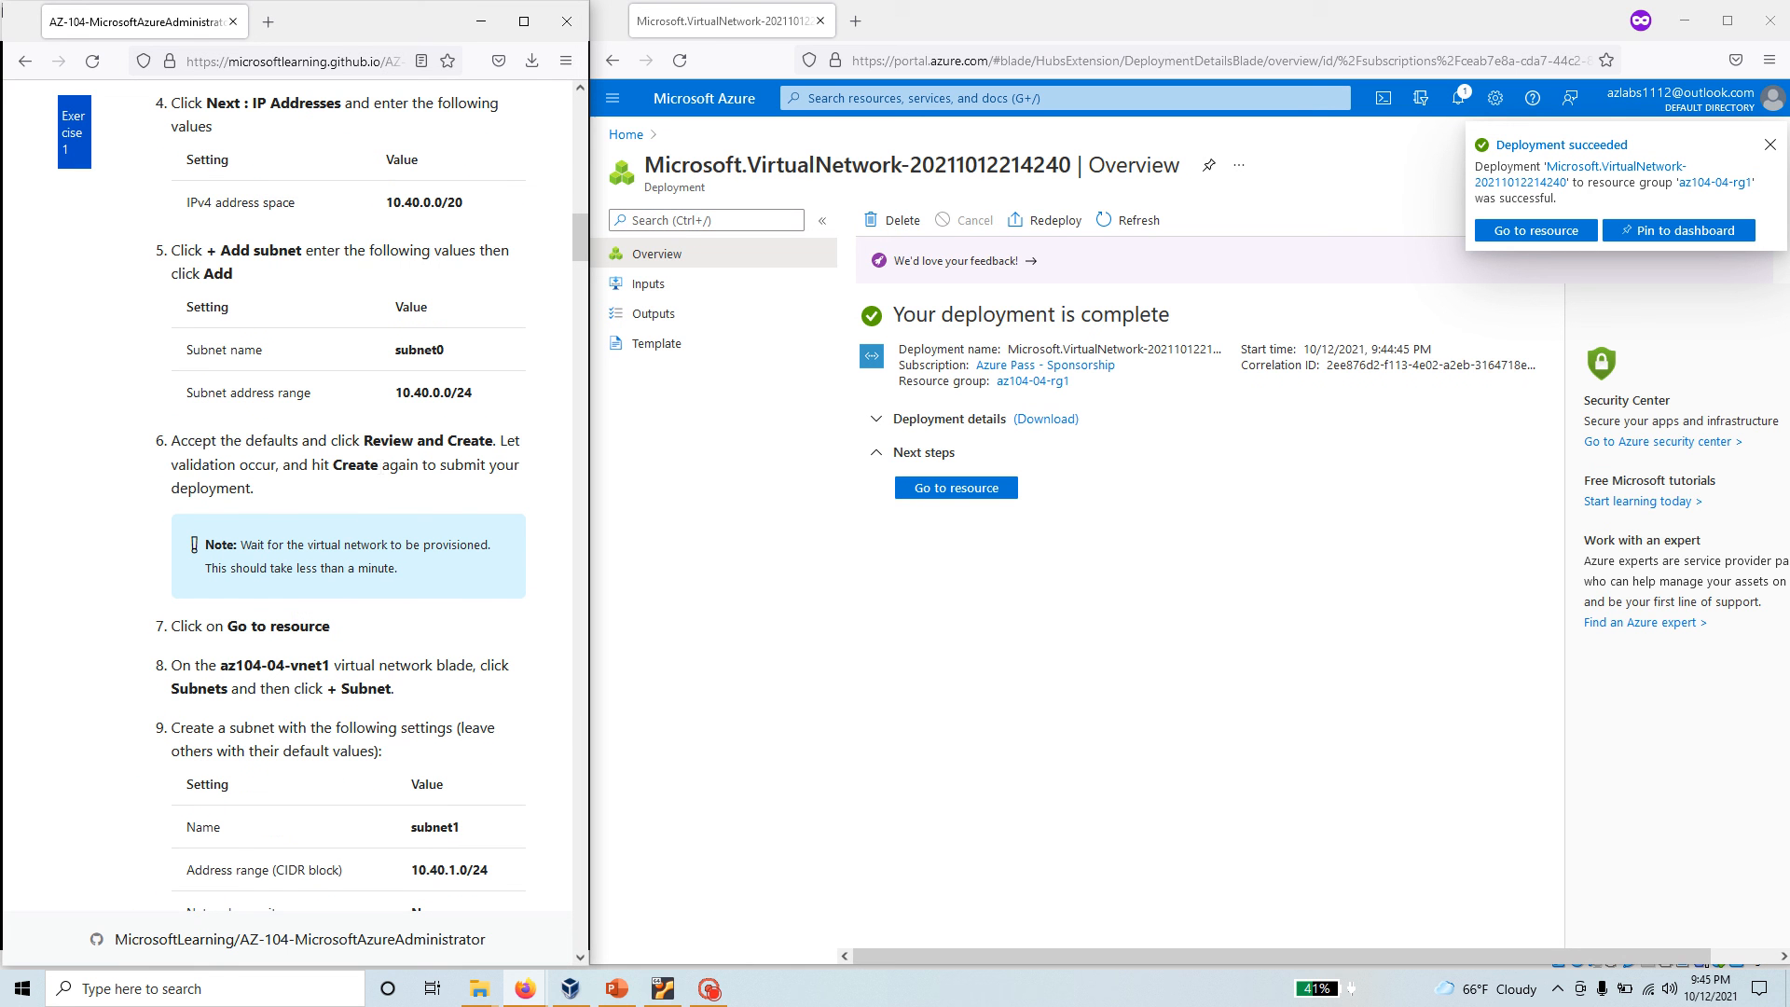
drag(172, 439, 392, 464)
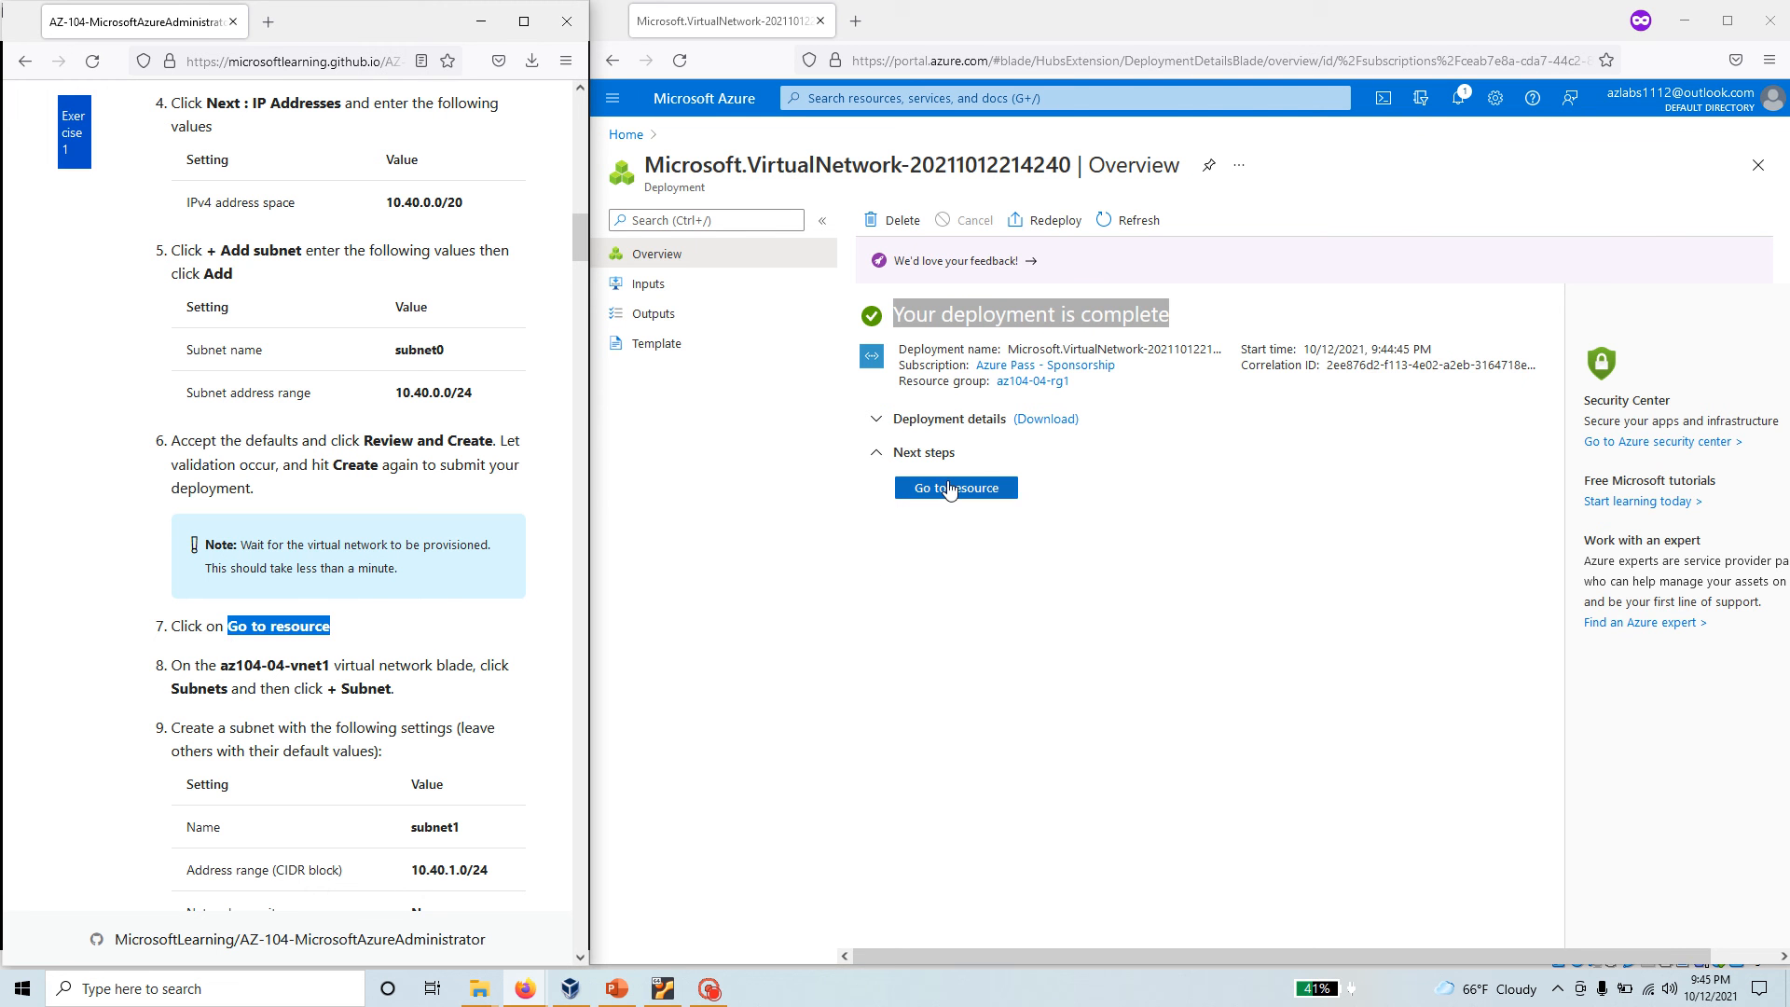
Go to the deployed az104-04-vnet1 resource and show its Subnets list with subnet0.
click(956, 487)
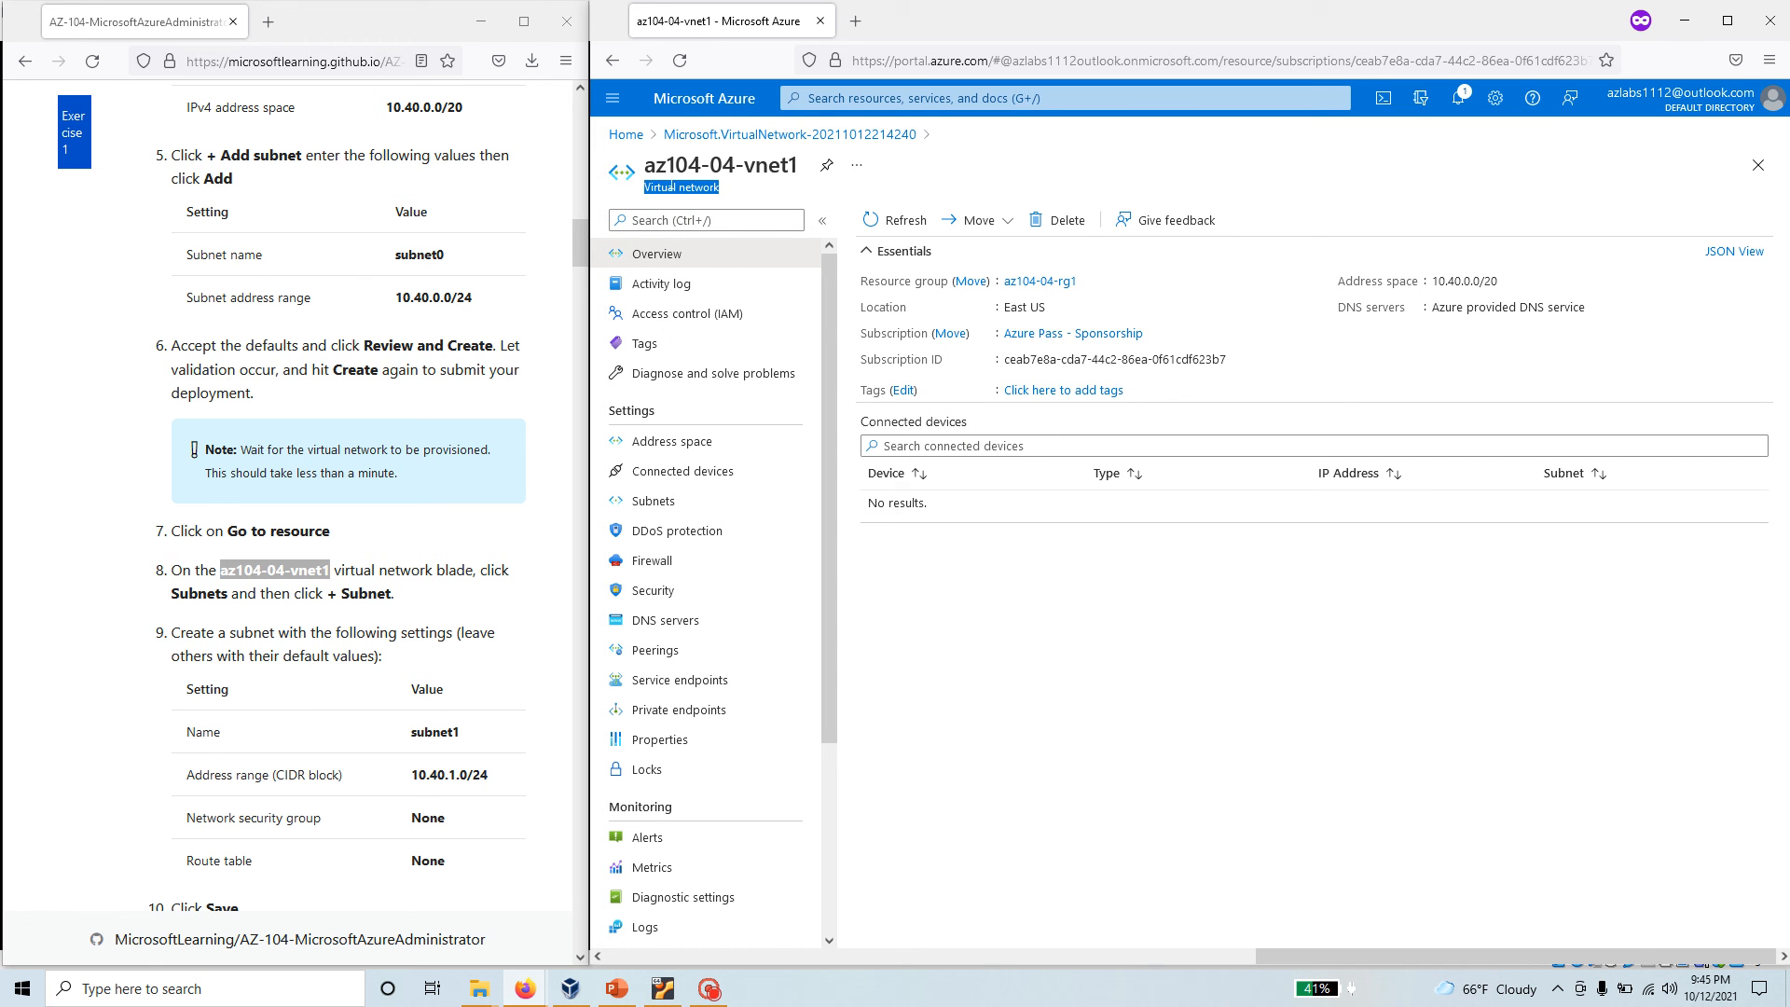
mouse_move(901, 581)
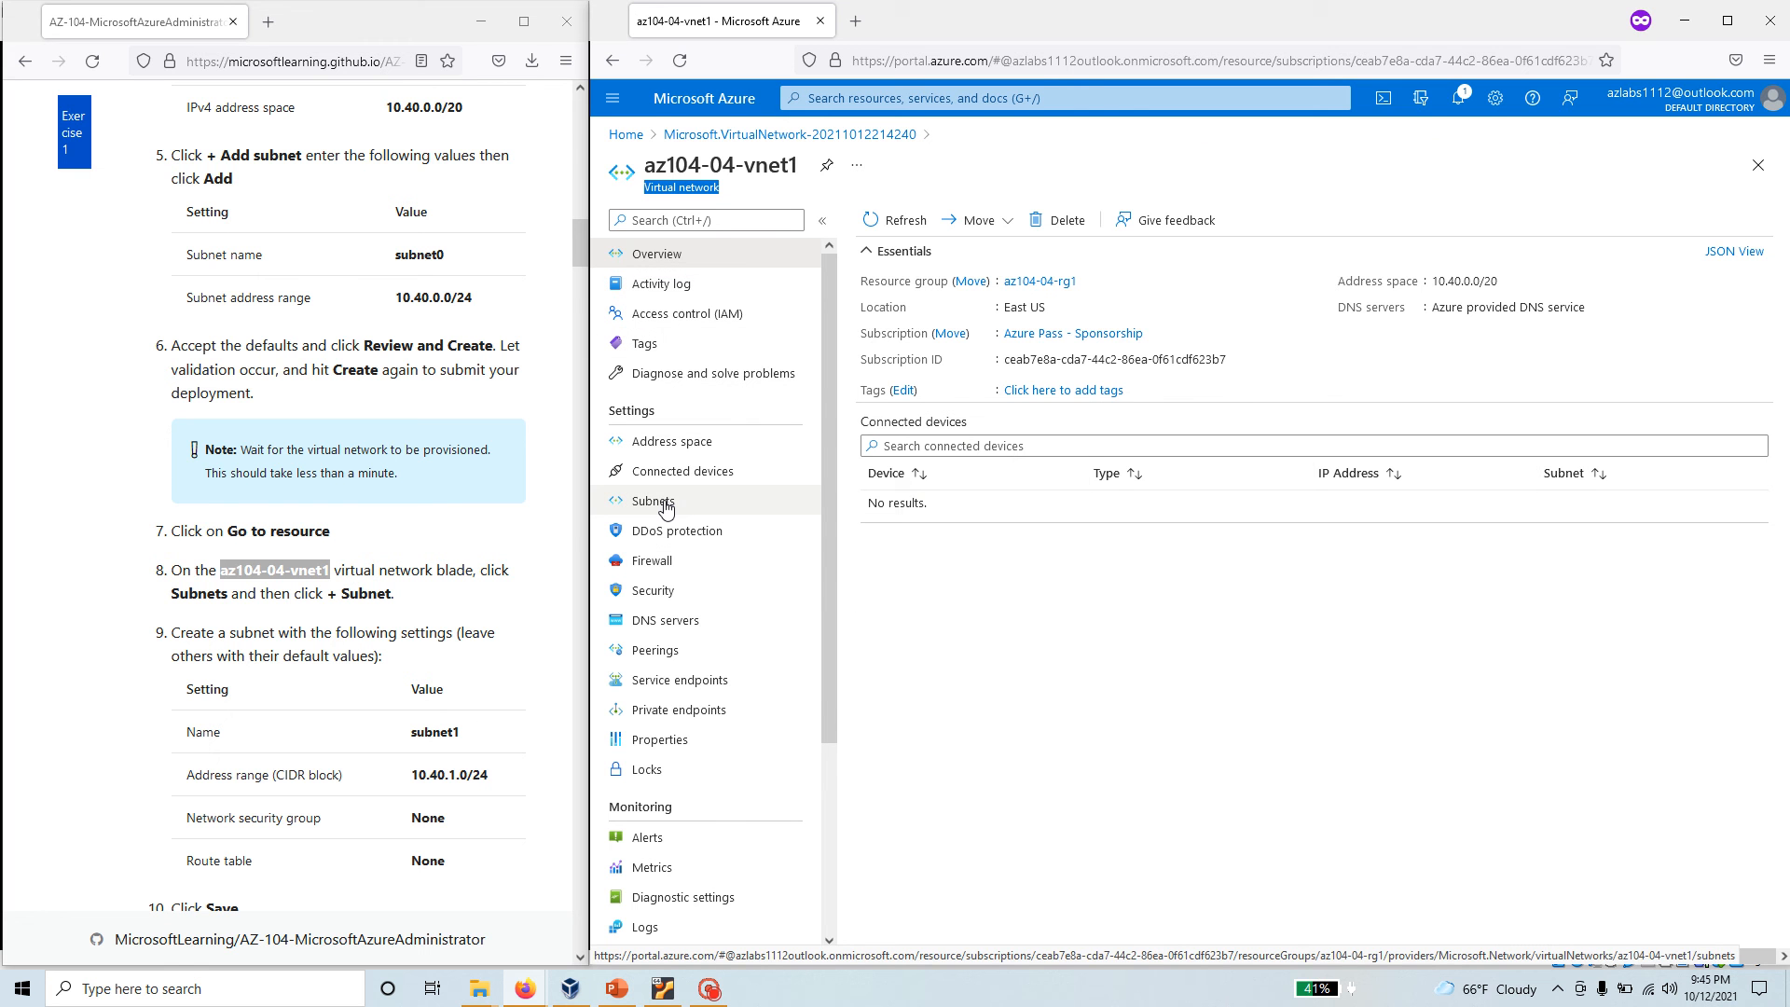
click(655, 502)
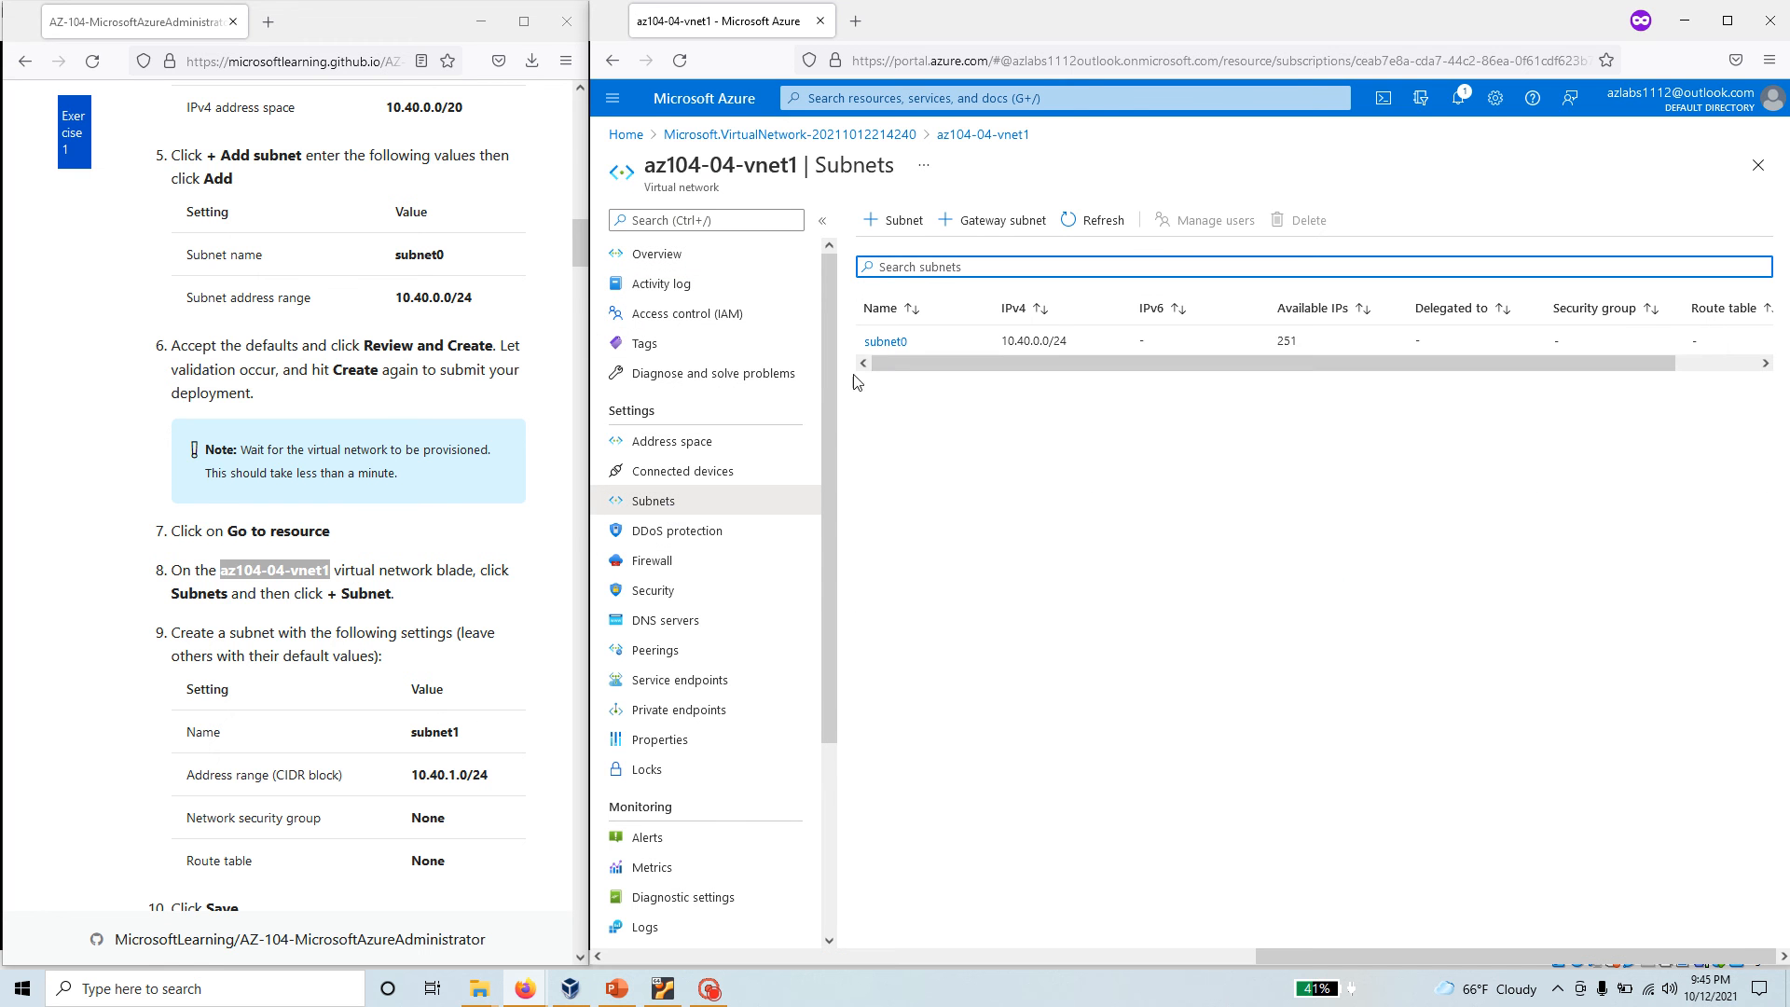
mouse_move(886, 341)
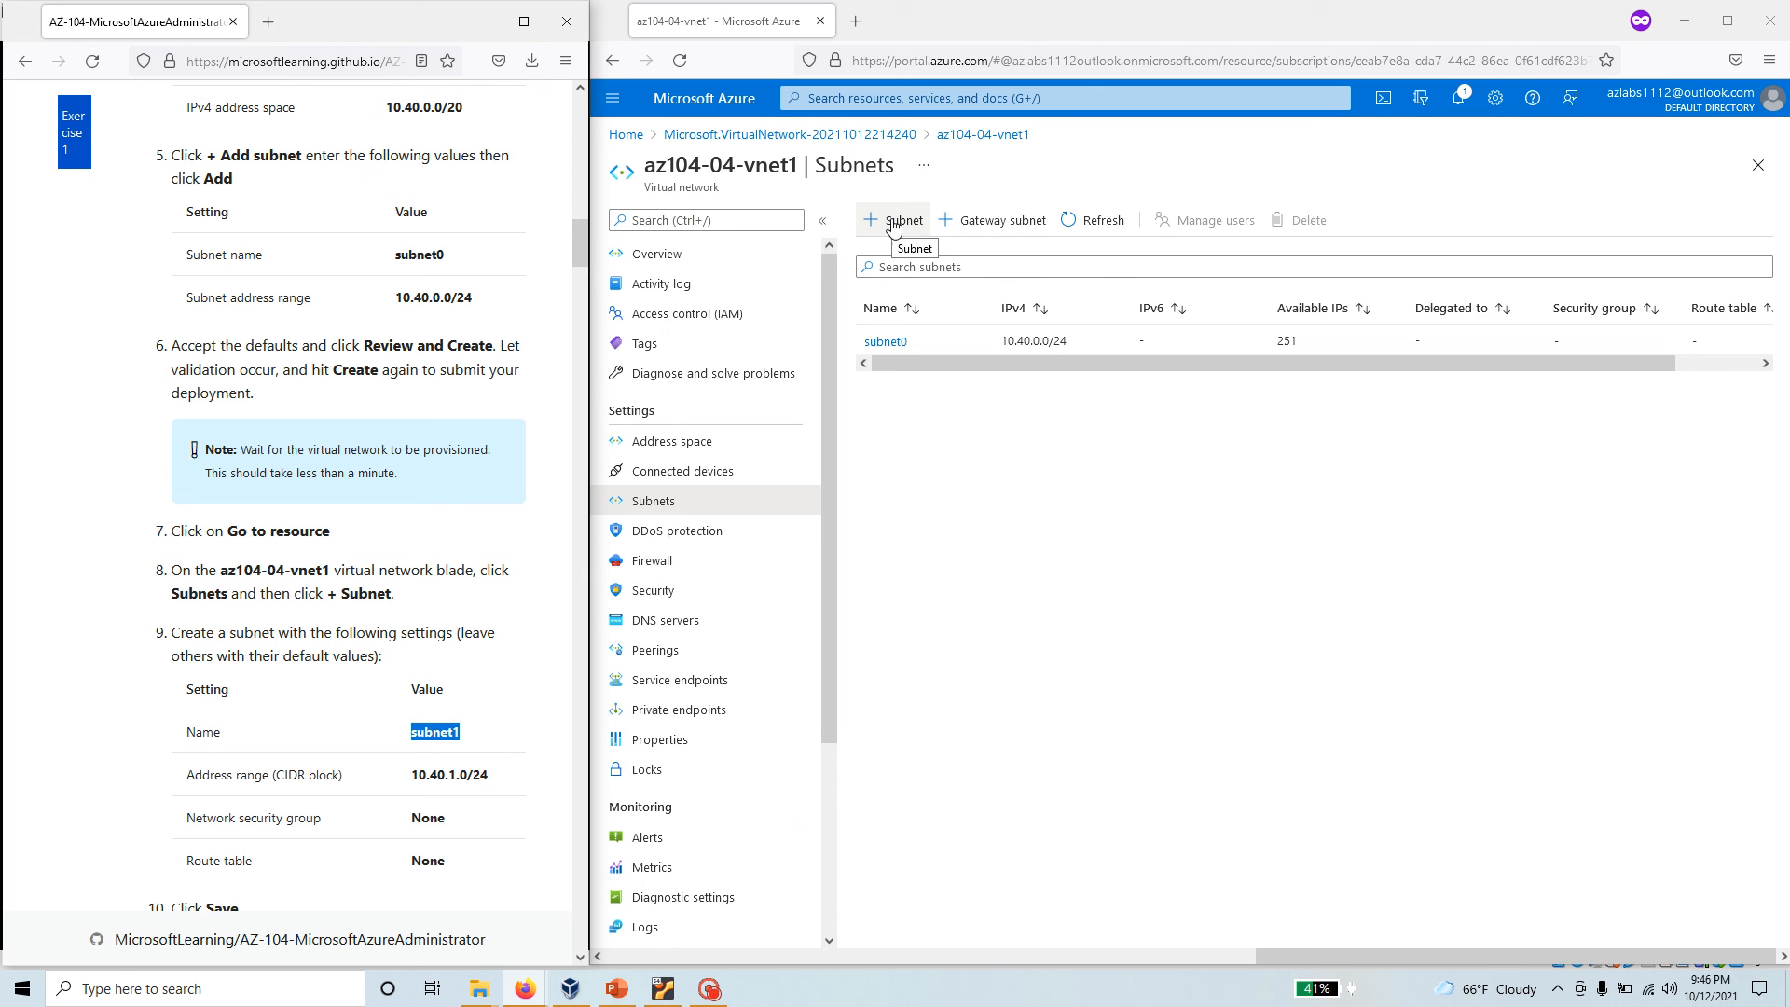
Add subnet1 with address range 10.40.1.0/24 to az104-04-vnet1 and save it.
click(897, 220)
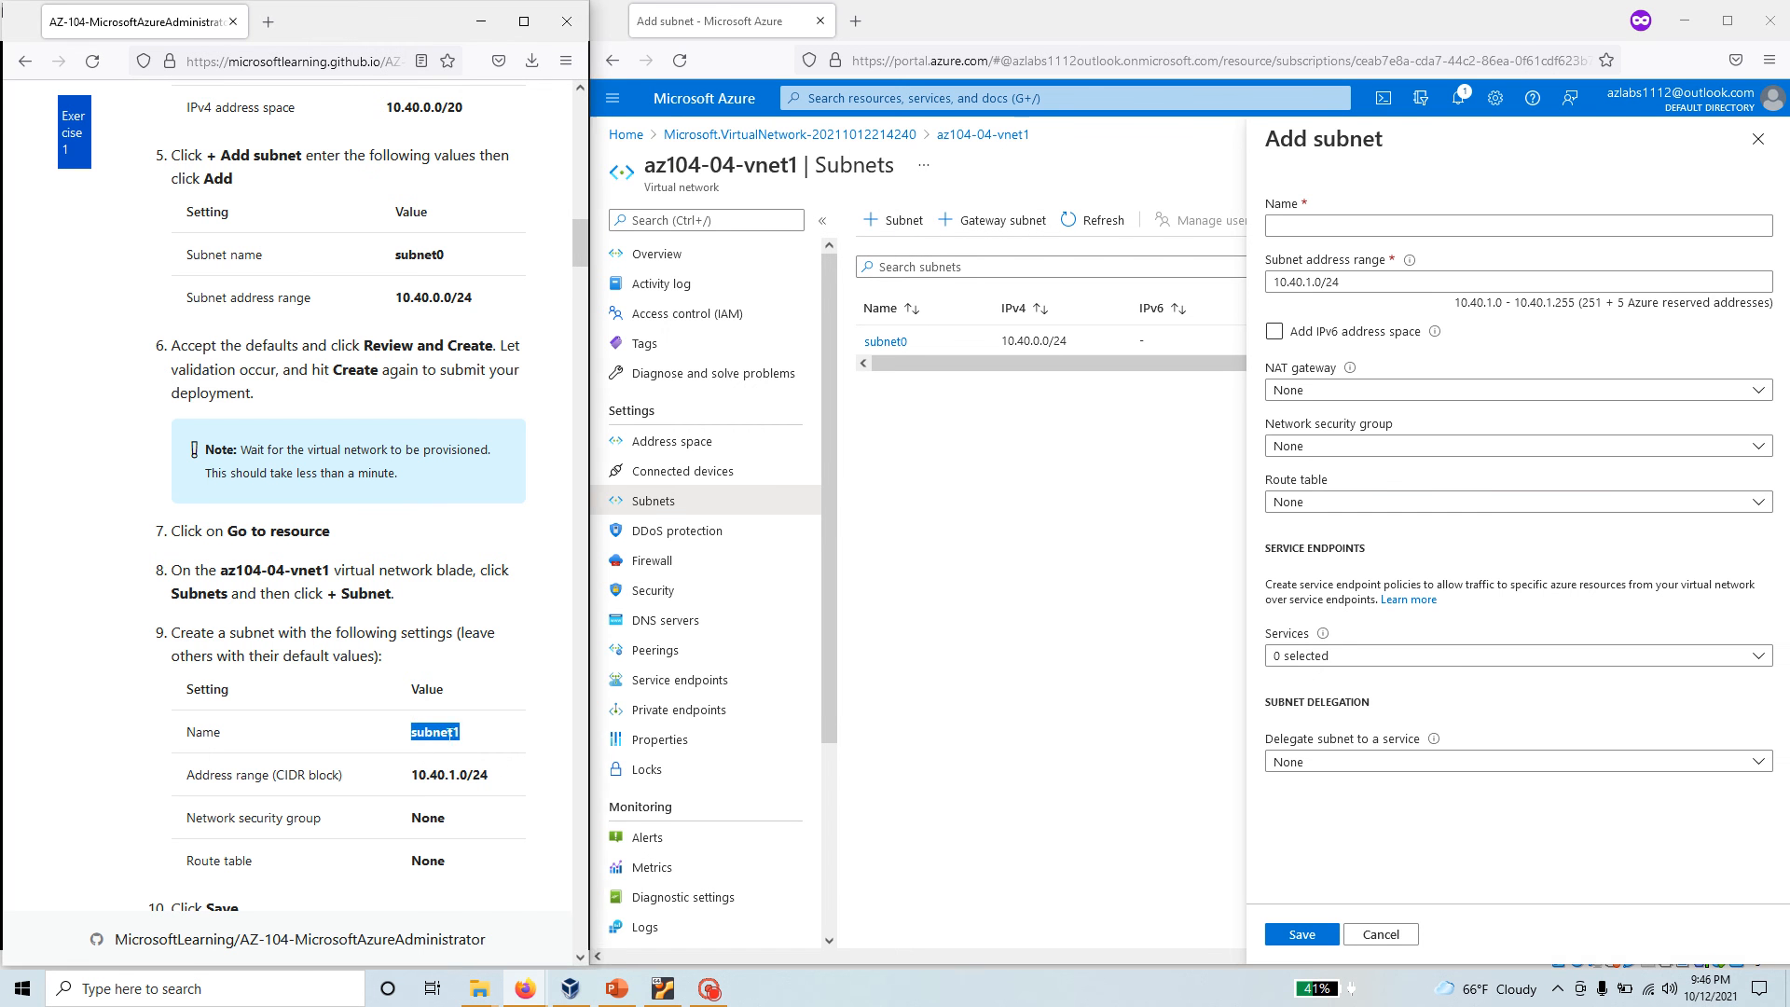
click(1516, 225)
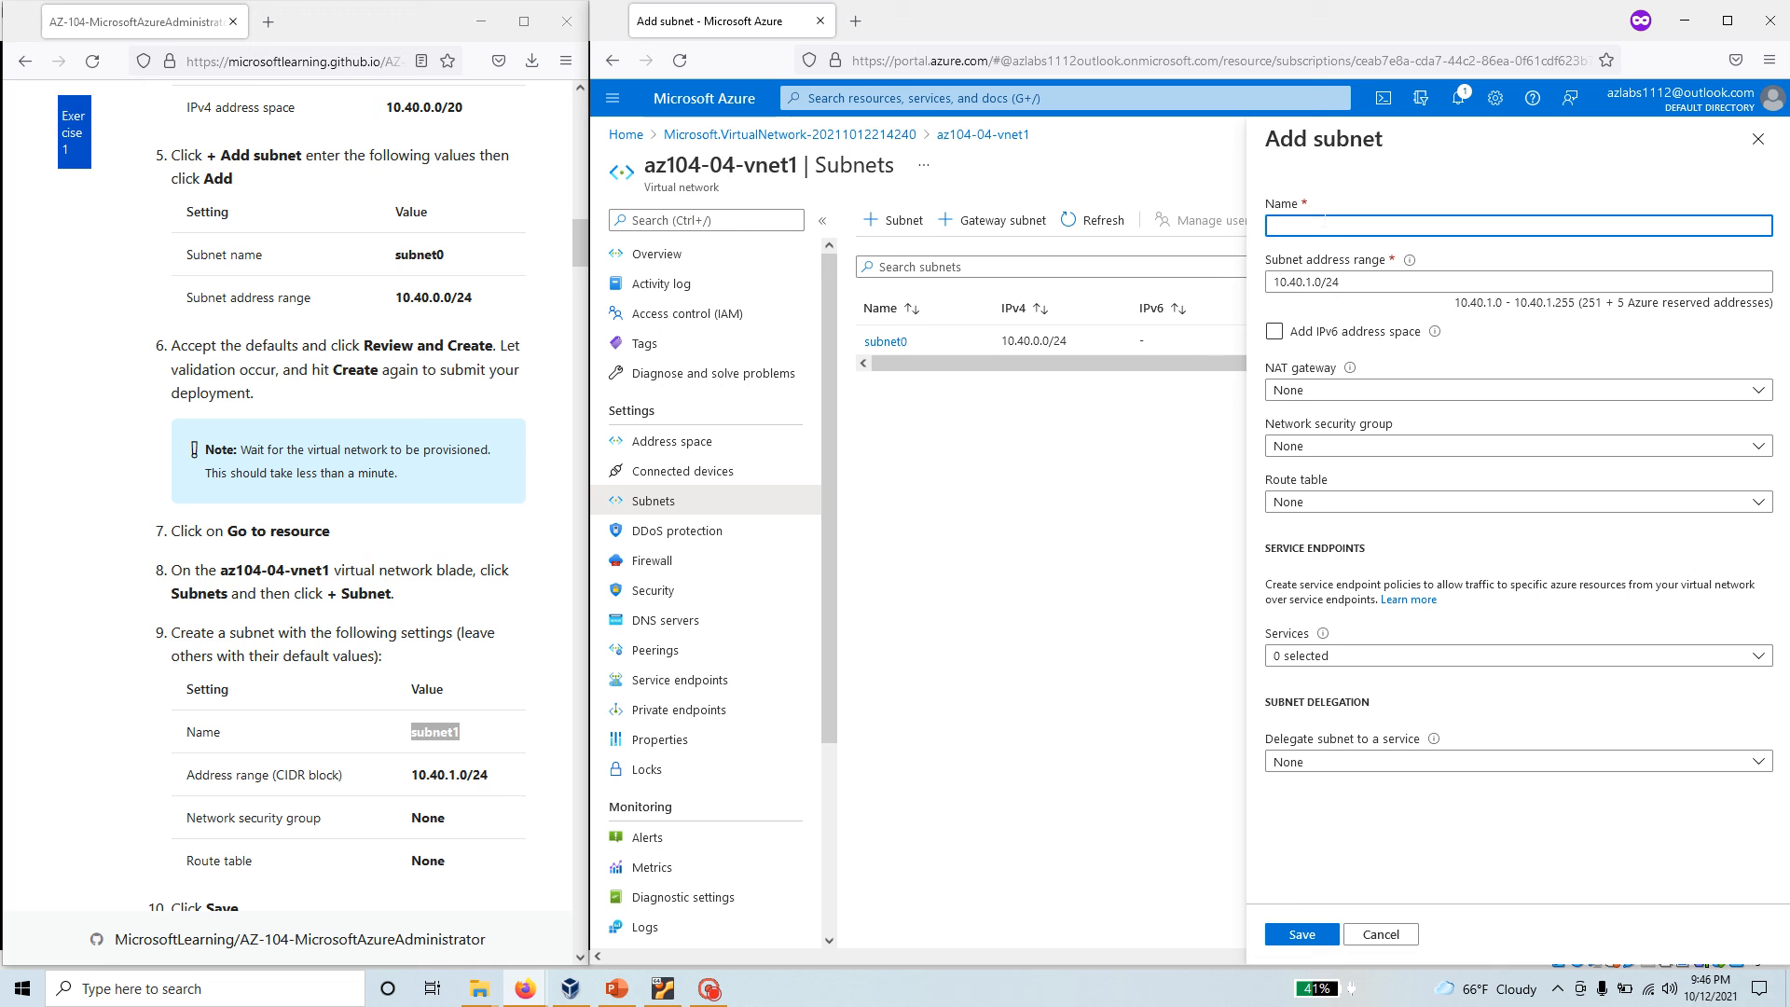
text(subnet1)
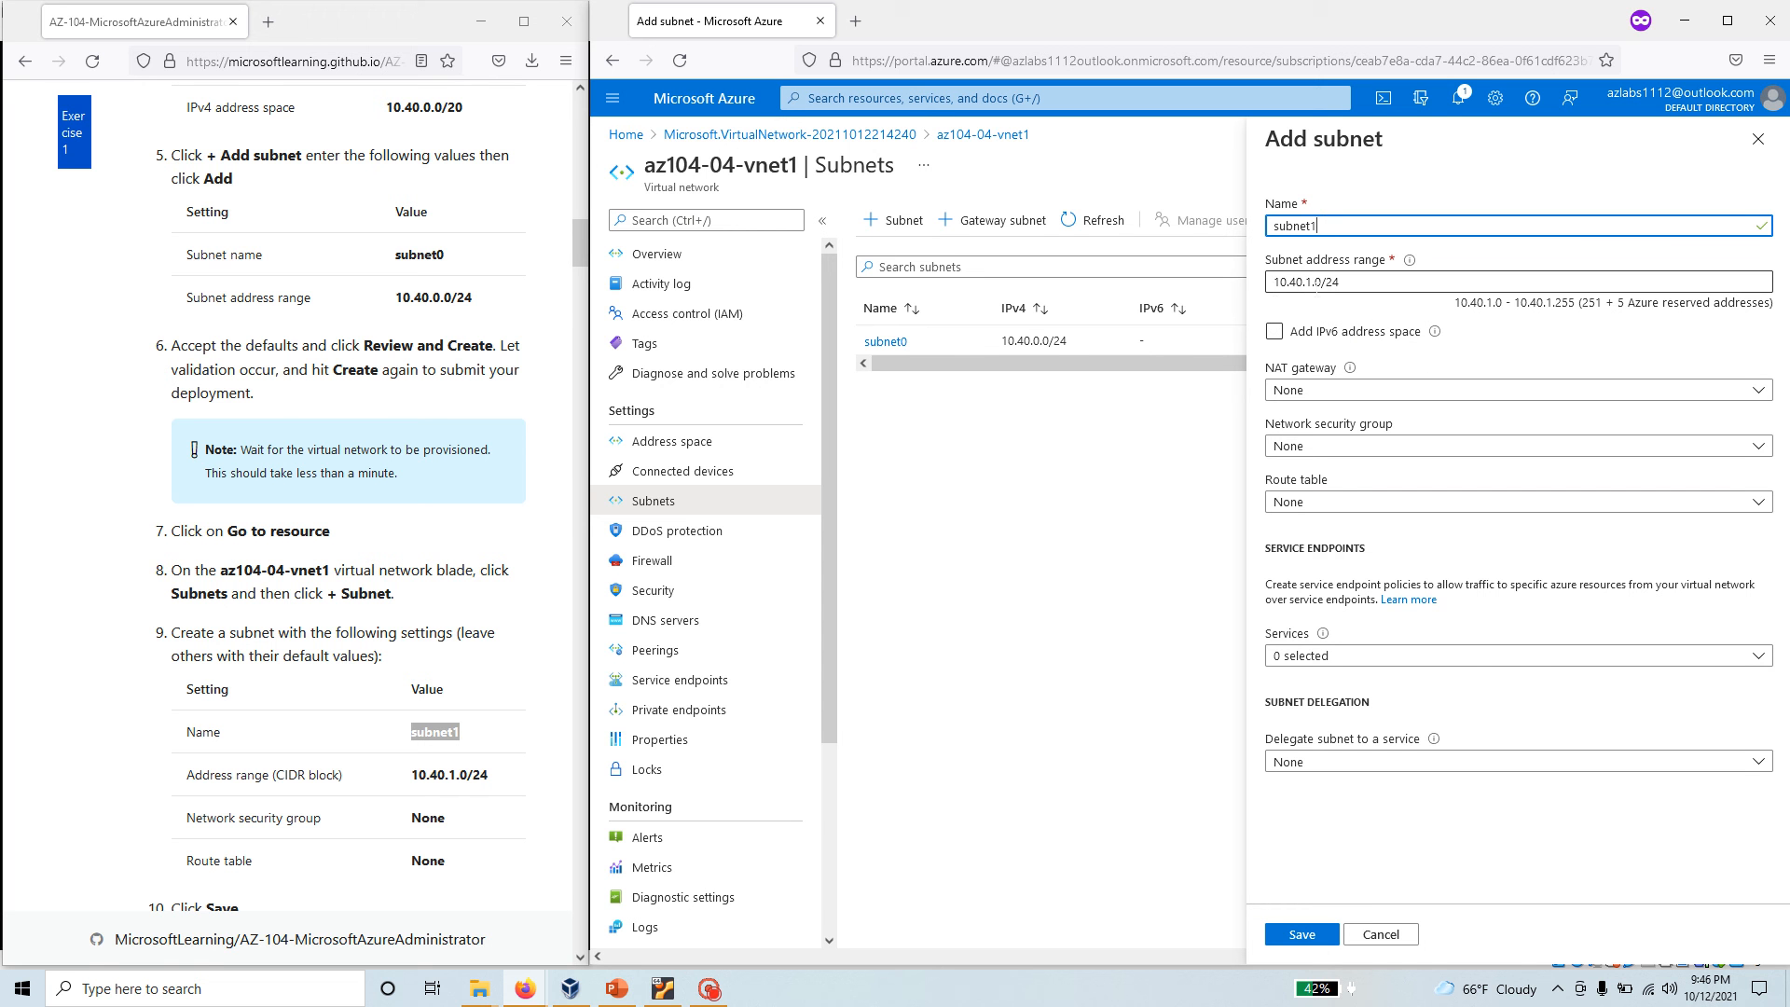
mouse_move(1374, 381)
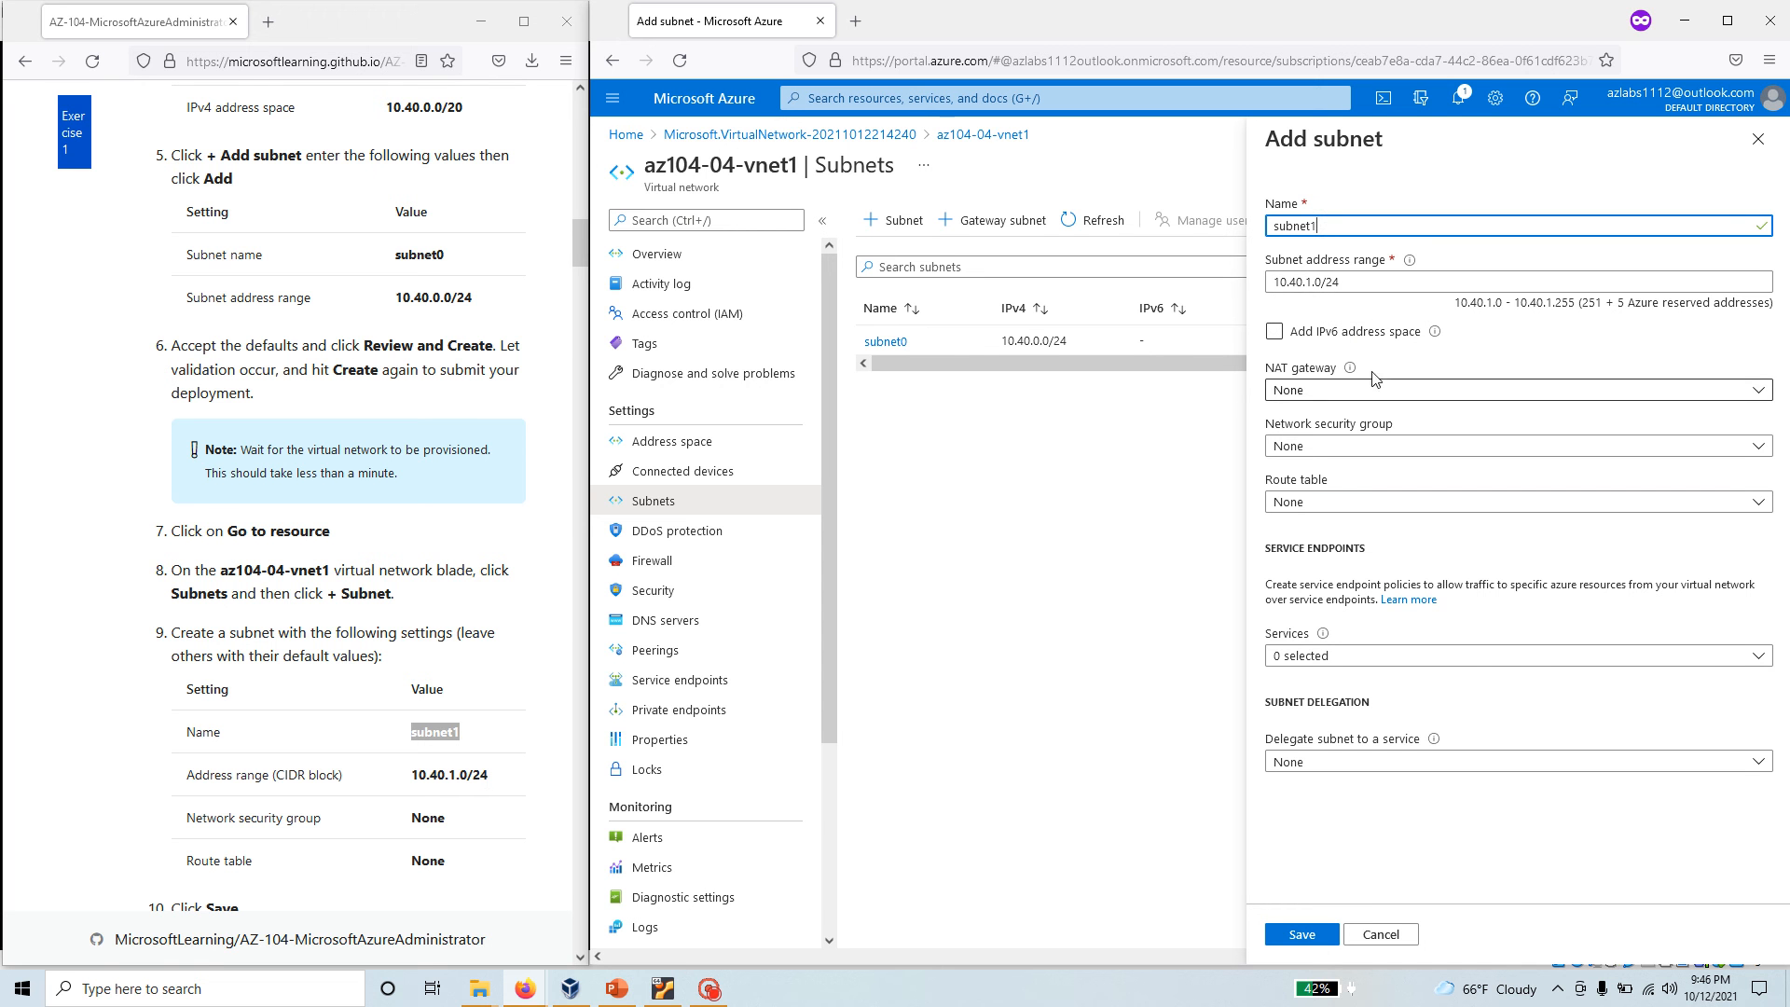
click(1516, 281)
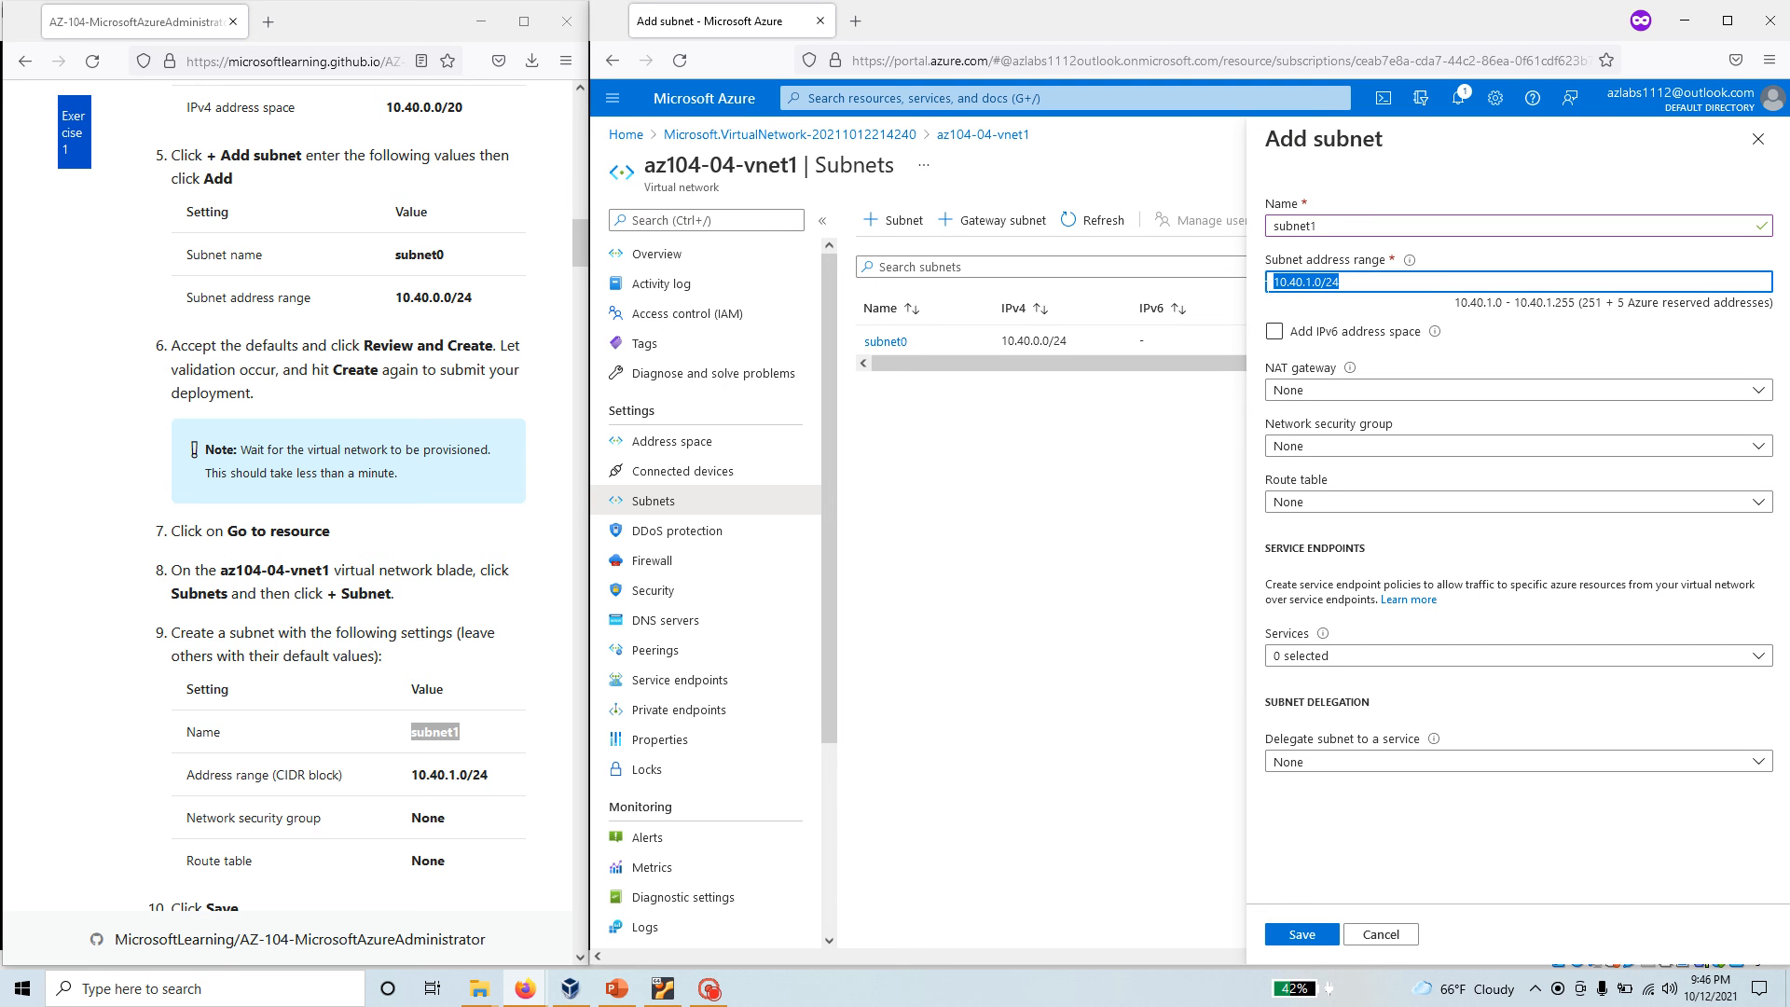
mouse_move(1618, 314)
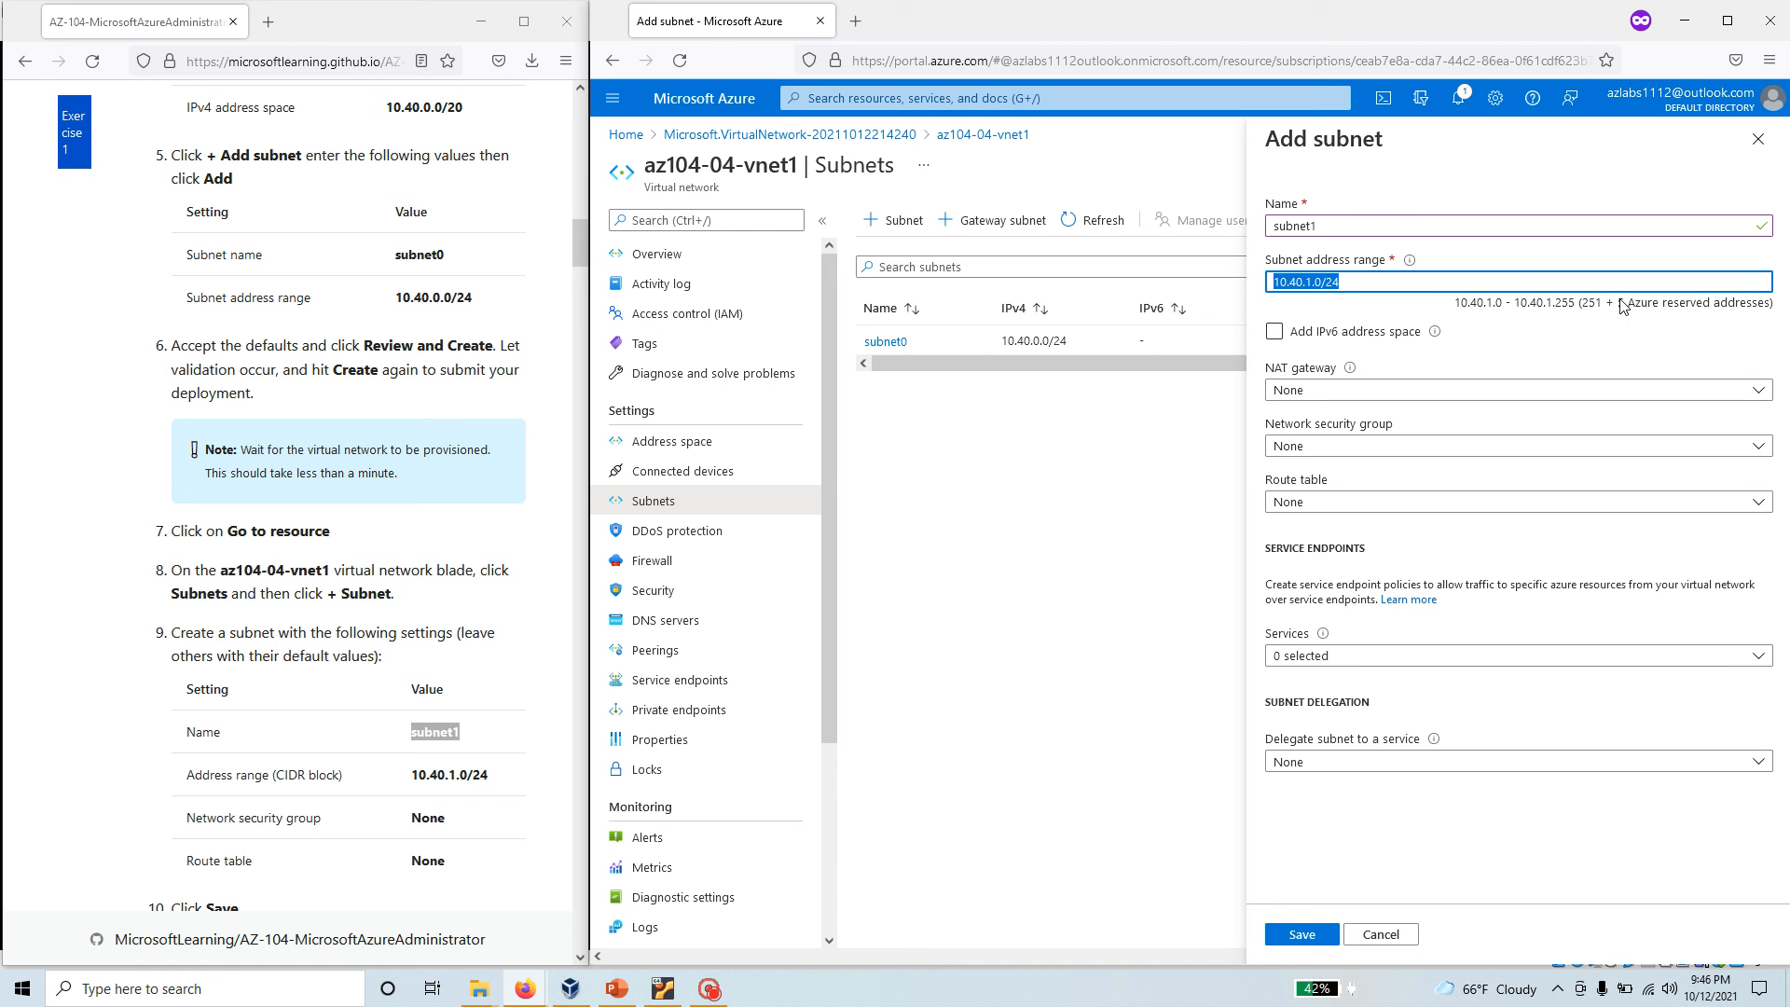
mouse_move(1786, 317)
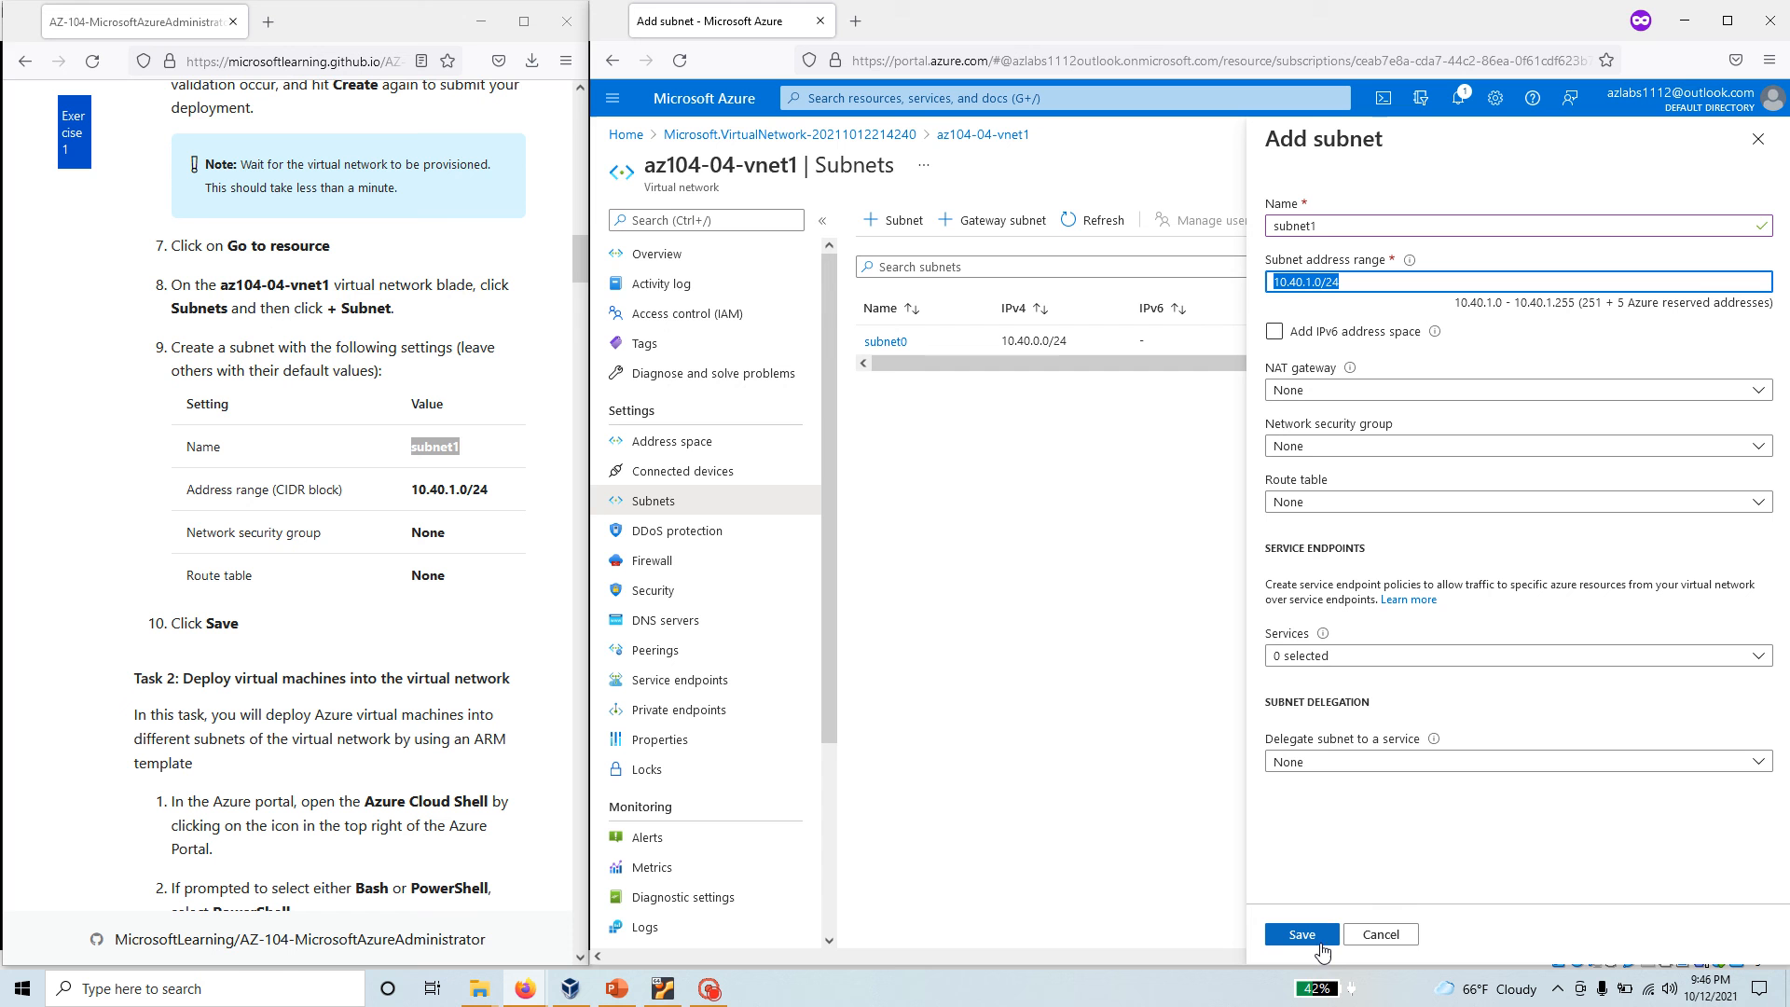
mouse_move(1318, 949)
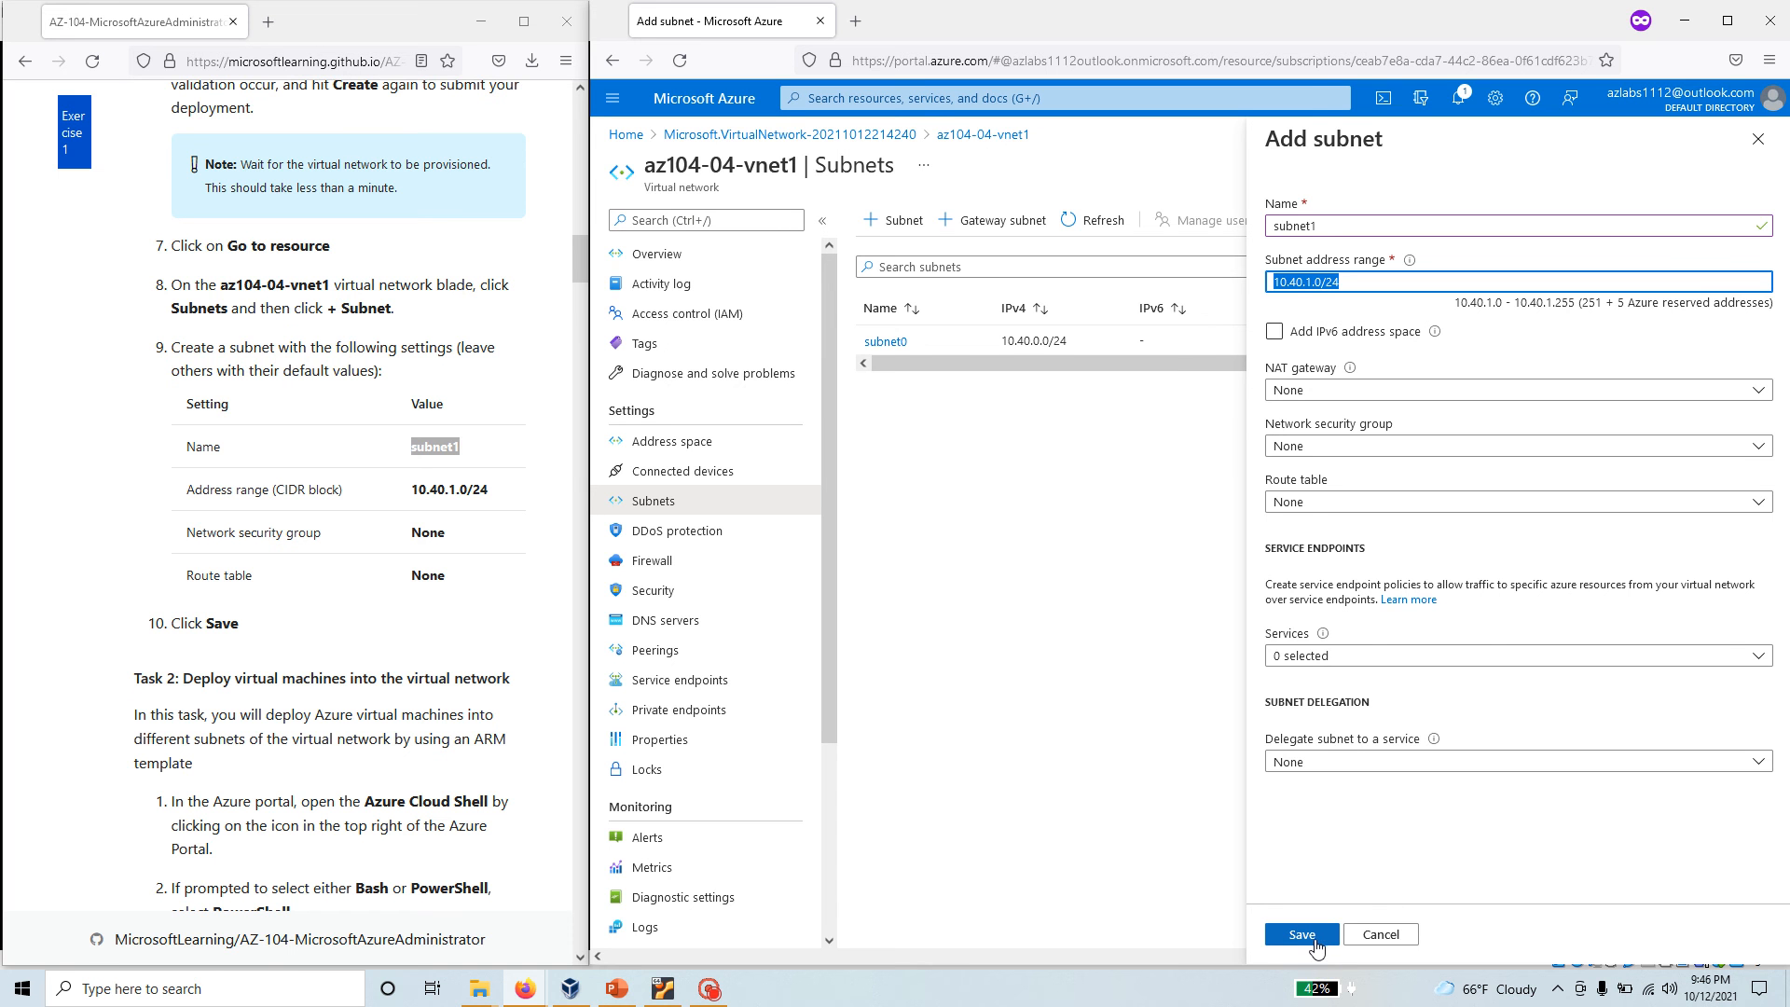
click(1300, 932)
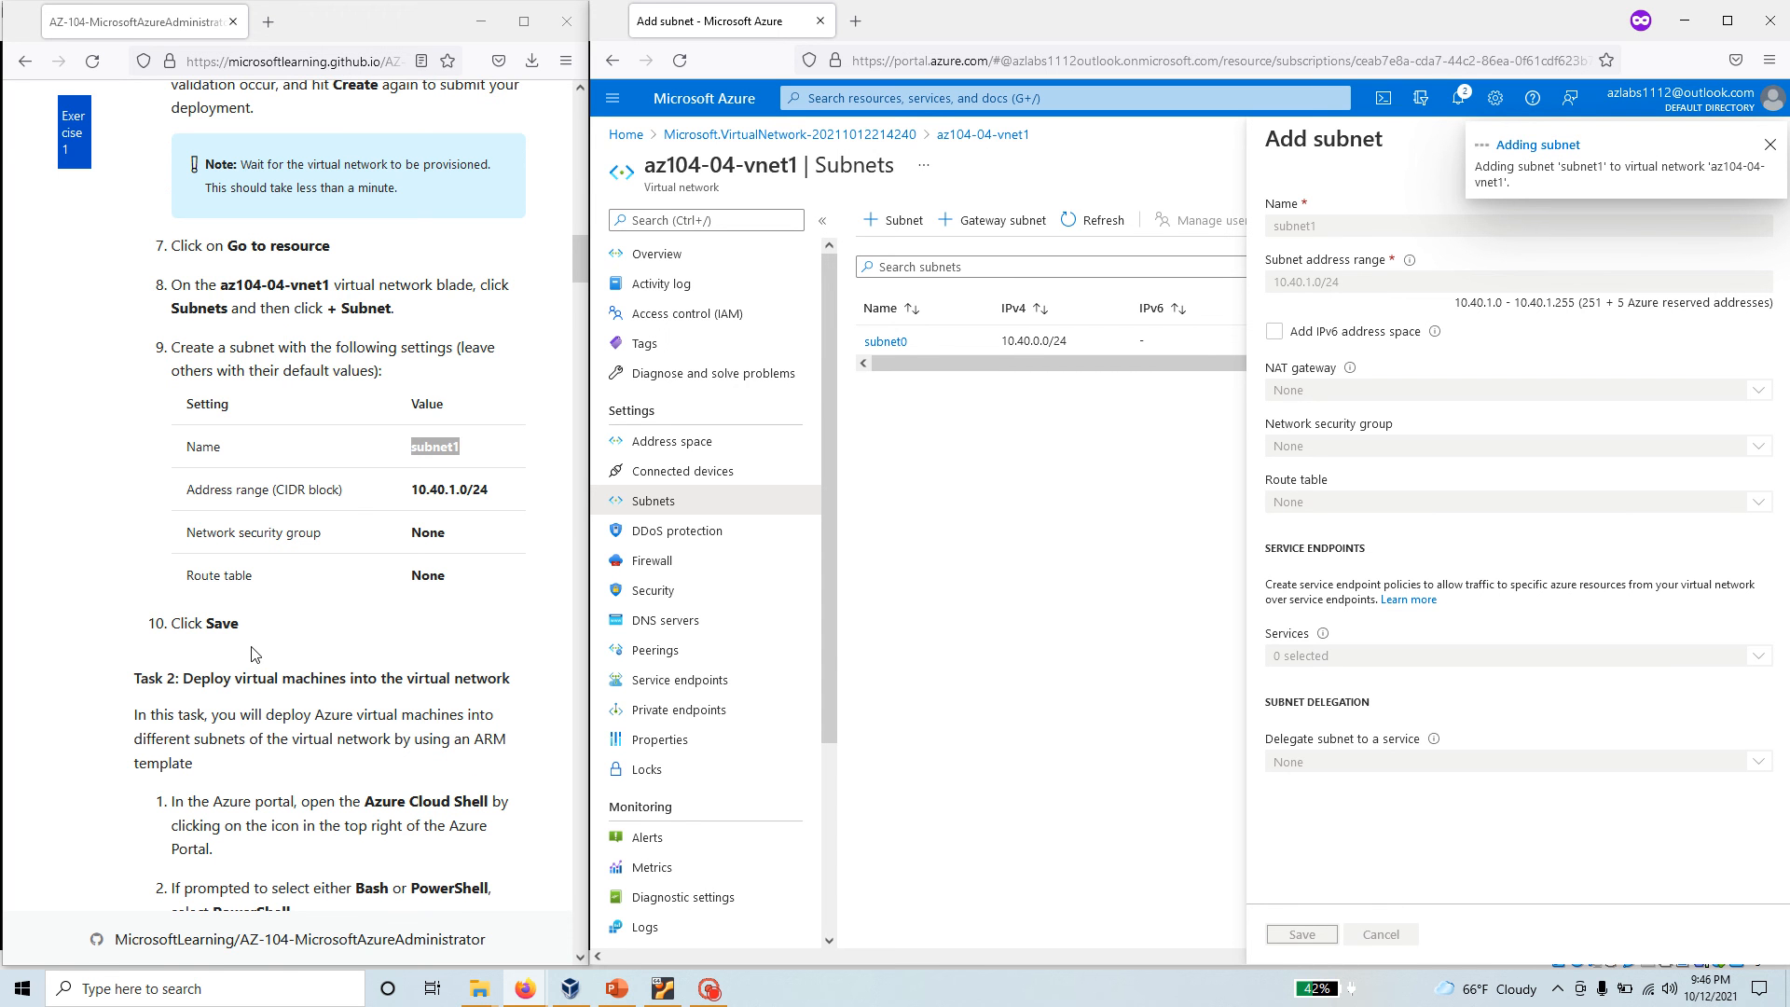
Check Address space, then return to Subnets confirming subnet0 and subnet1 are listed.
click(1301, 932)
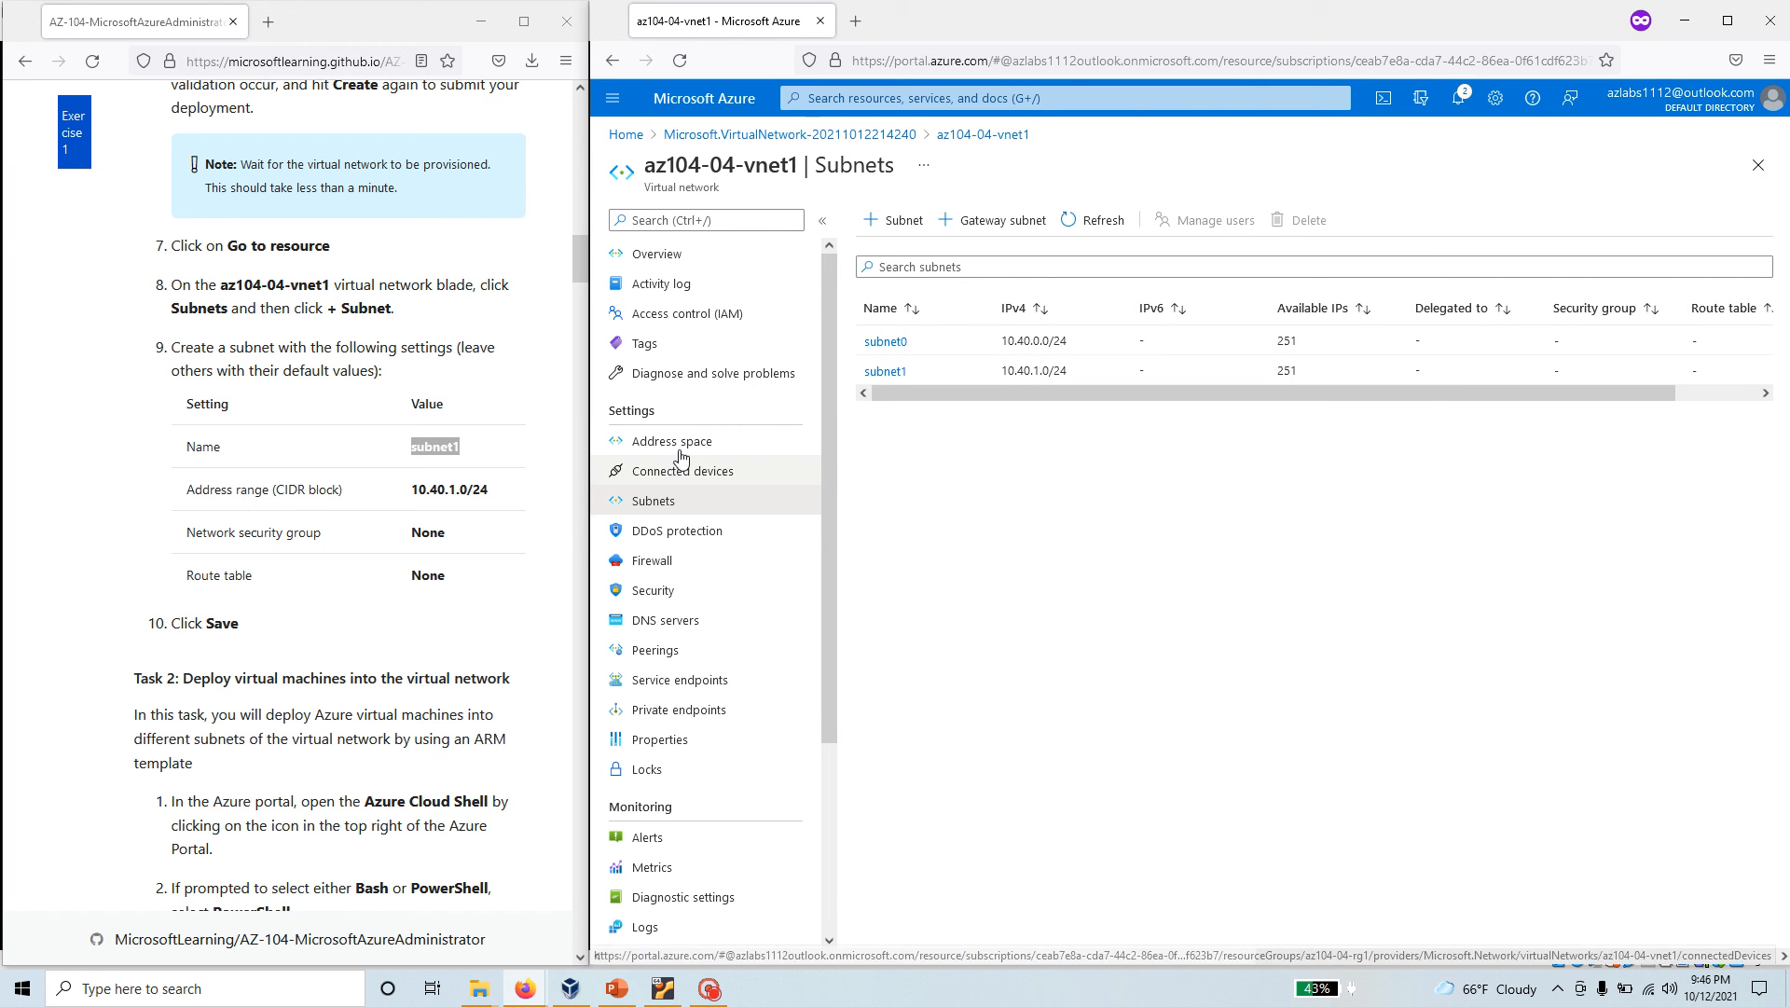
click(667, 441)
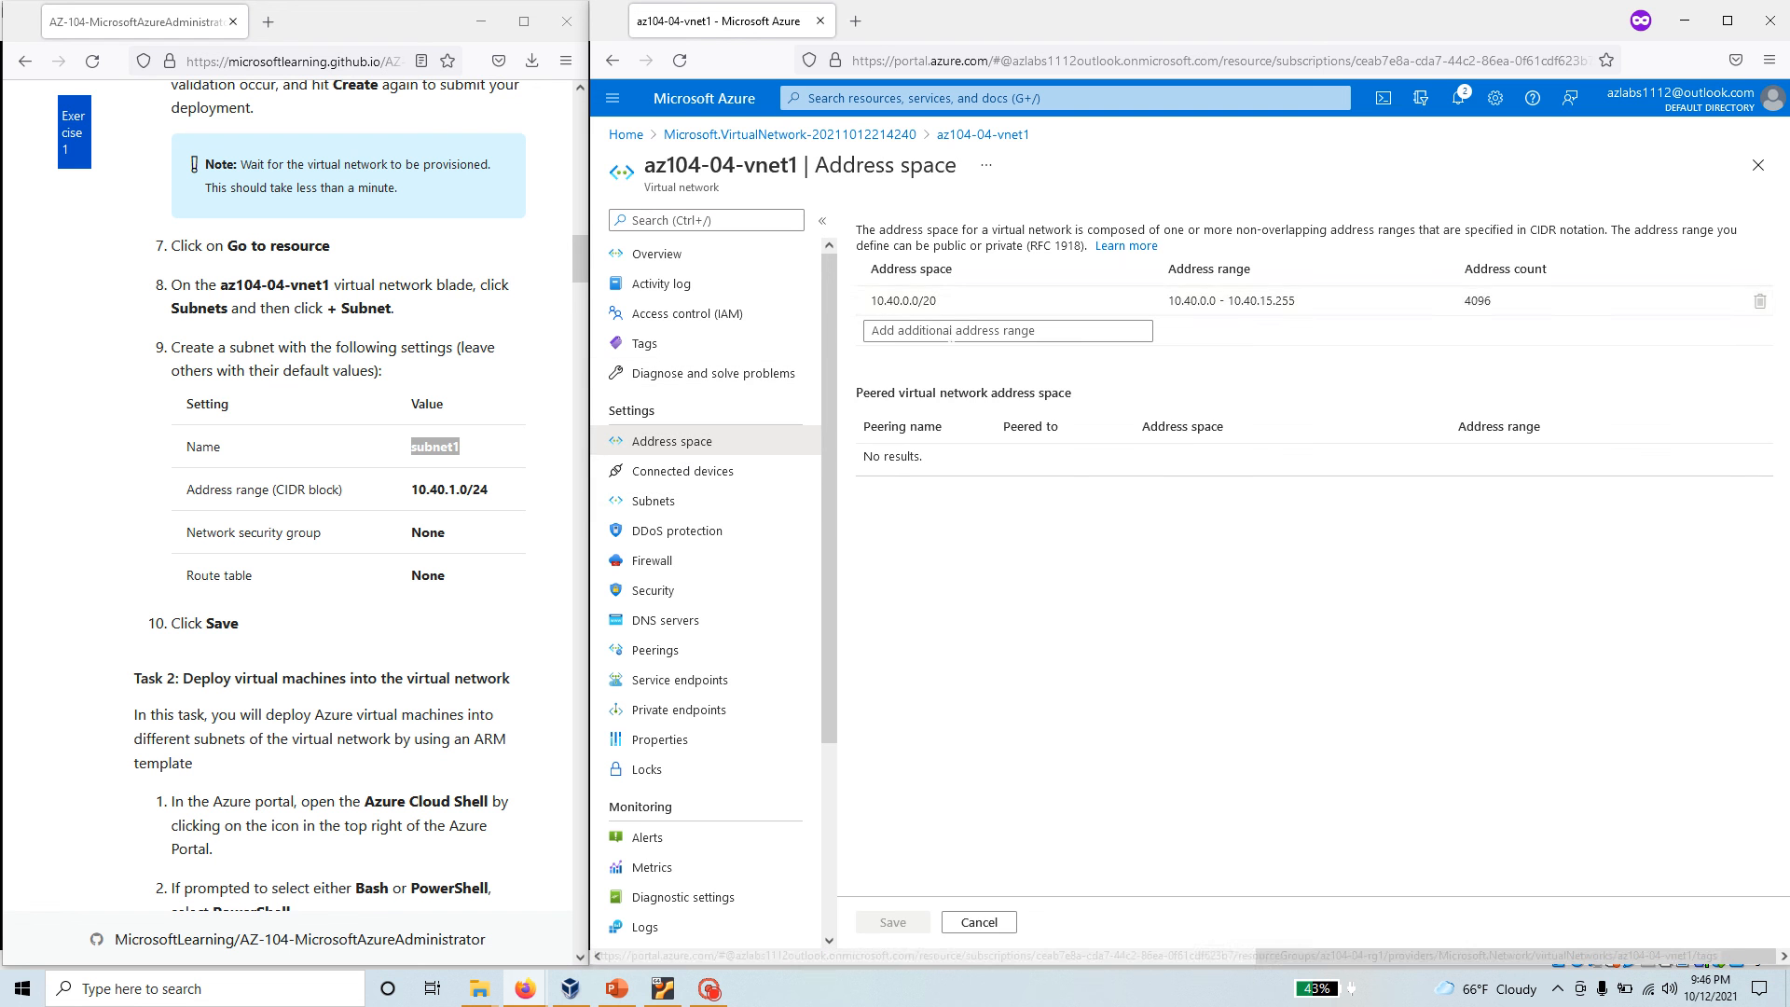
click(654, 500)
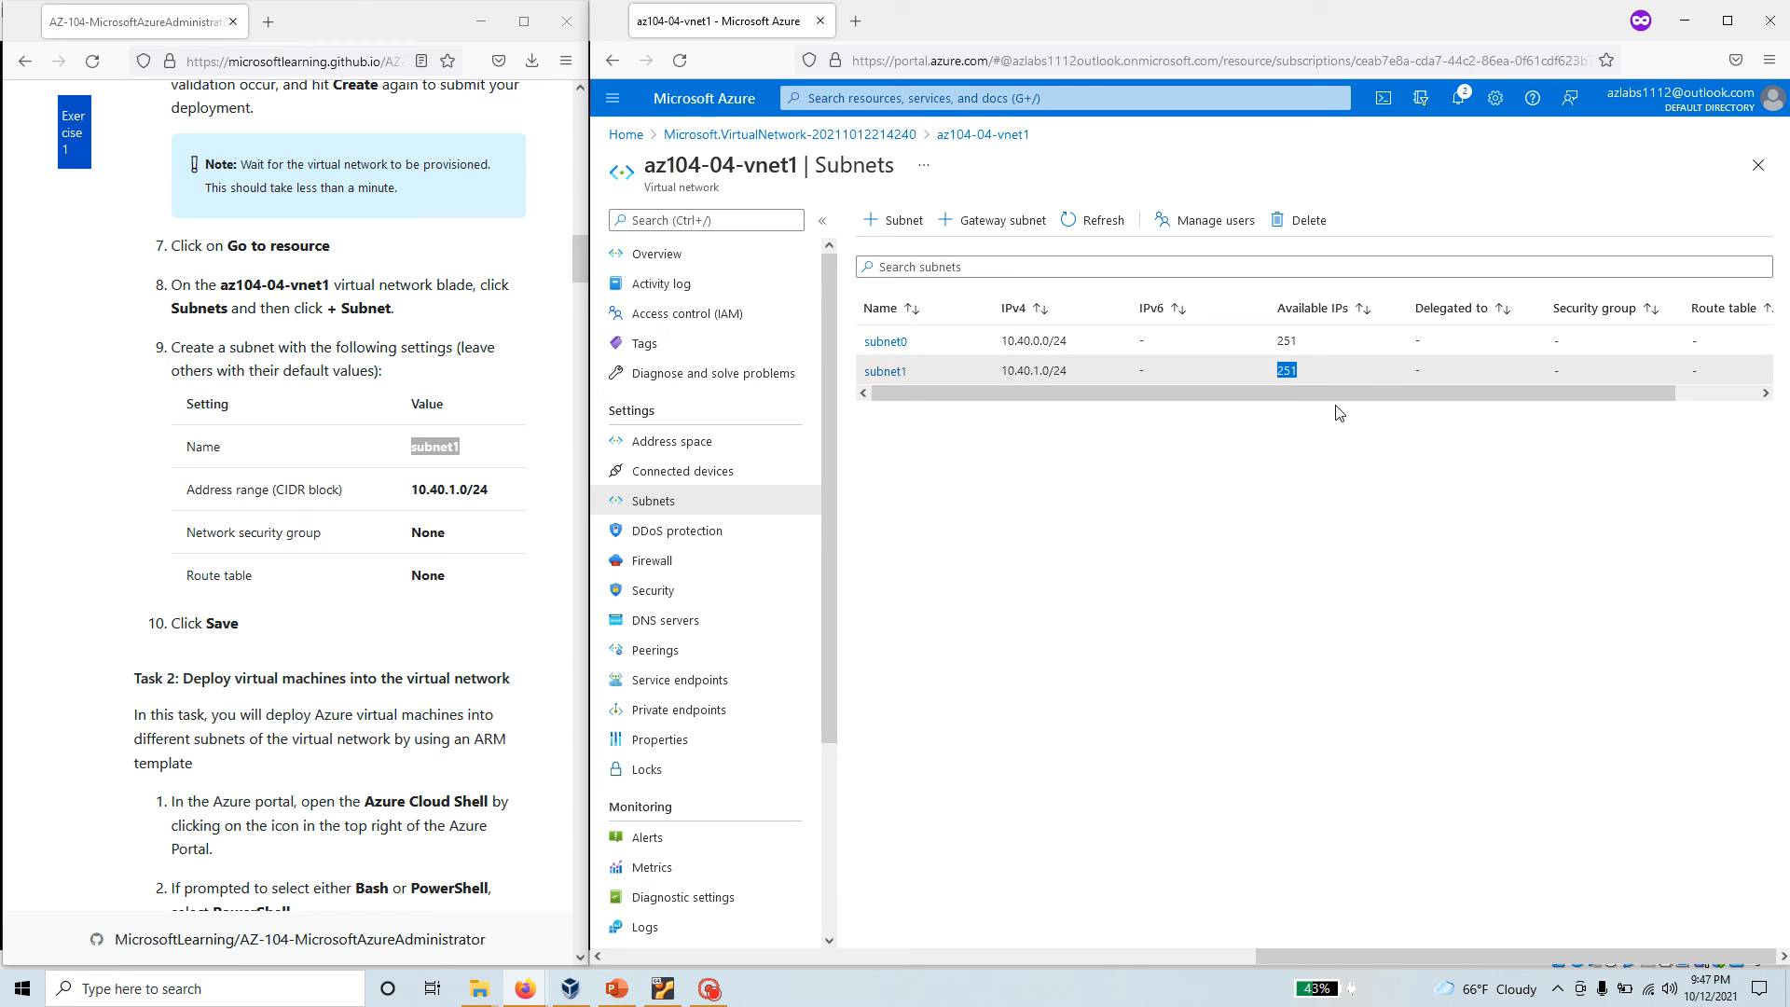
mouse_move(418, 879)
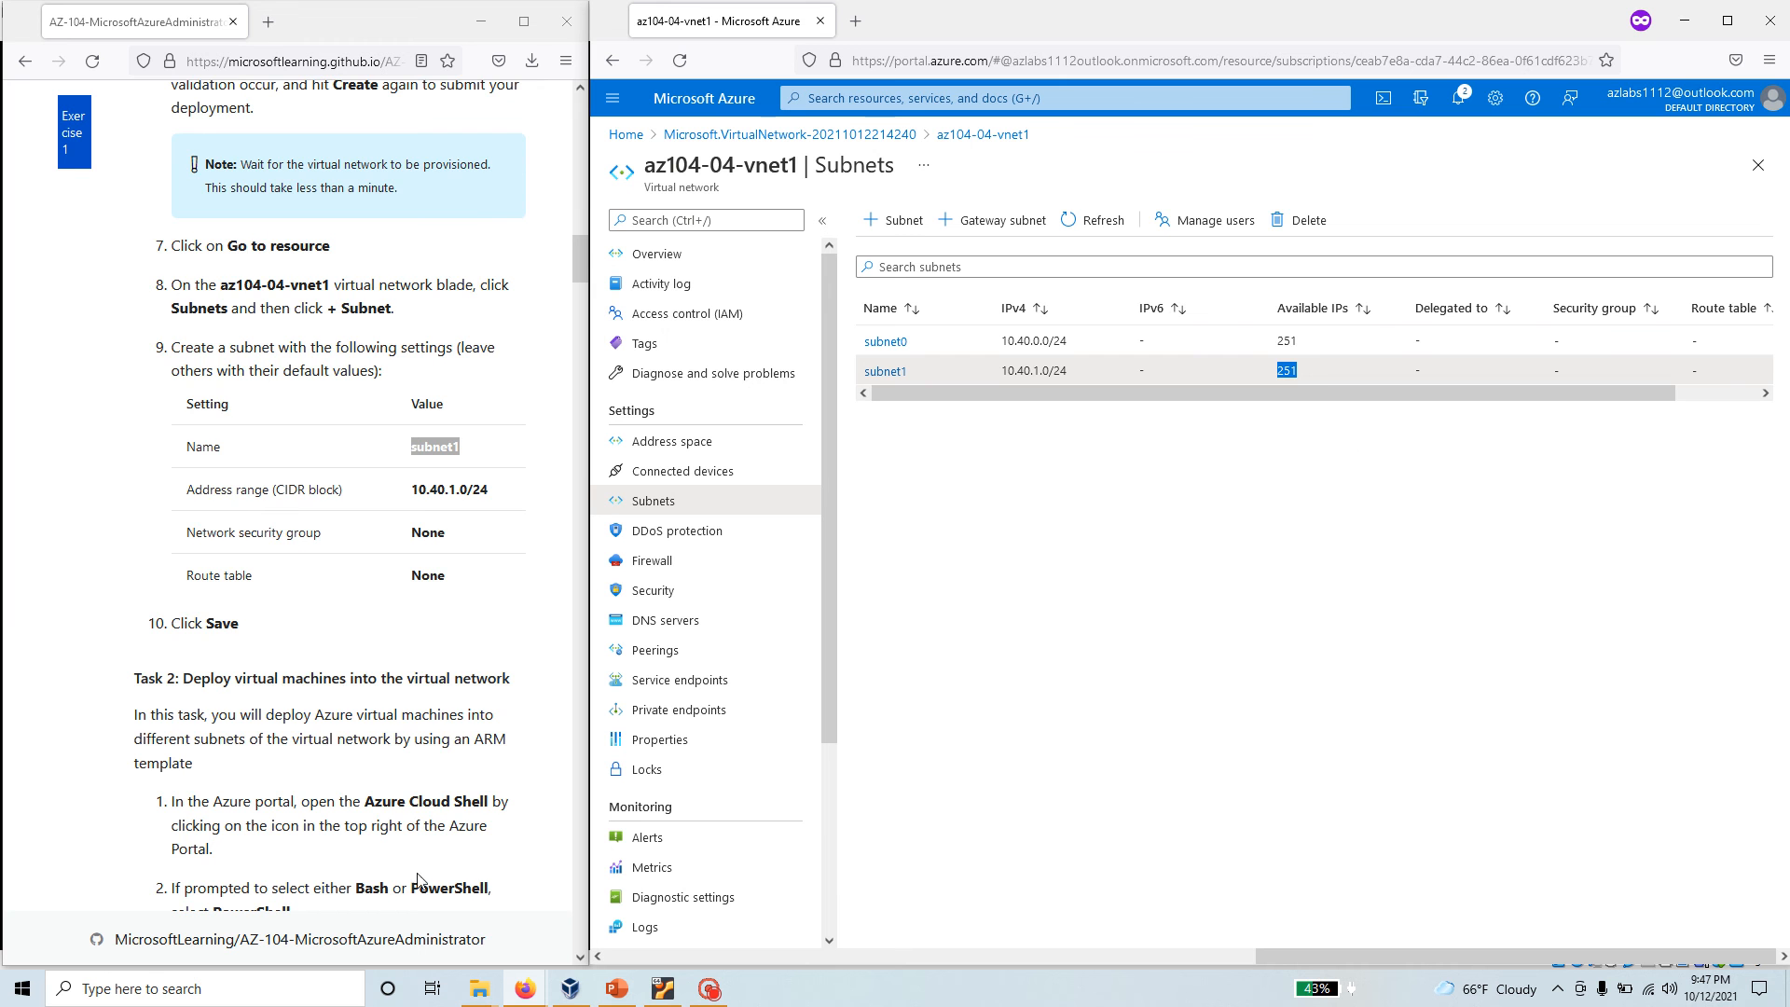